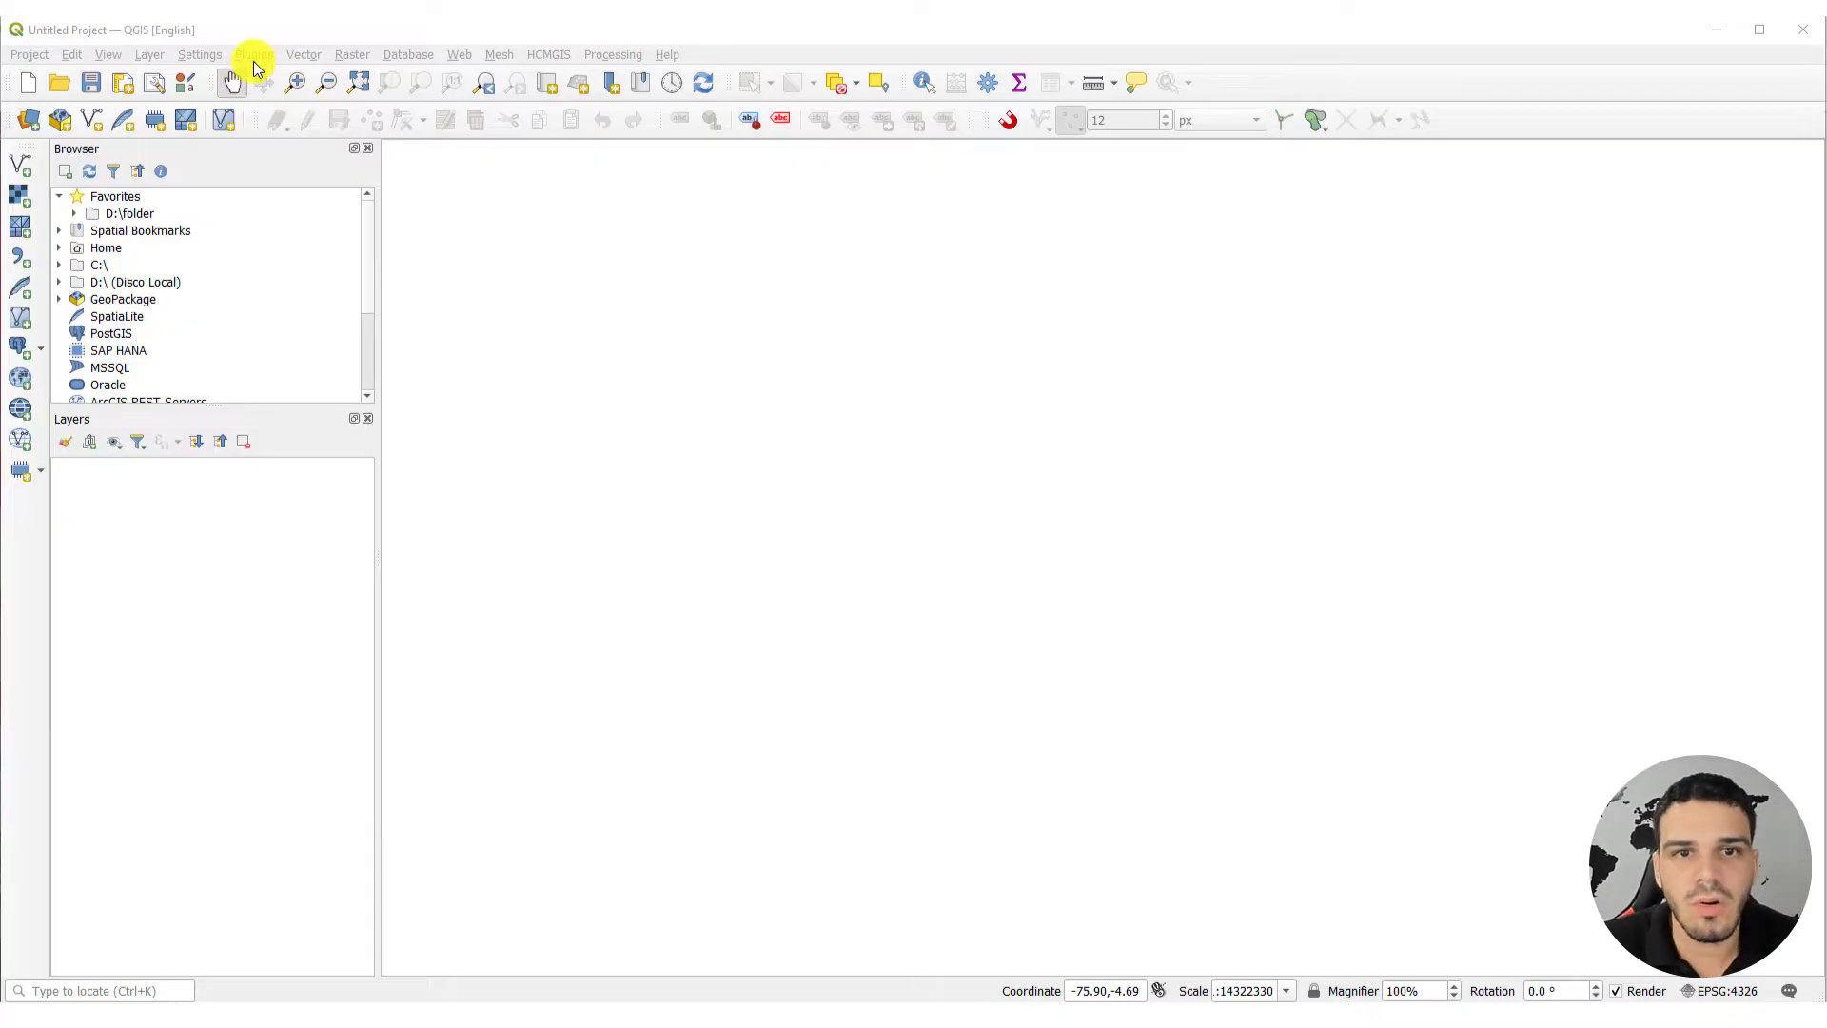
Search the plugin manager for 'opentopo' and install OpenTopography DEM Downloader
click(253, 56)
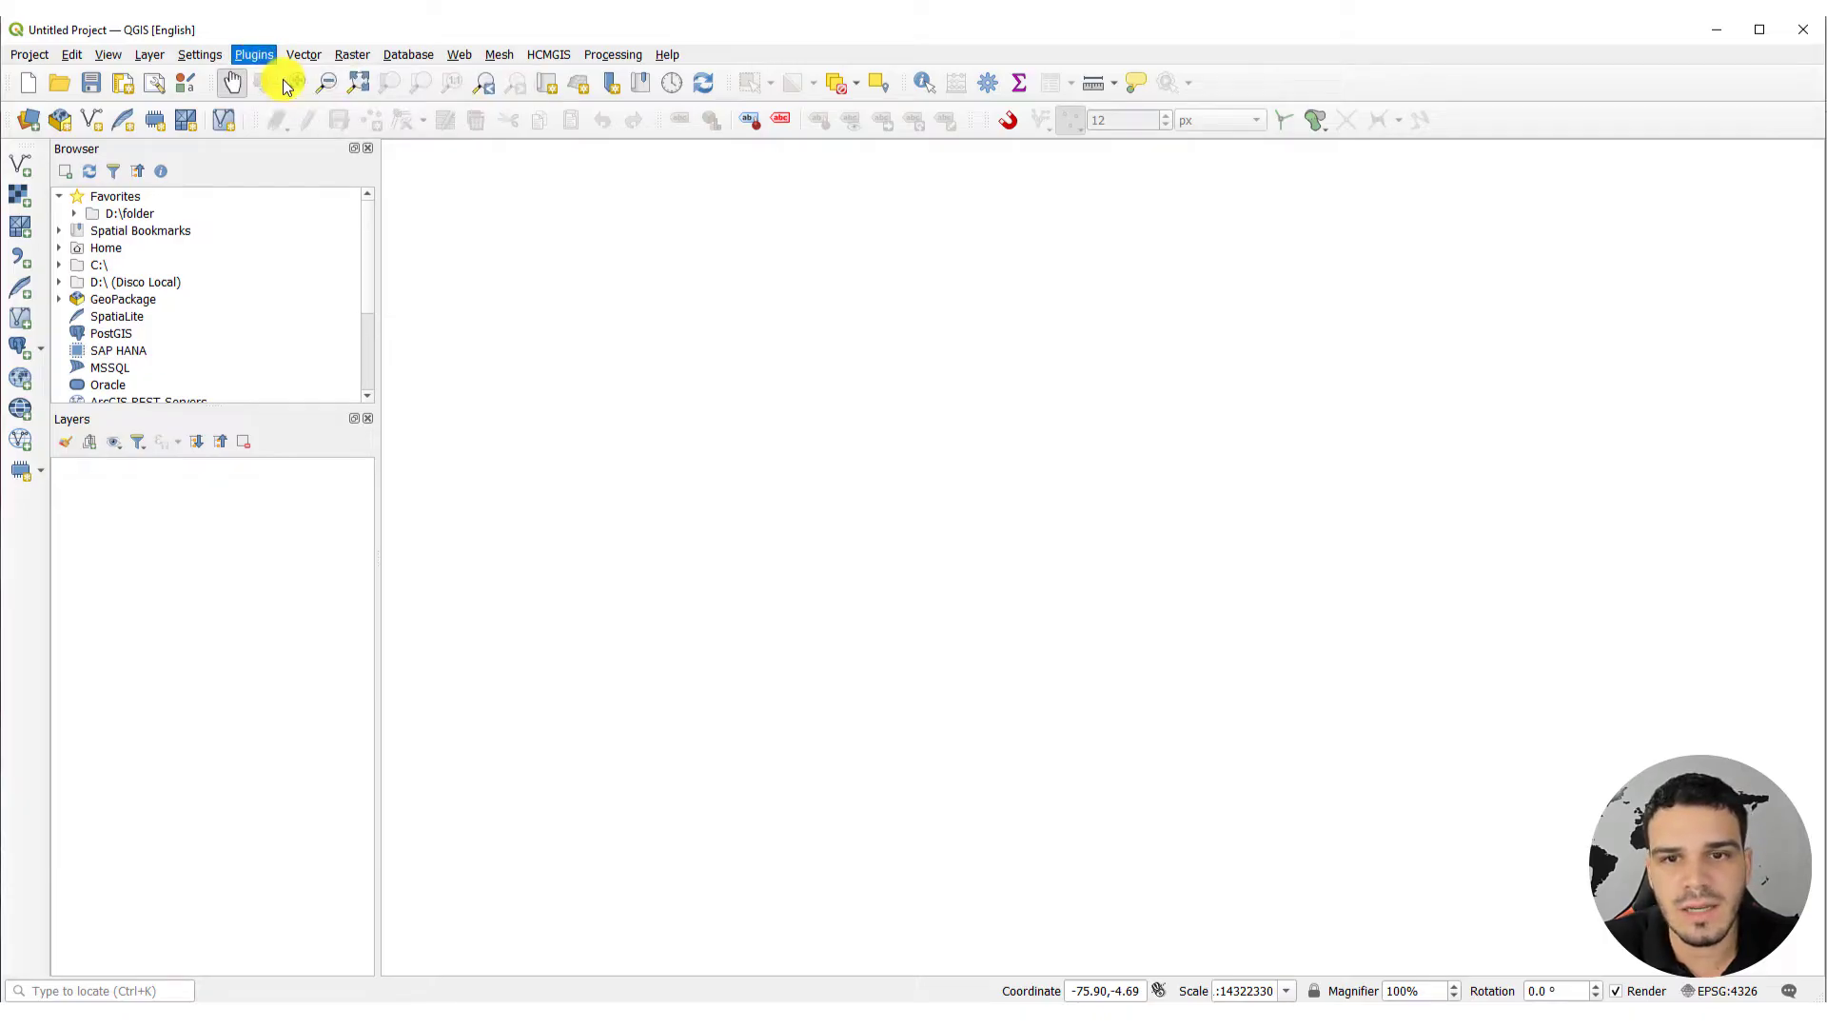
click(253, 56)
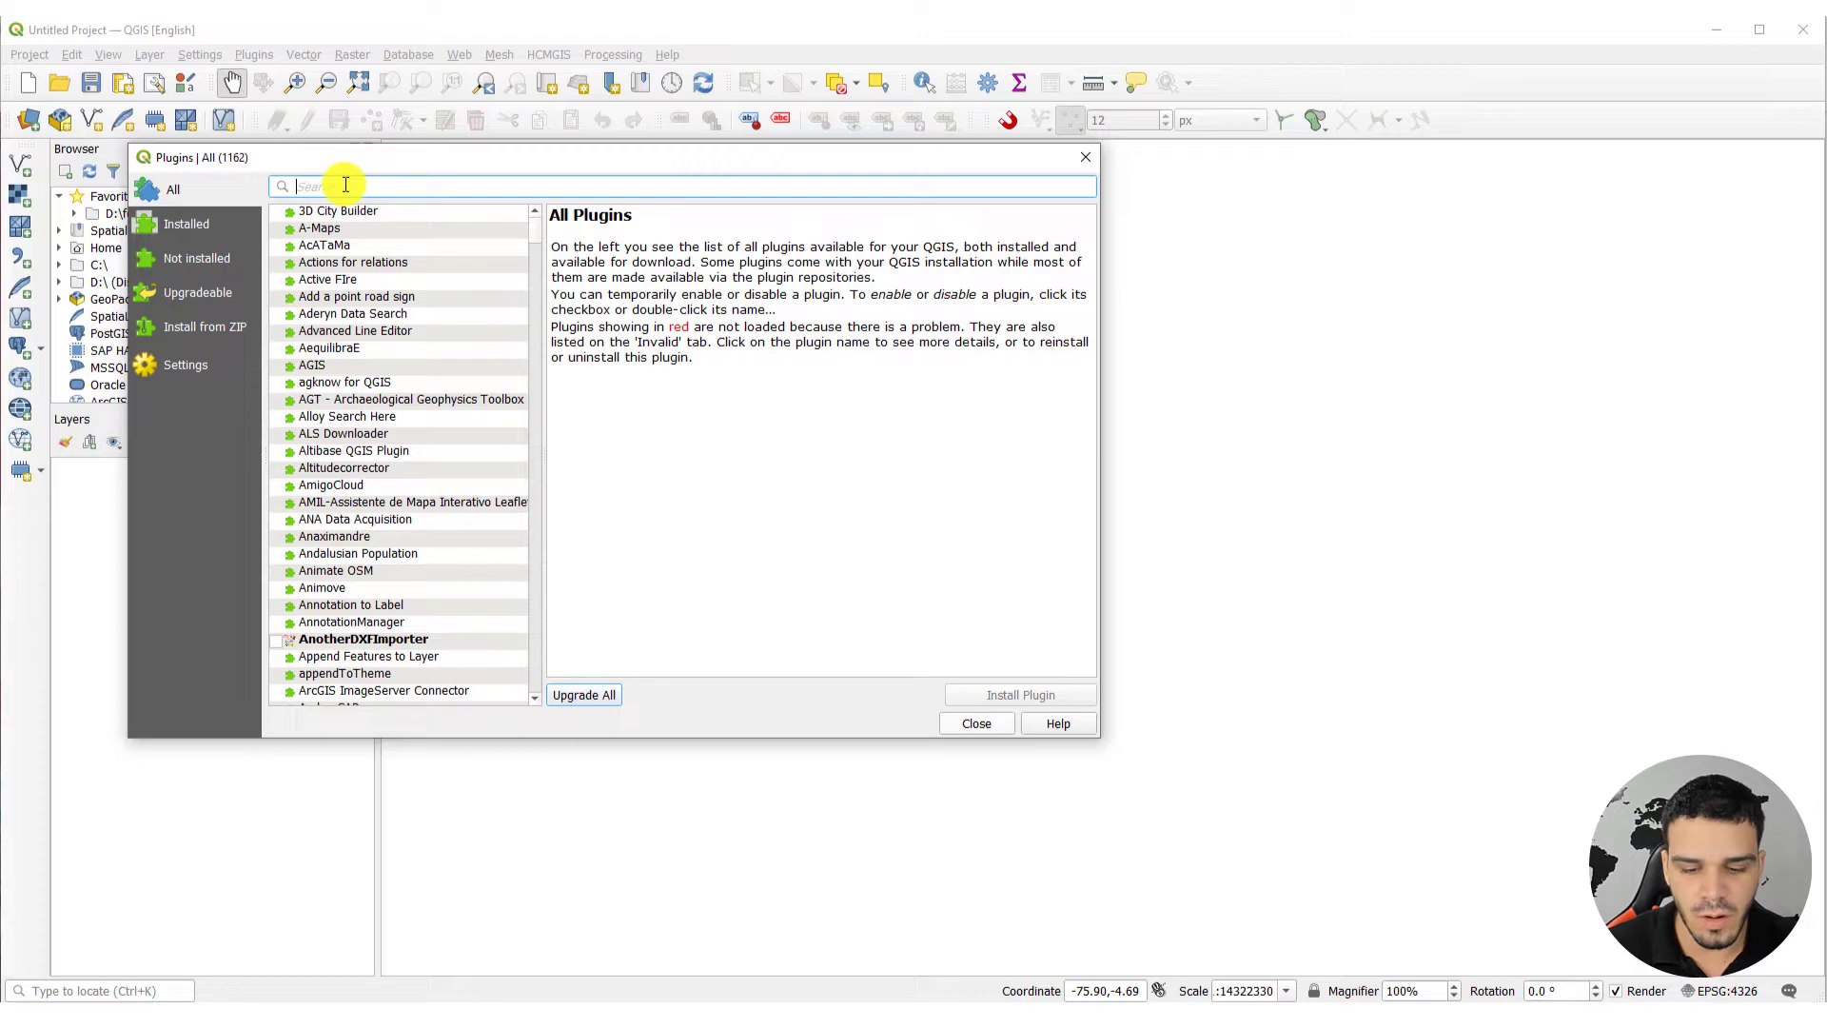
text(opentopo)
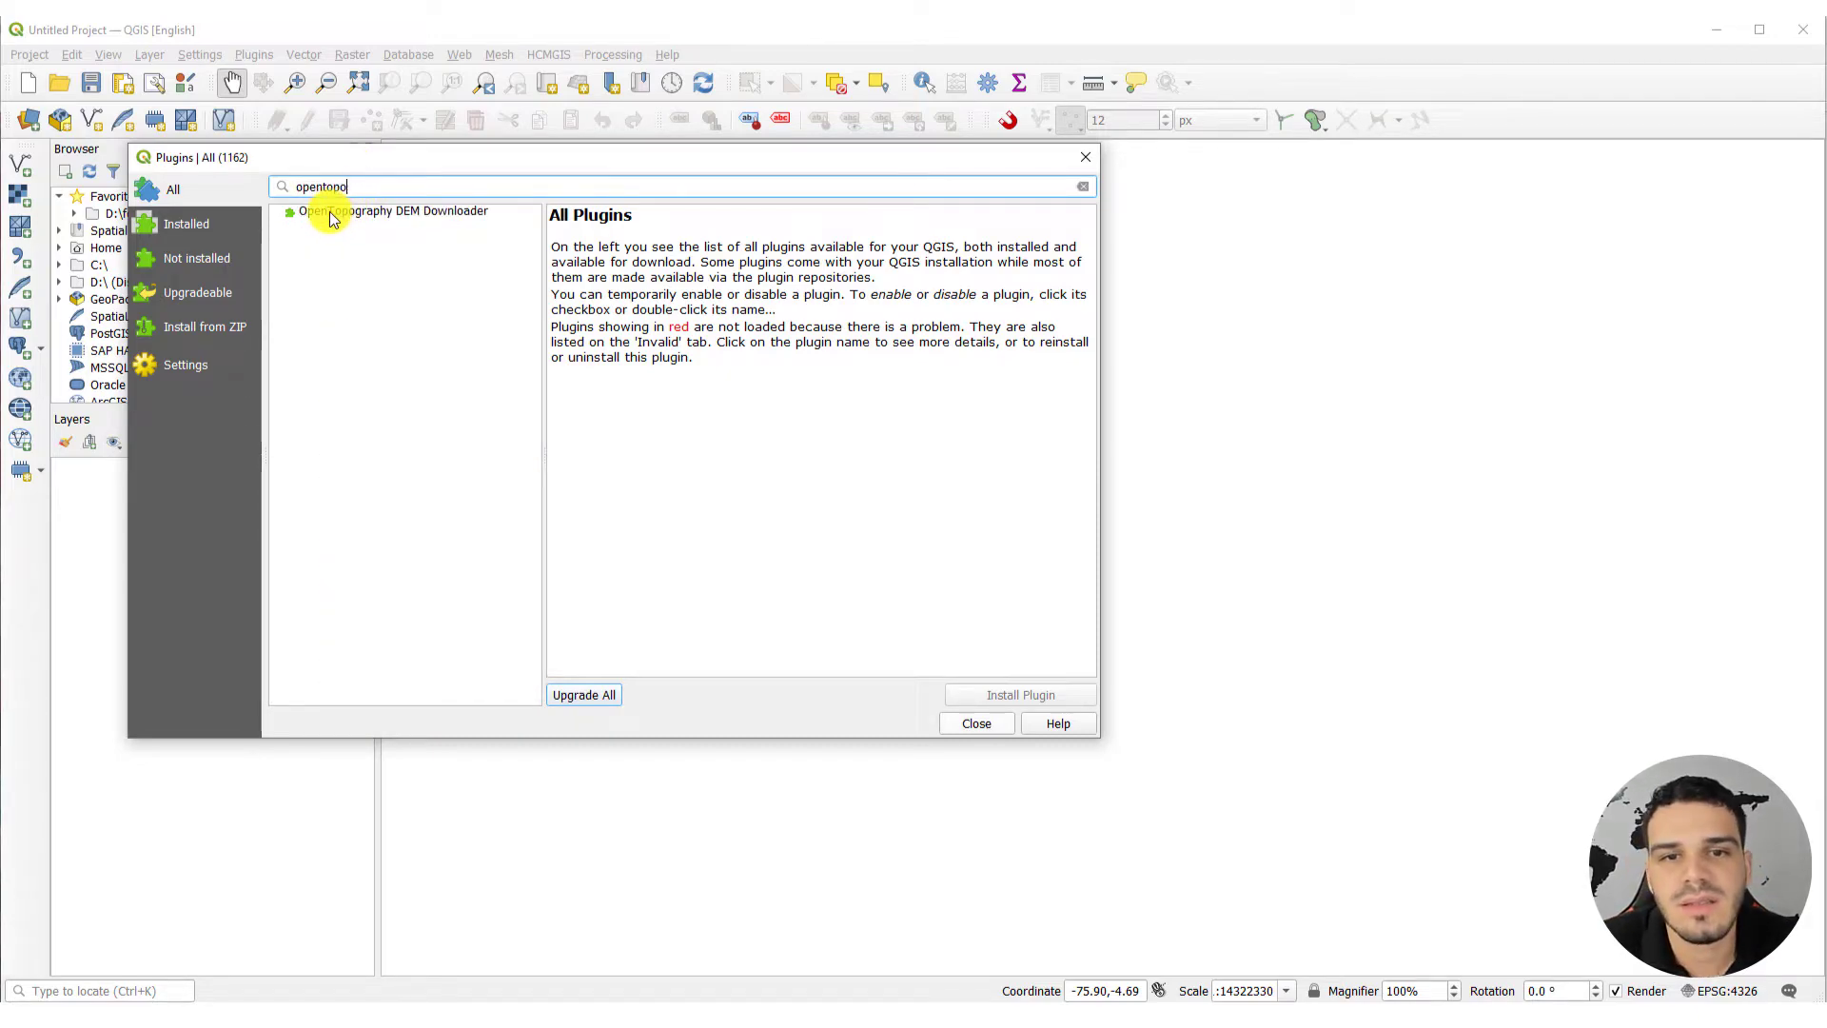
click(393, 212)
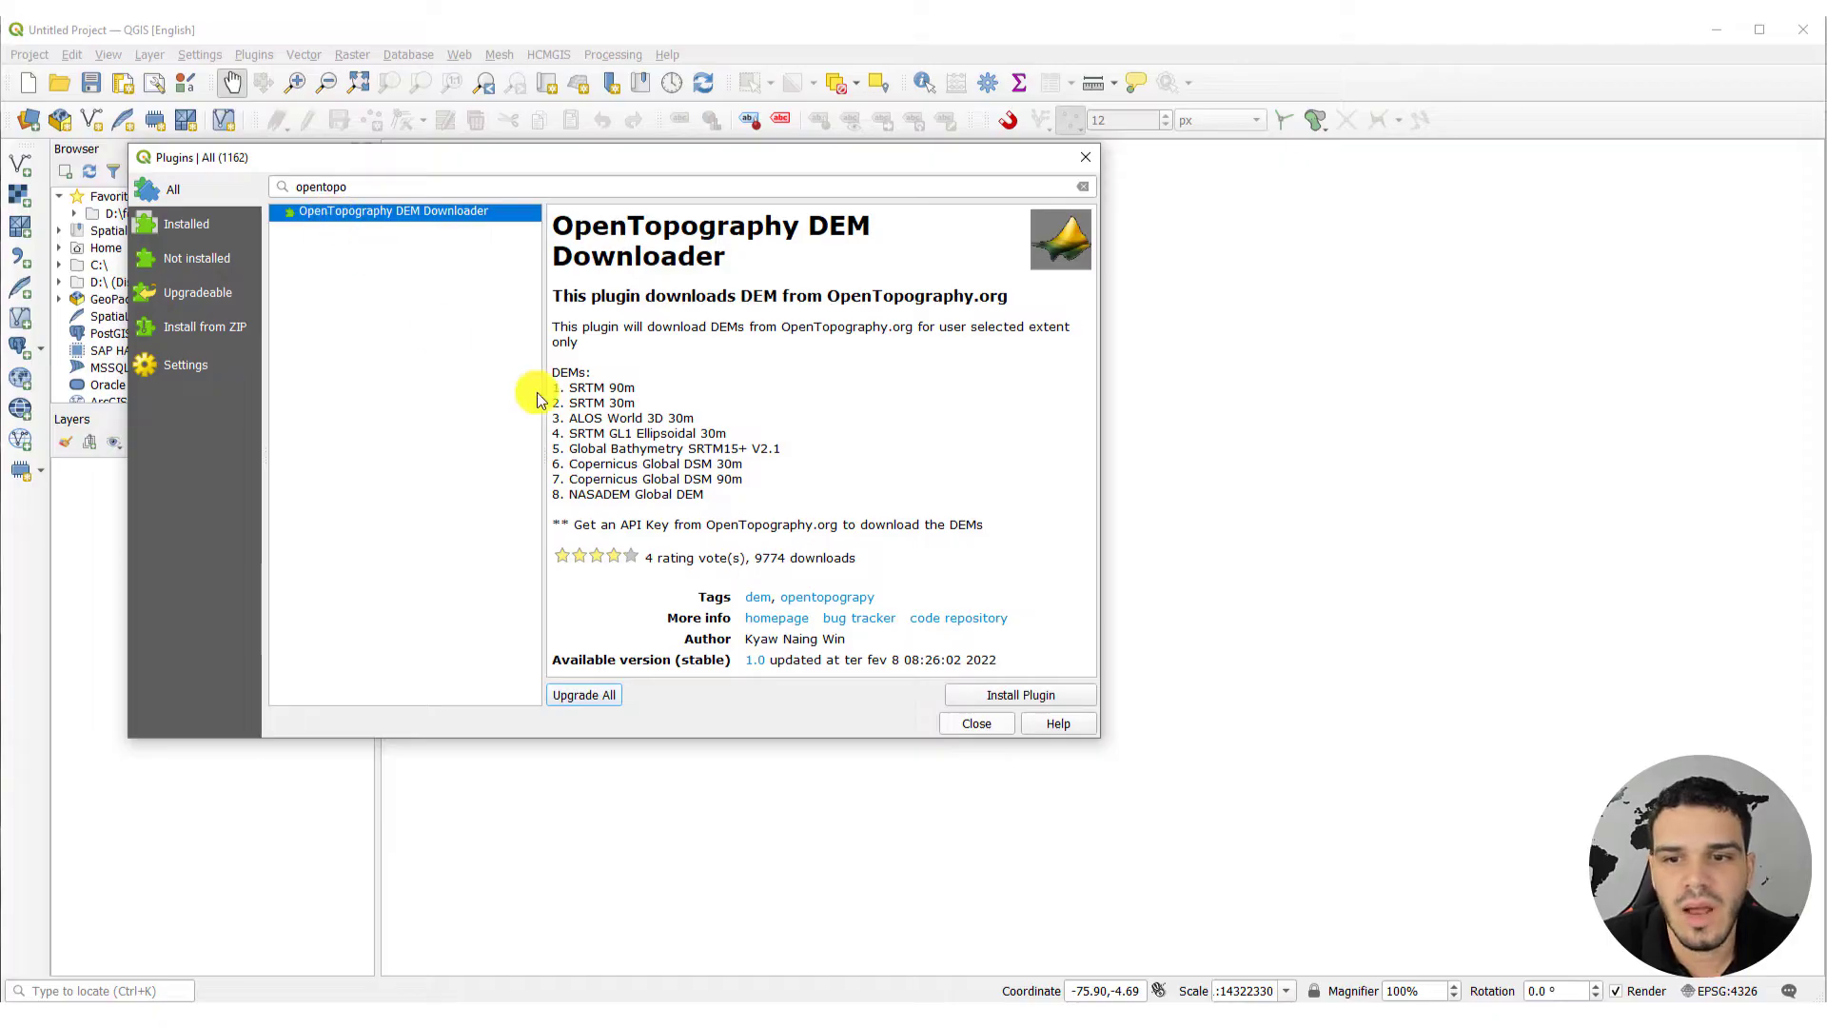
click(1019, 694)
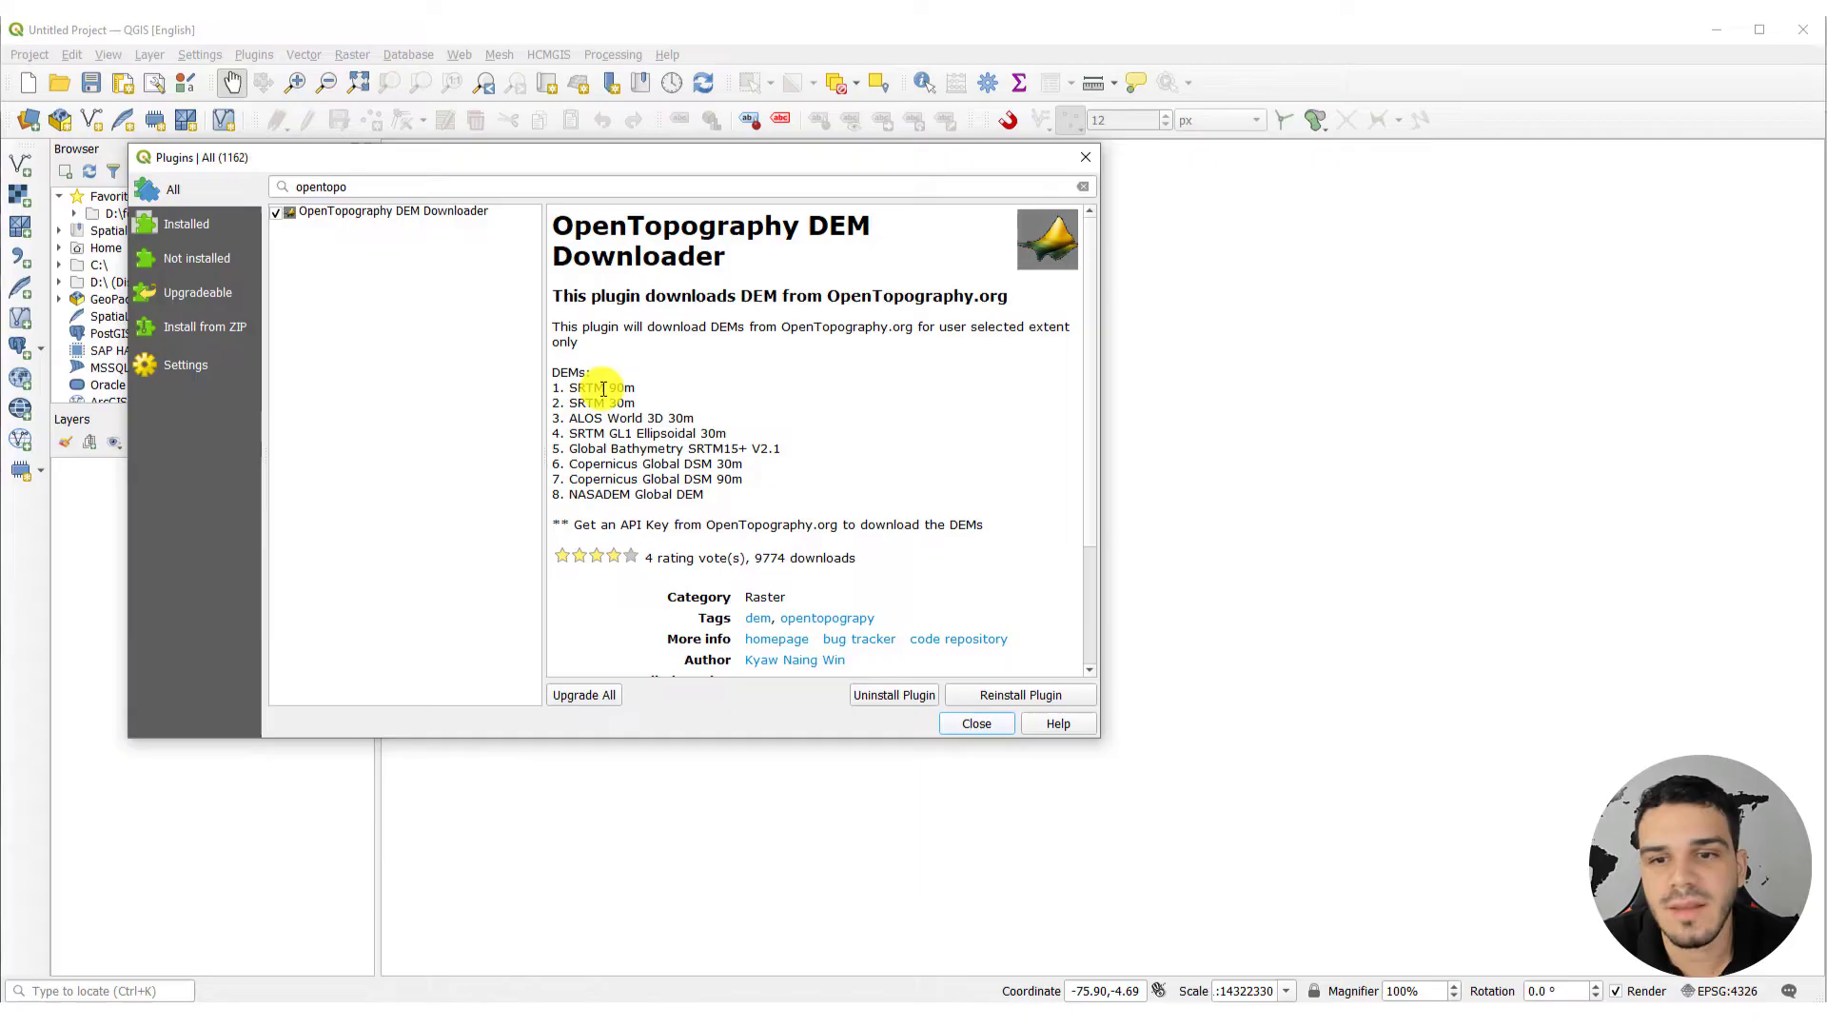
mouse_move(573, 455)
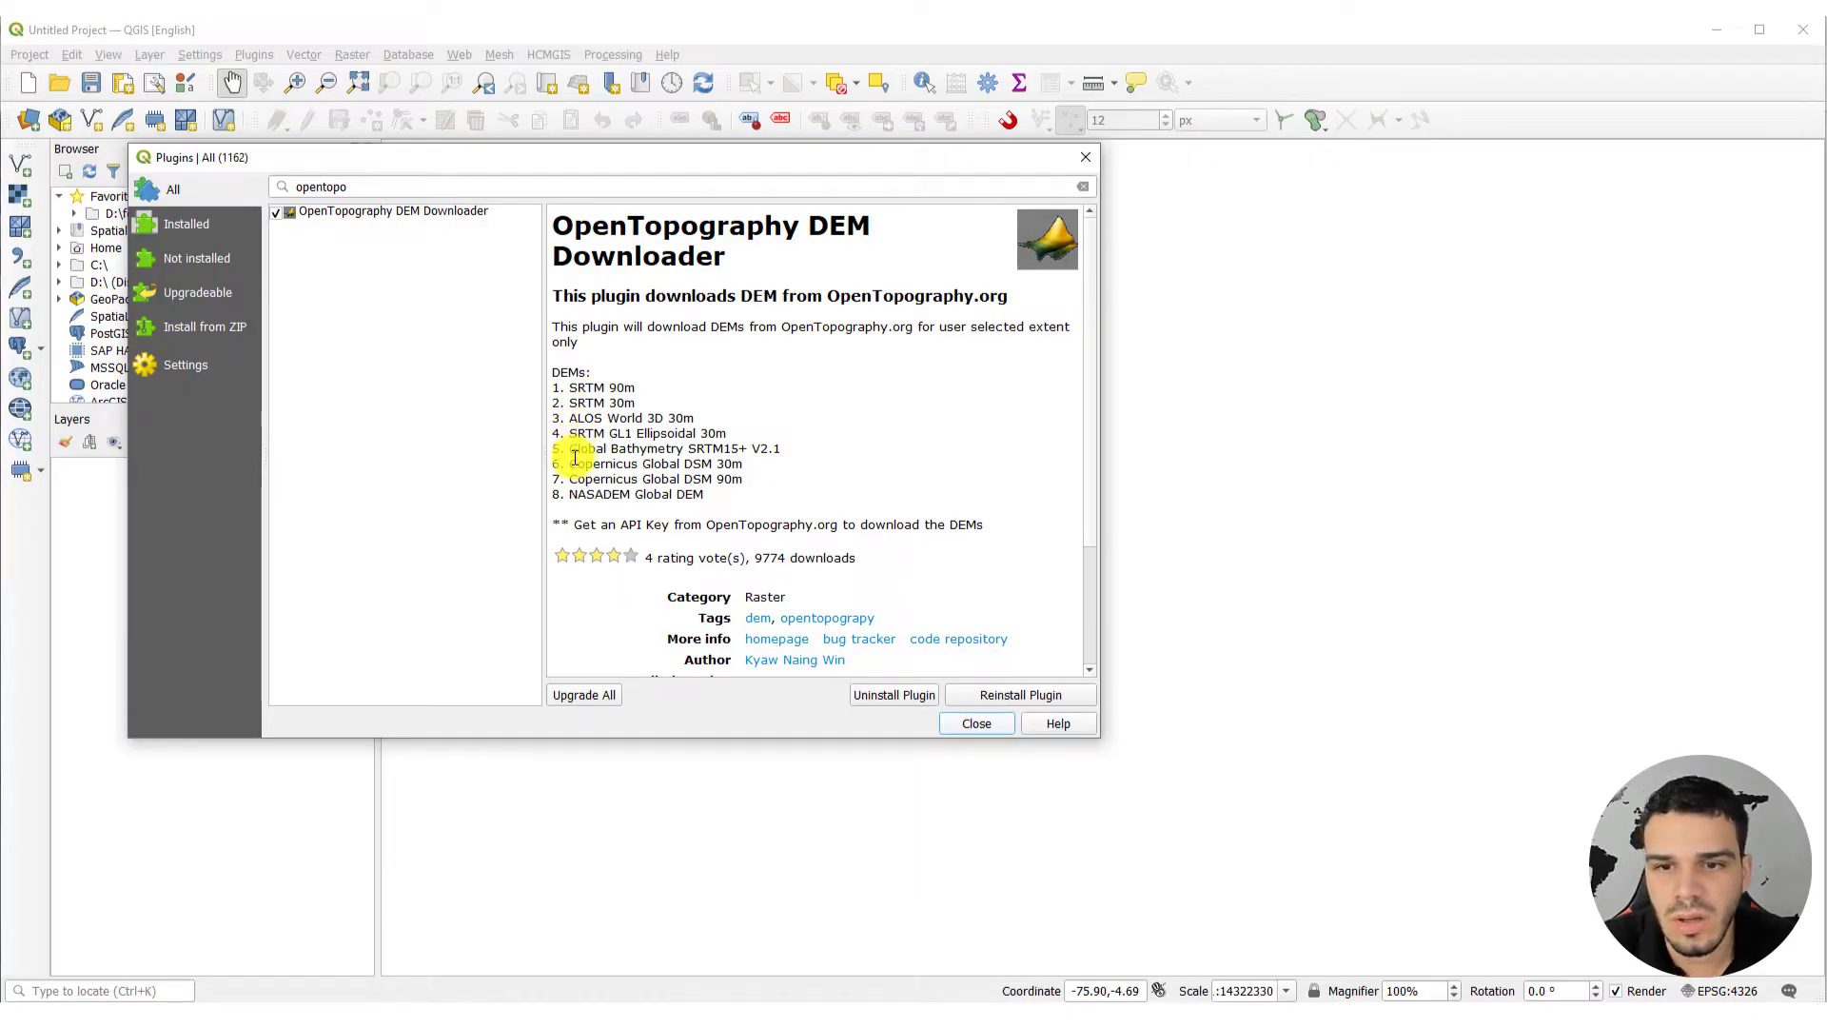
mouse_move(571, 493)
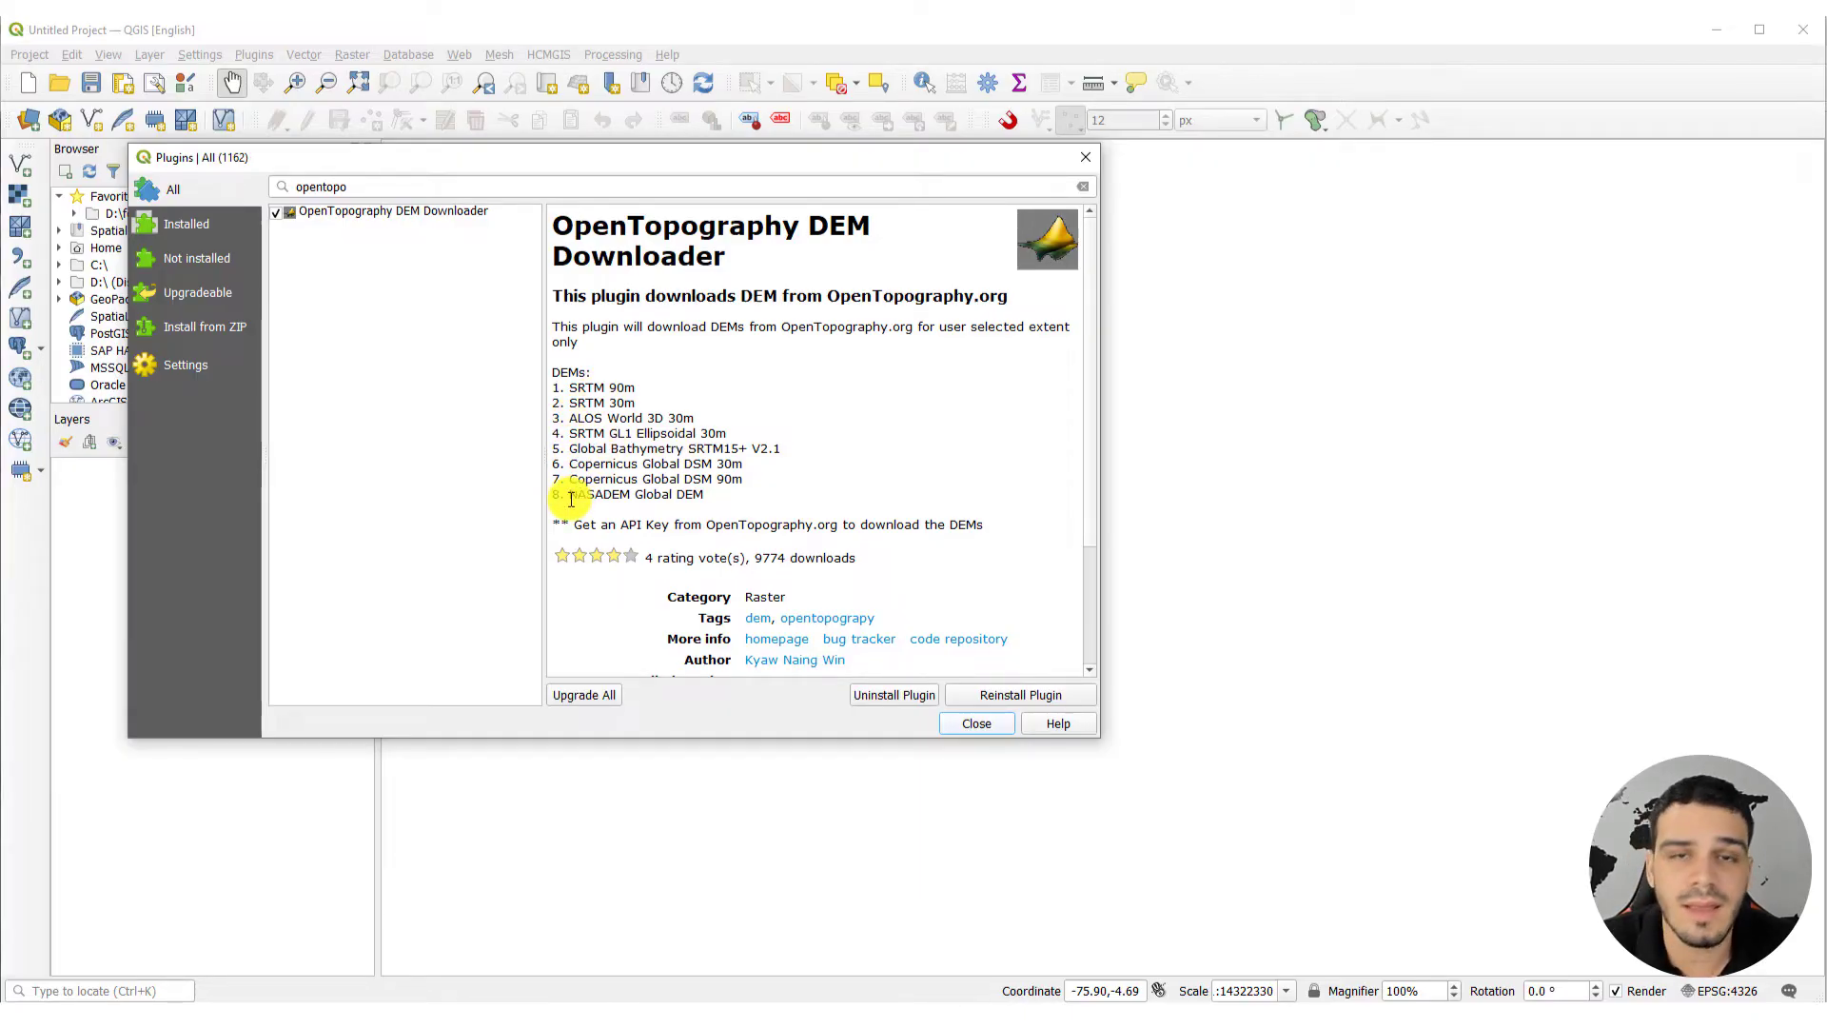
mouse_move(746, 516)
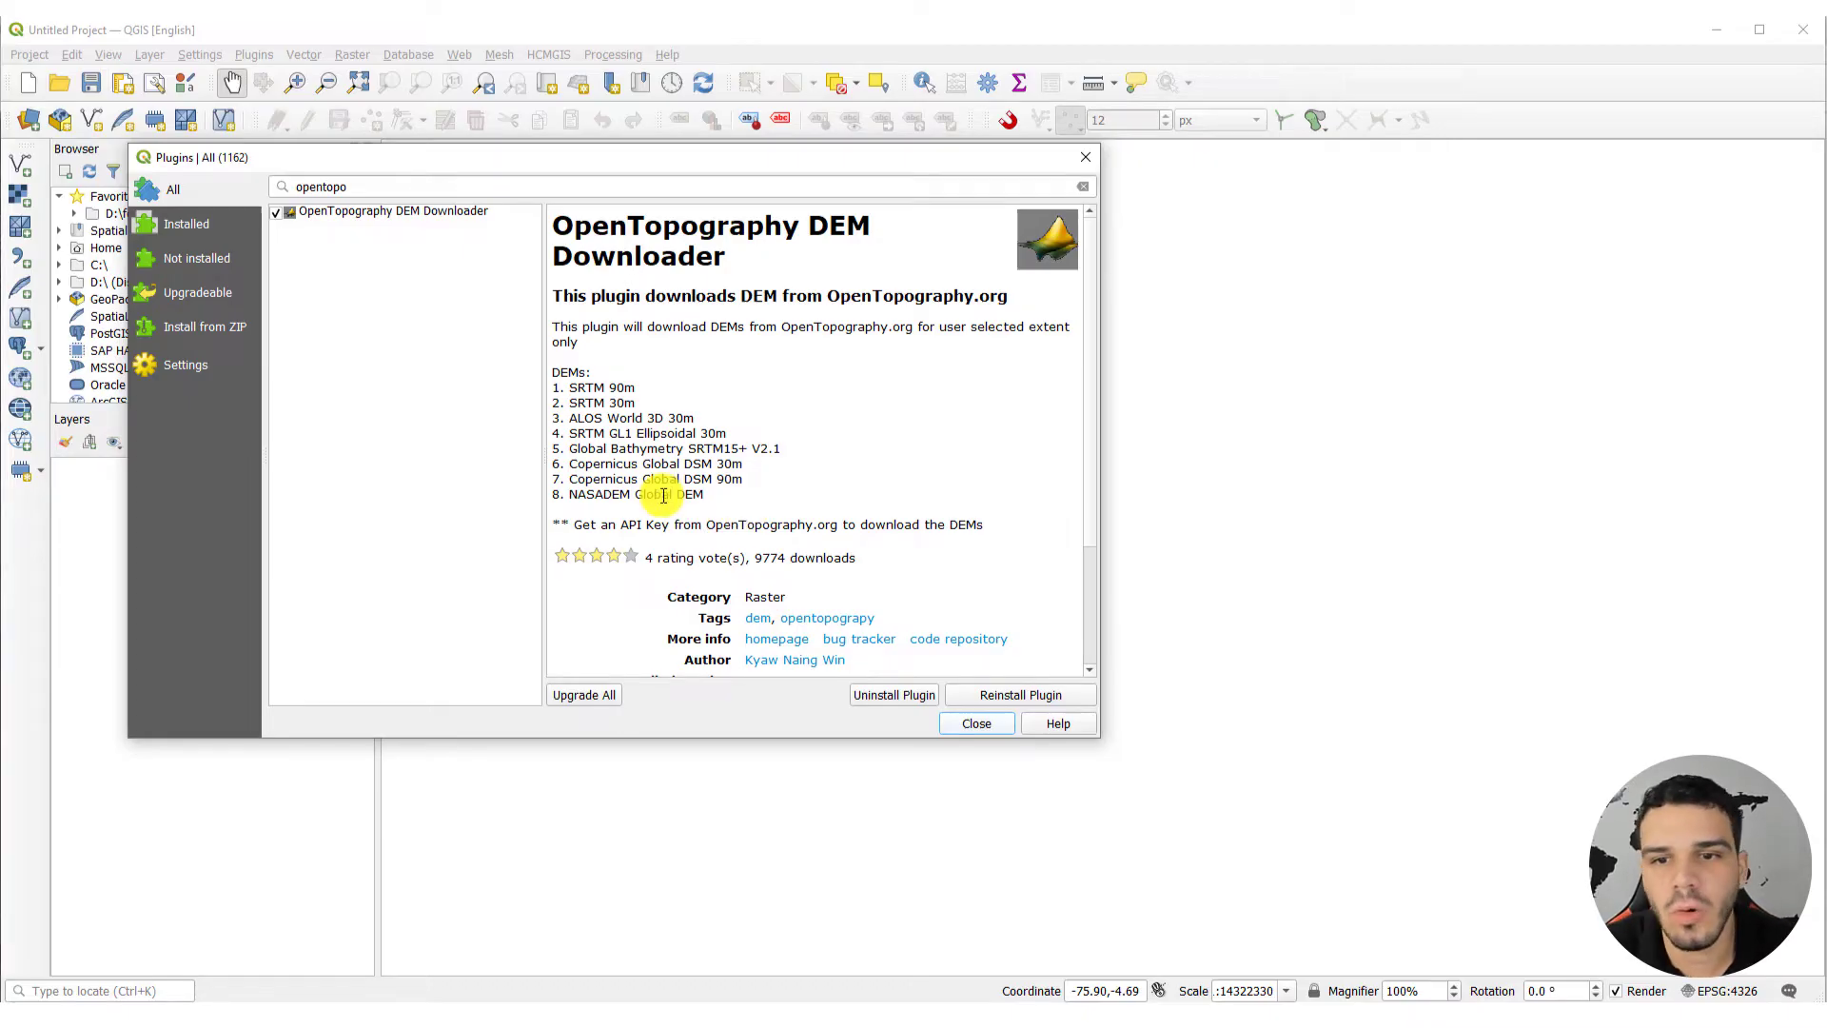
mouse_move(755, 479)
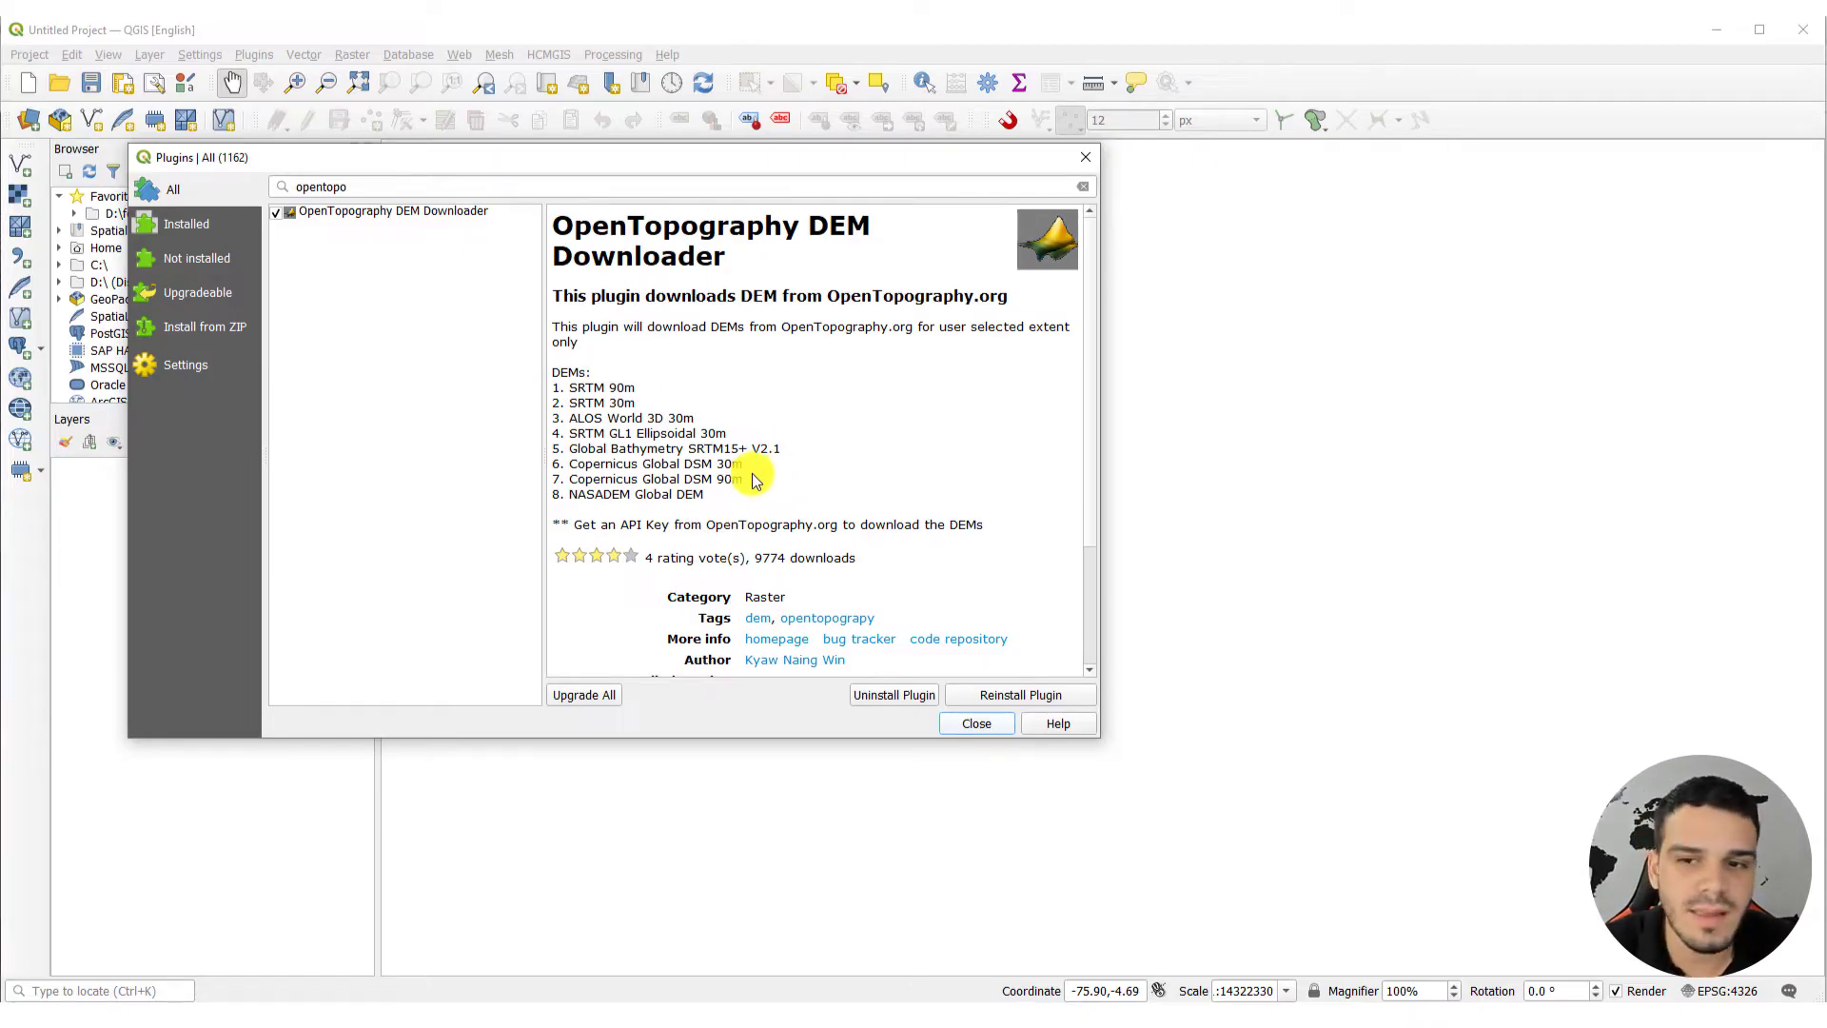
mouse_move(752, 357)
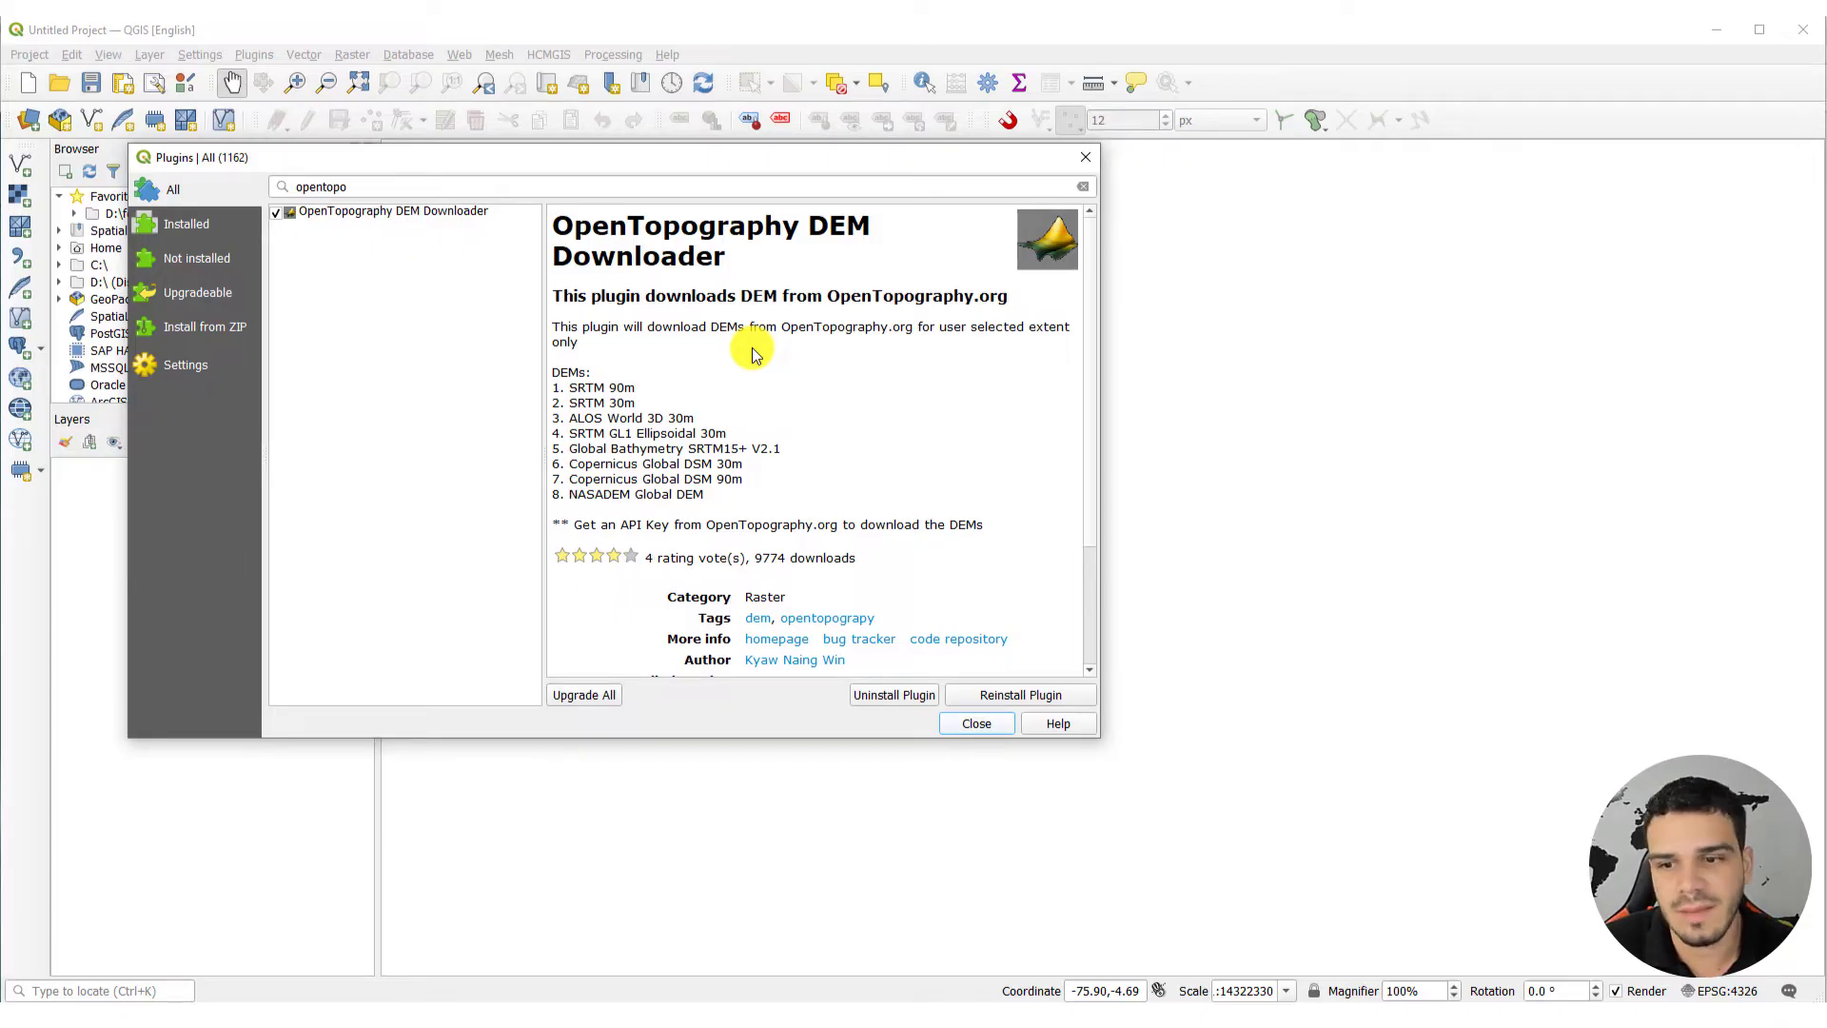
mouse_move(841, 544)
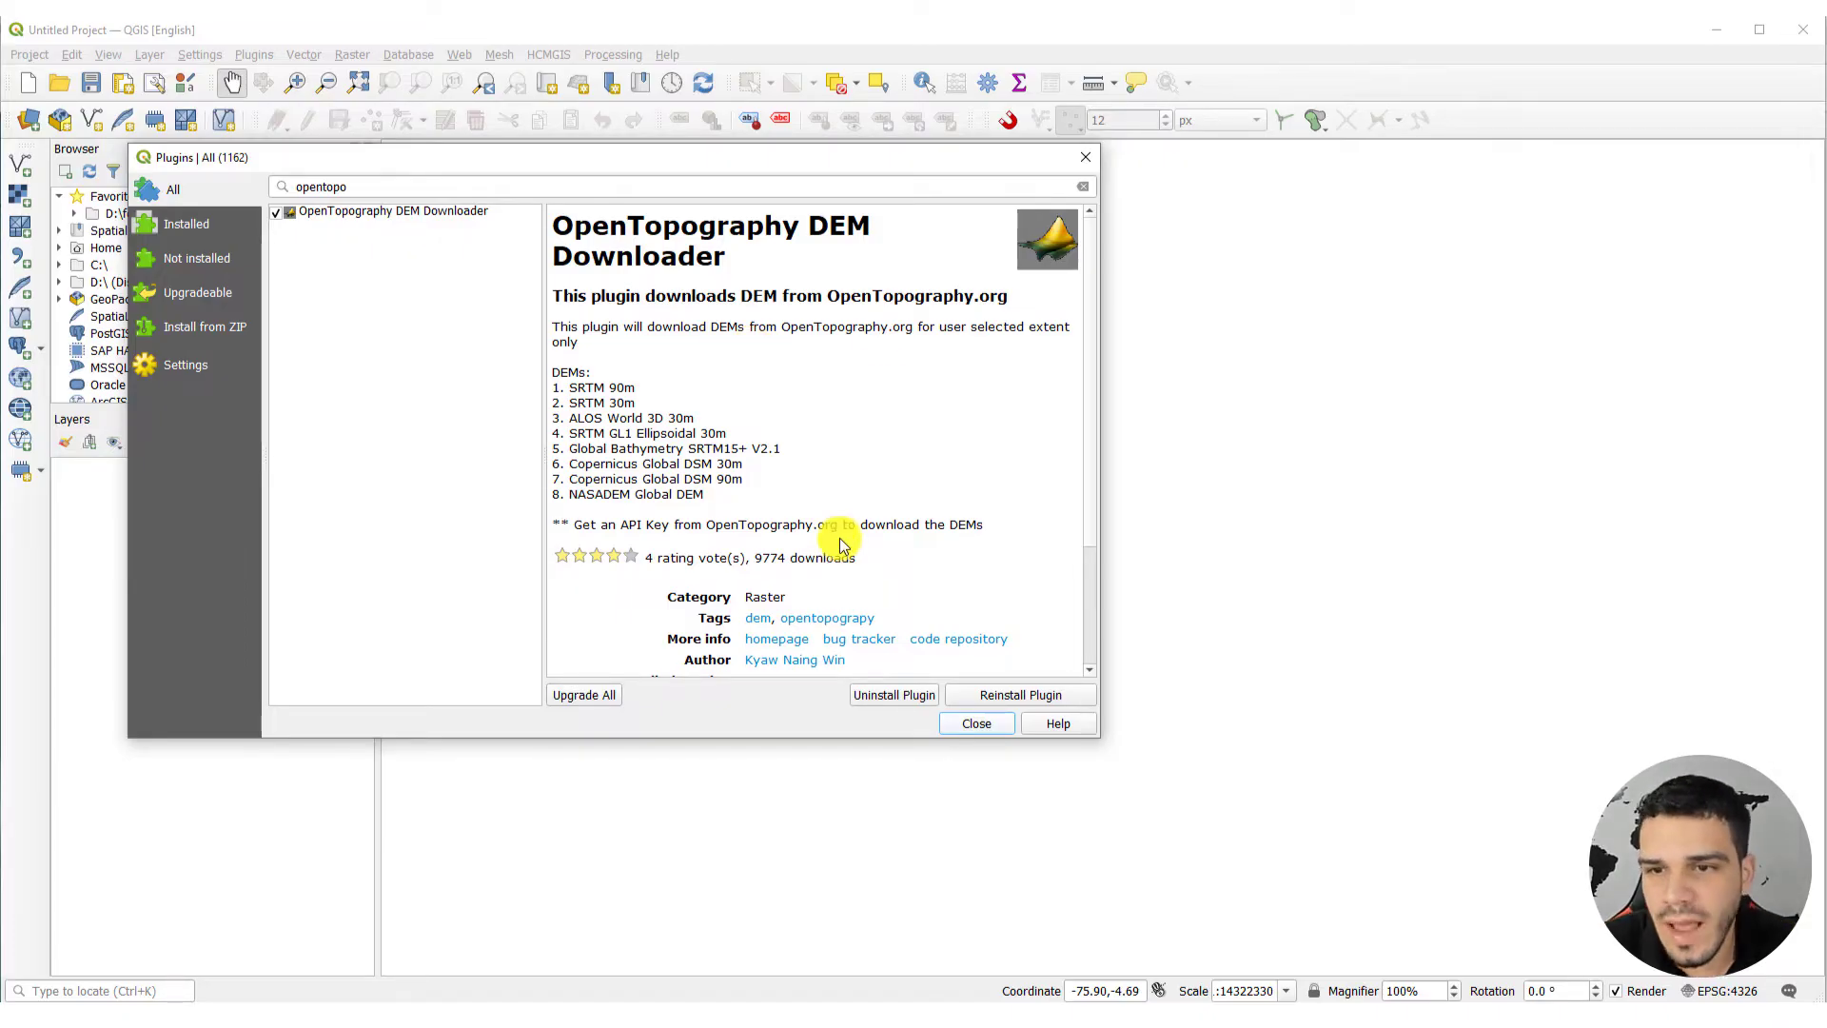
mouse_move(626, 524)
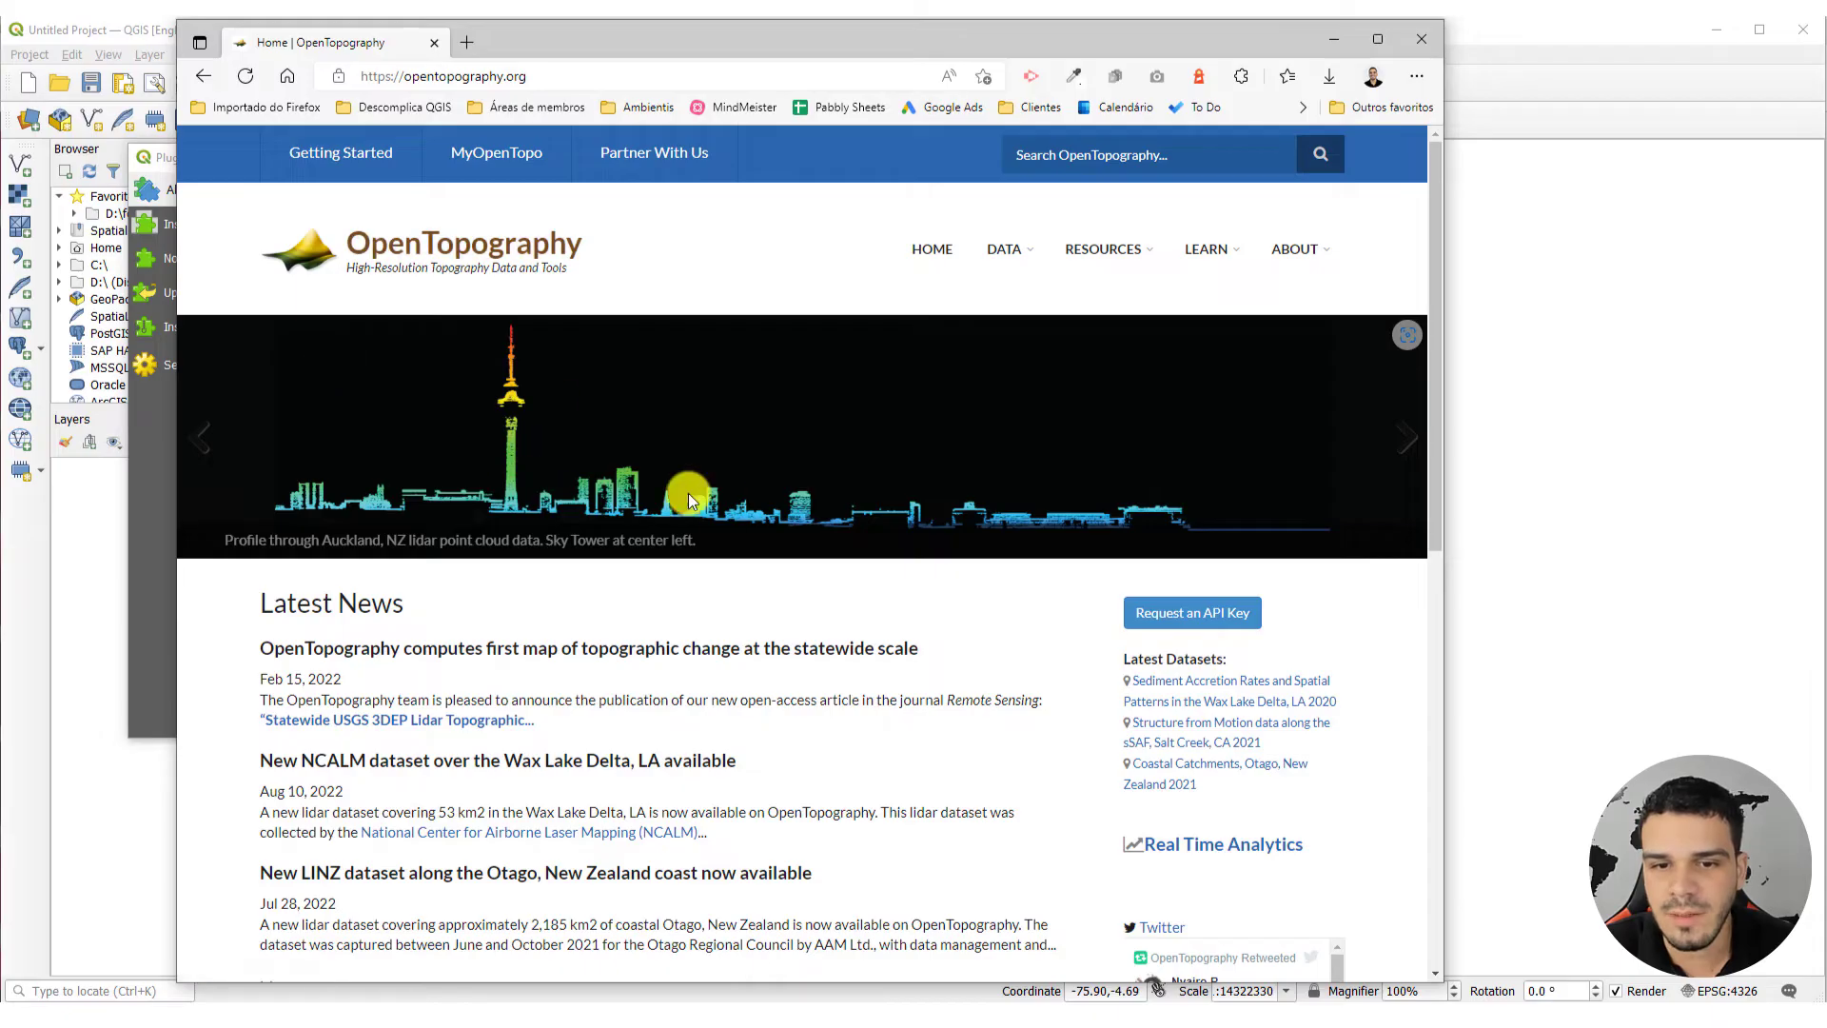
mouse_move(1184, 613)
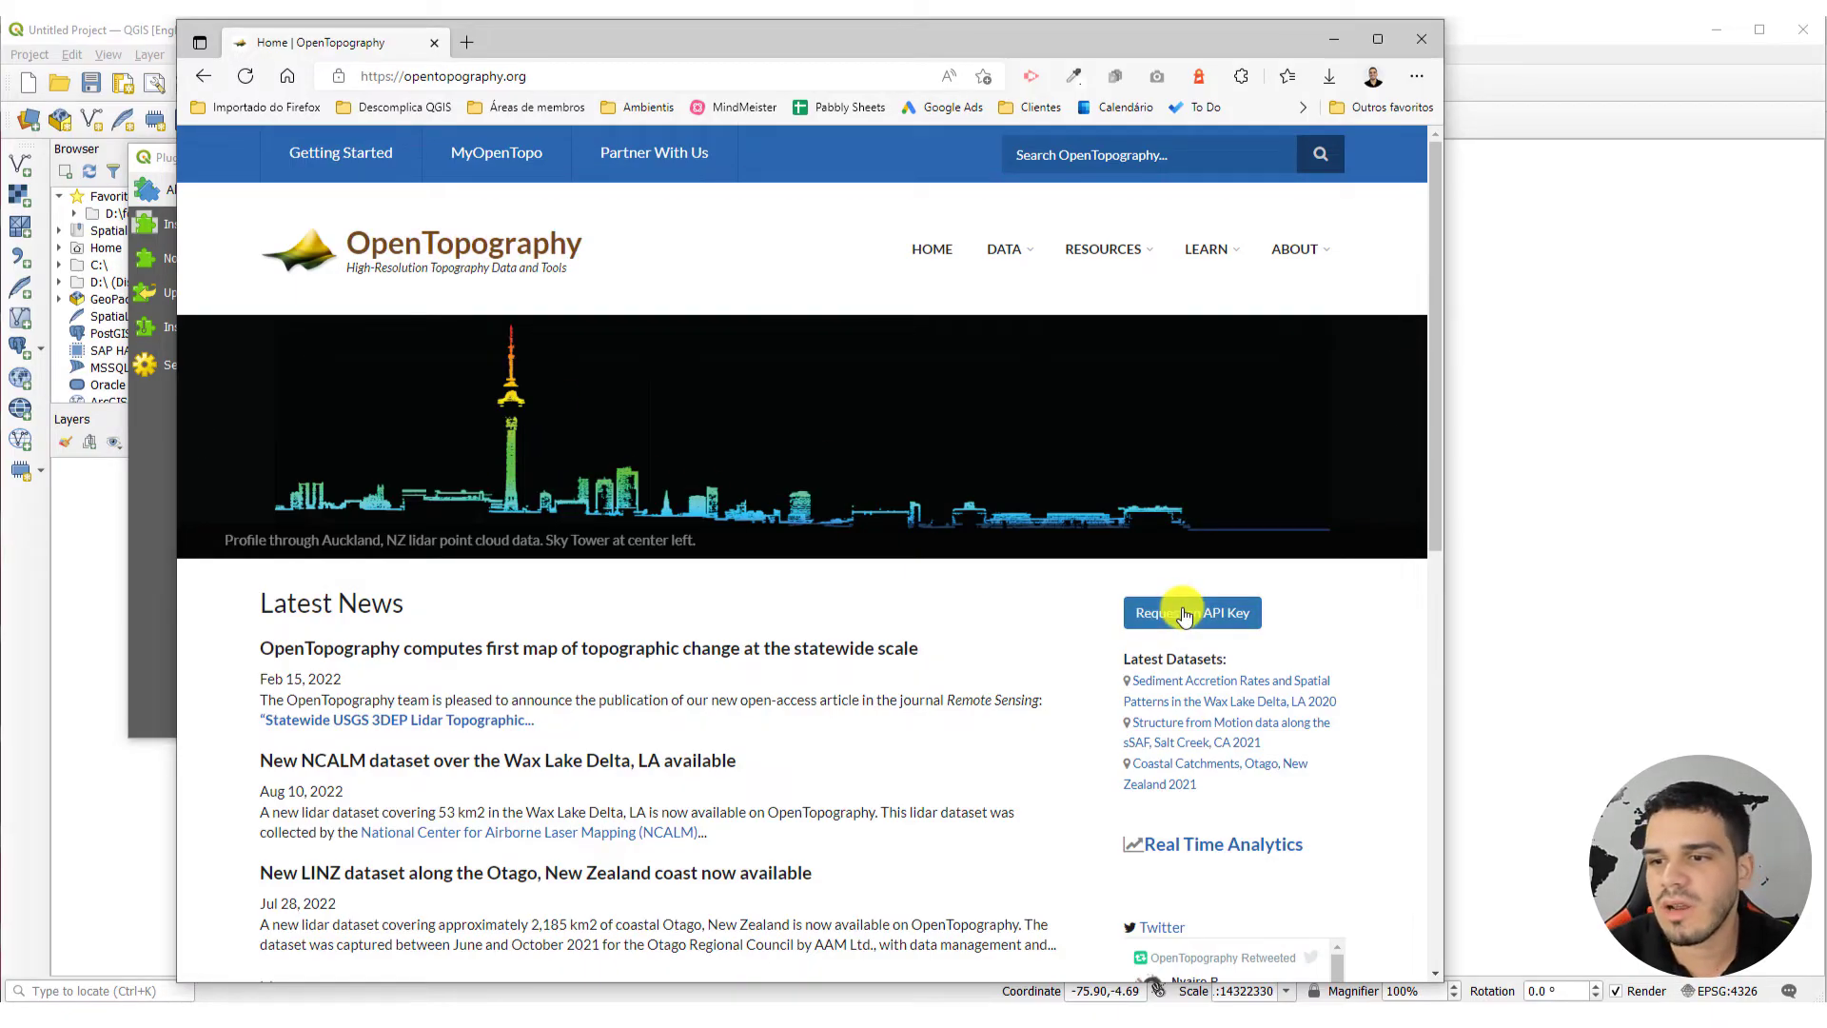
Log into the OpenTopography portal and generate a new API key
click(1190, 612)
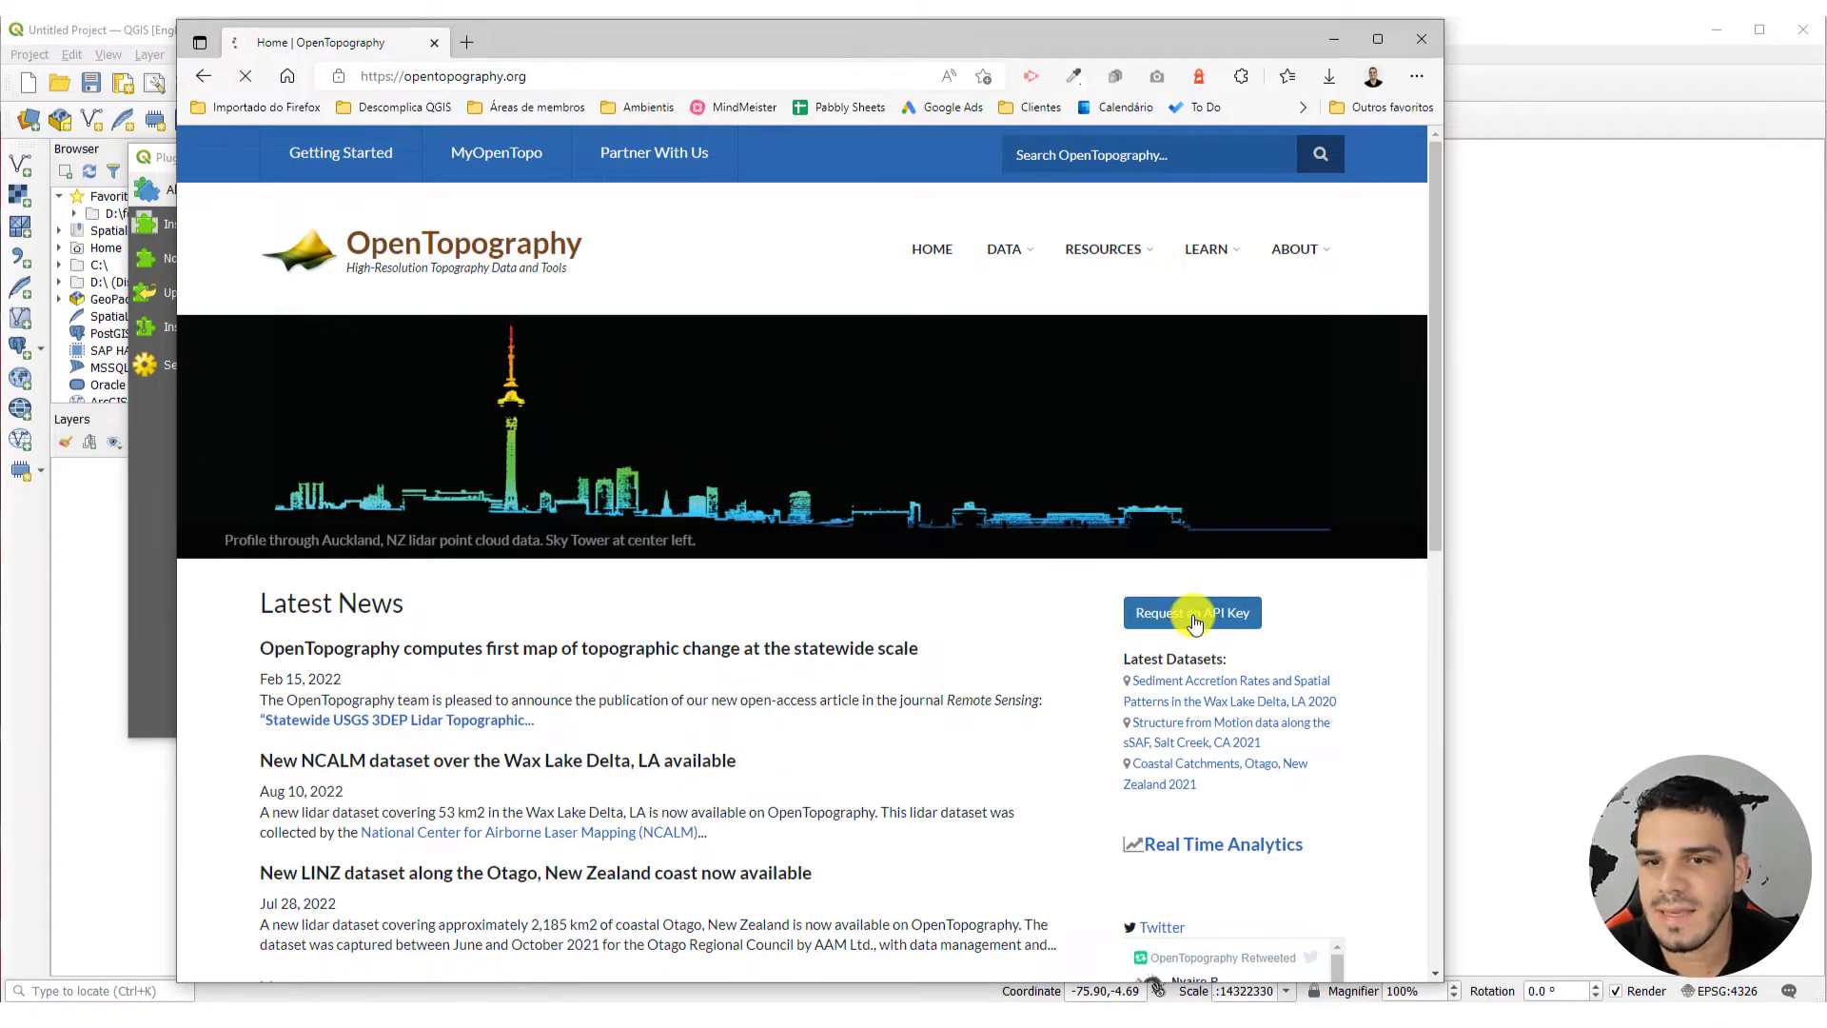
click(1190, 613)
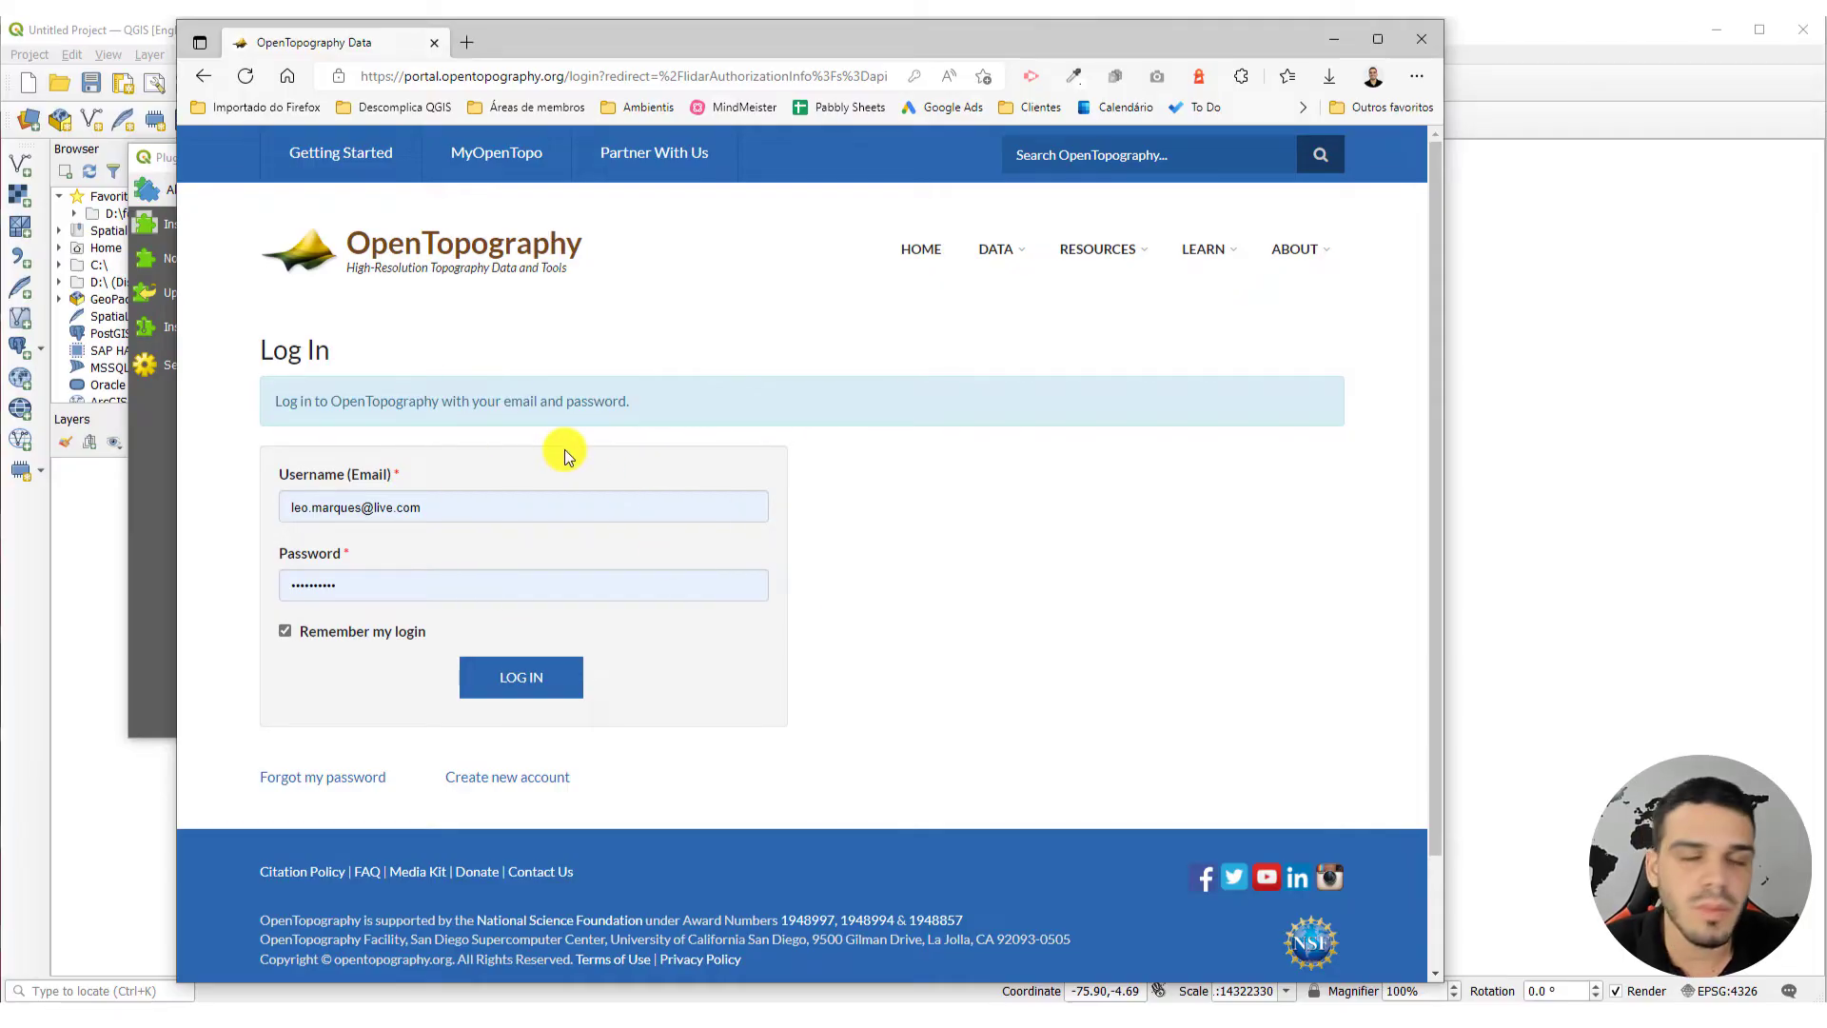
mouse_move(534, 414)
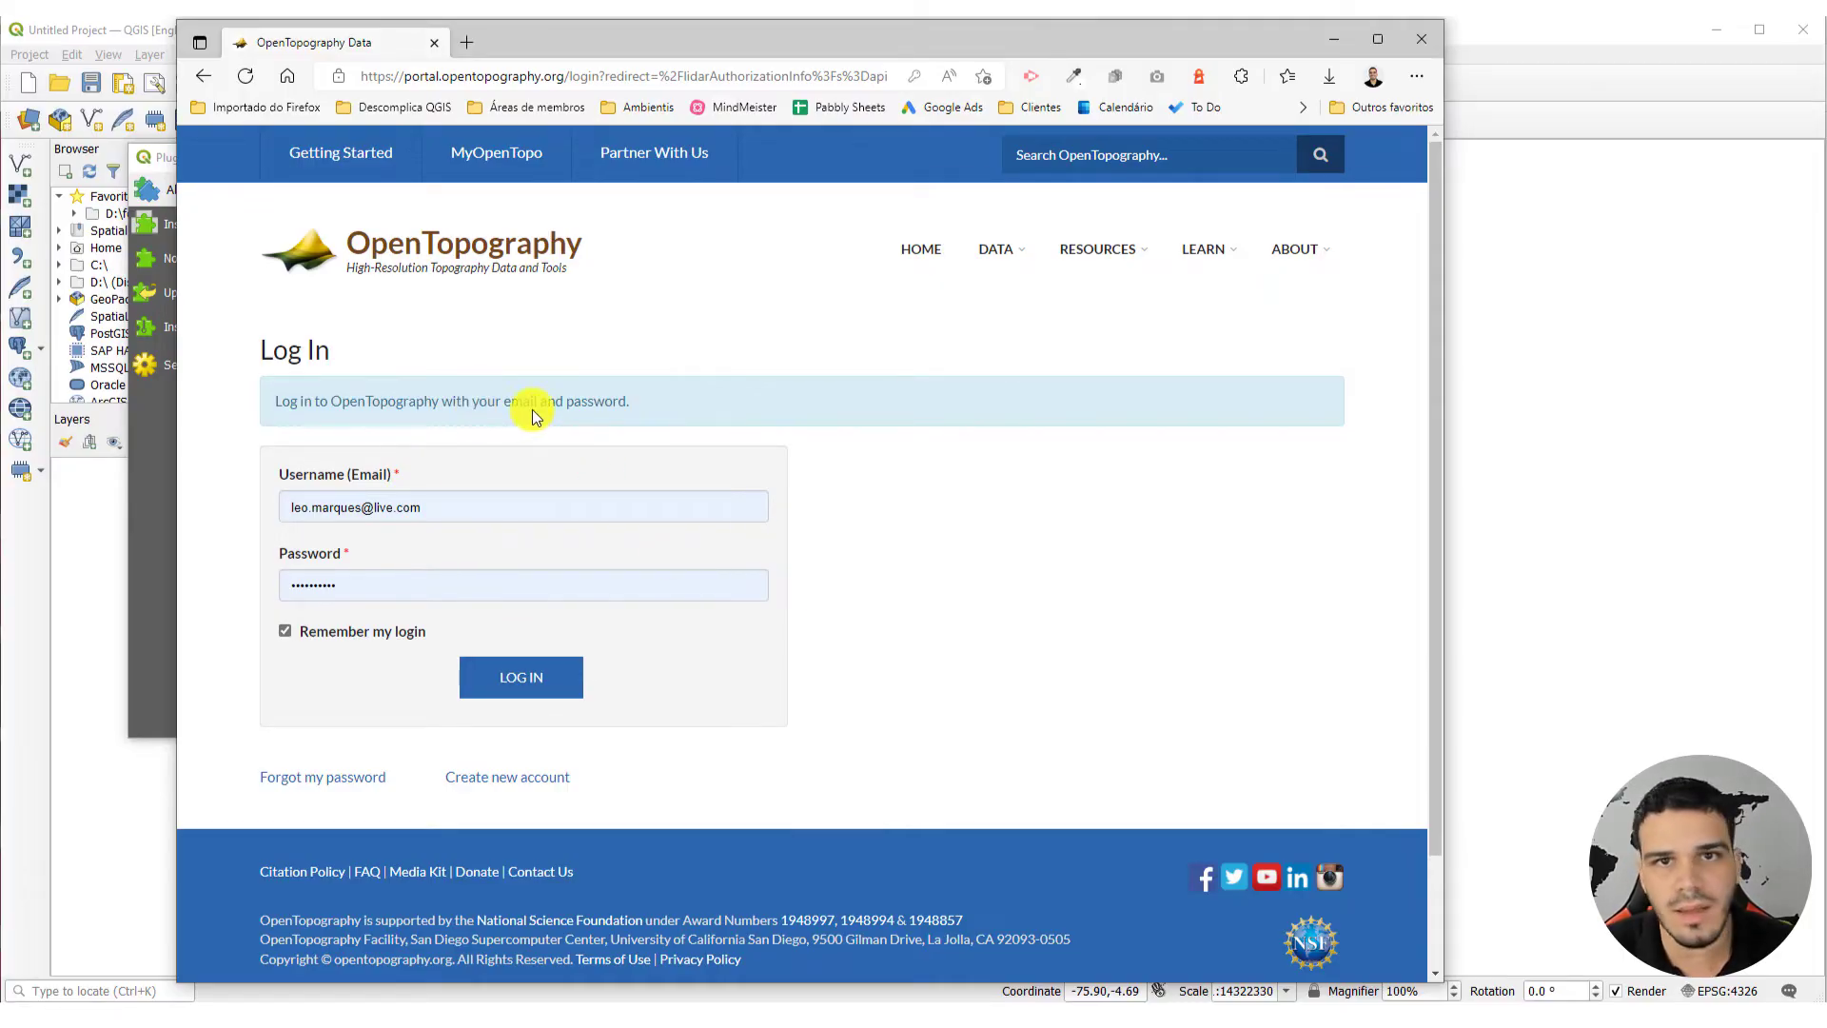
mouse_move(507, 776)
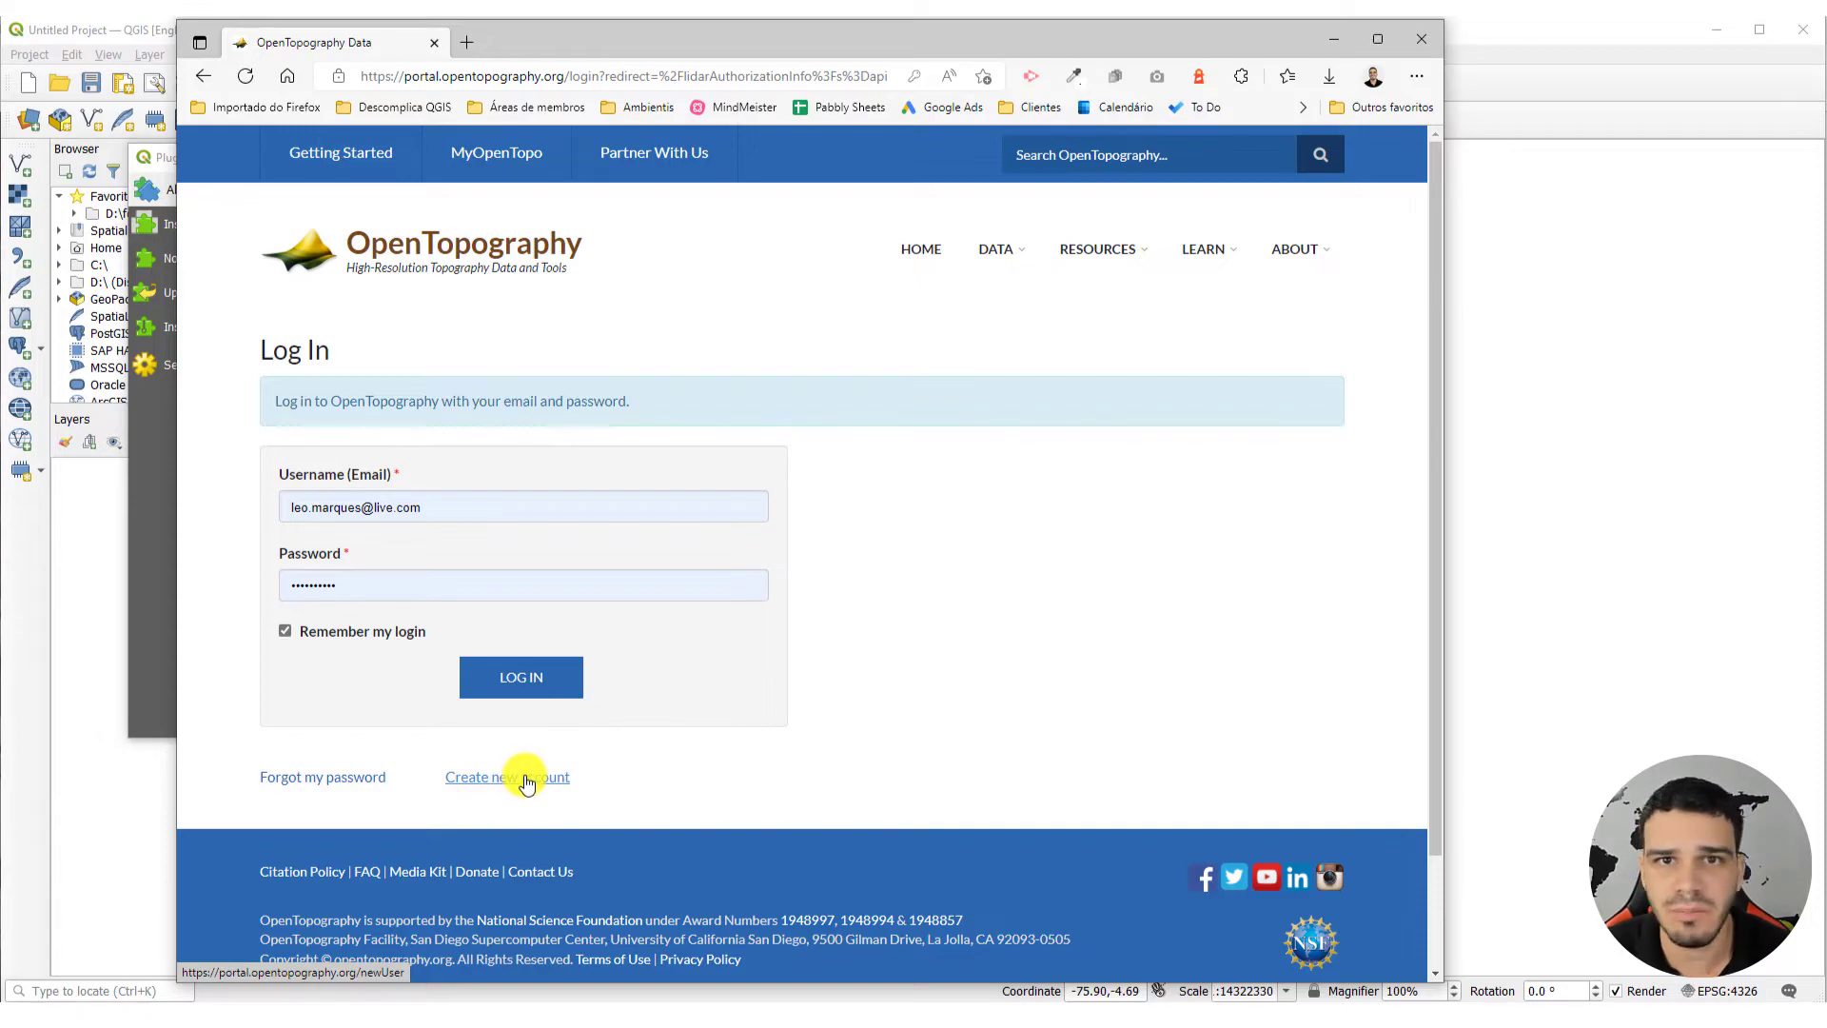
mouse_move(416, 546)
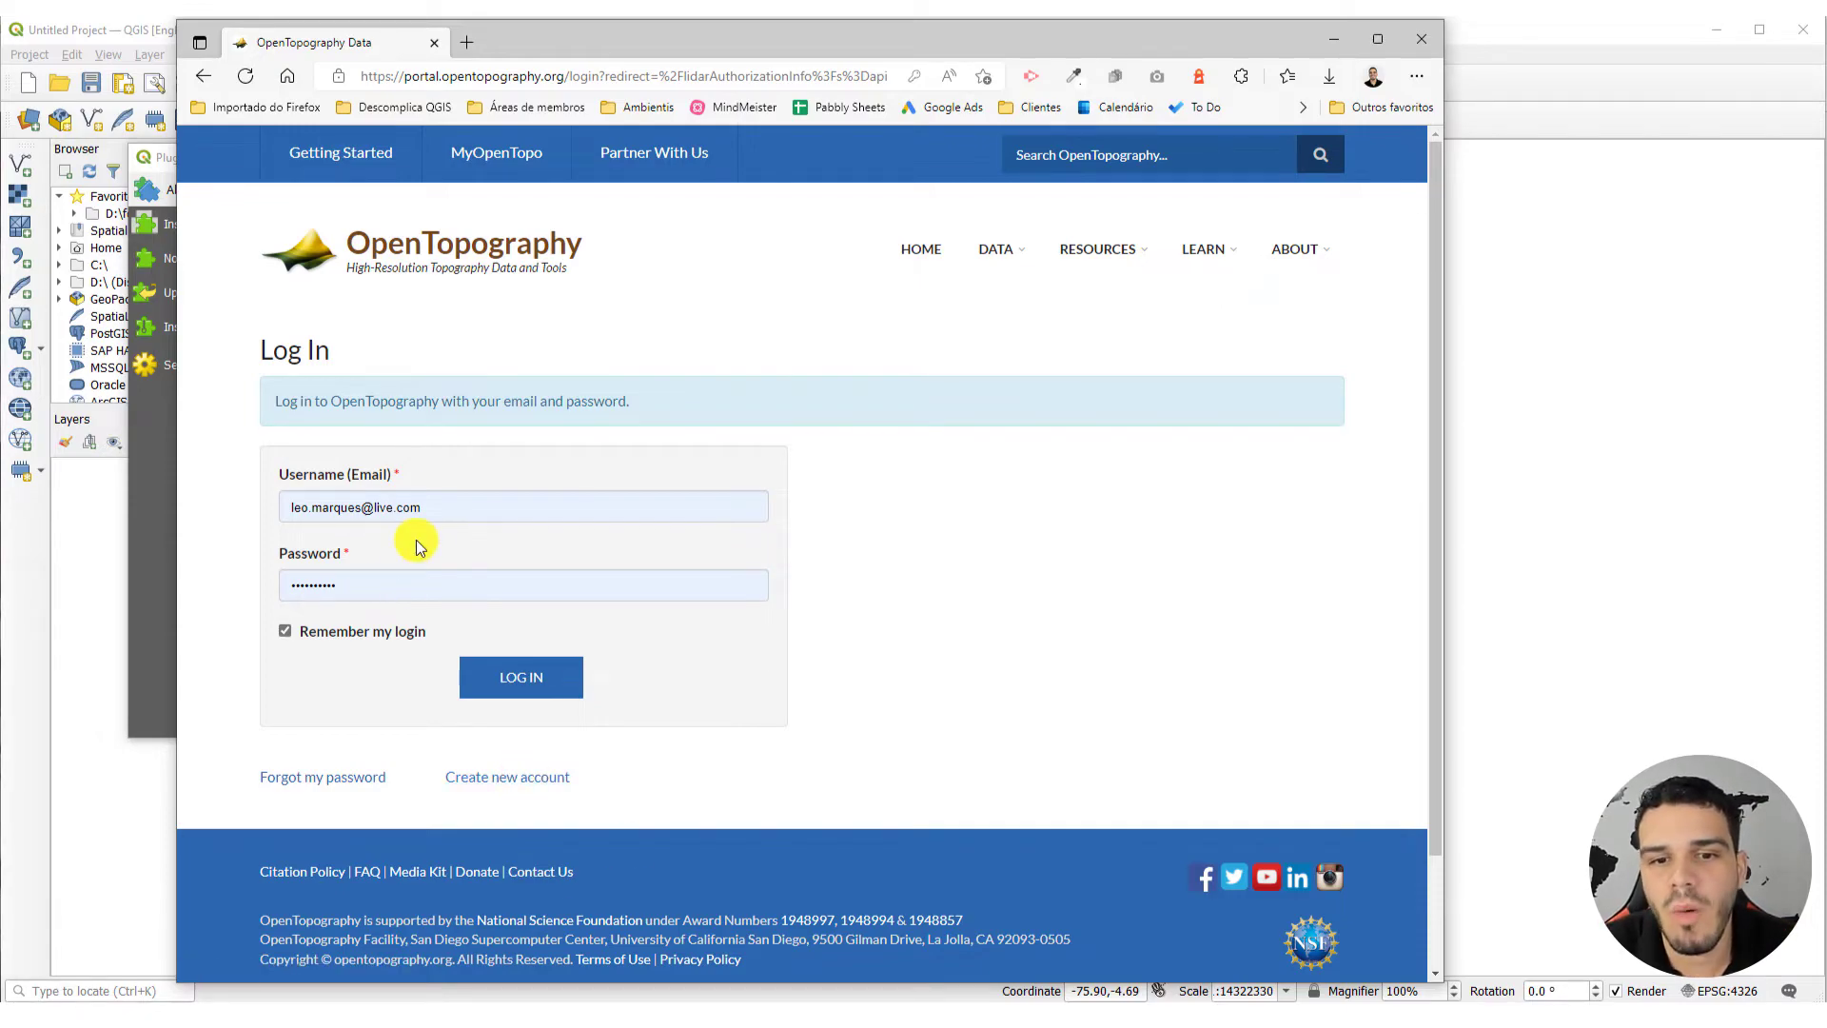
click(520, 676)
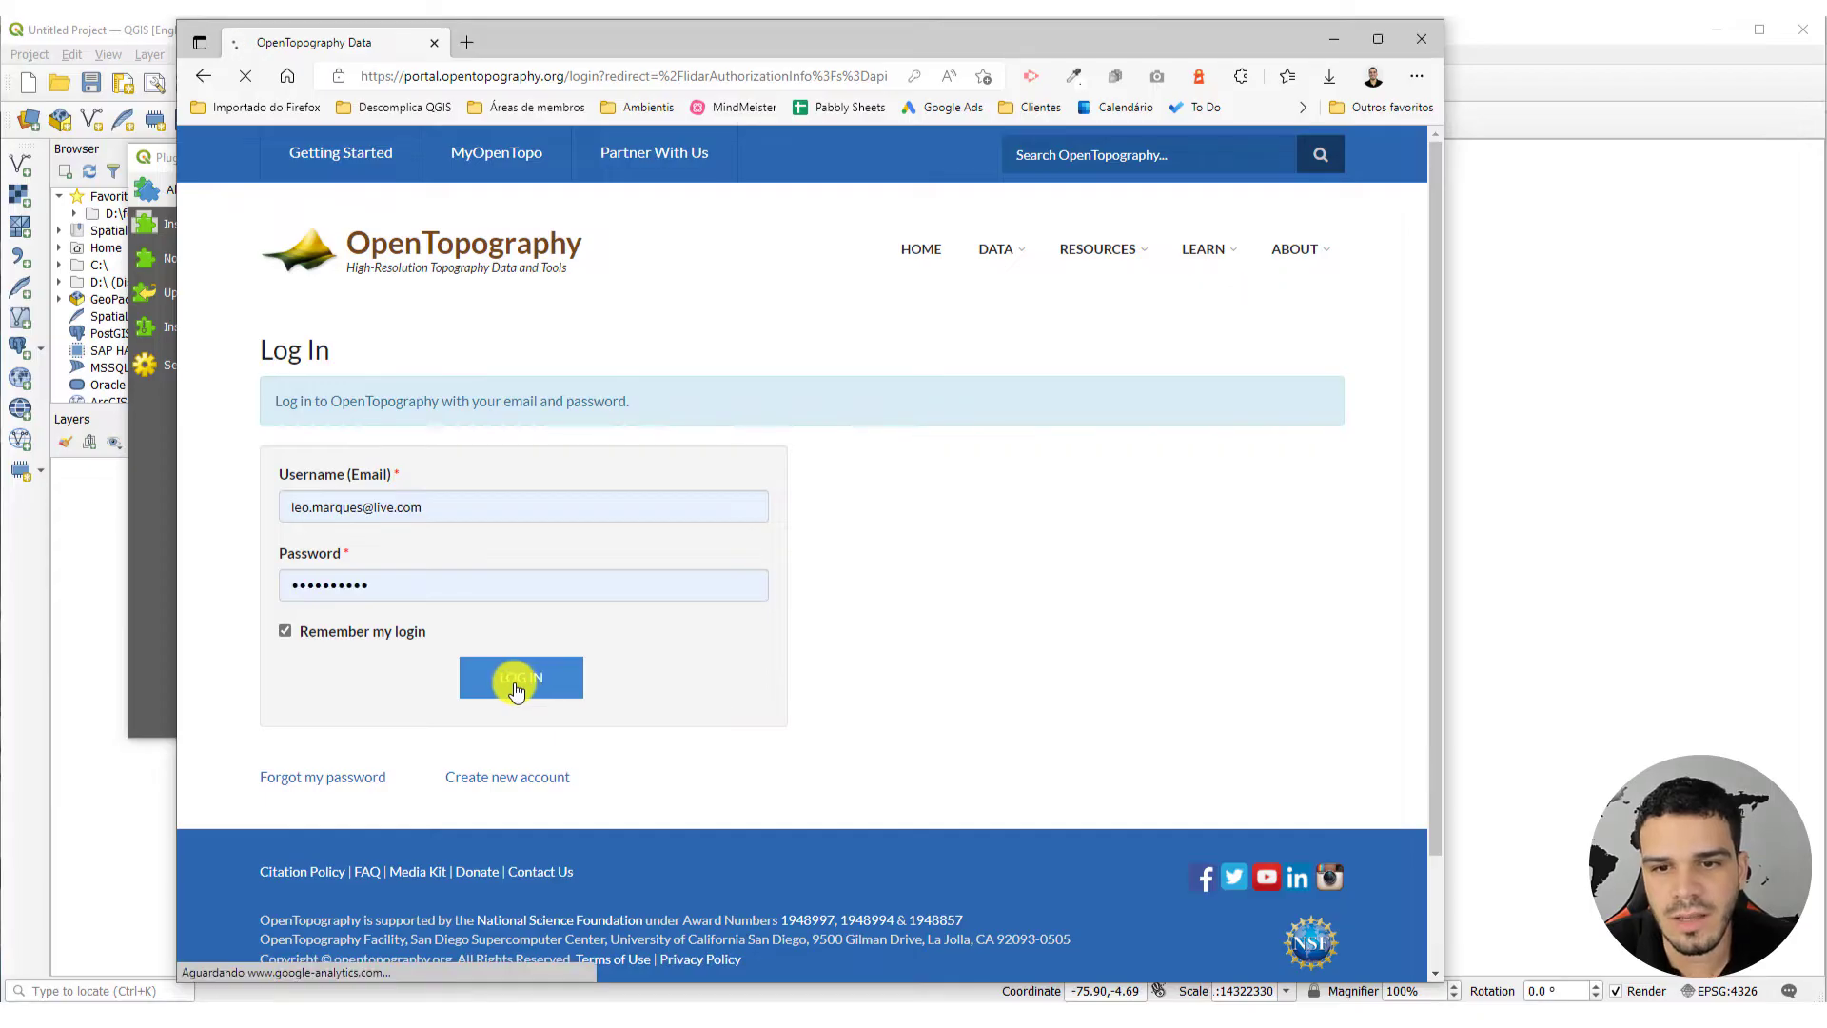
click(520, 677)
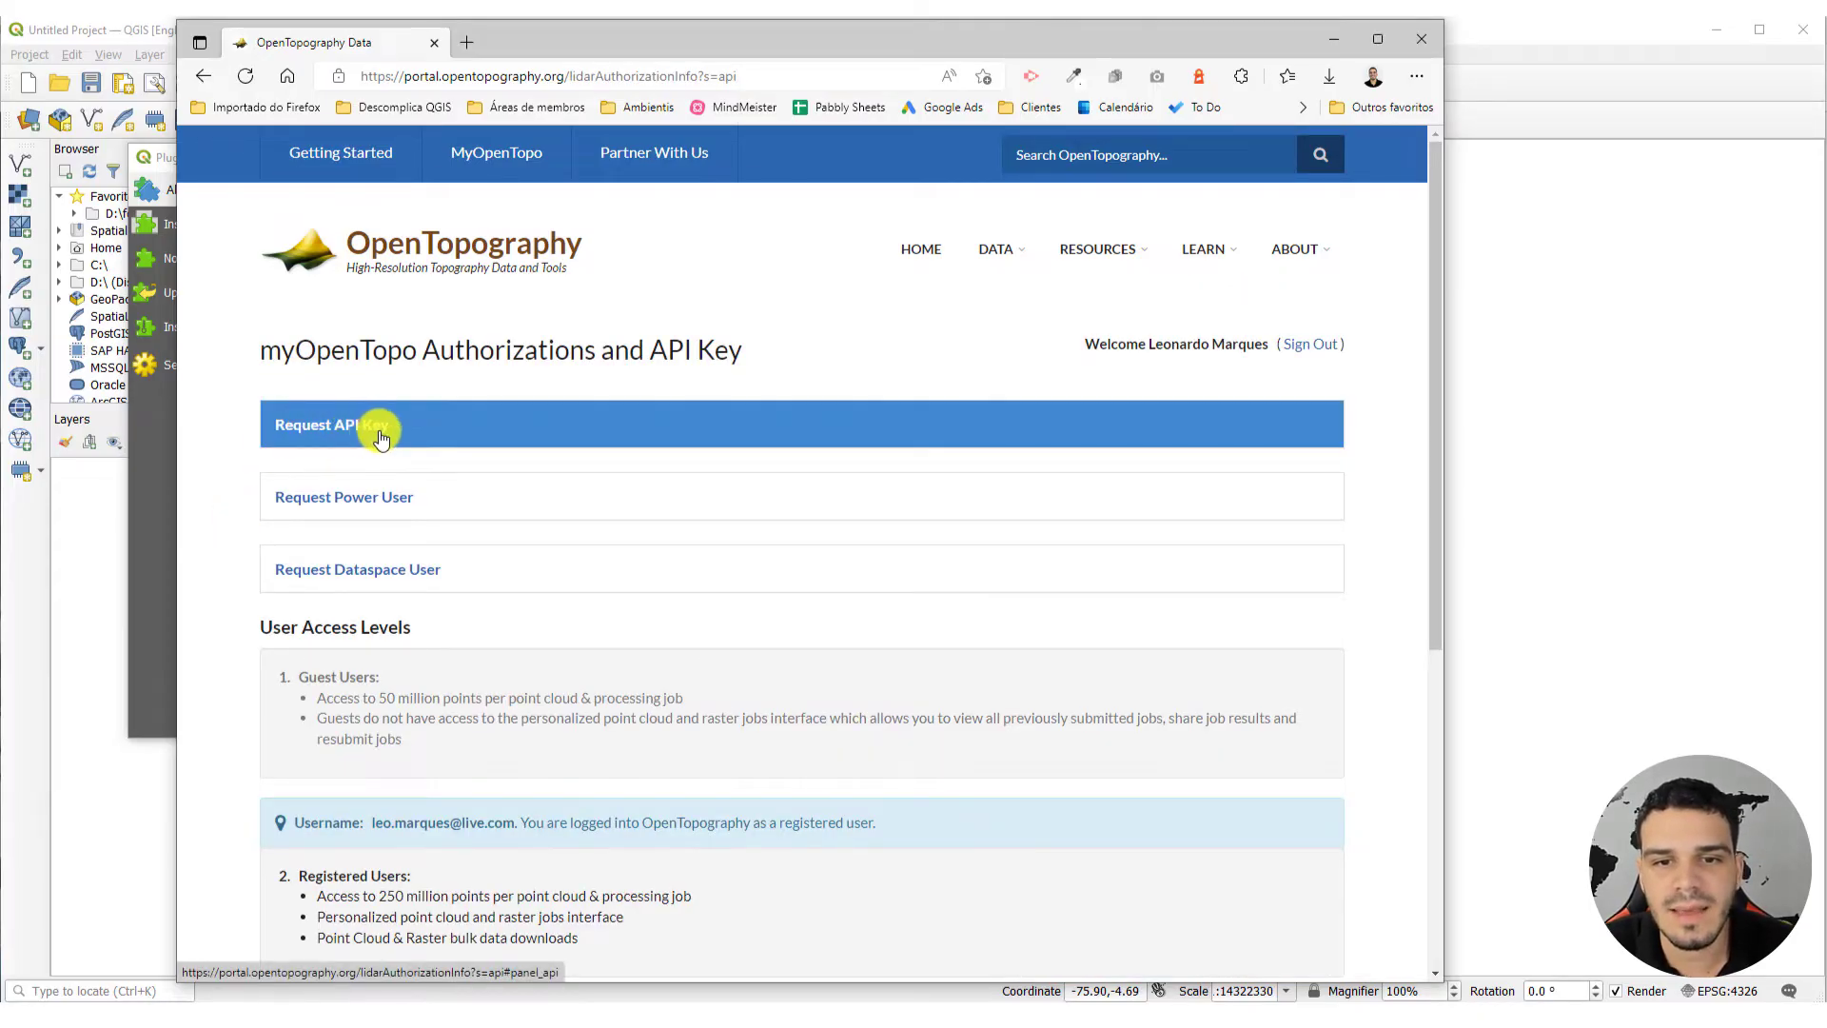
click(332, 422)
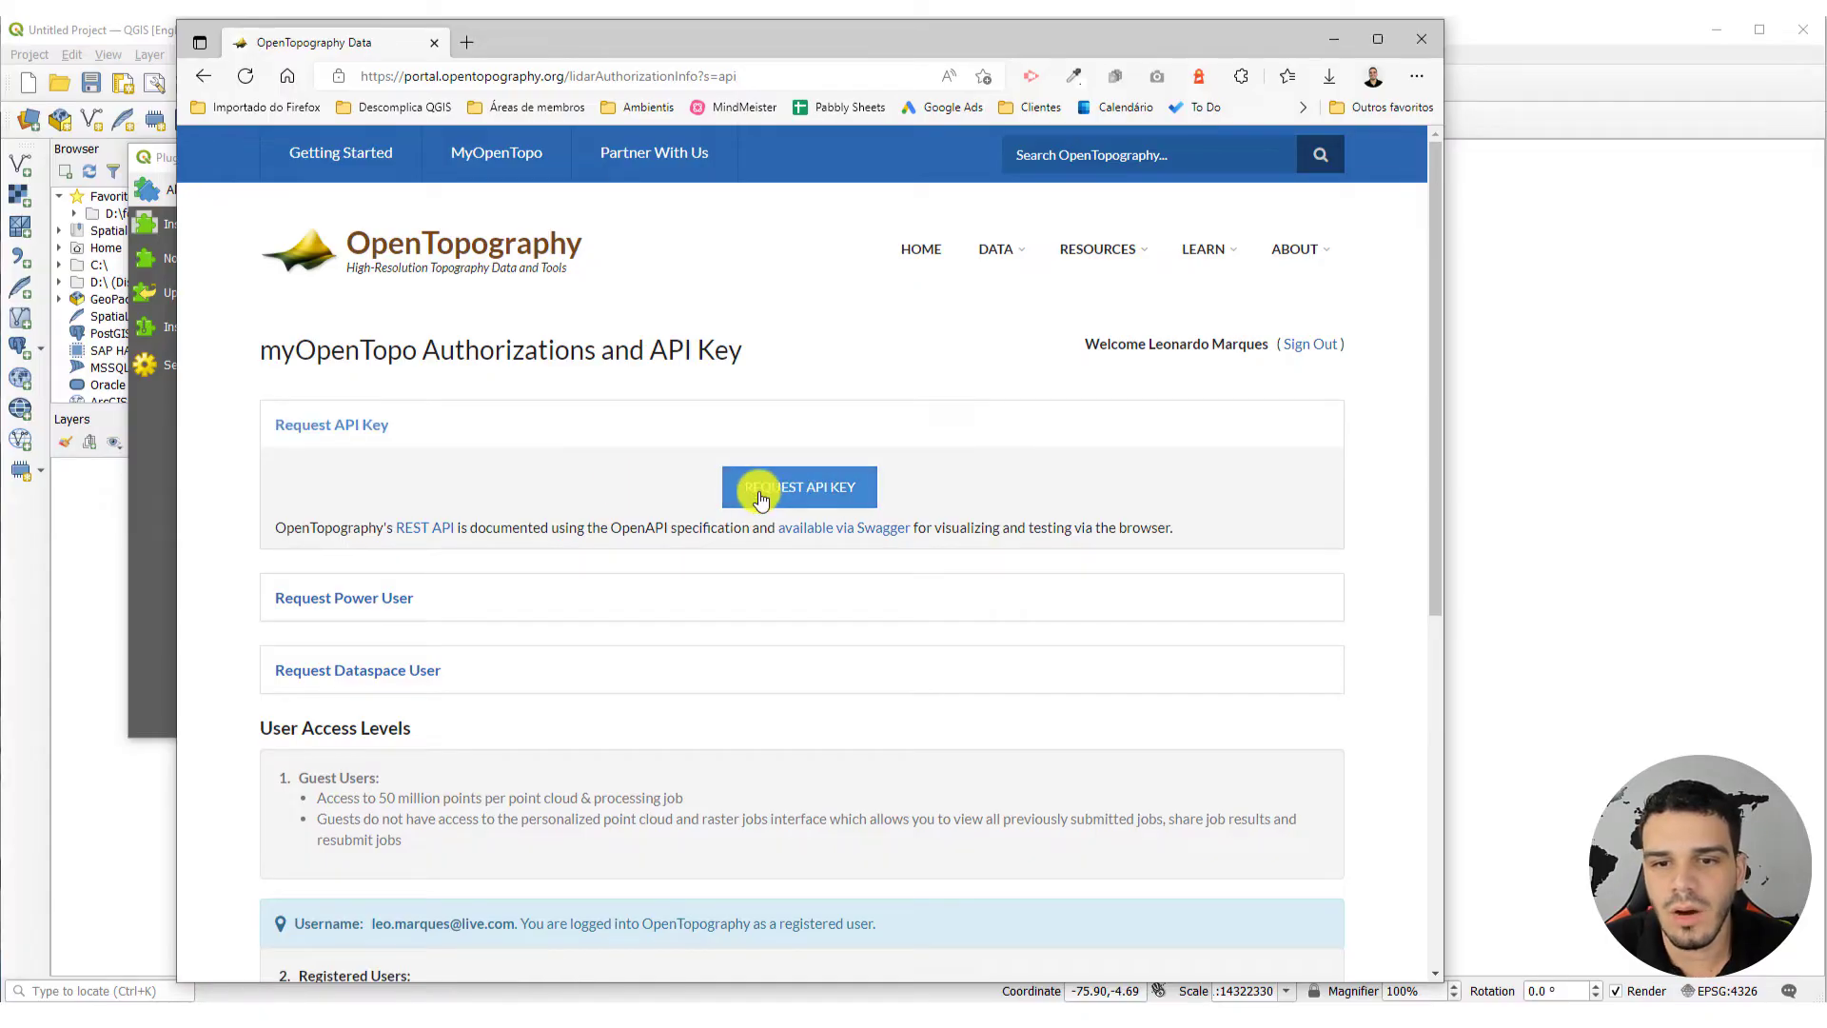
click(800, 486)
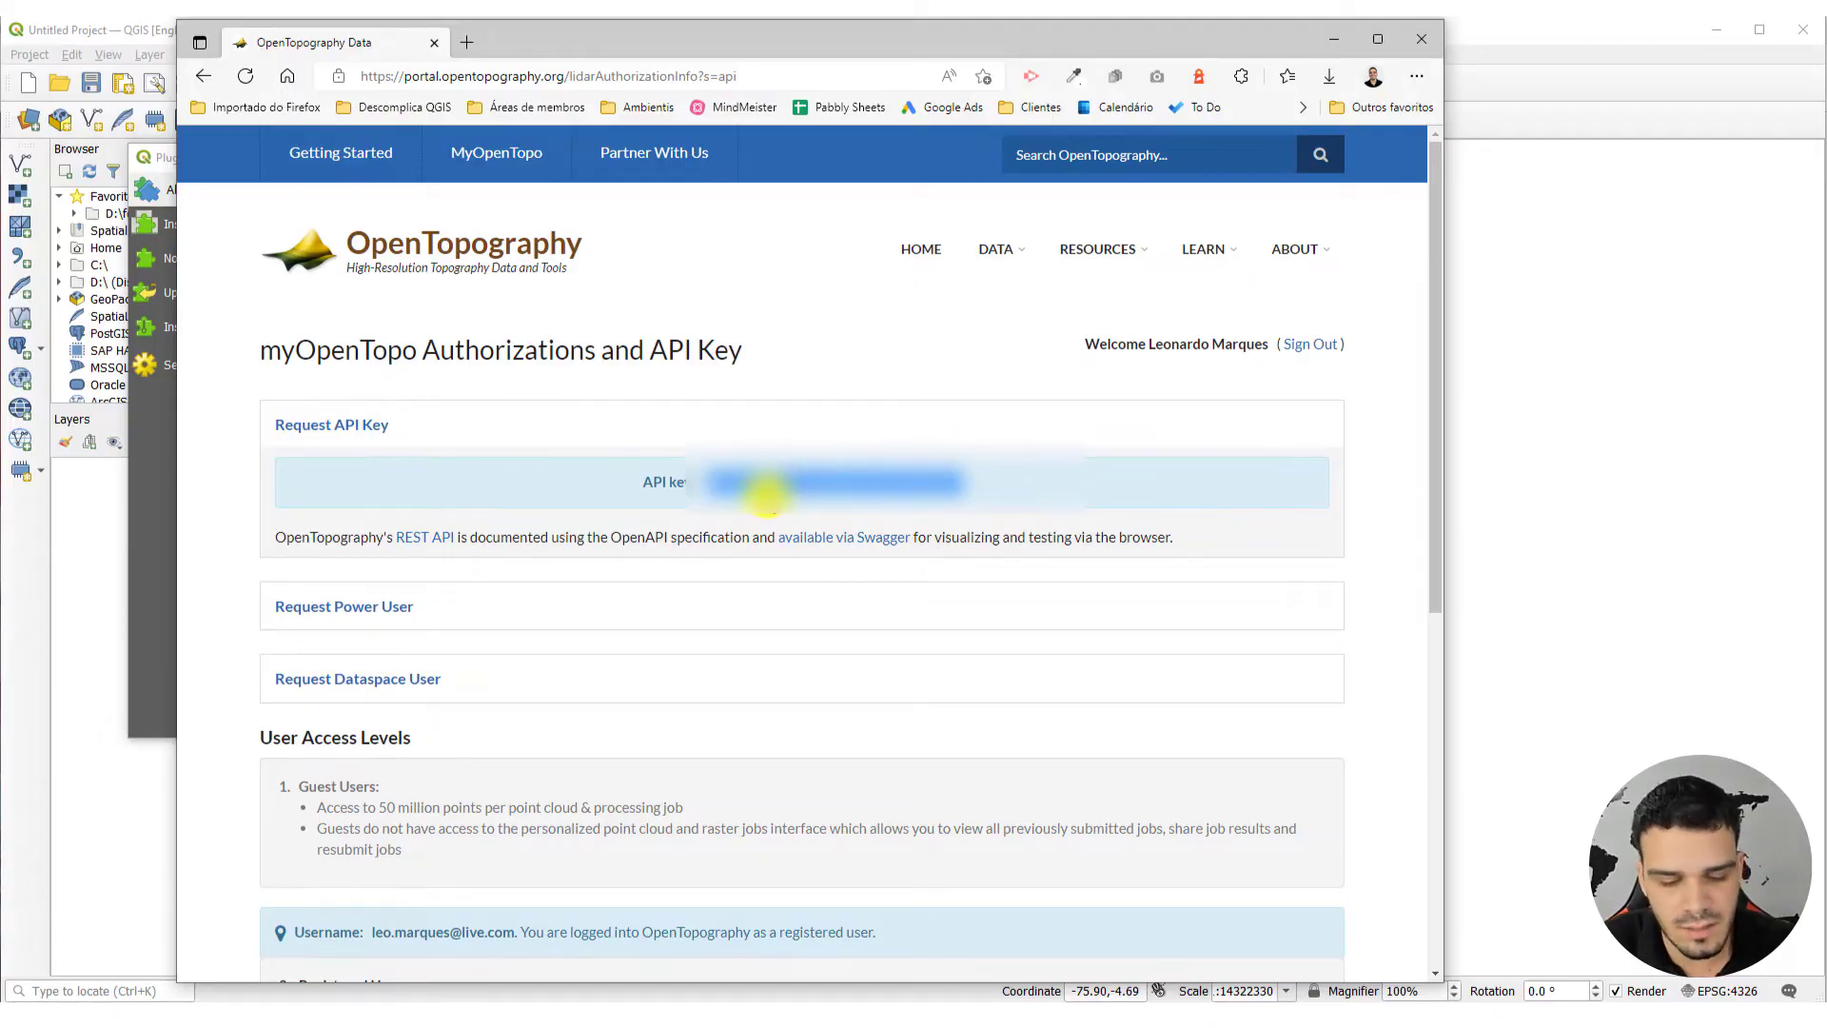
mouse_move(1208, 135)
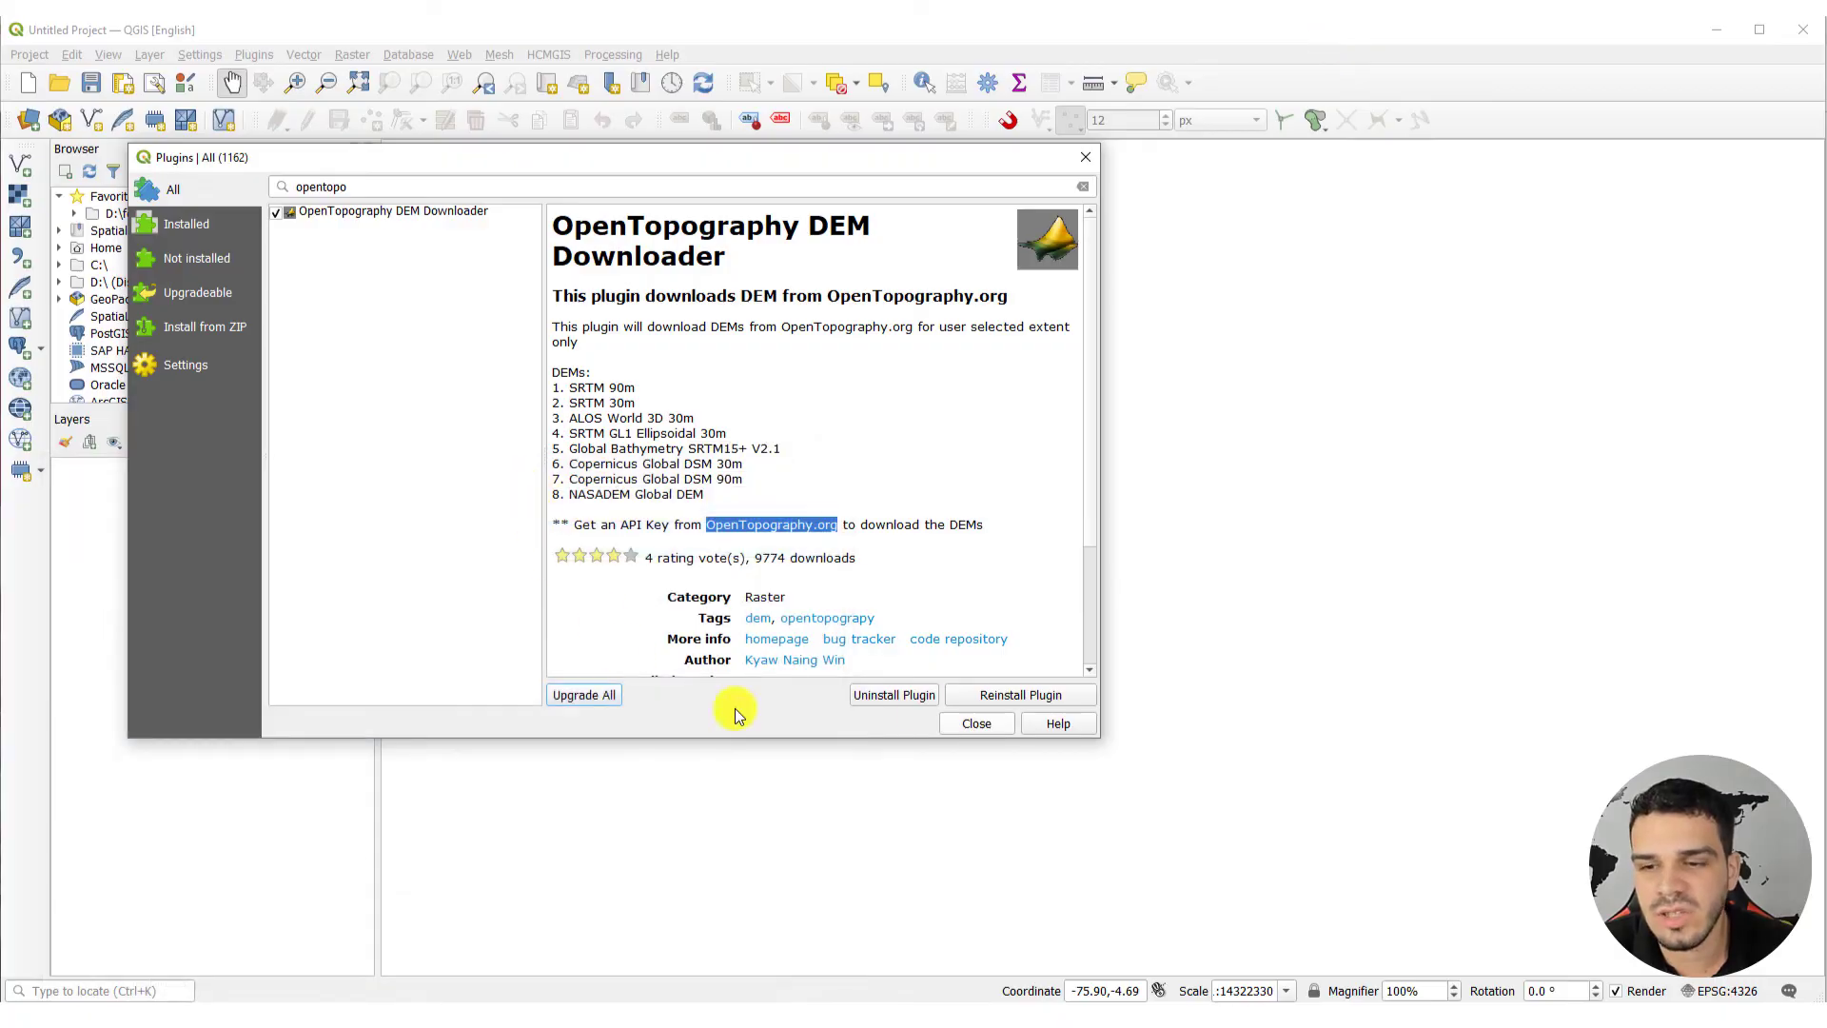
Close the plugin manager and browse the Raster and HCMGIS basemap menus
click(975, 722)
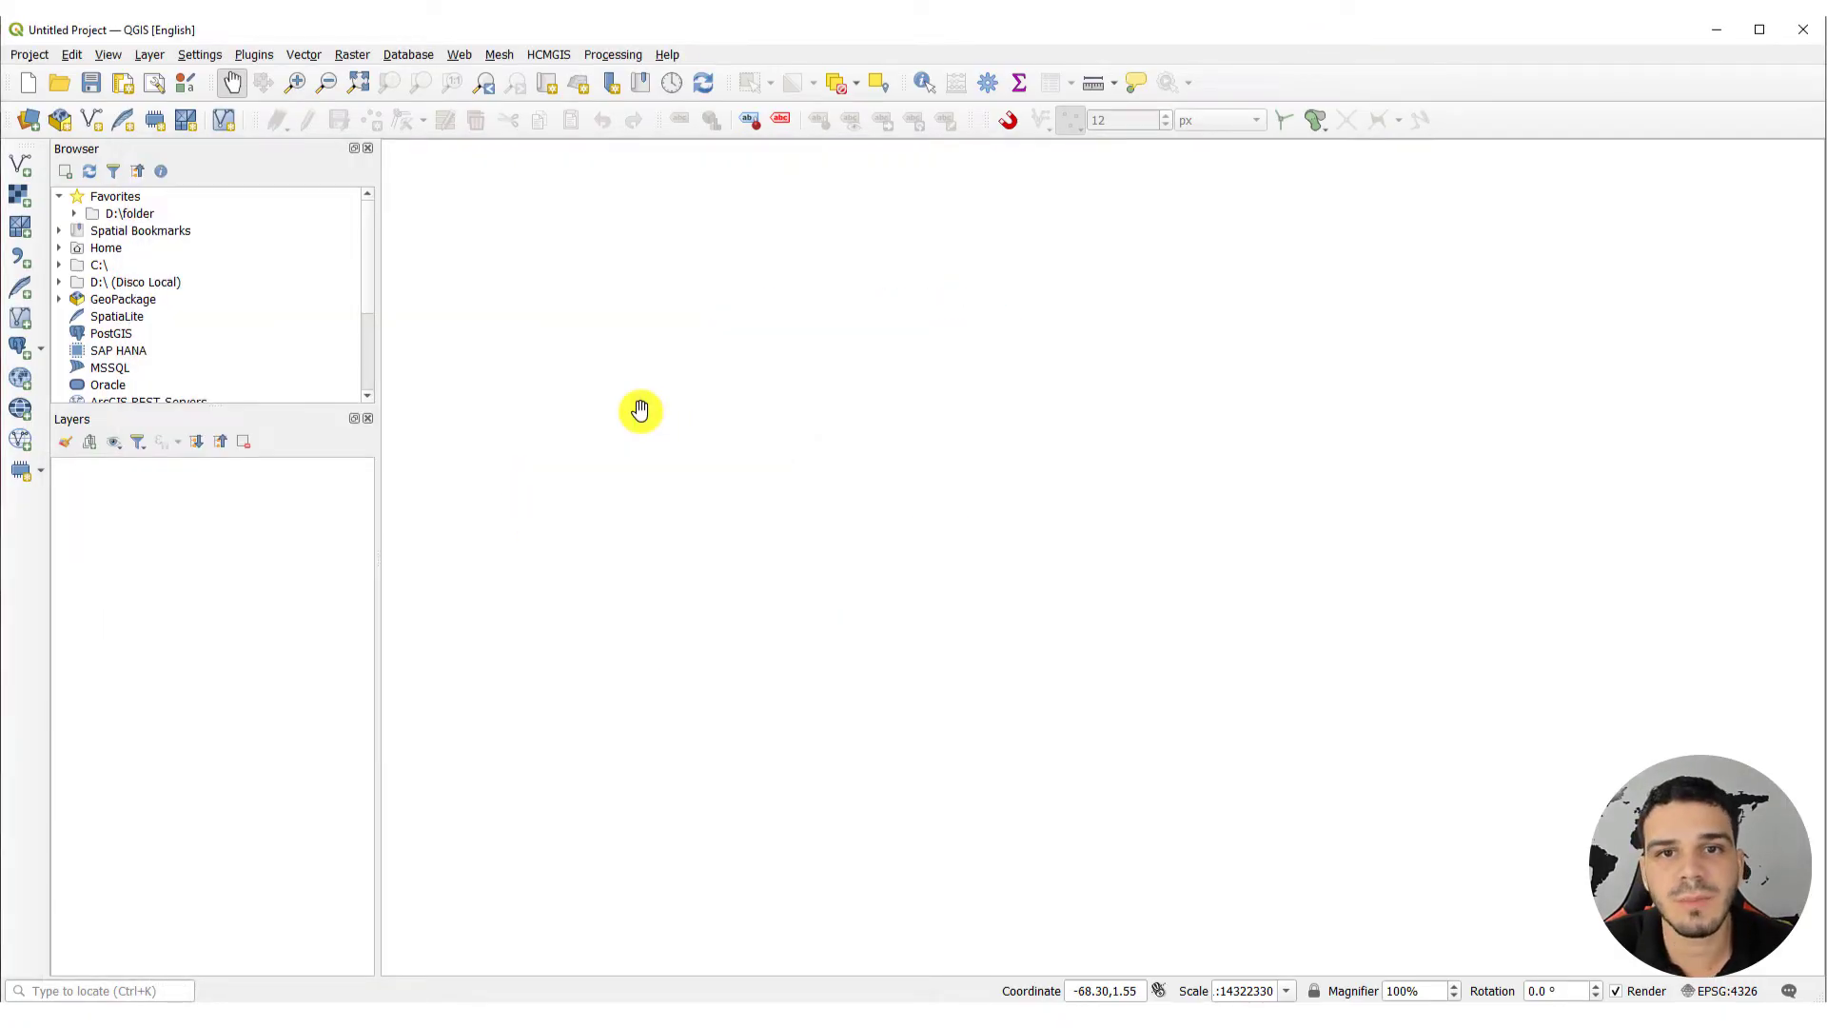
mouse_move(620, 389)
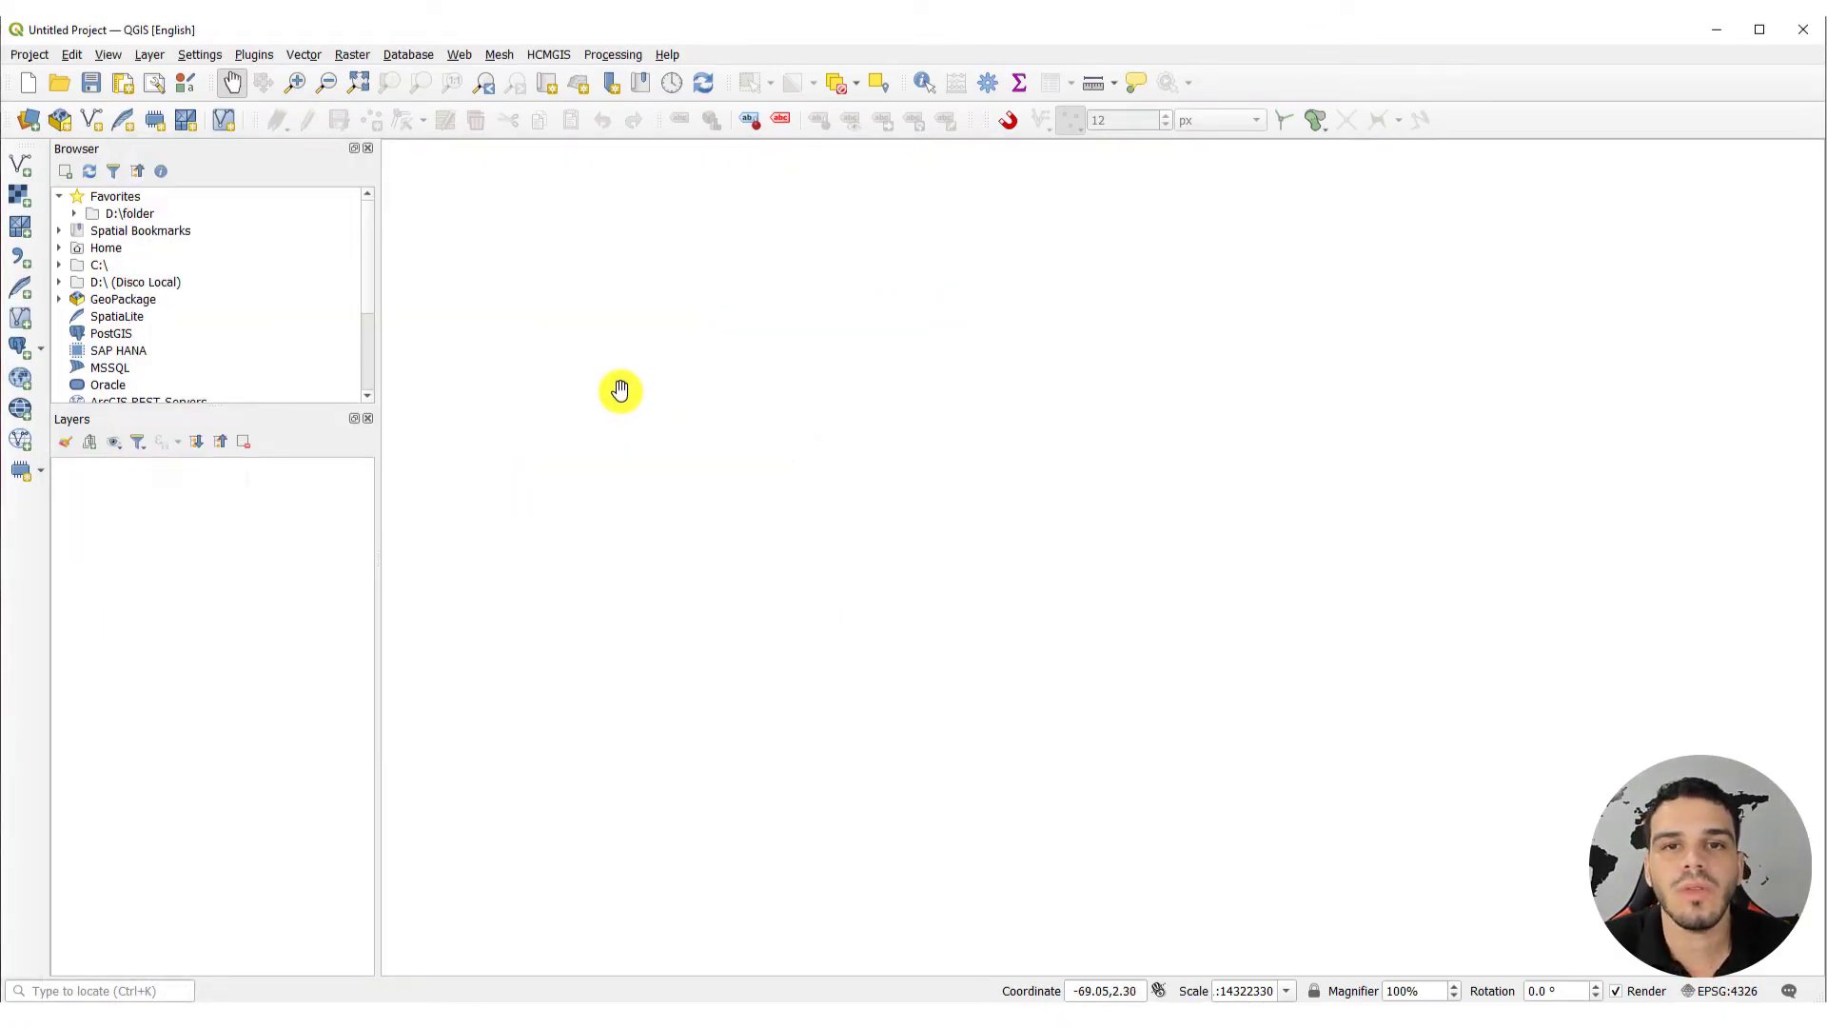
mouse_move(351, 55)
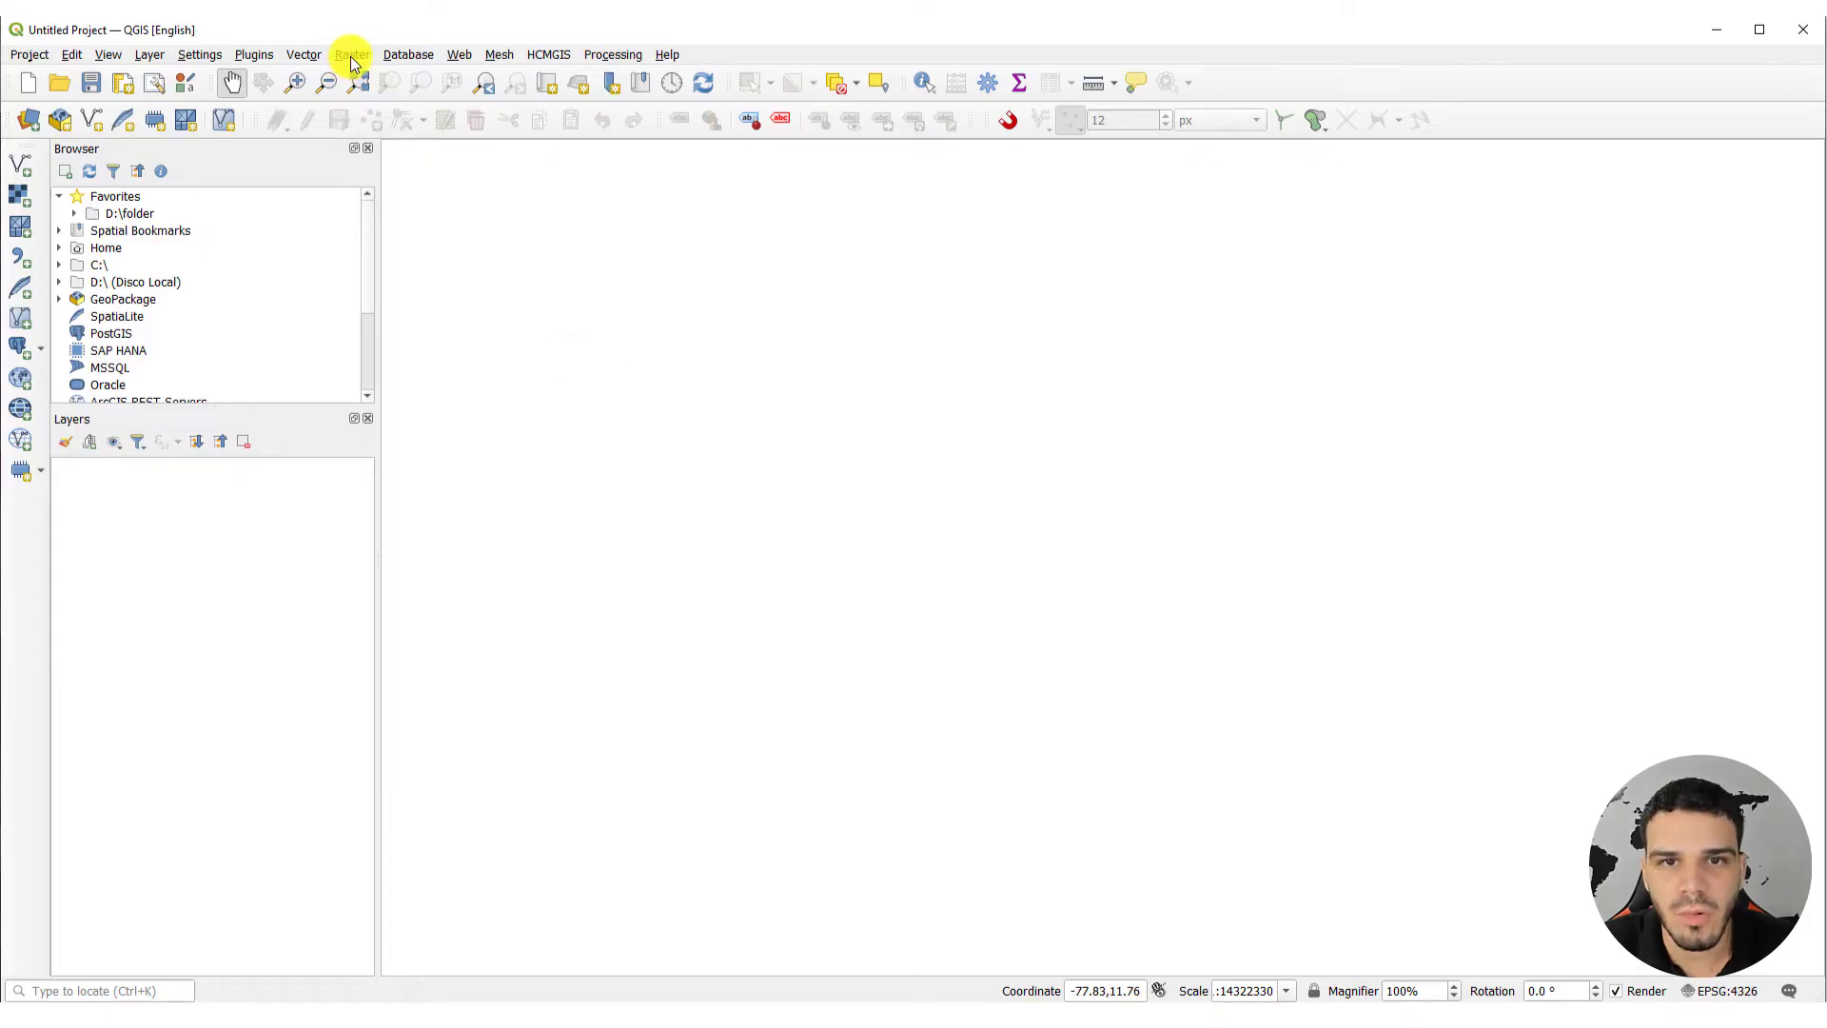
click(352, 56)
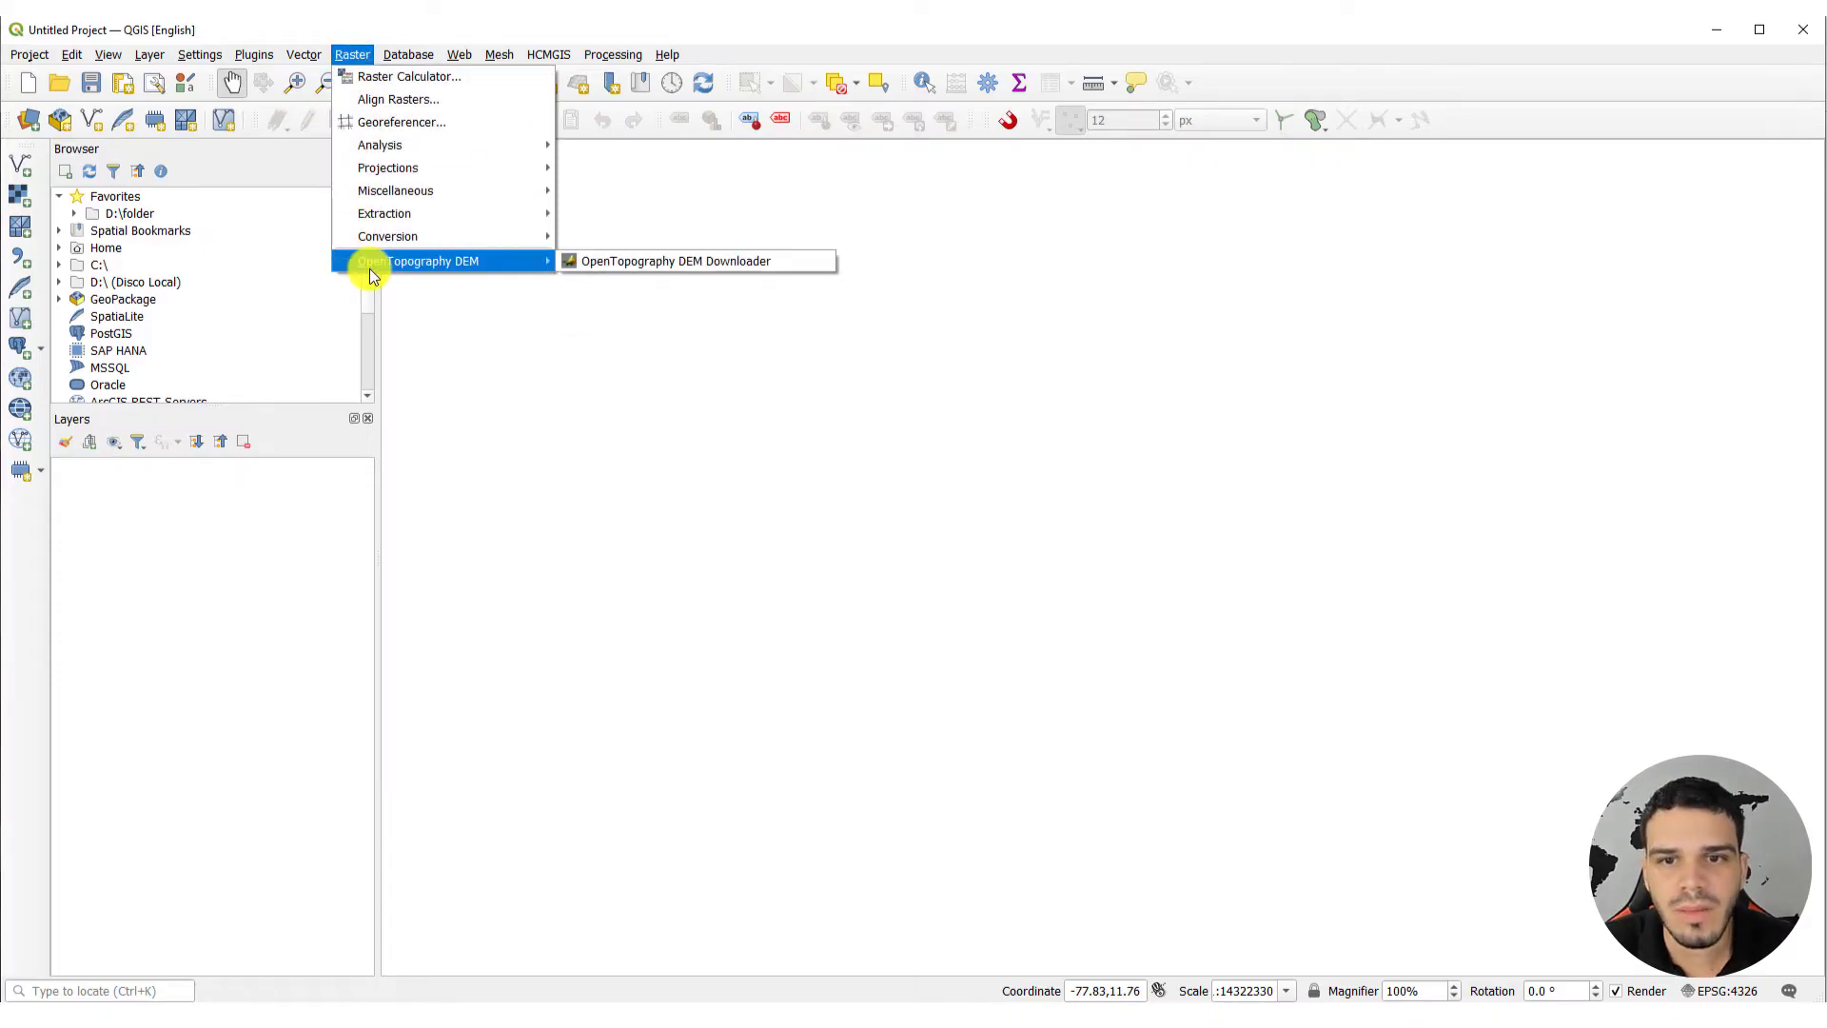
mouse_move(676, 260)
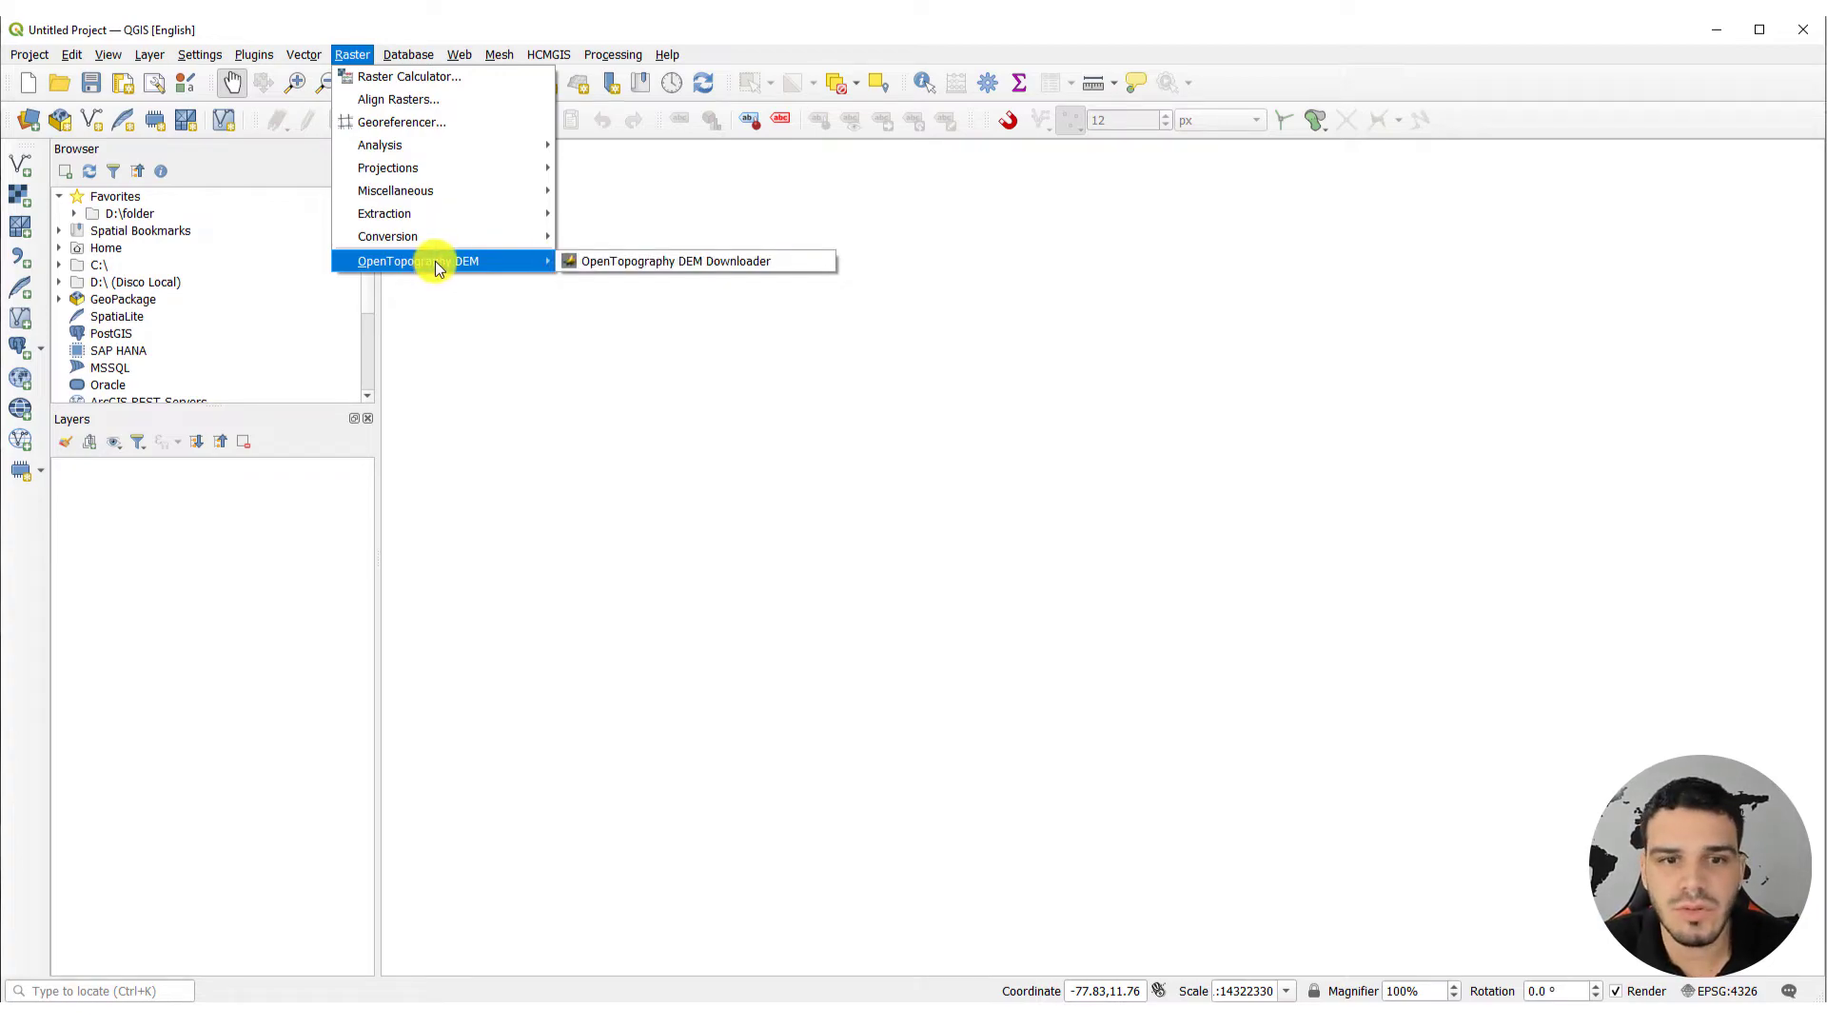
click(548, 55)
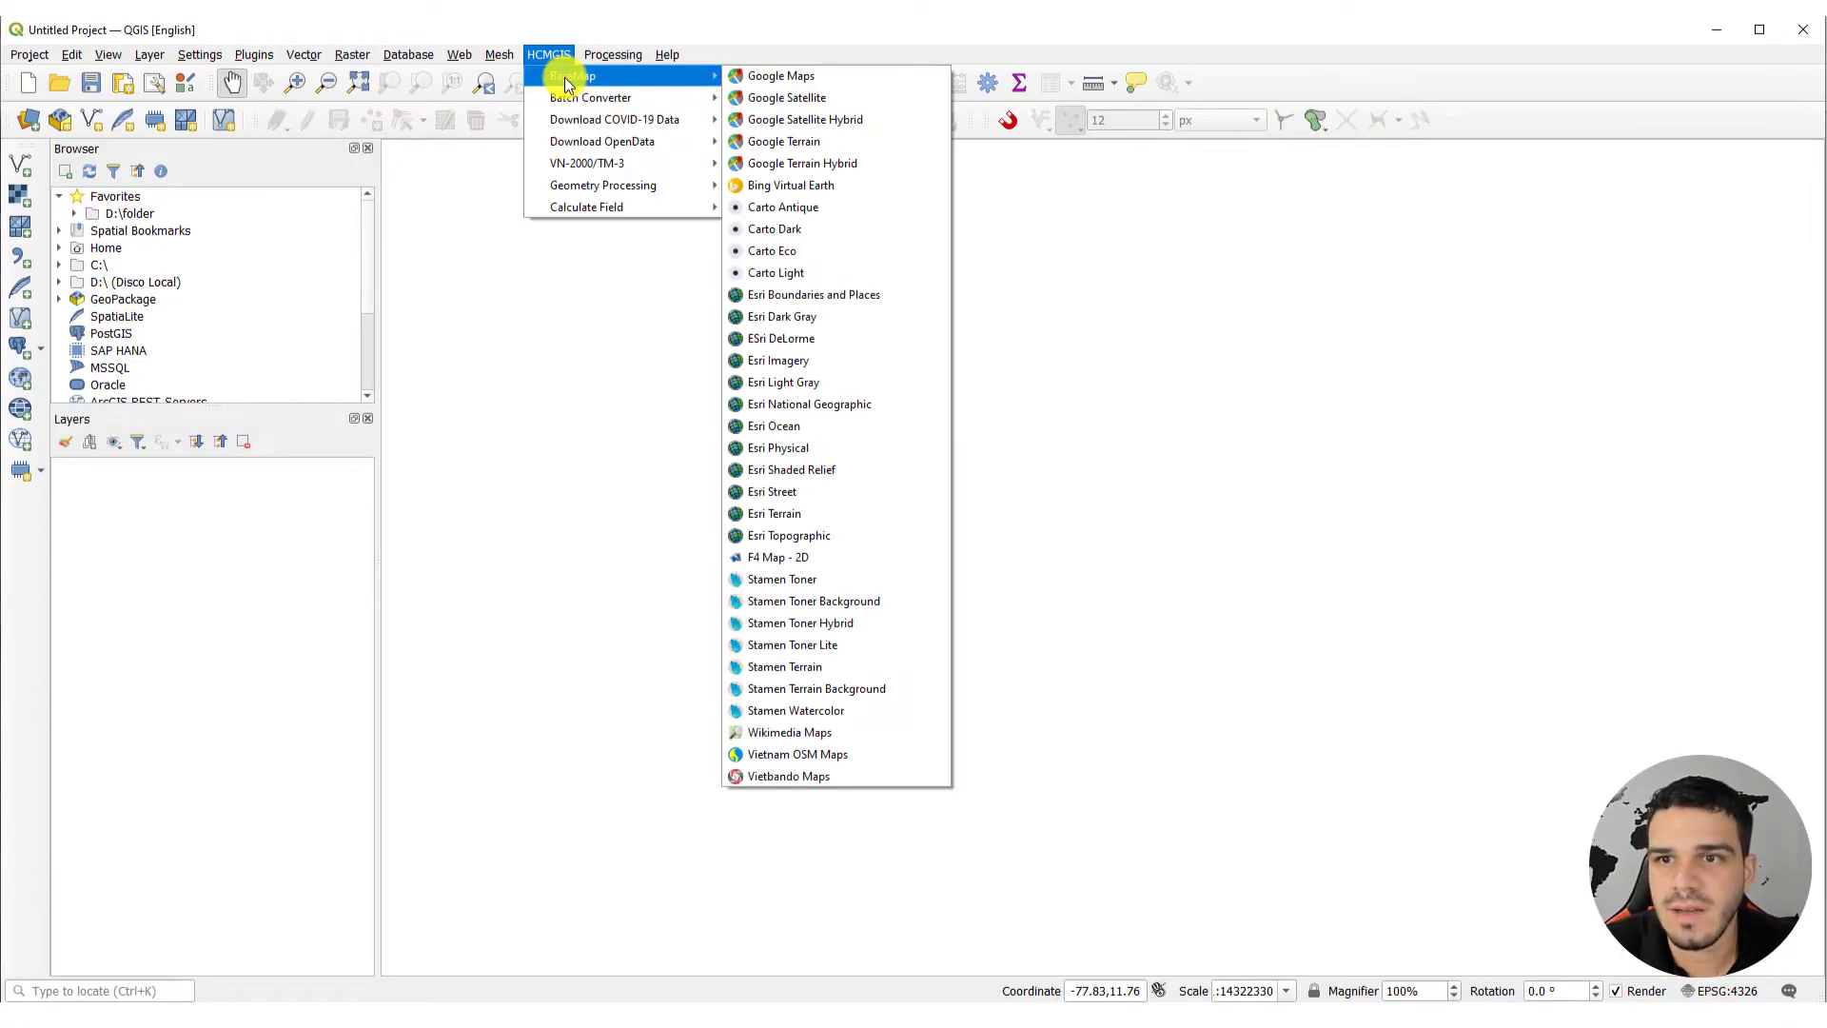
Add the HCMGIS Google Maps basemap and zoom the canvas in on Madrid
click(781, 74)
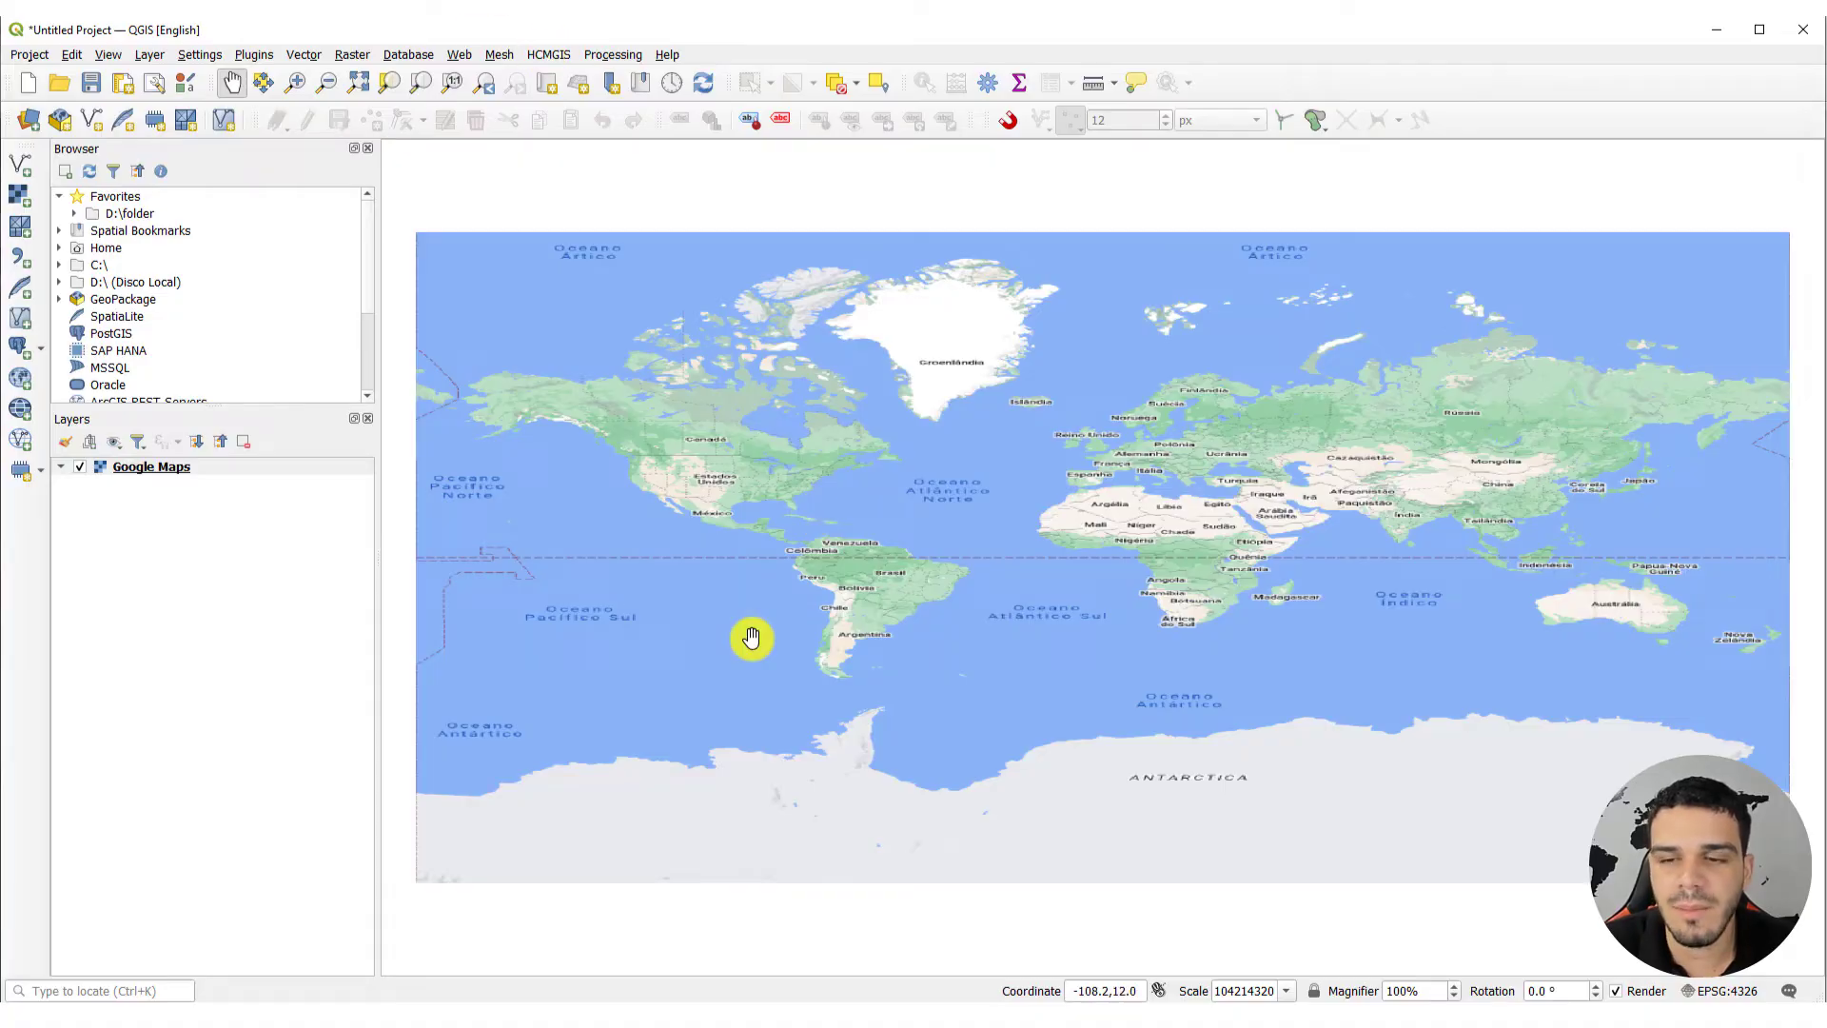
scroll(up, 3)
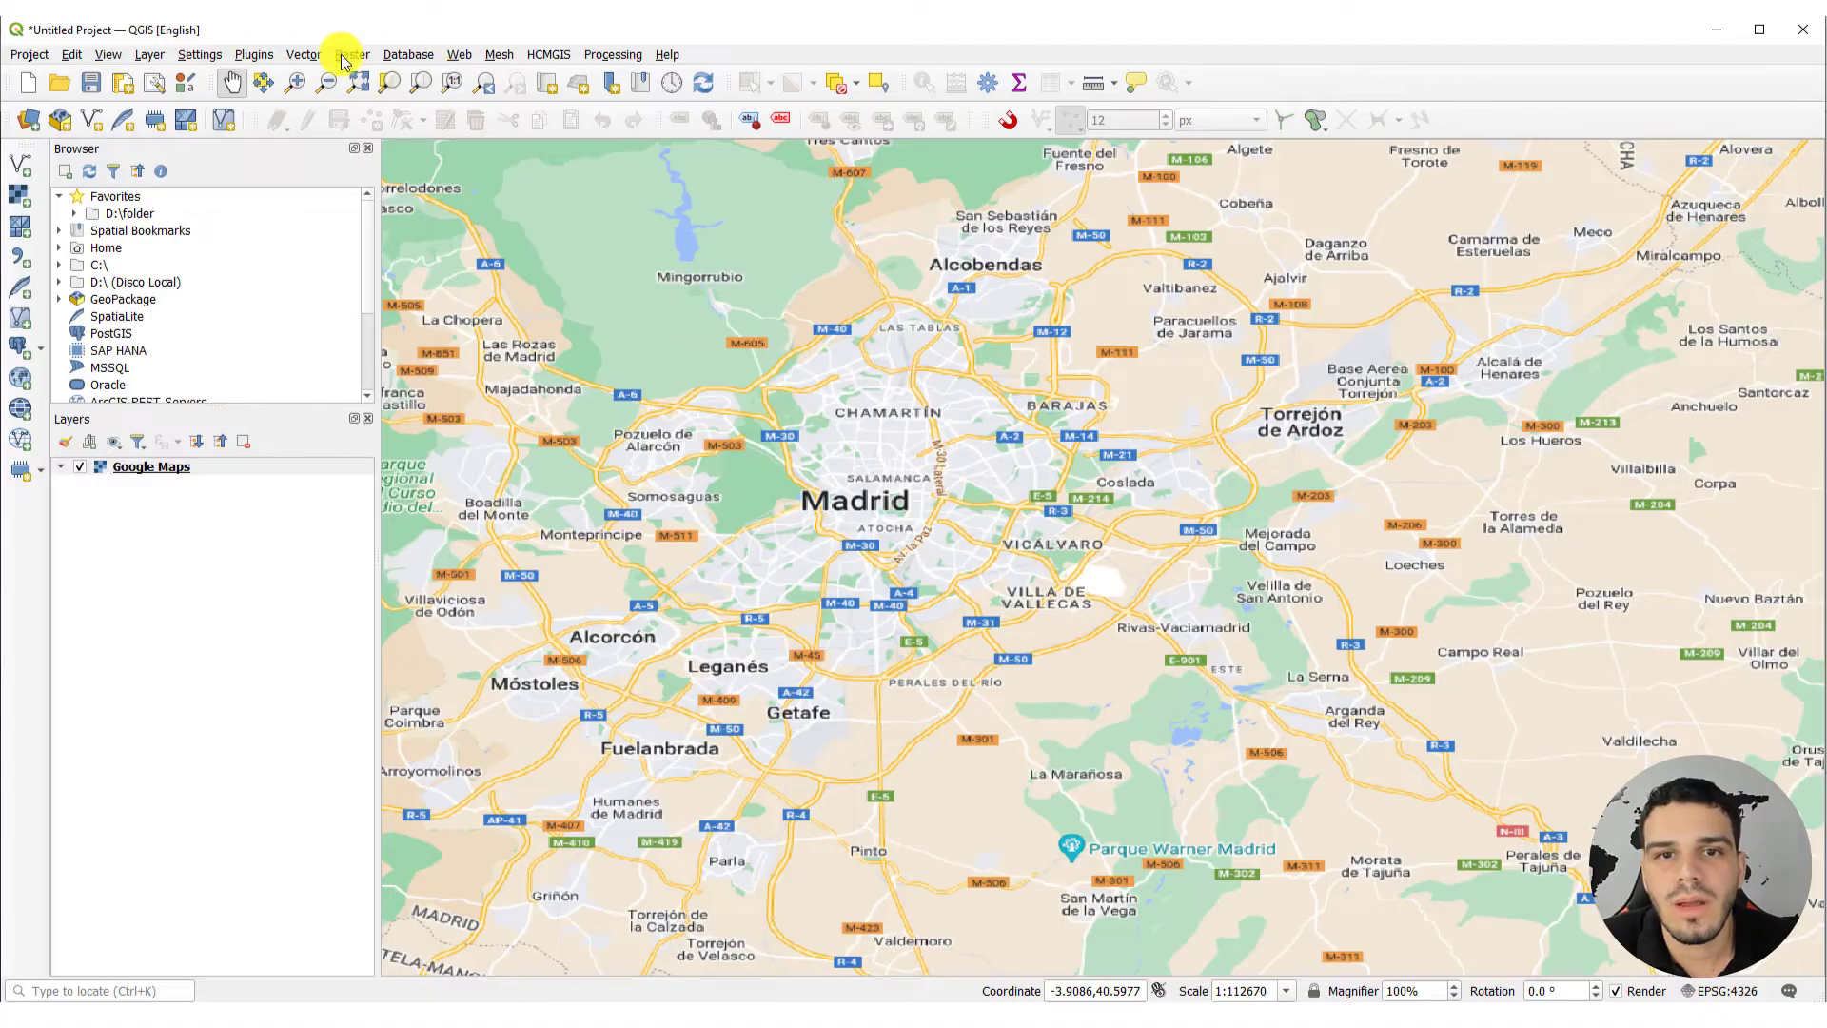
Set up the DEM Downloader with SRTM 30m, a canvas-drawn extent, and the API key
click(351, 53)
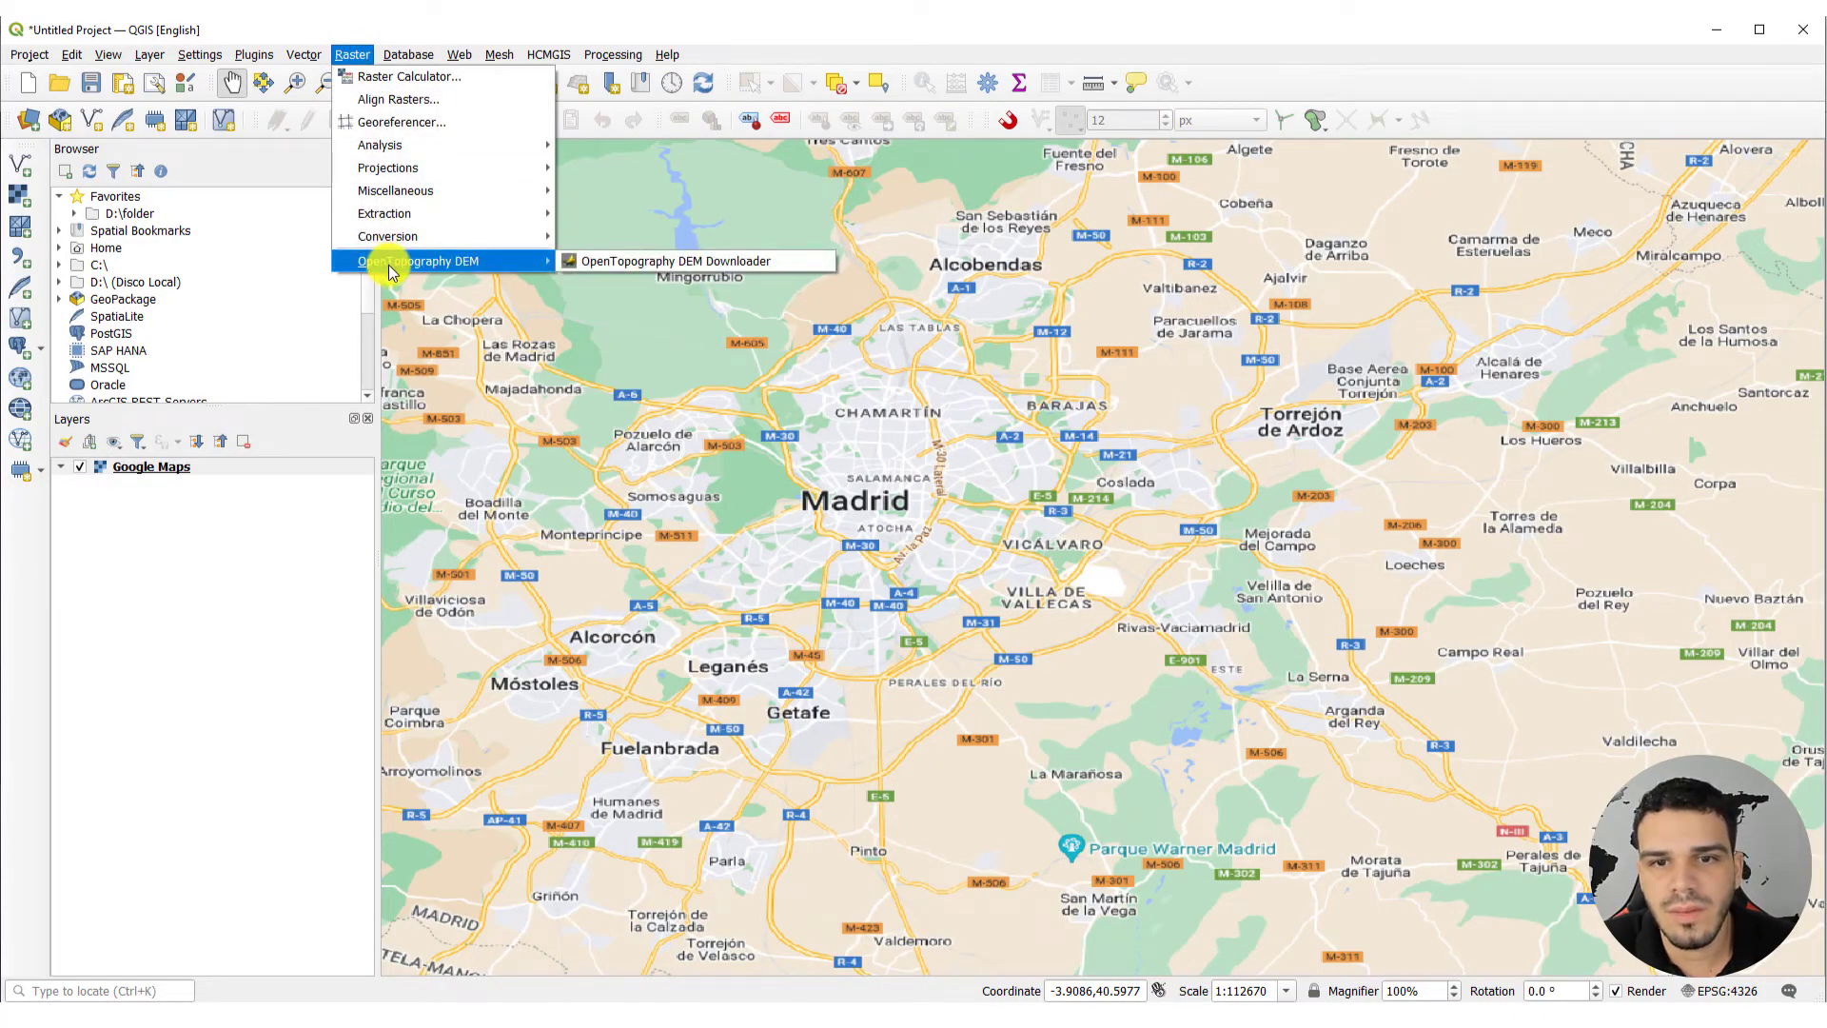
click(696, 259)
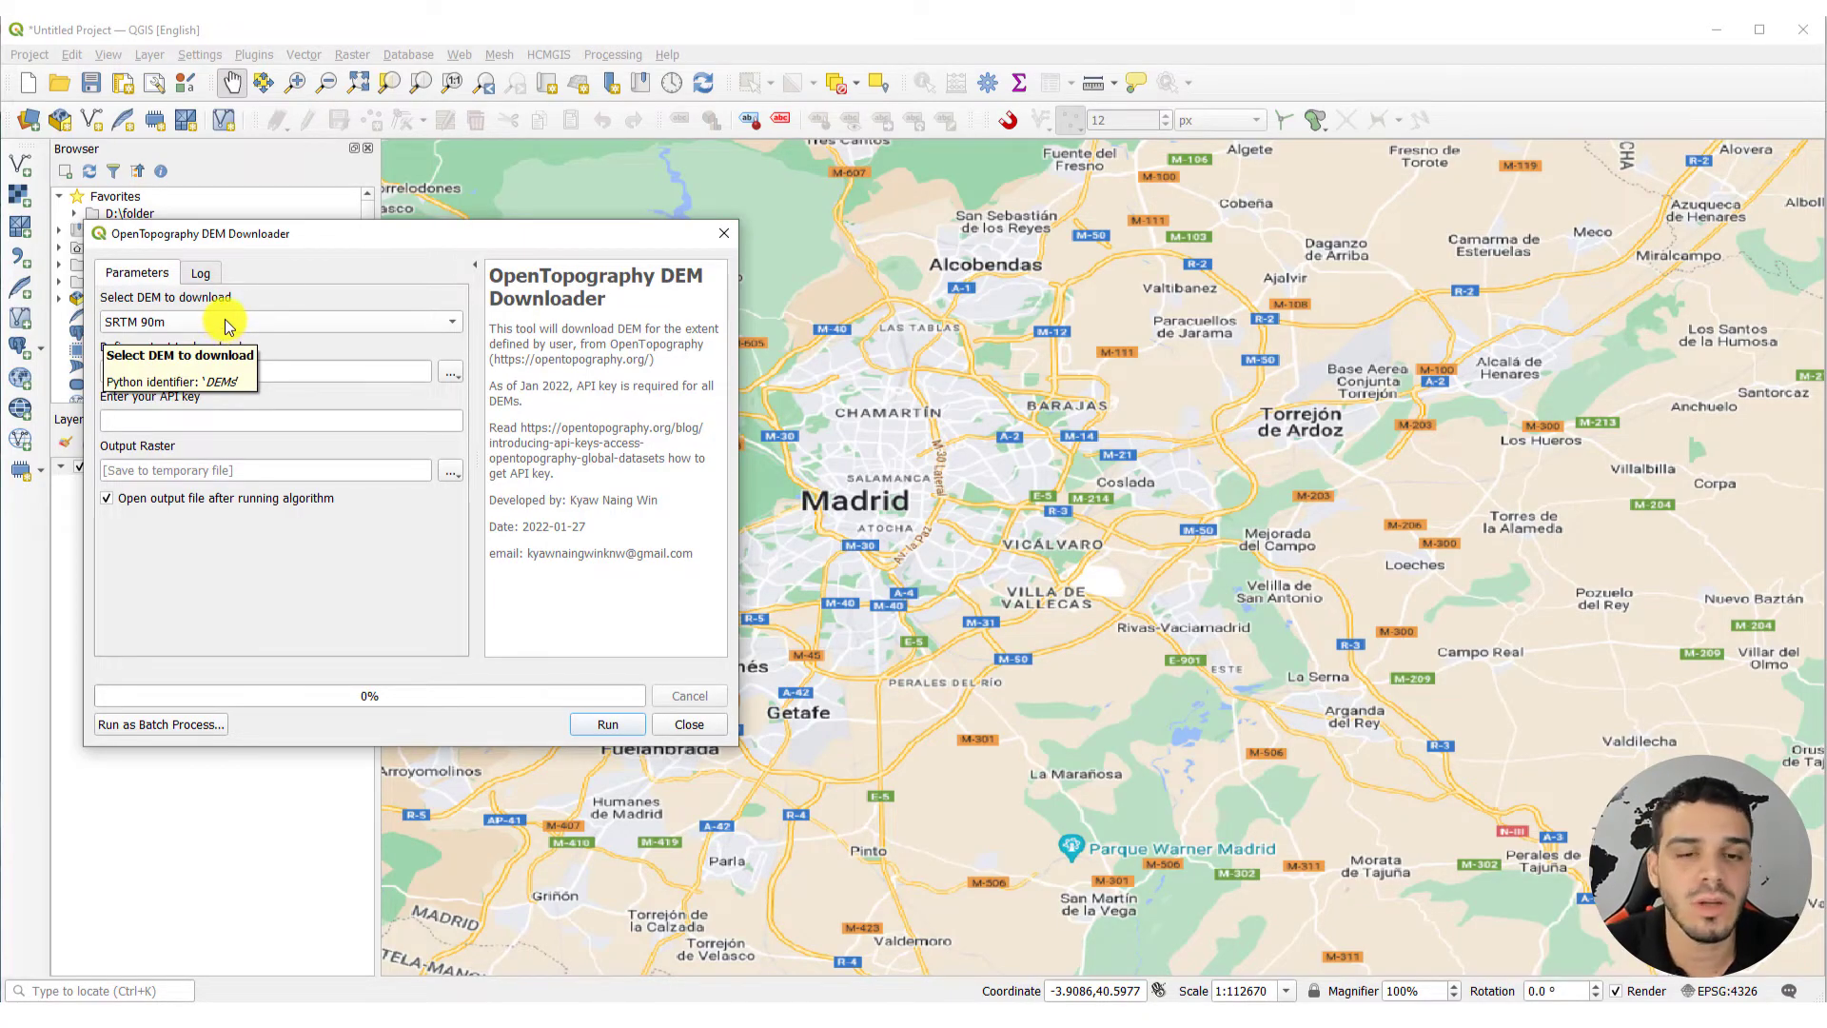
mouse_move(260, 326)
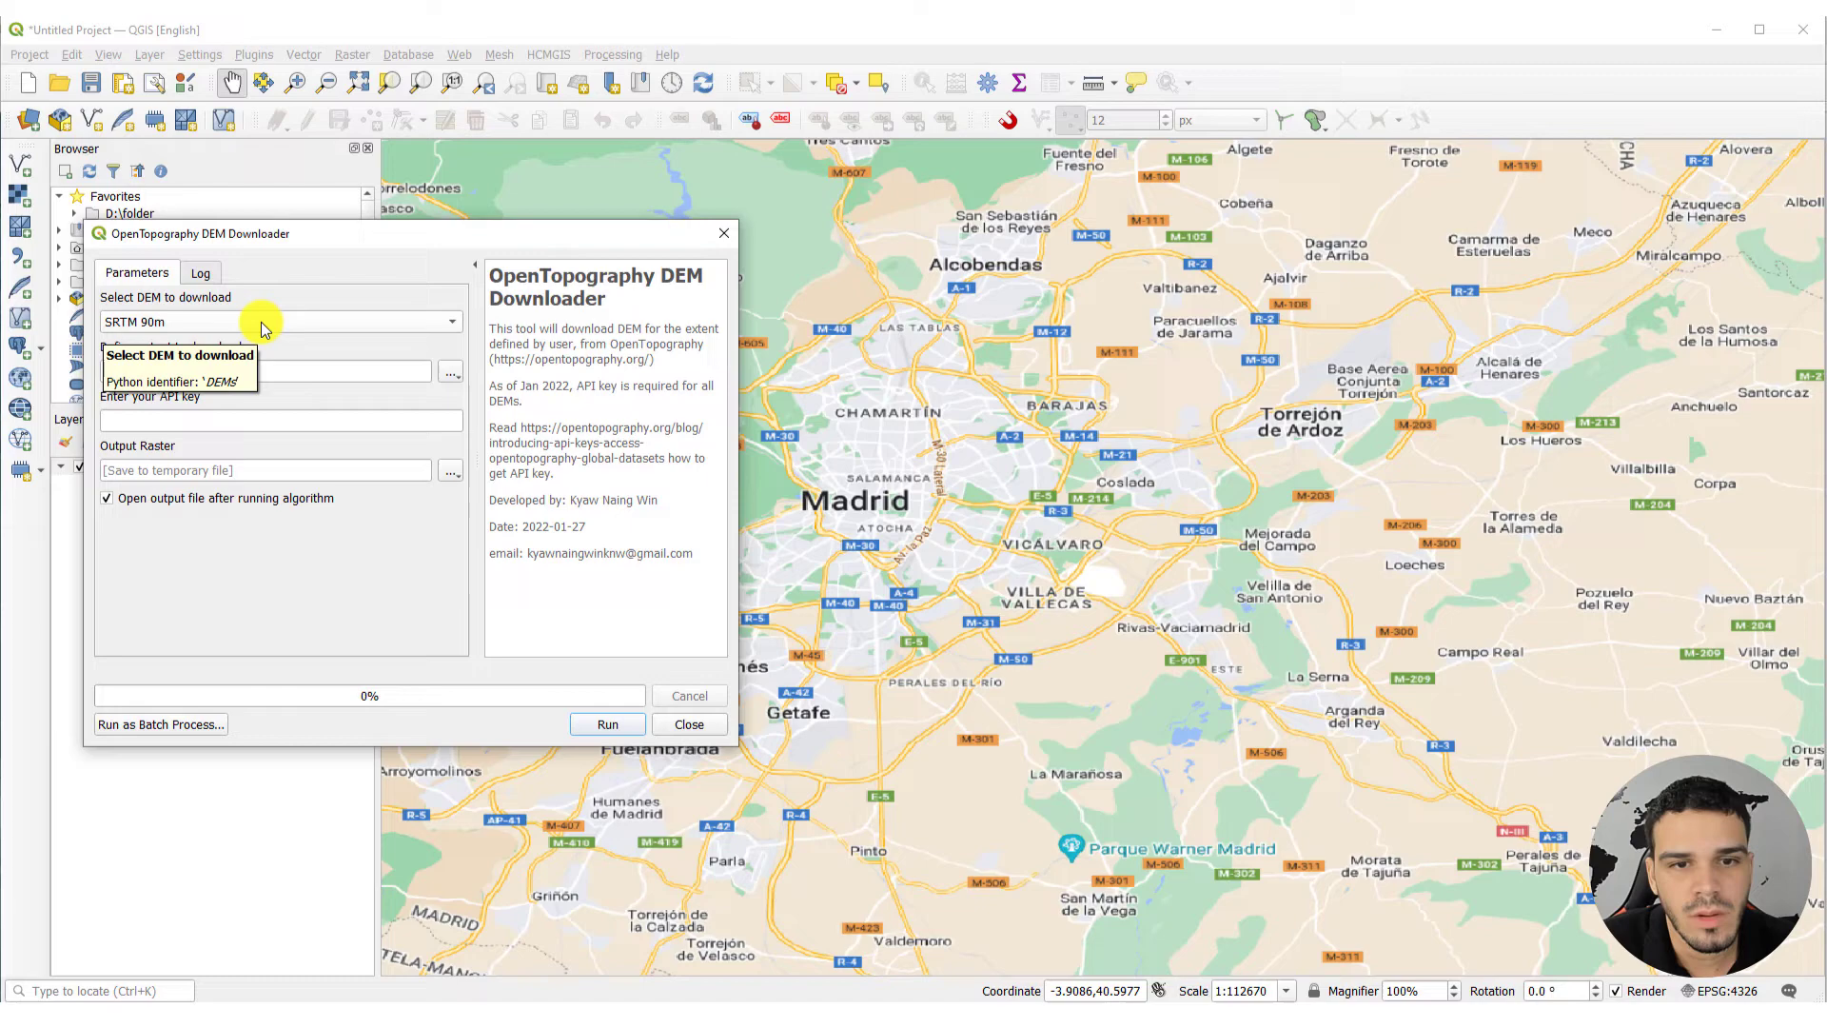
click(452, 321)
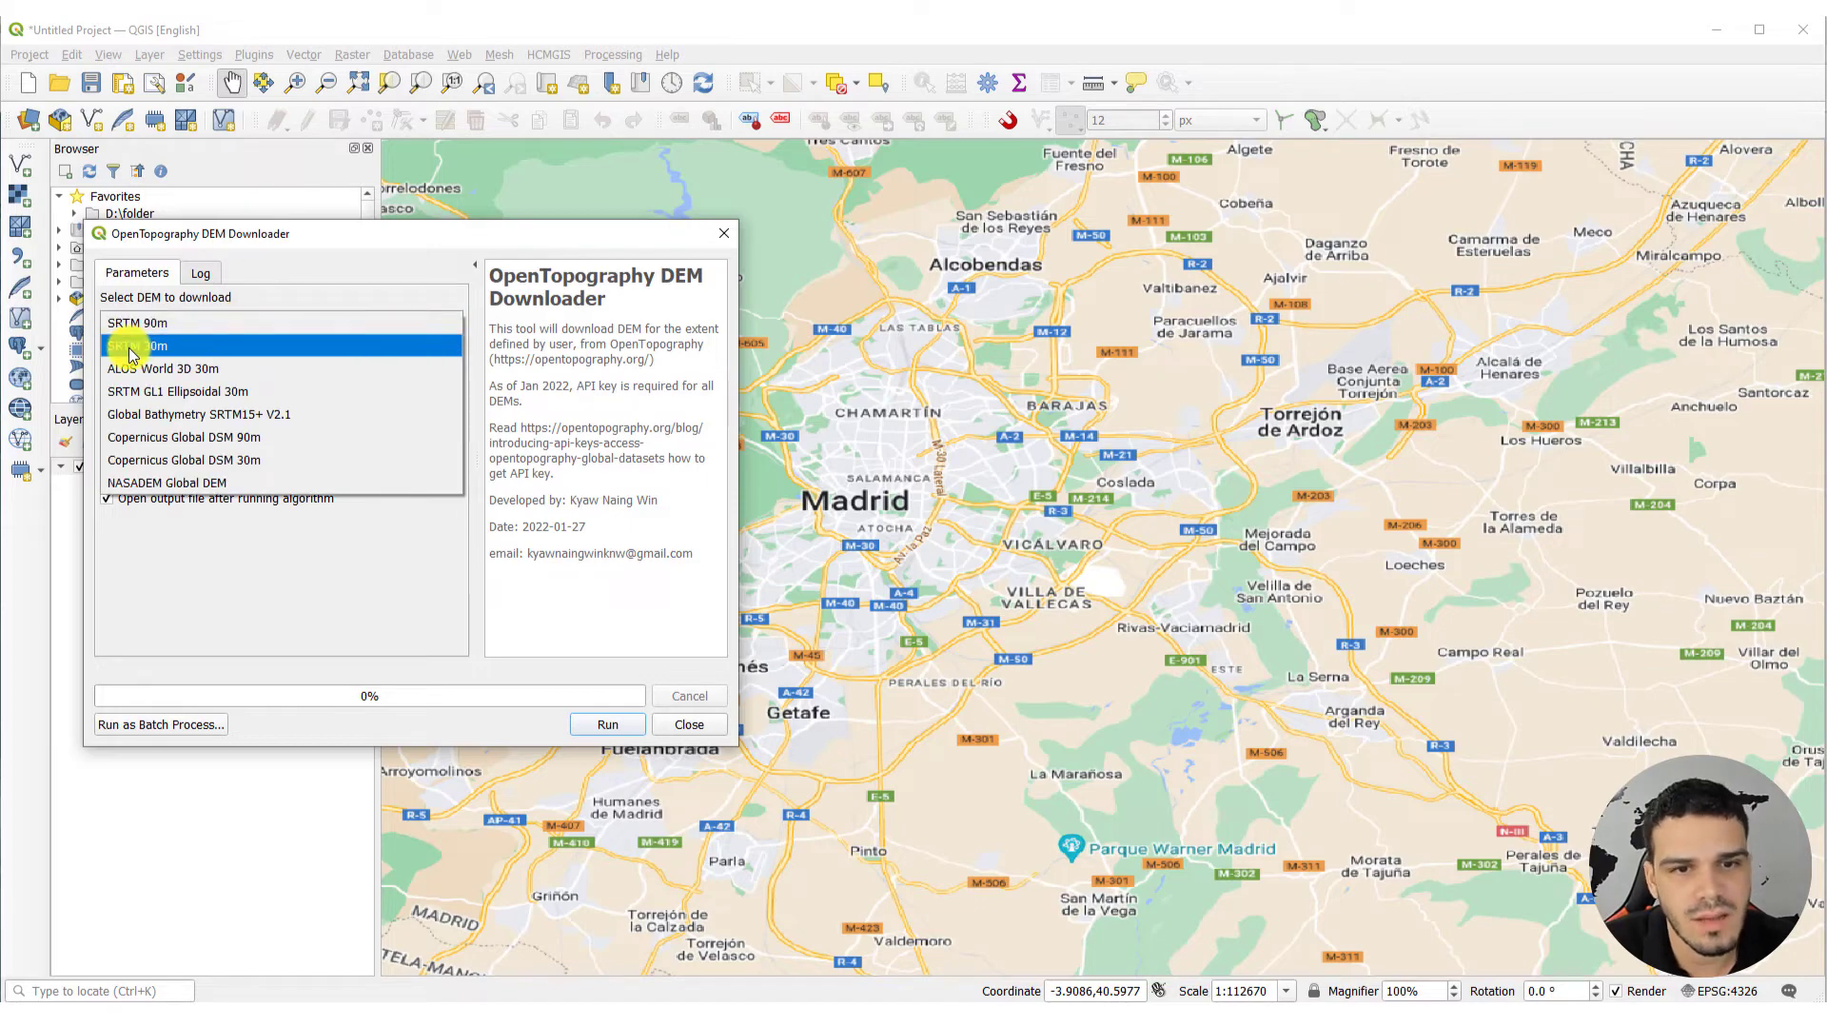
click(147, 345)
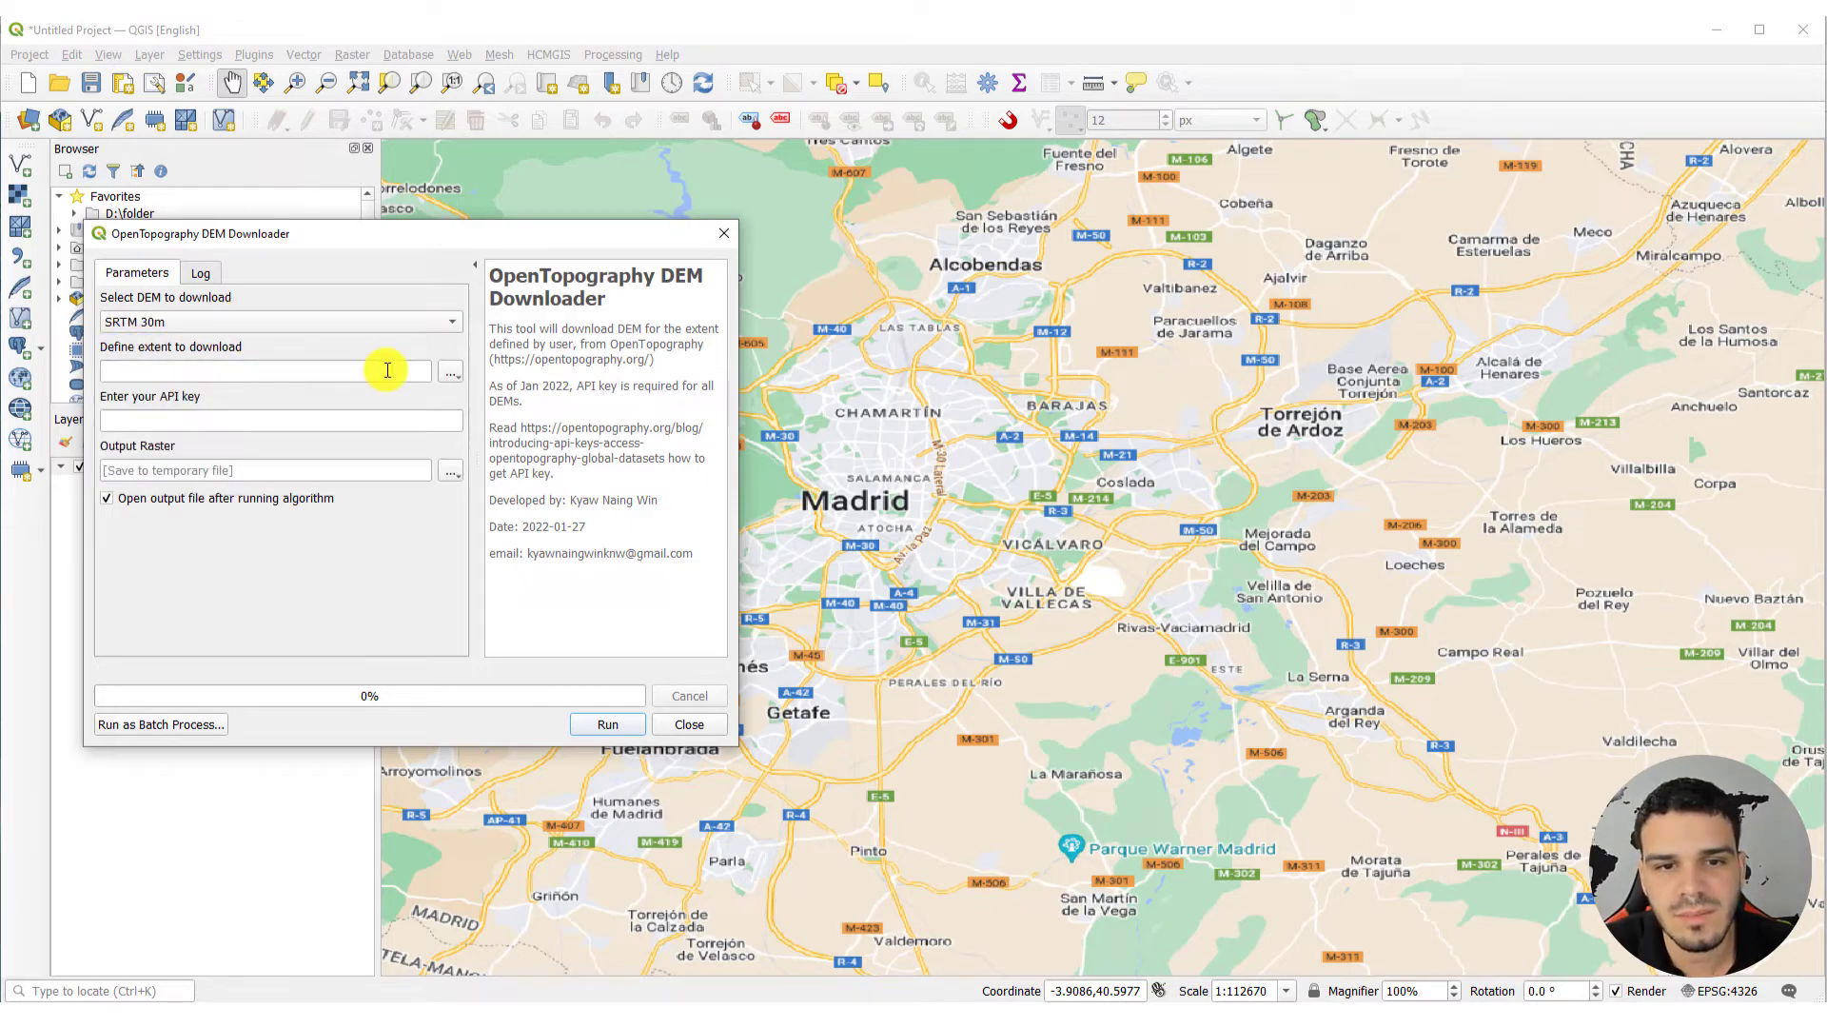
mouse_move(150, 355)
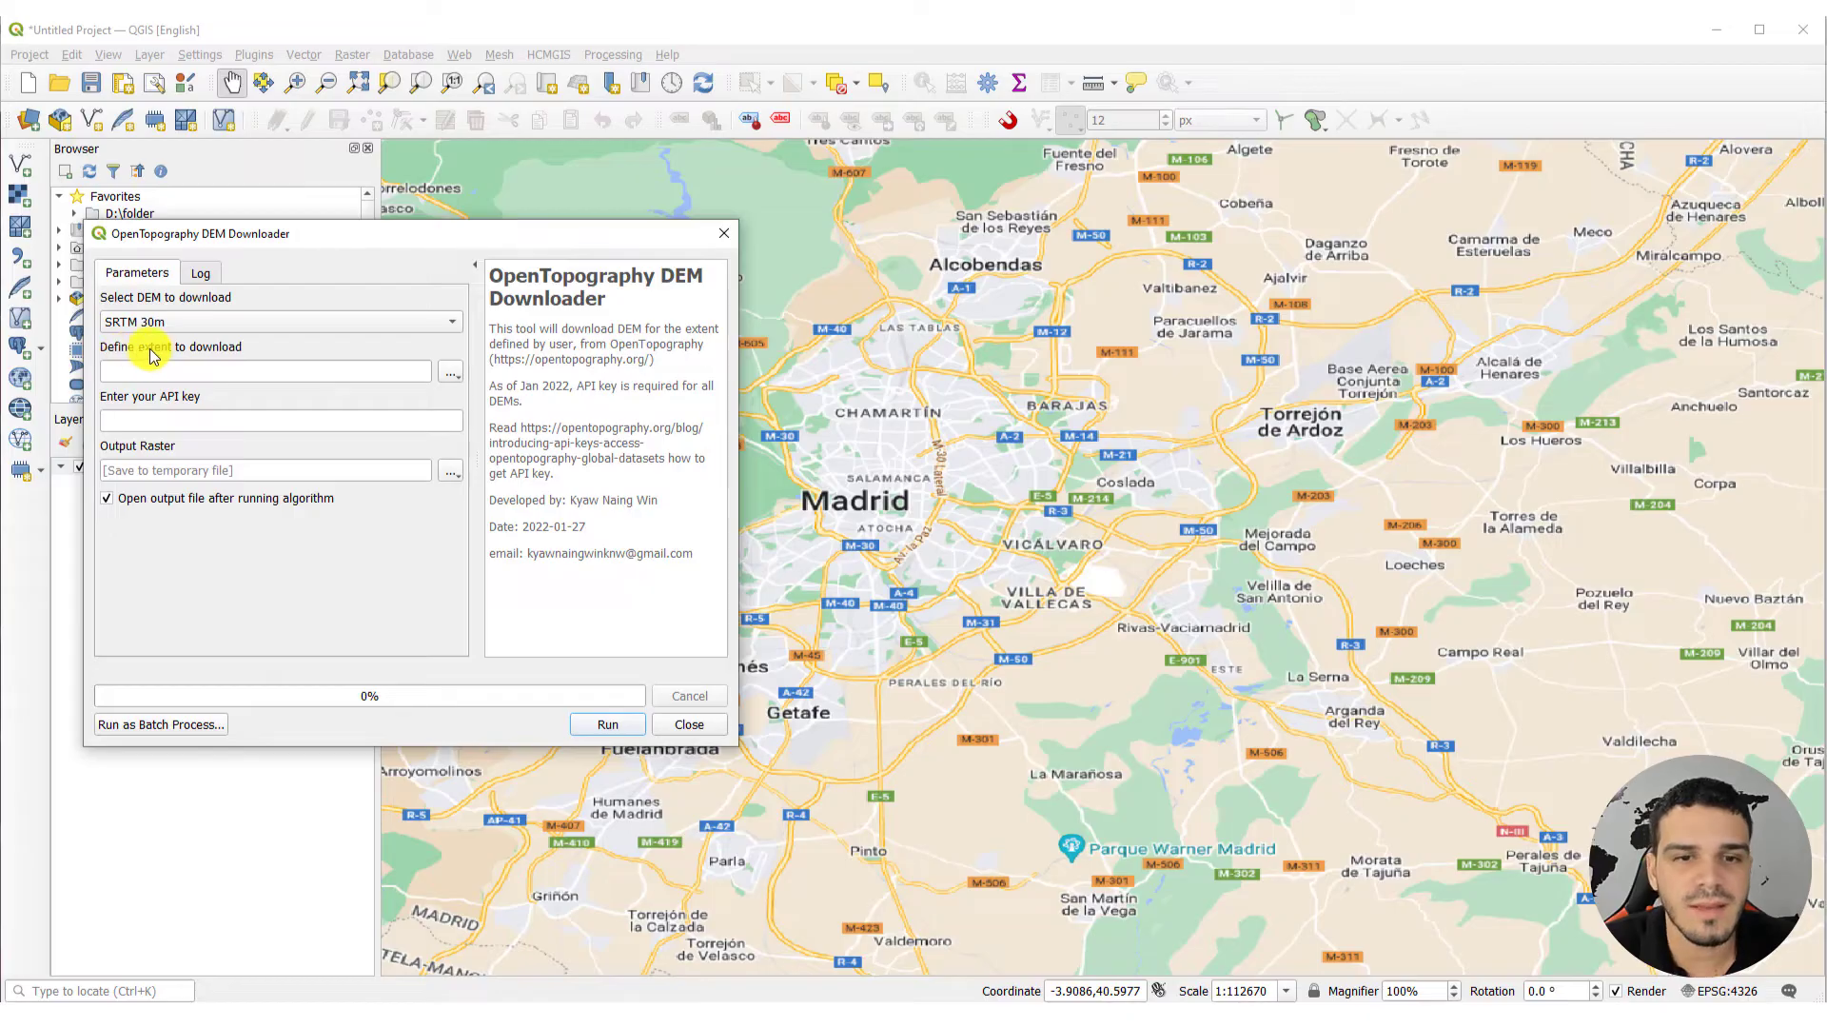
mouse_move(451, 382)
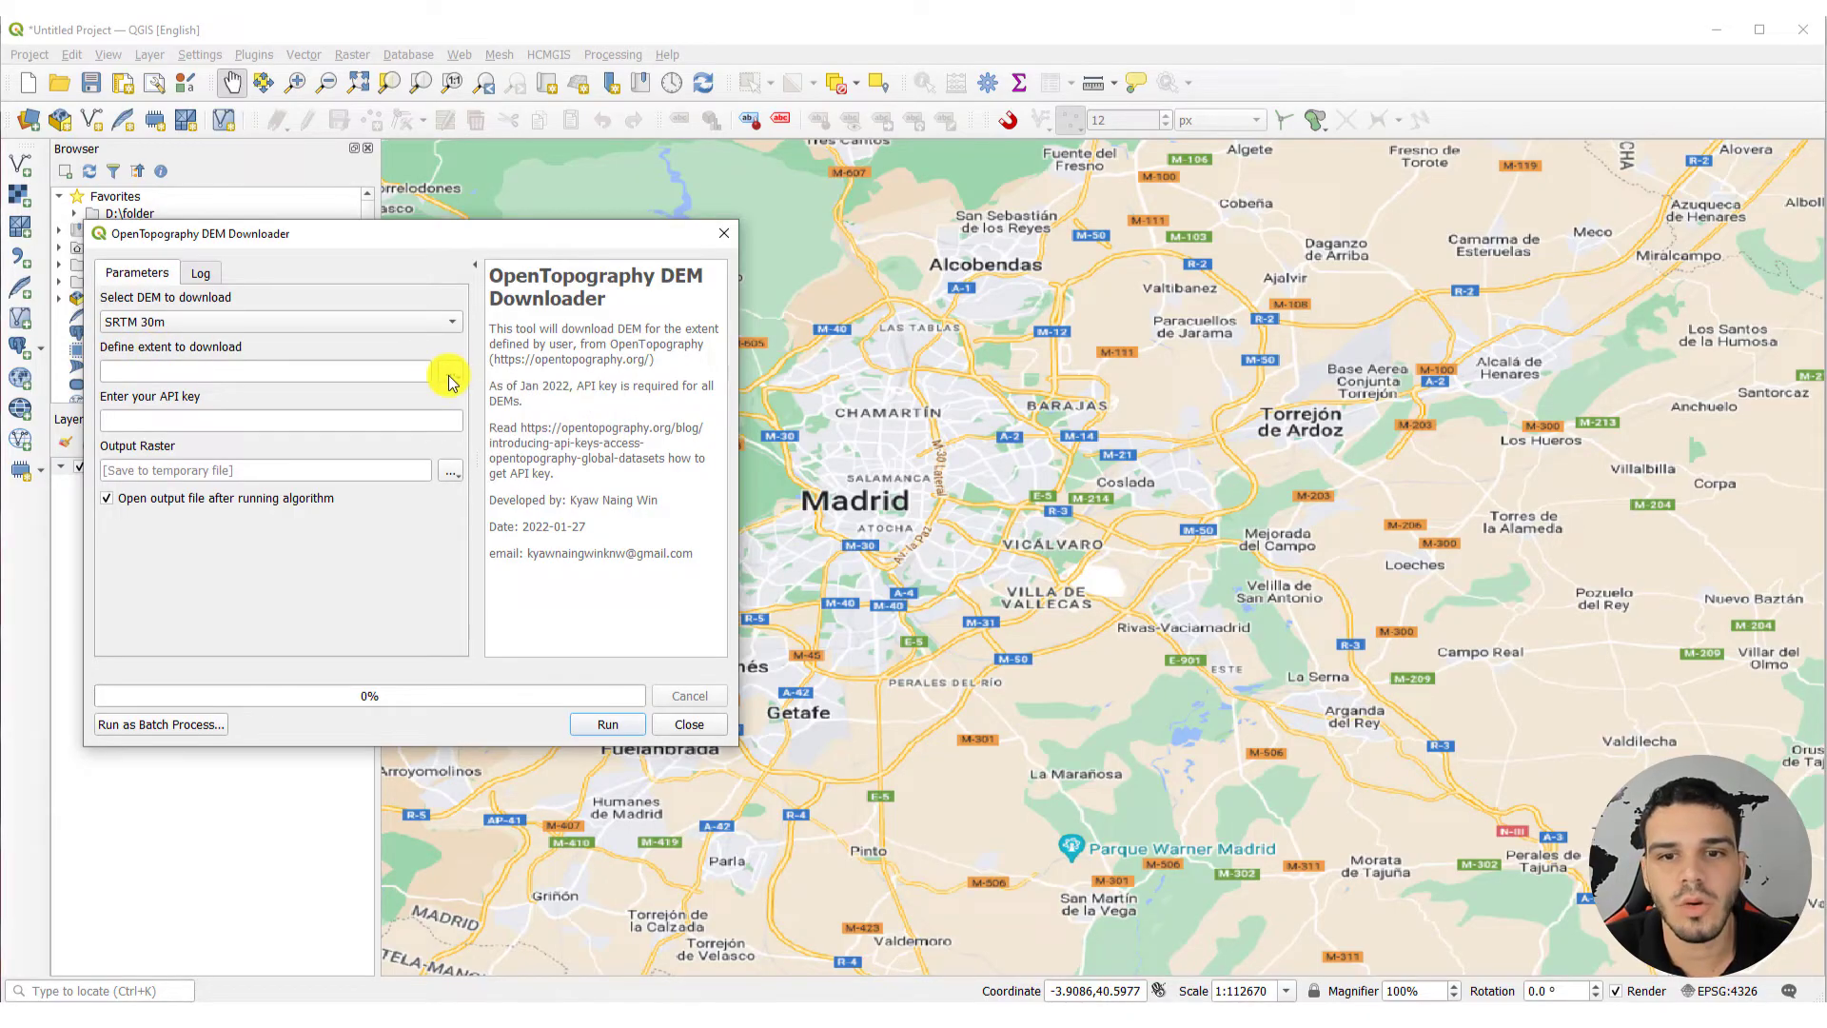
click(451, 370)
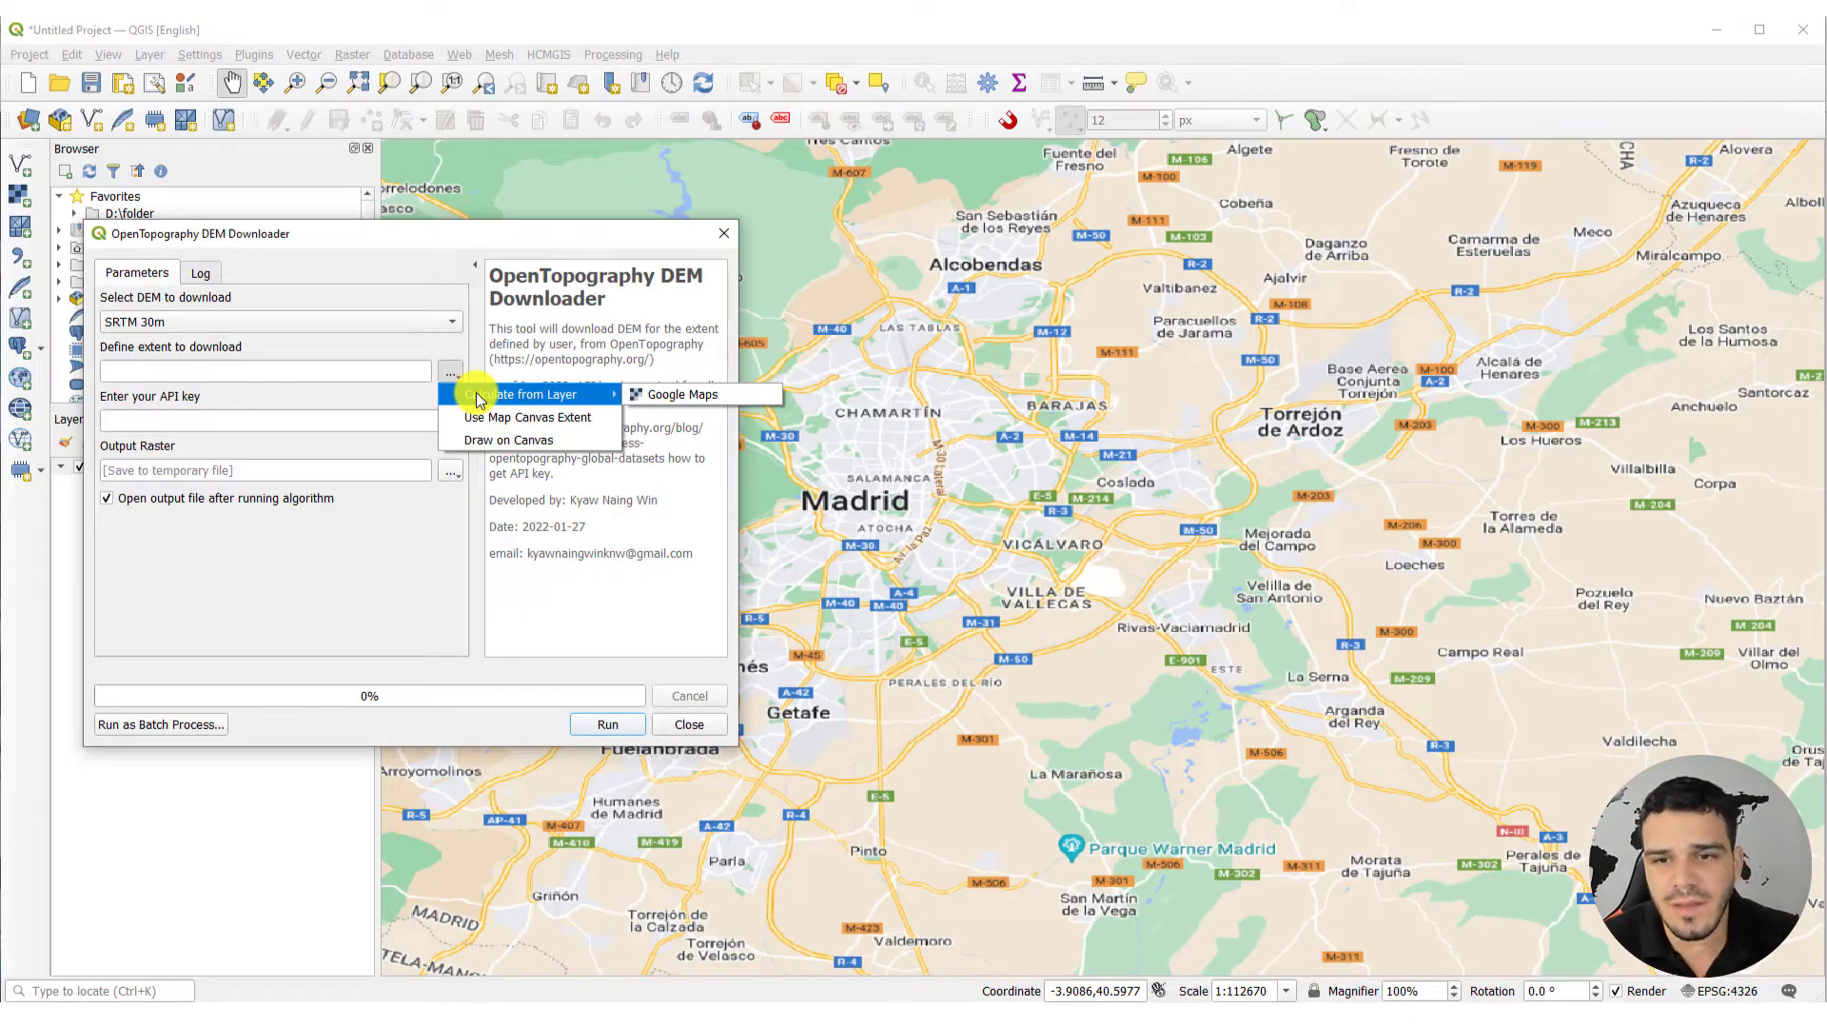
mouse_move(527, 417)
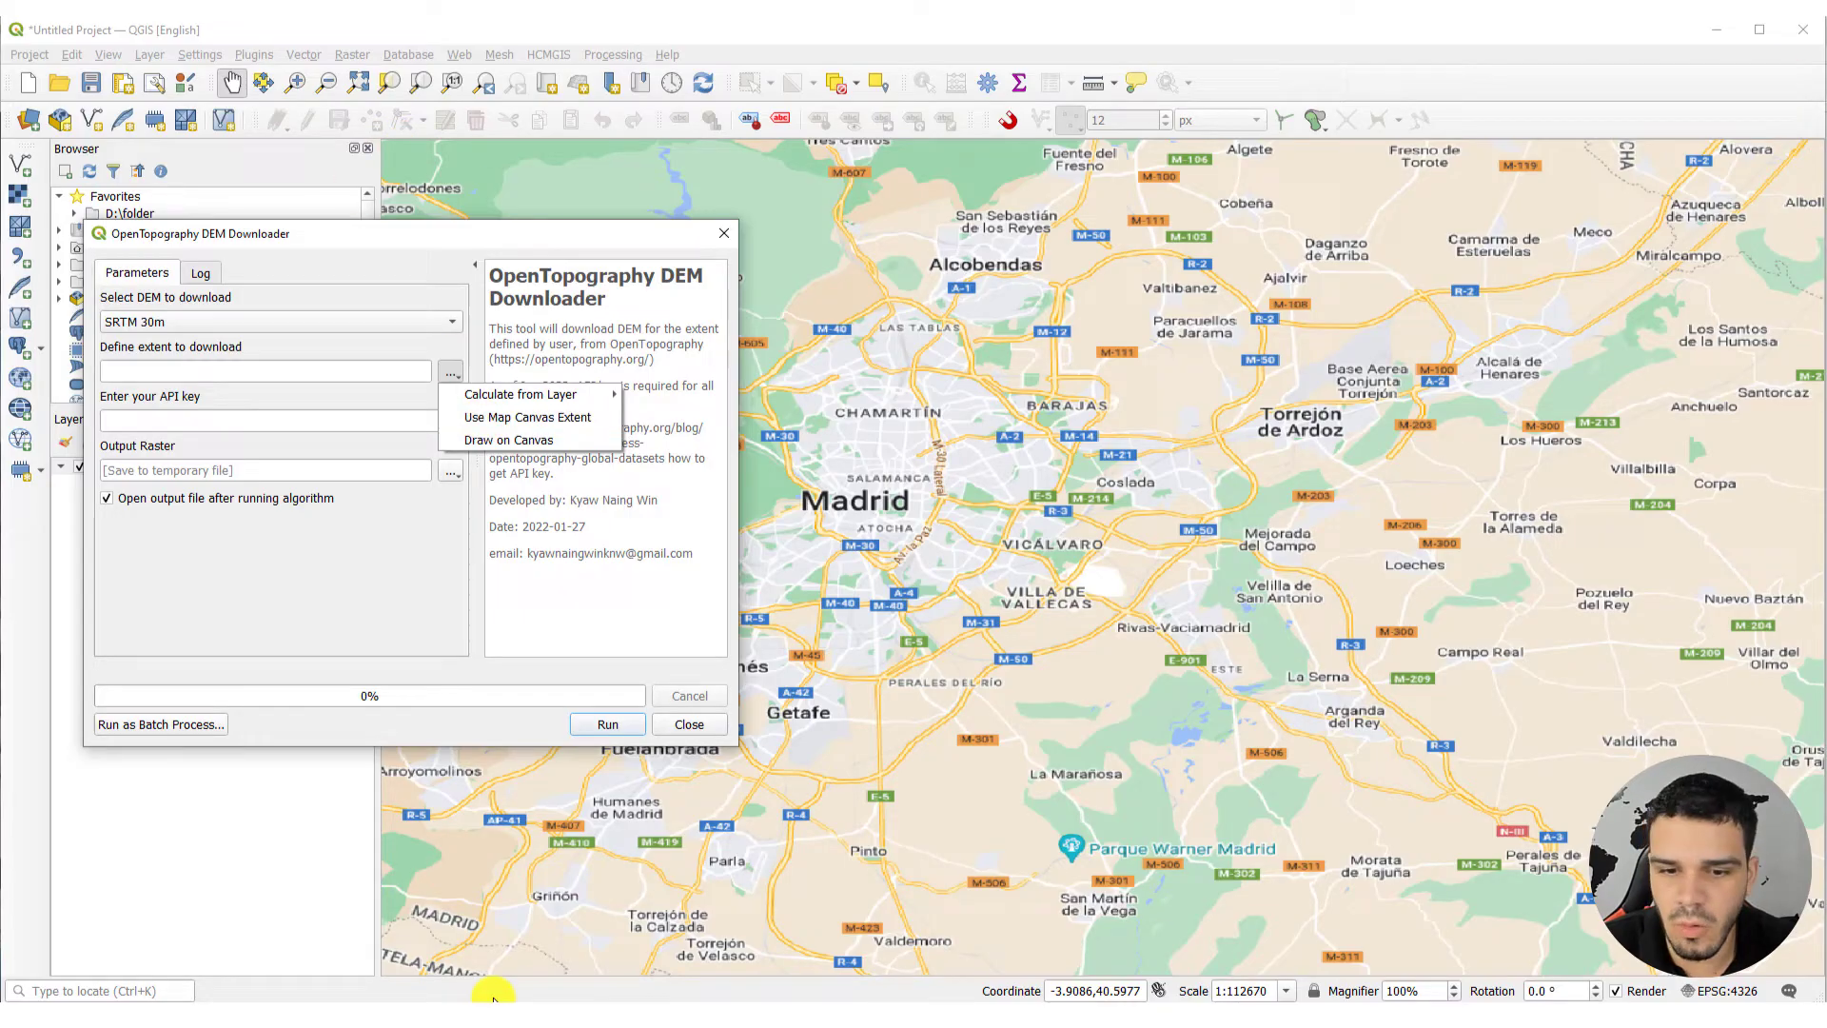
mouse_move(509, 441)
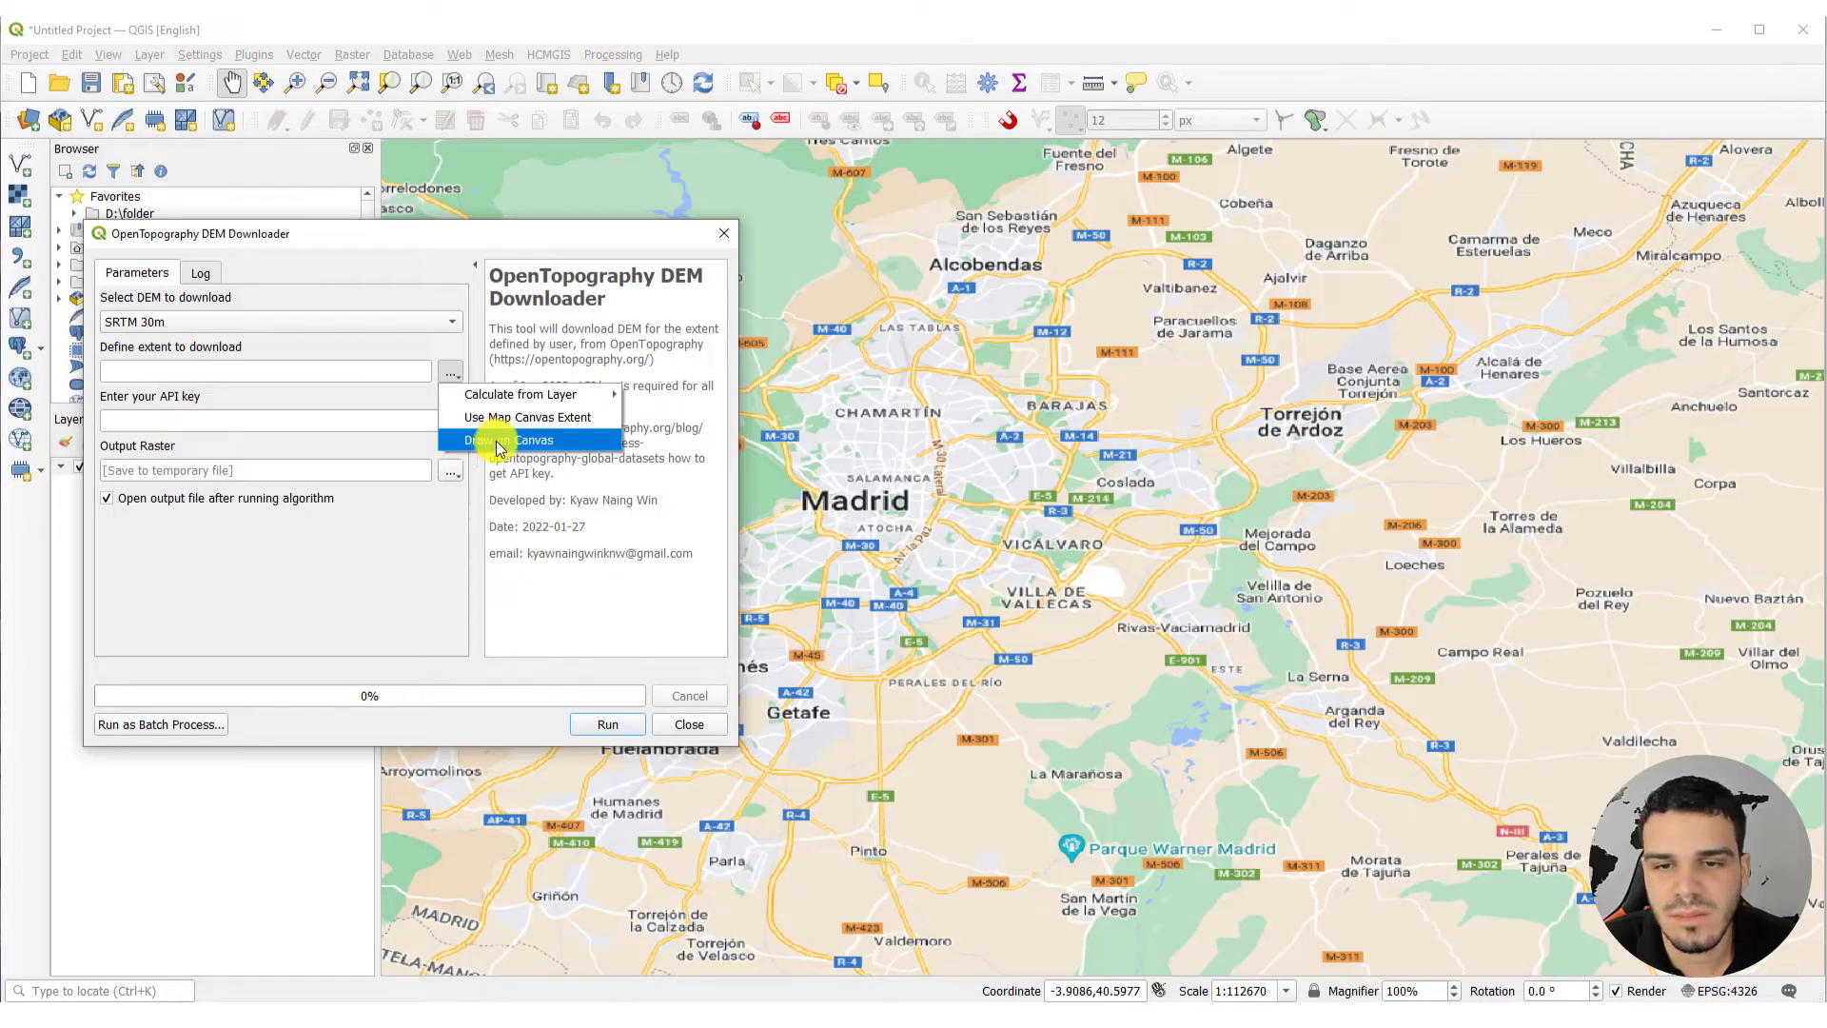
click(524, 441)
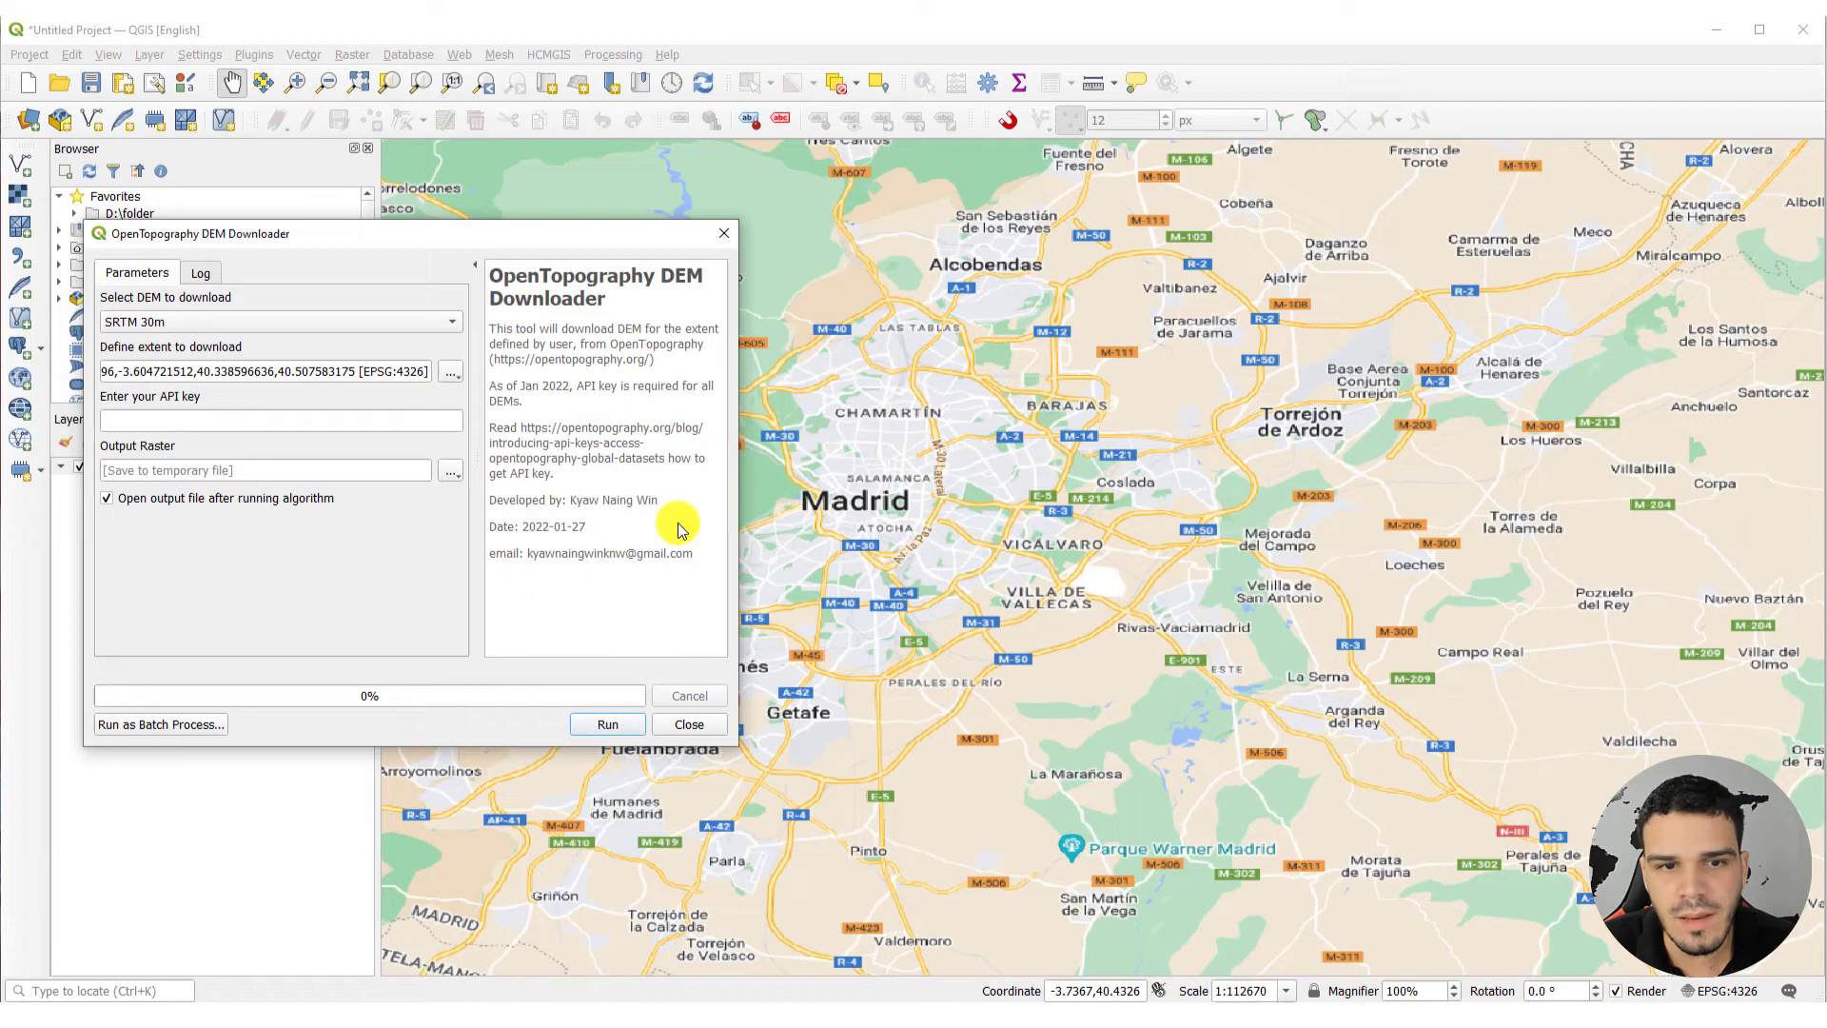
click(280, 420)
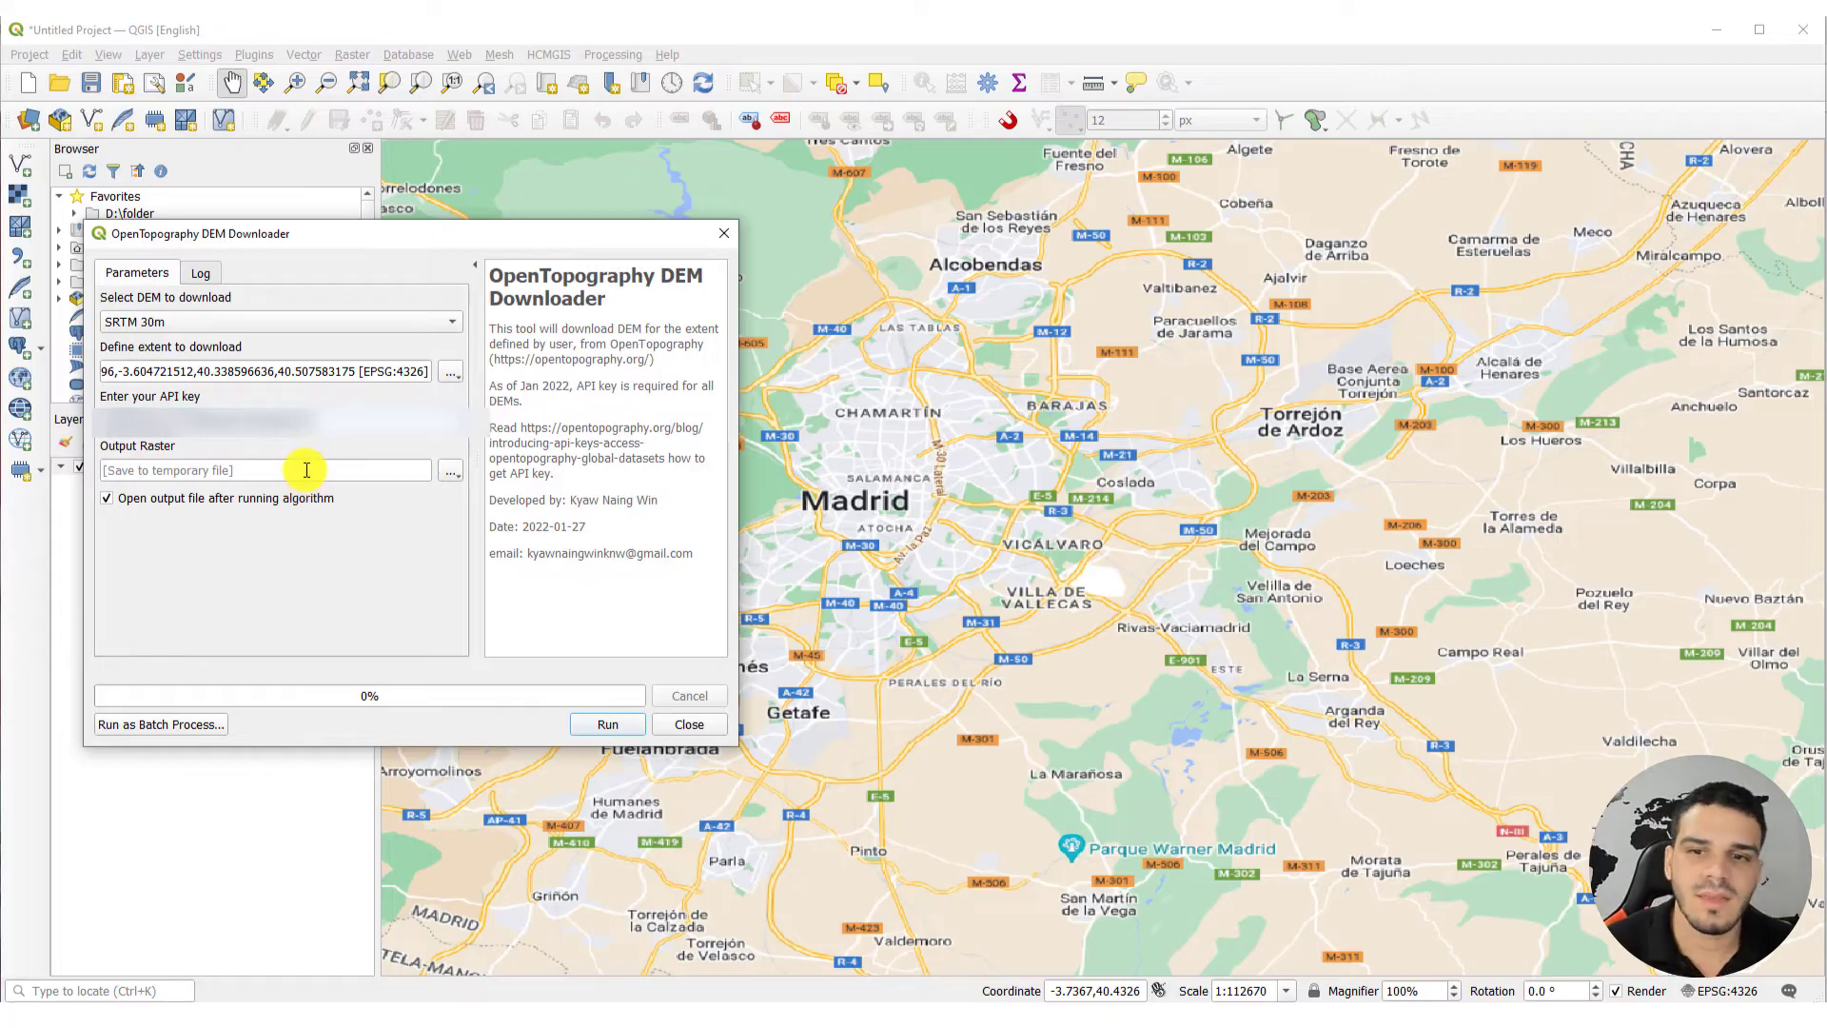
mouse_move(285, 525)
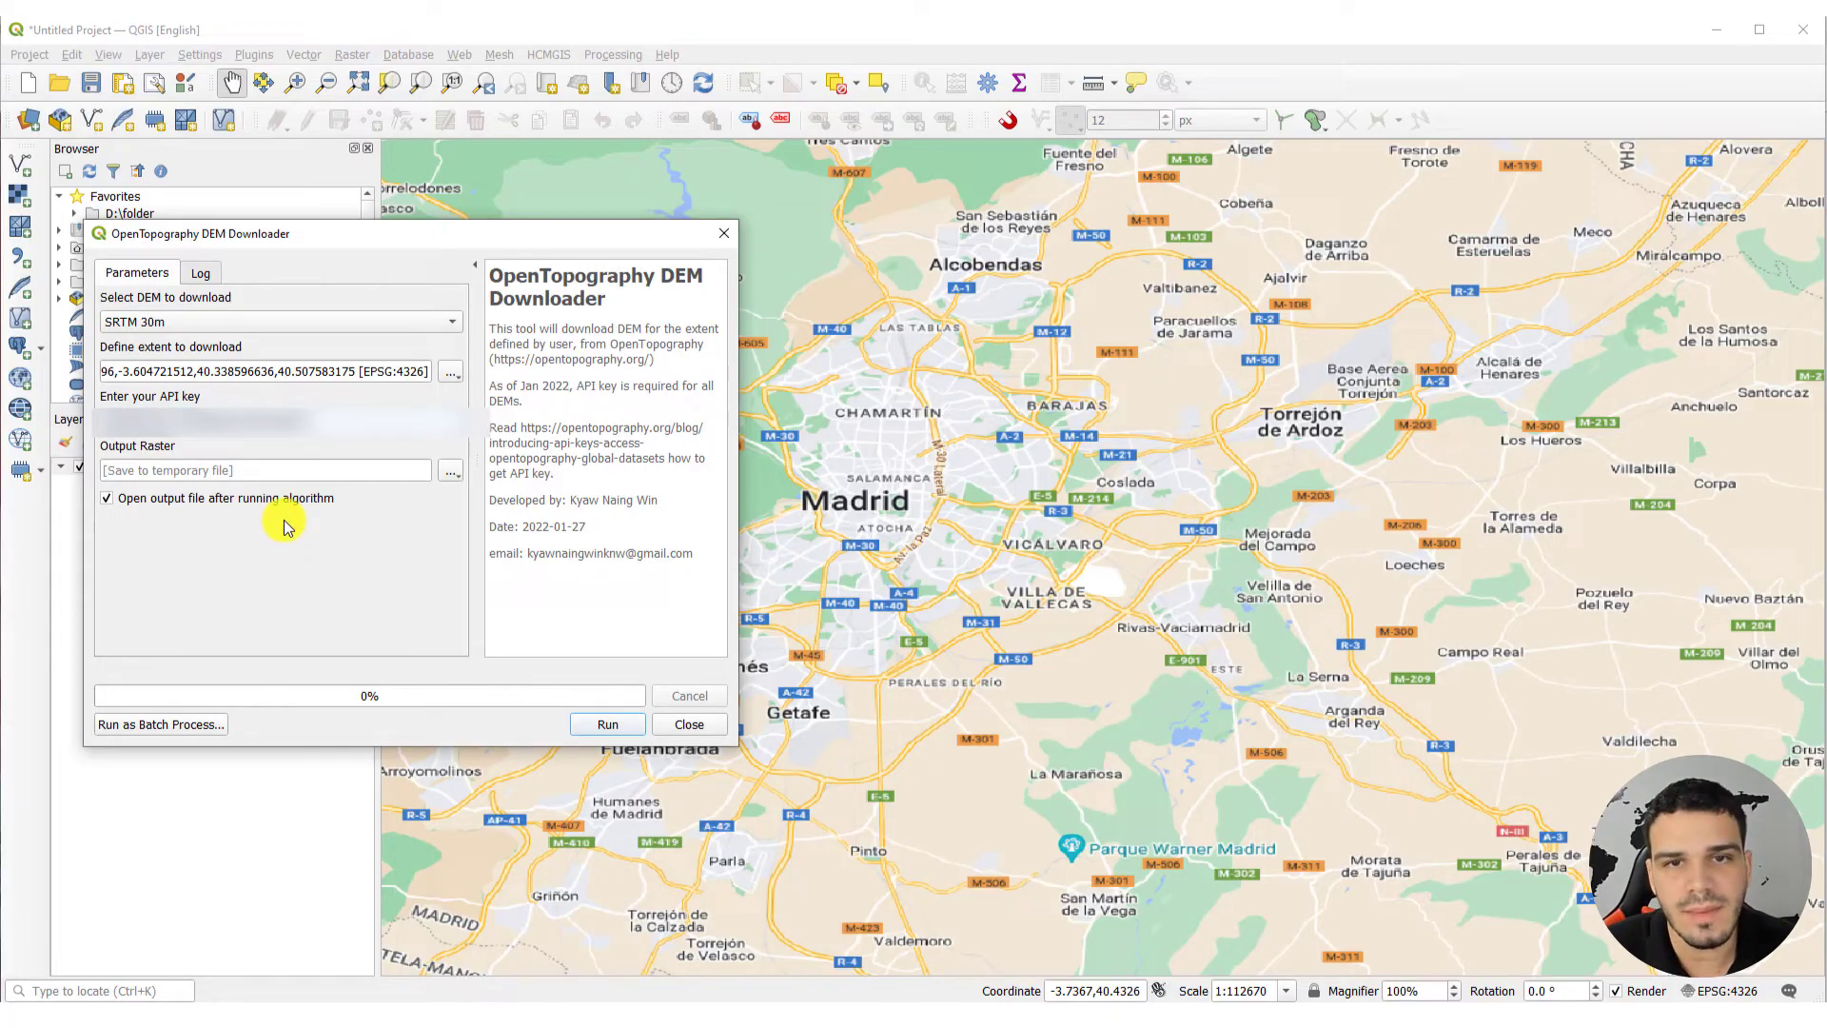
mouse_move(290, 447)
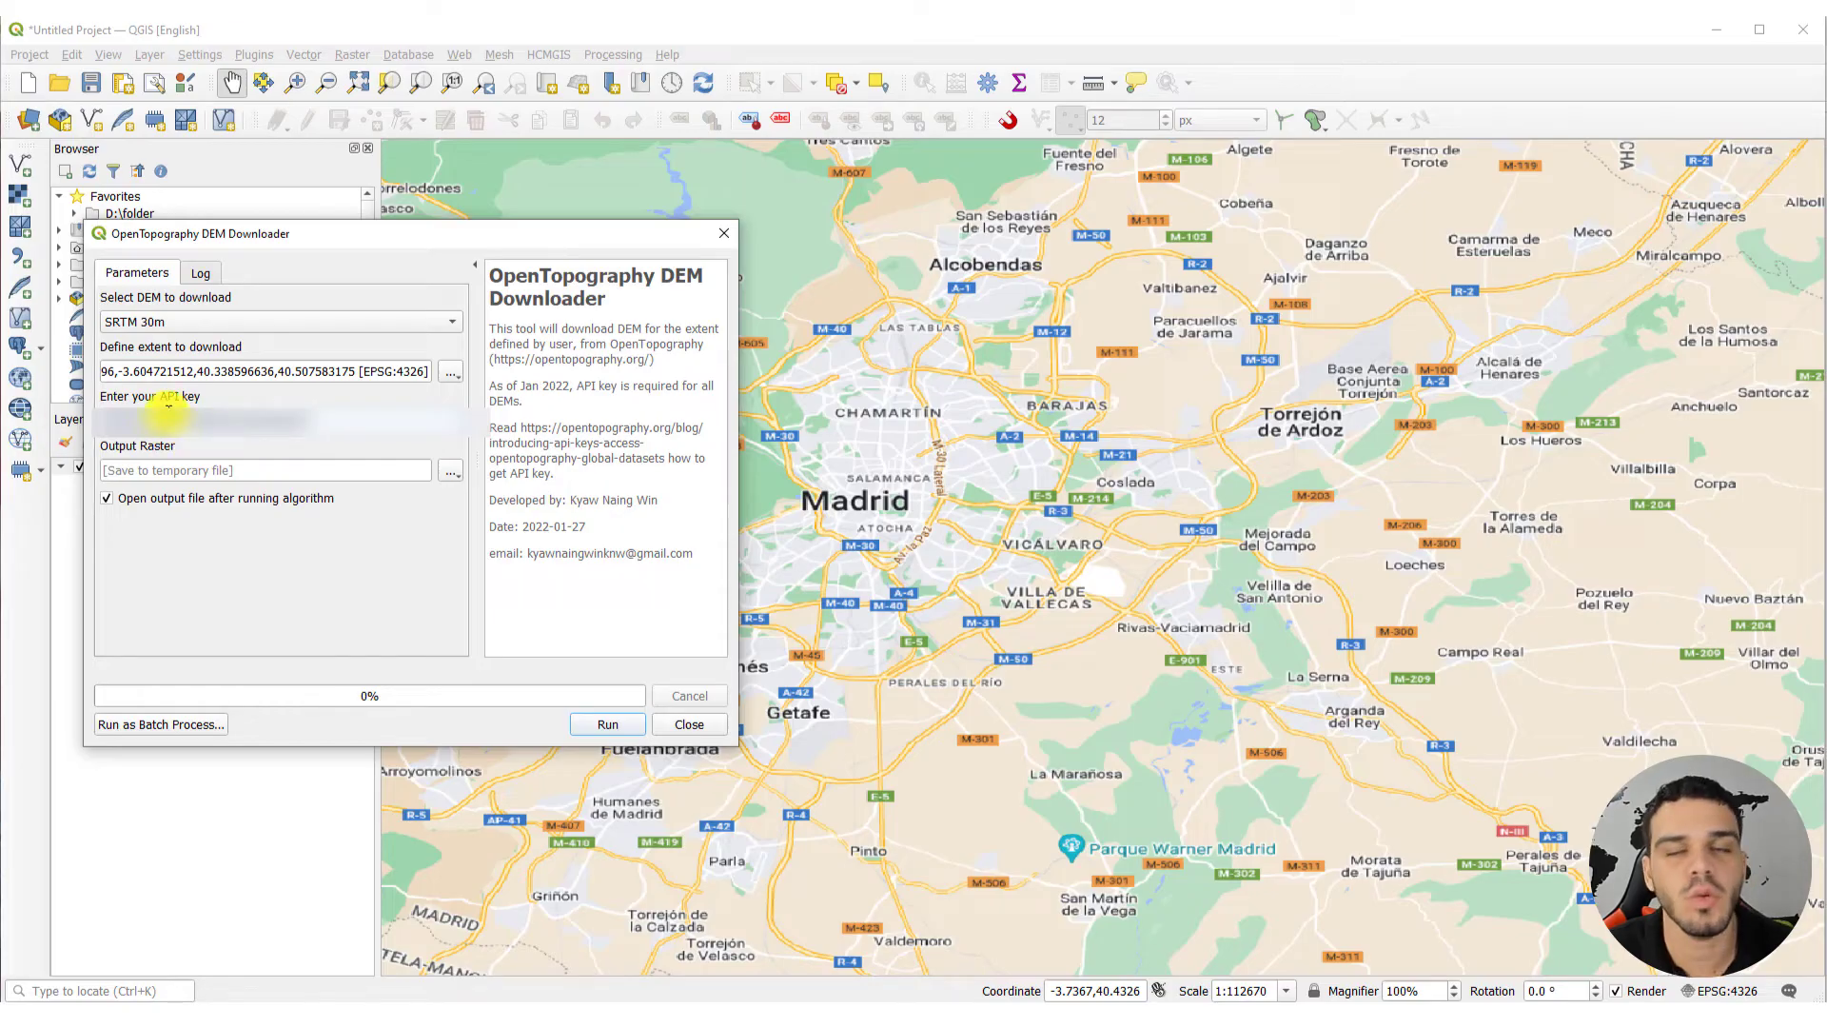
mouse_move(178, 544)
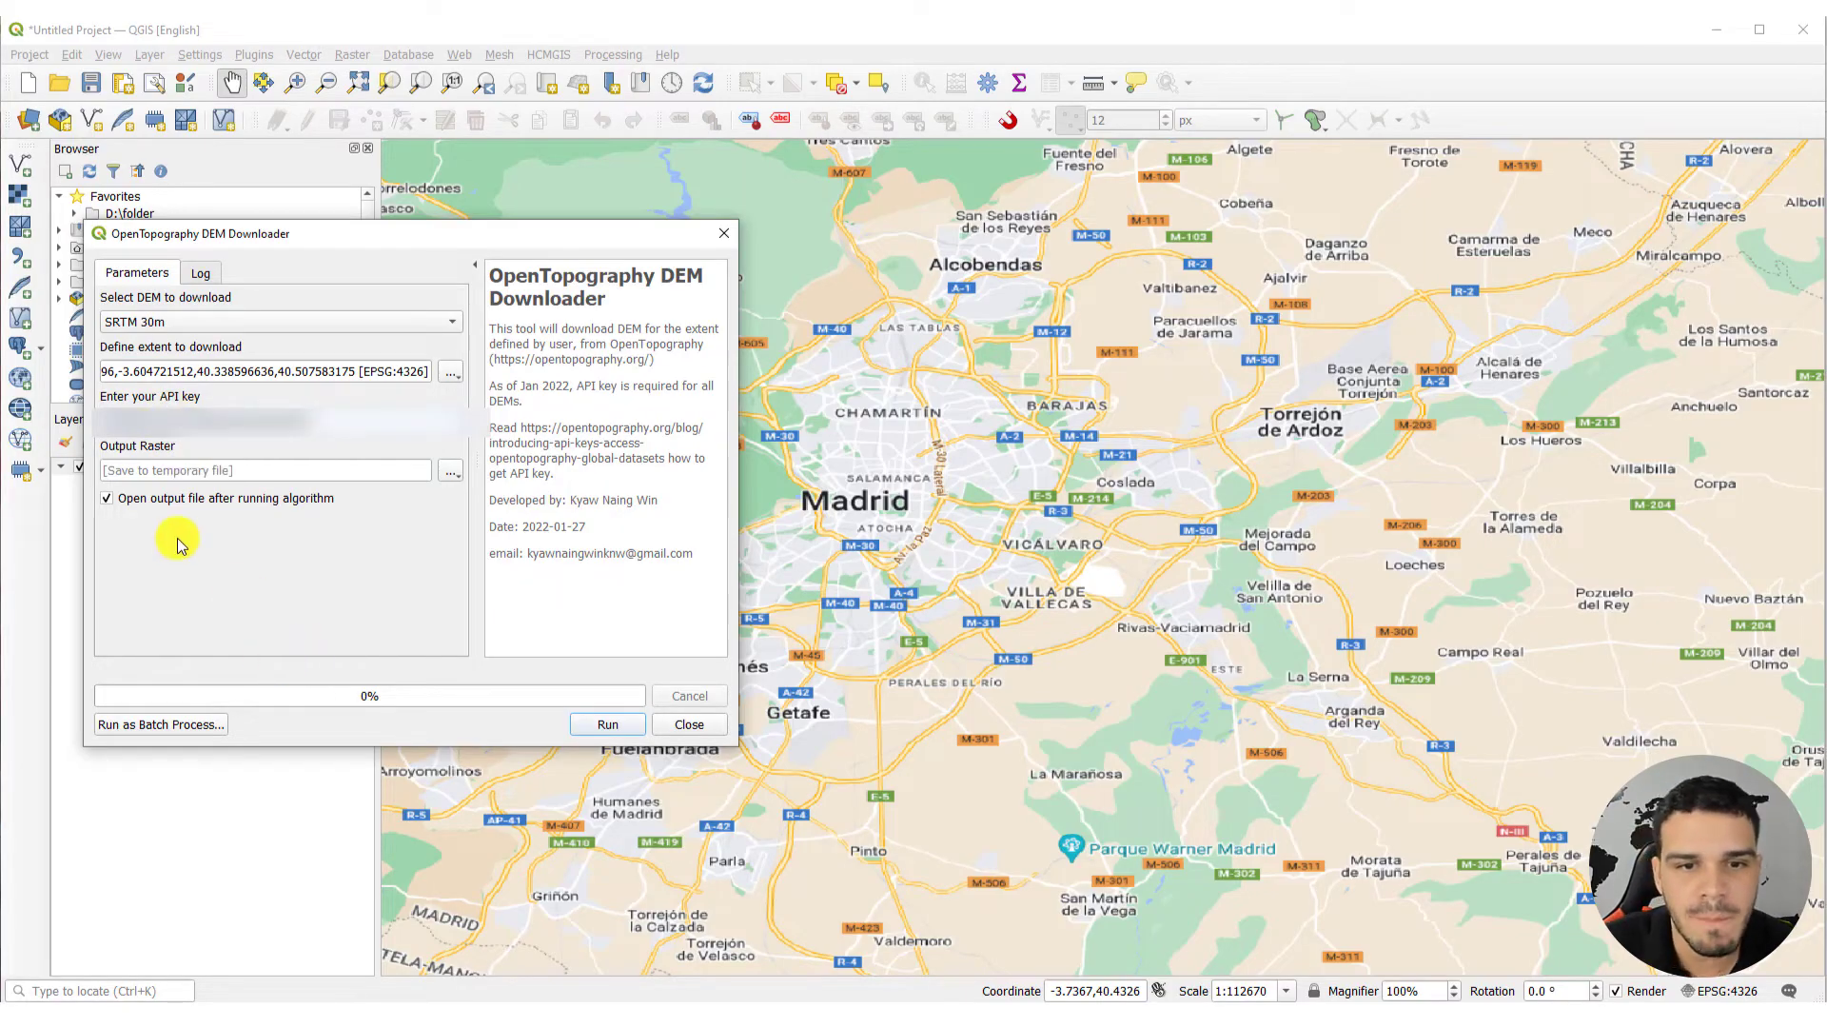
mouse_move(448, 478)
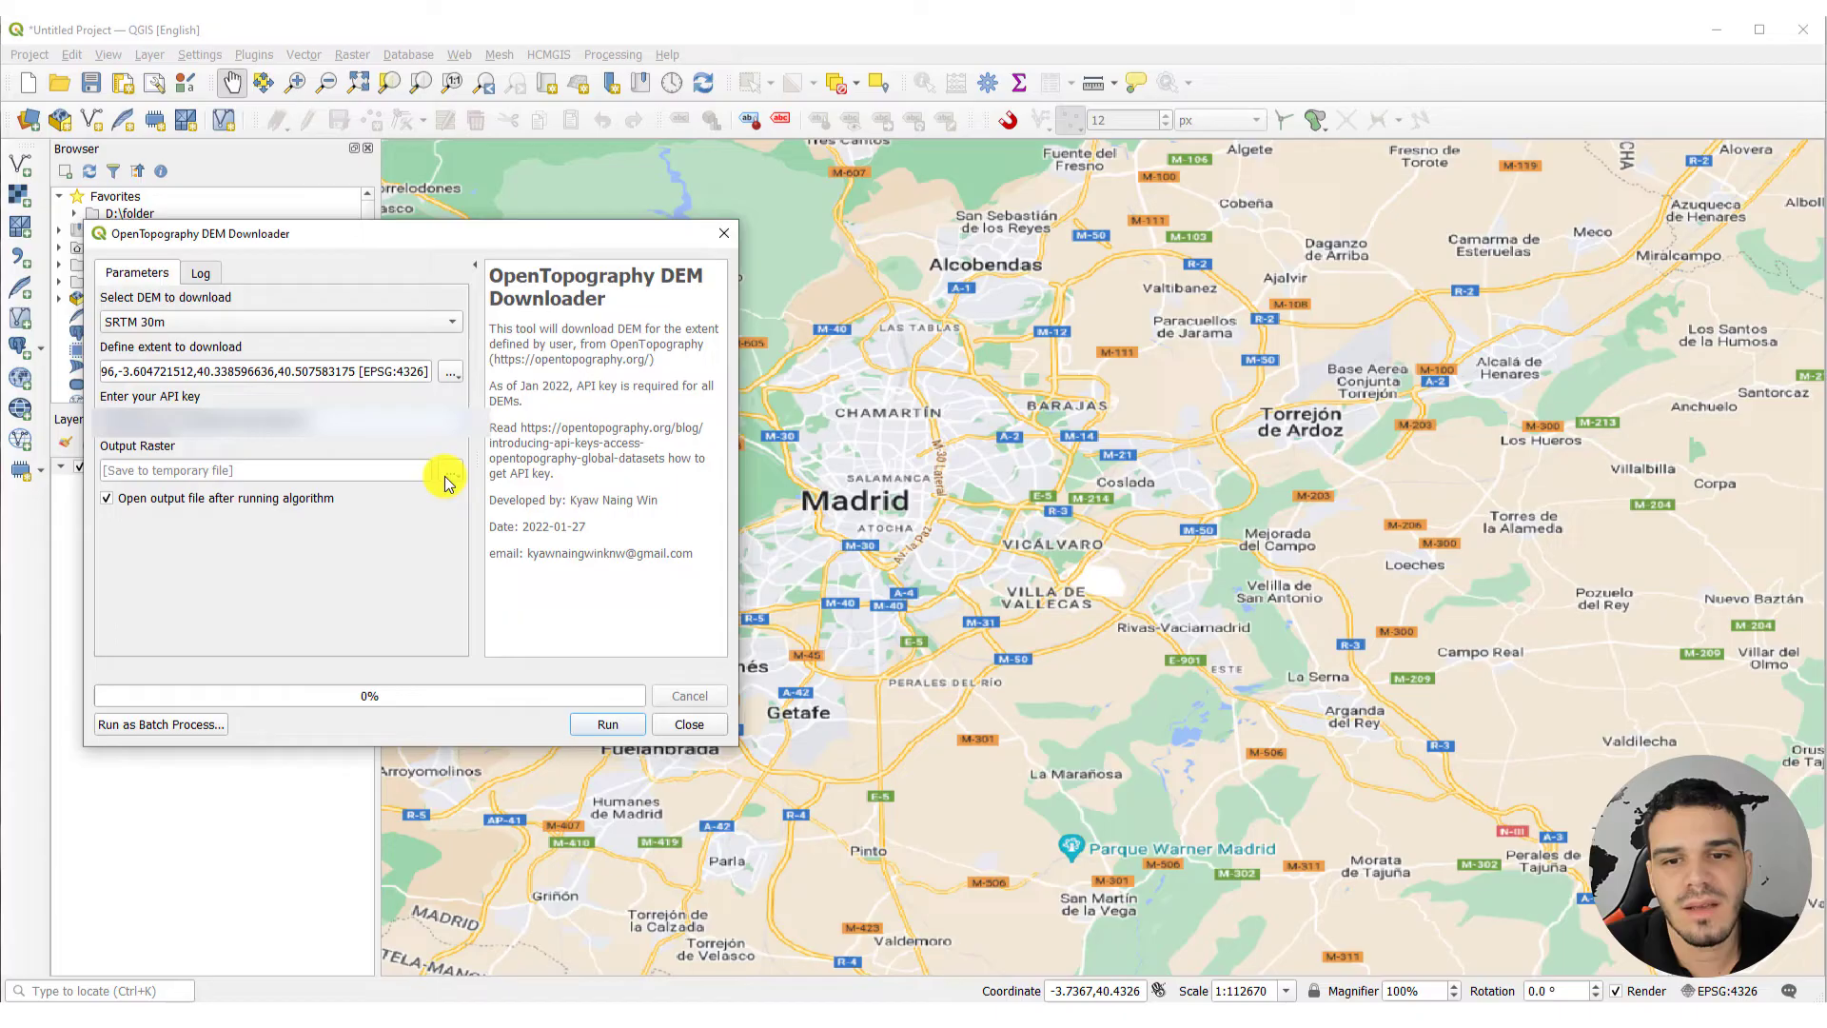
mouse_move(450, 477)
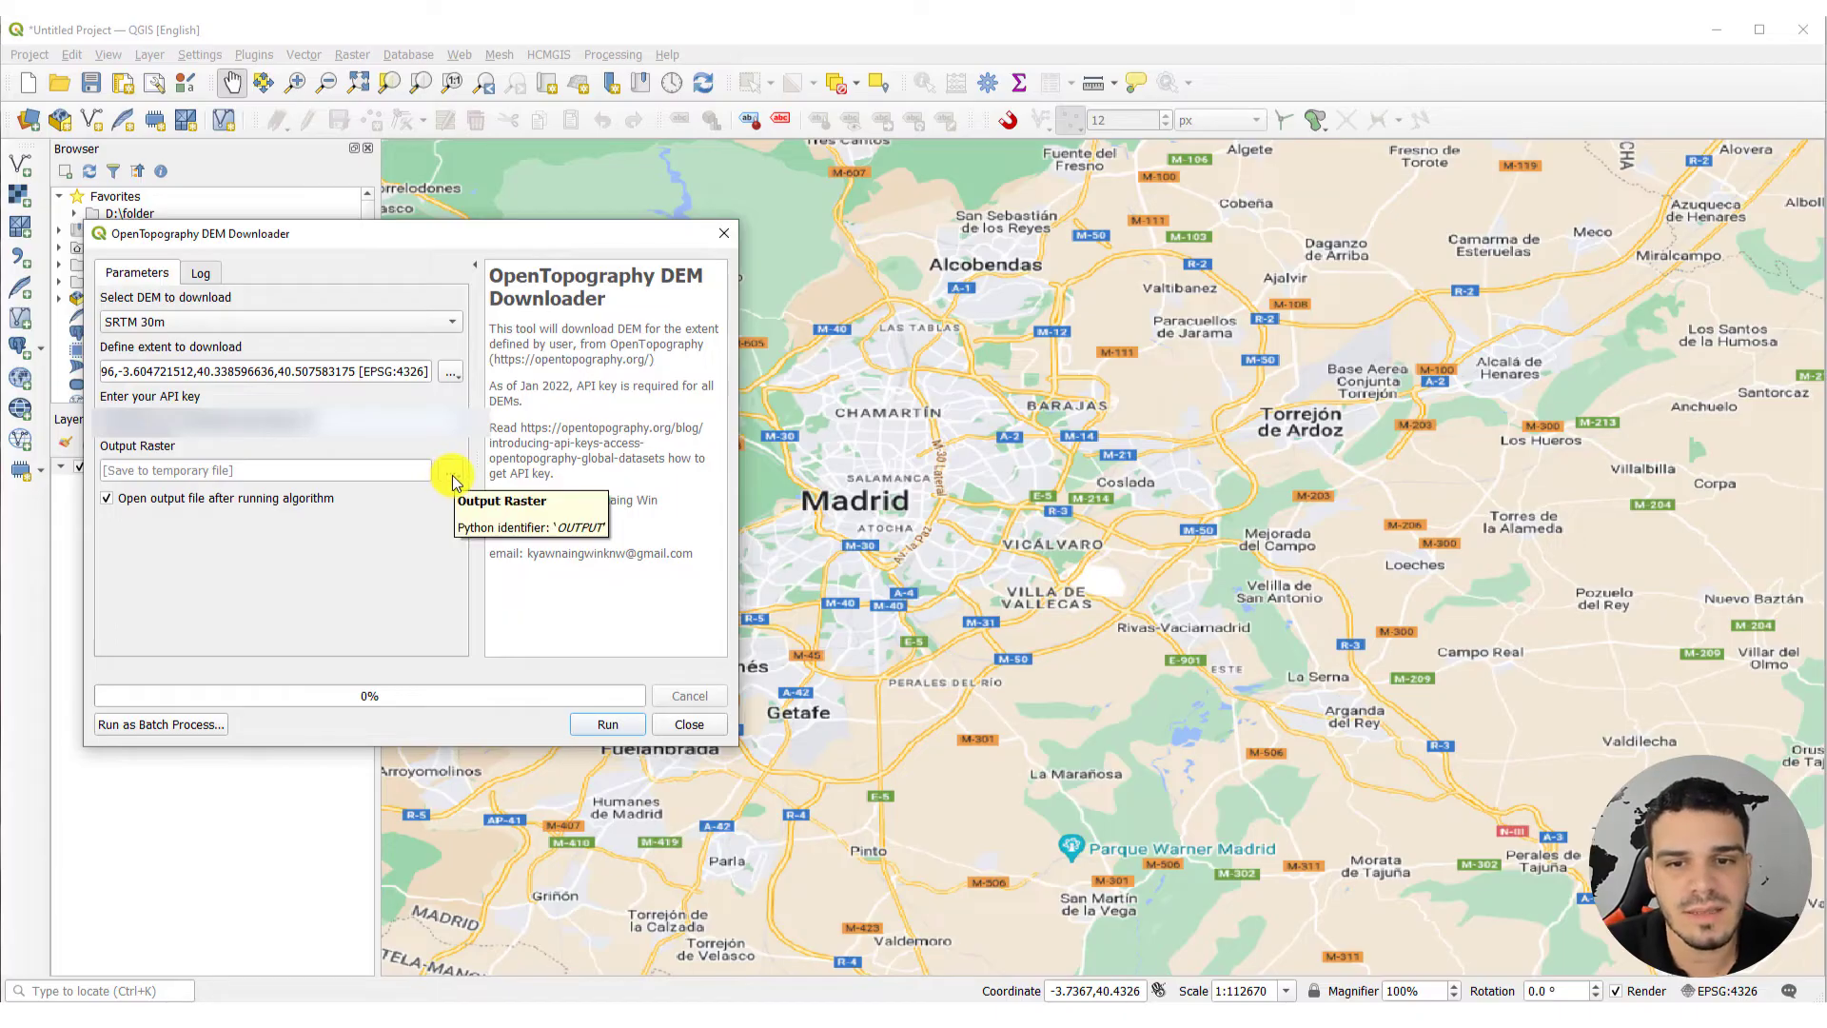
mouse_move(280, 624)
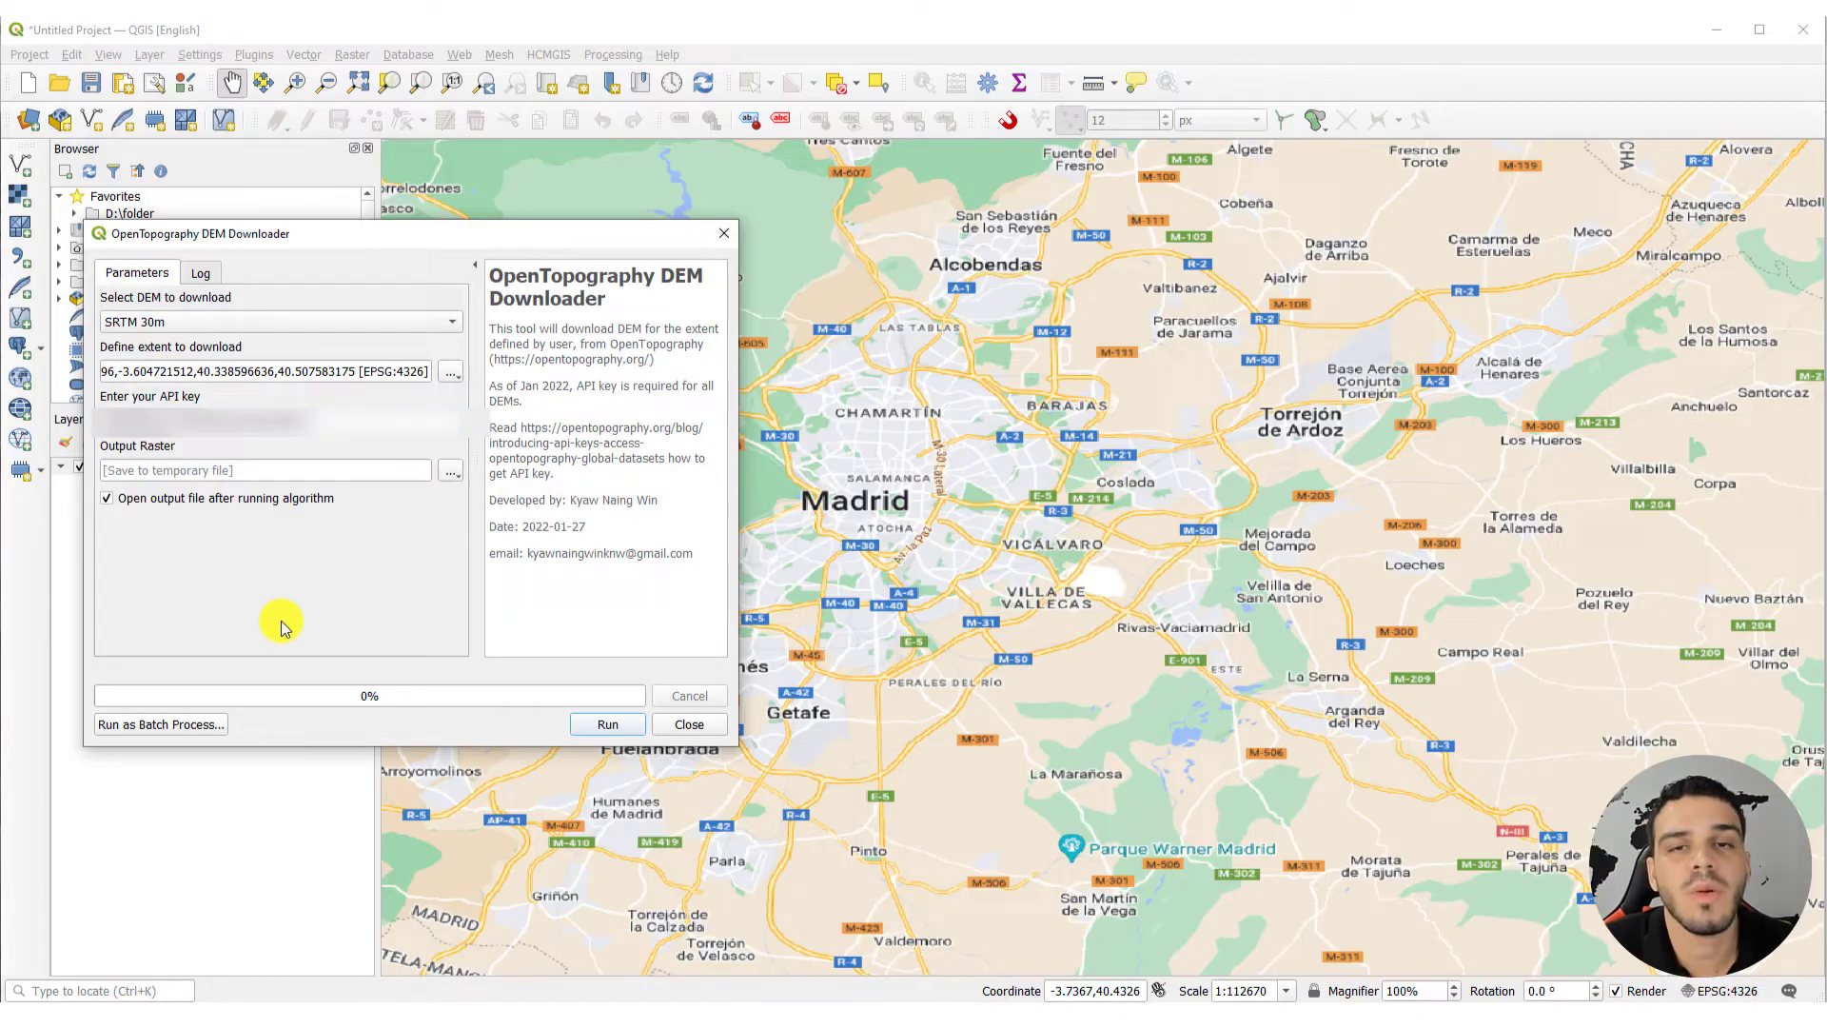
mouse_move(458, 681)
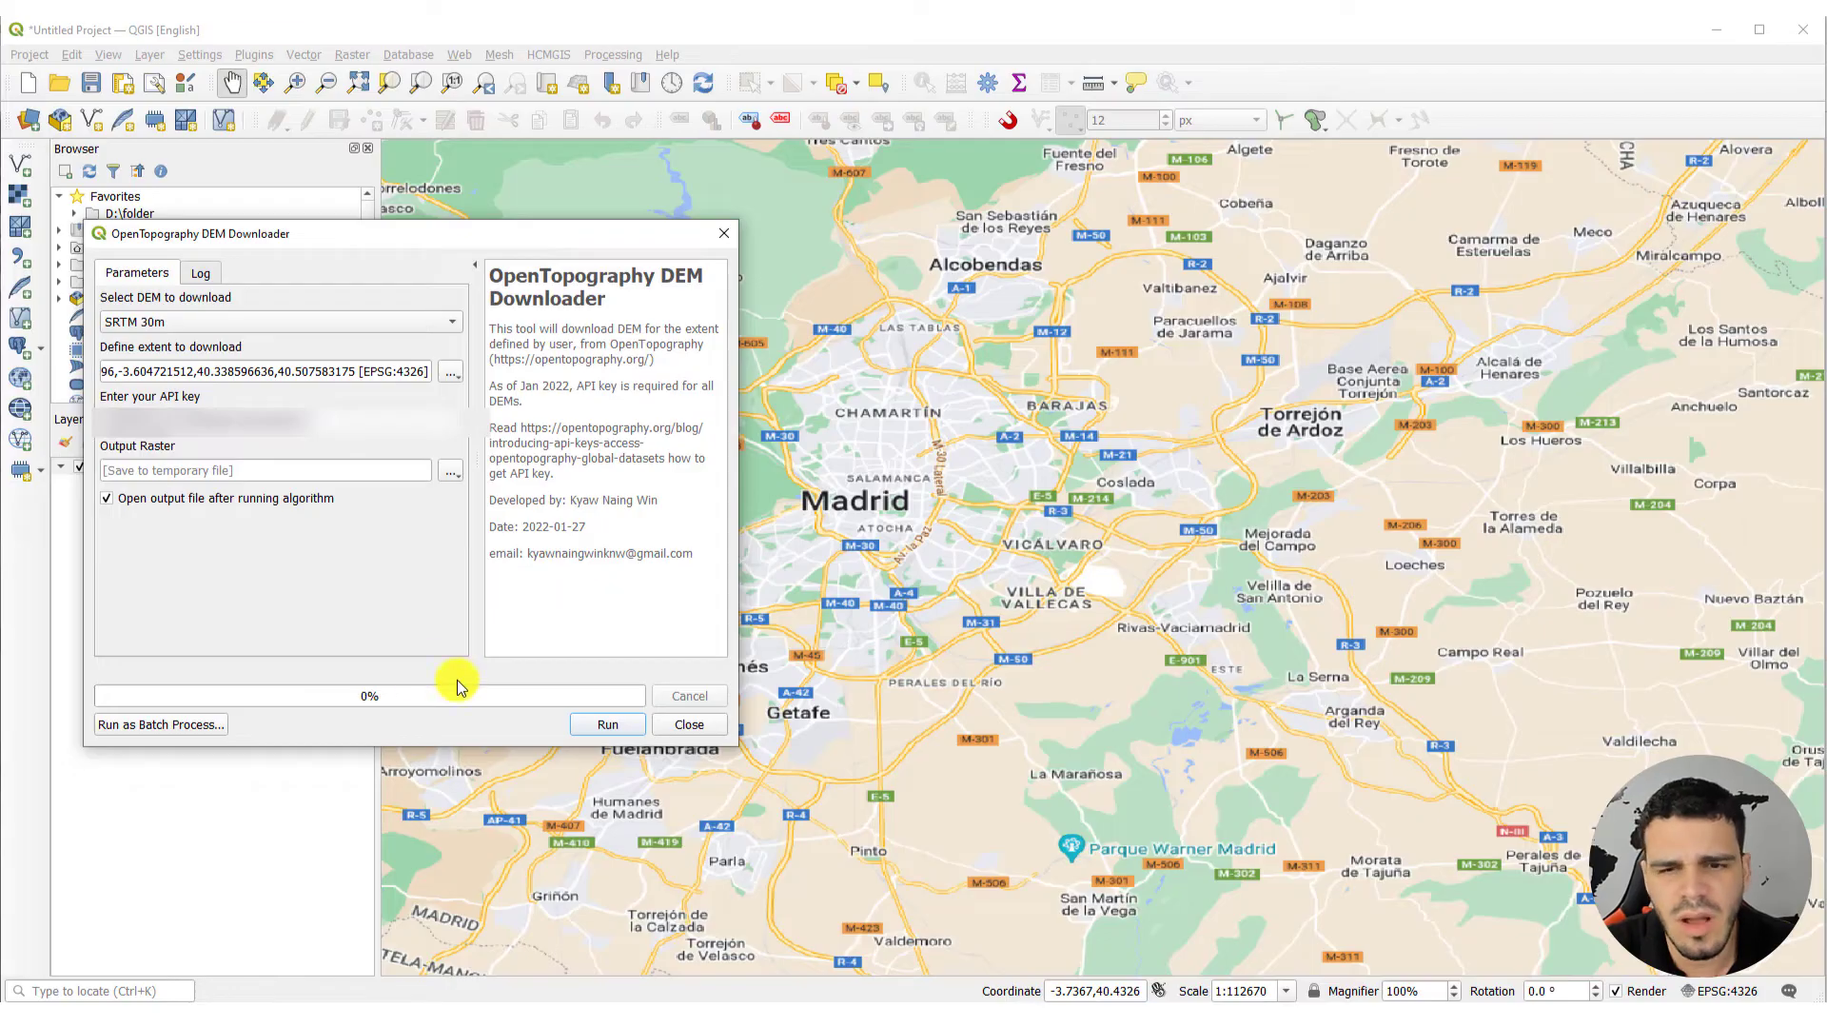
Run the SRTM 30m download, then switch the dataset to NASADEM Global DEM
click(606, 723)
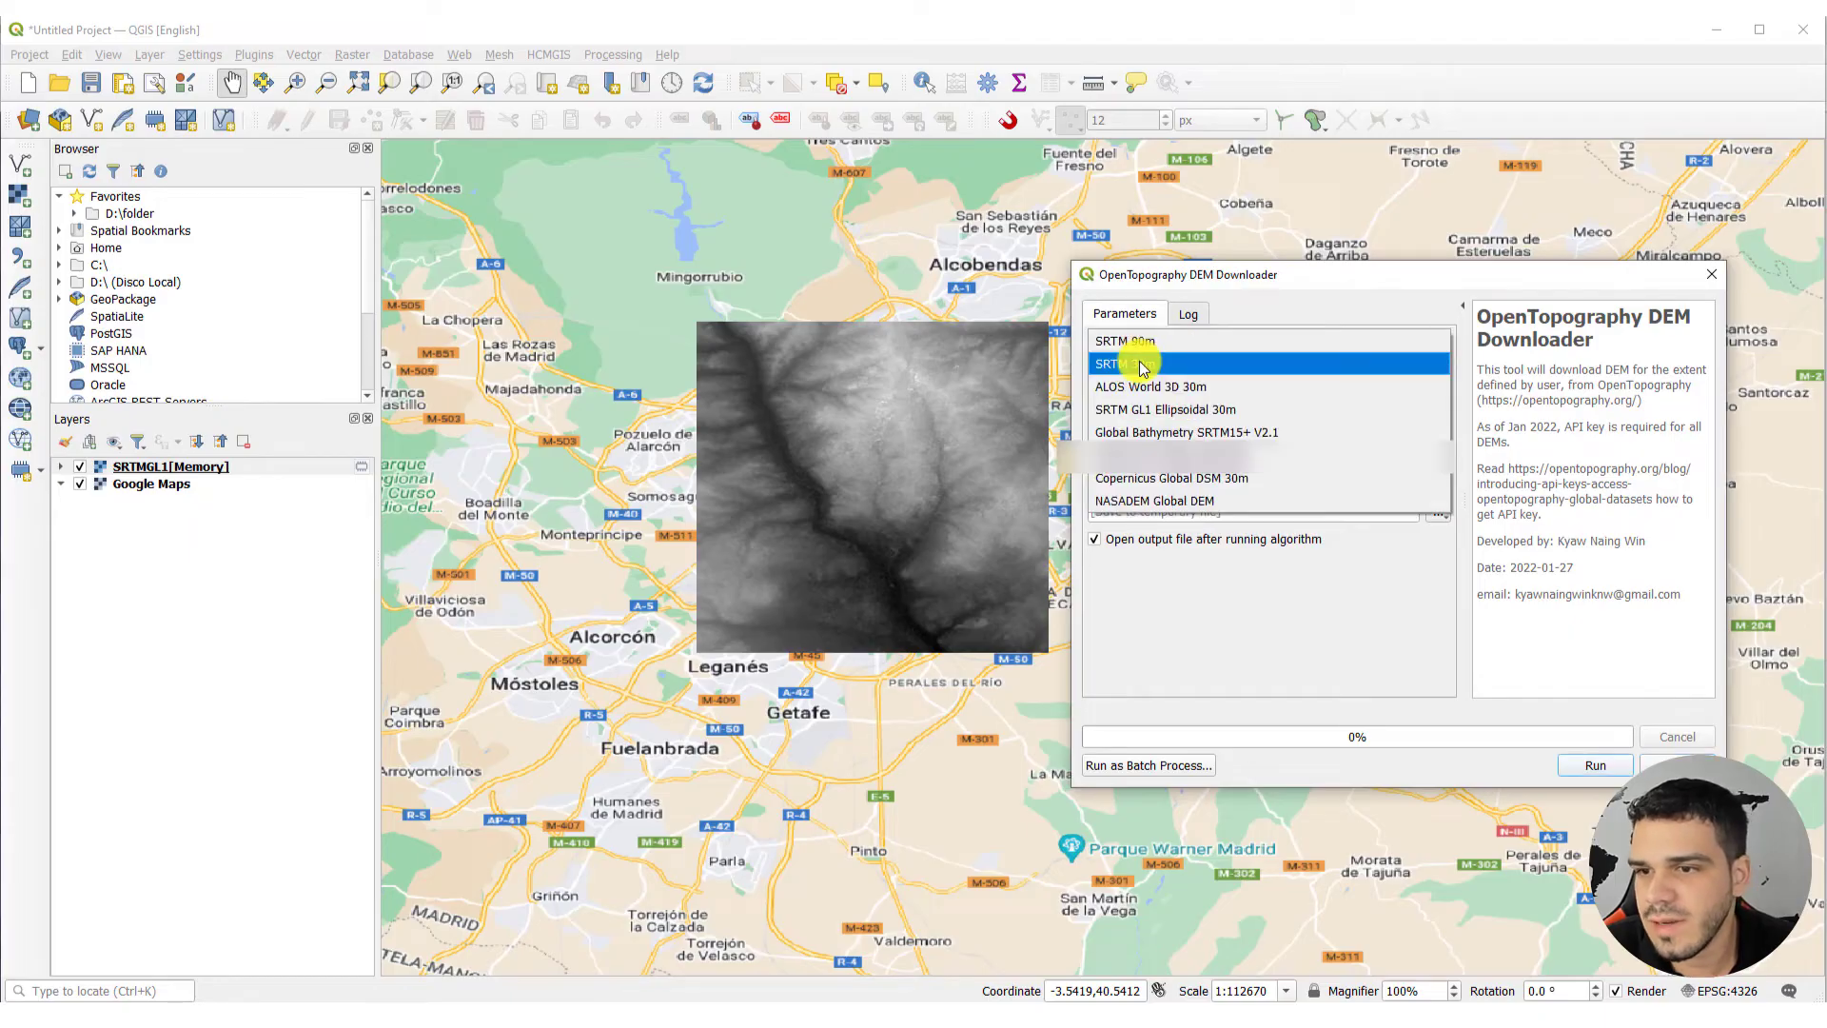
click(1154, 500)
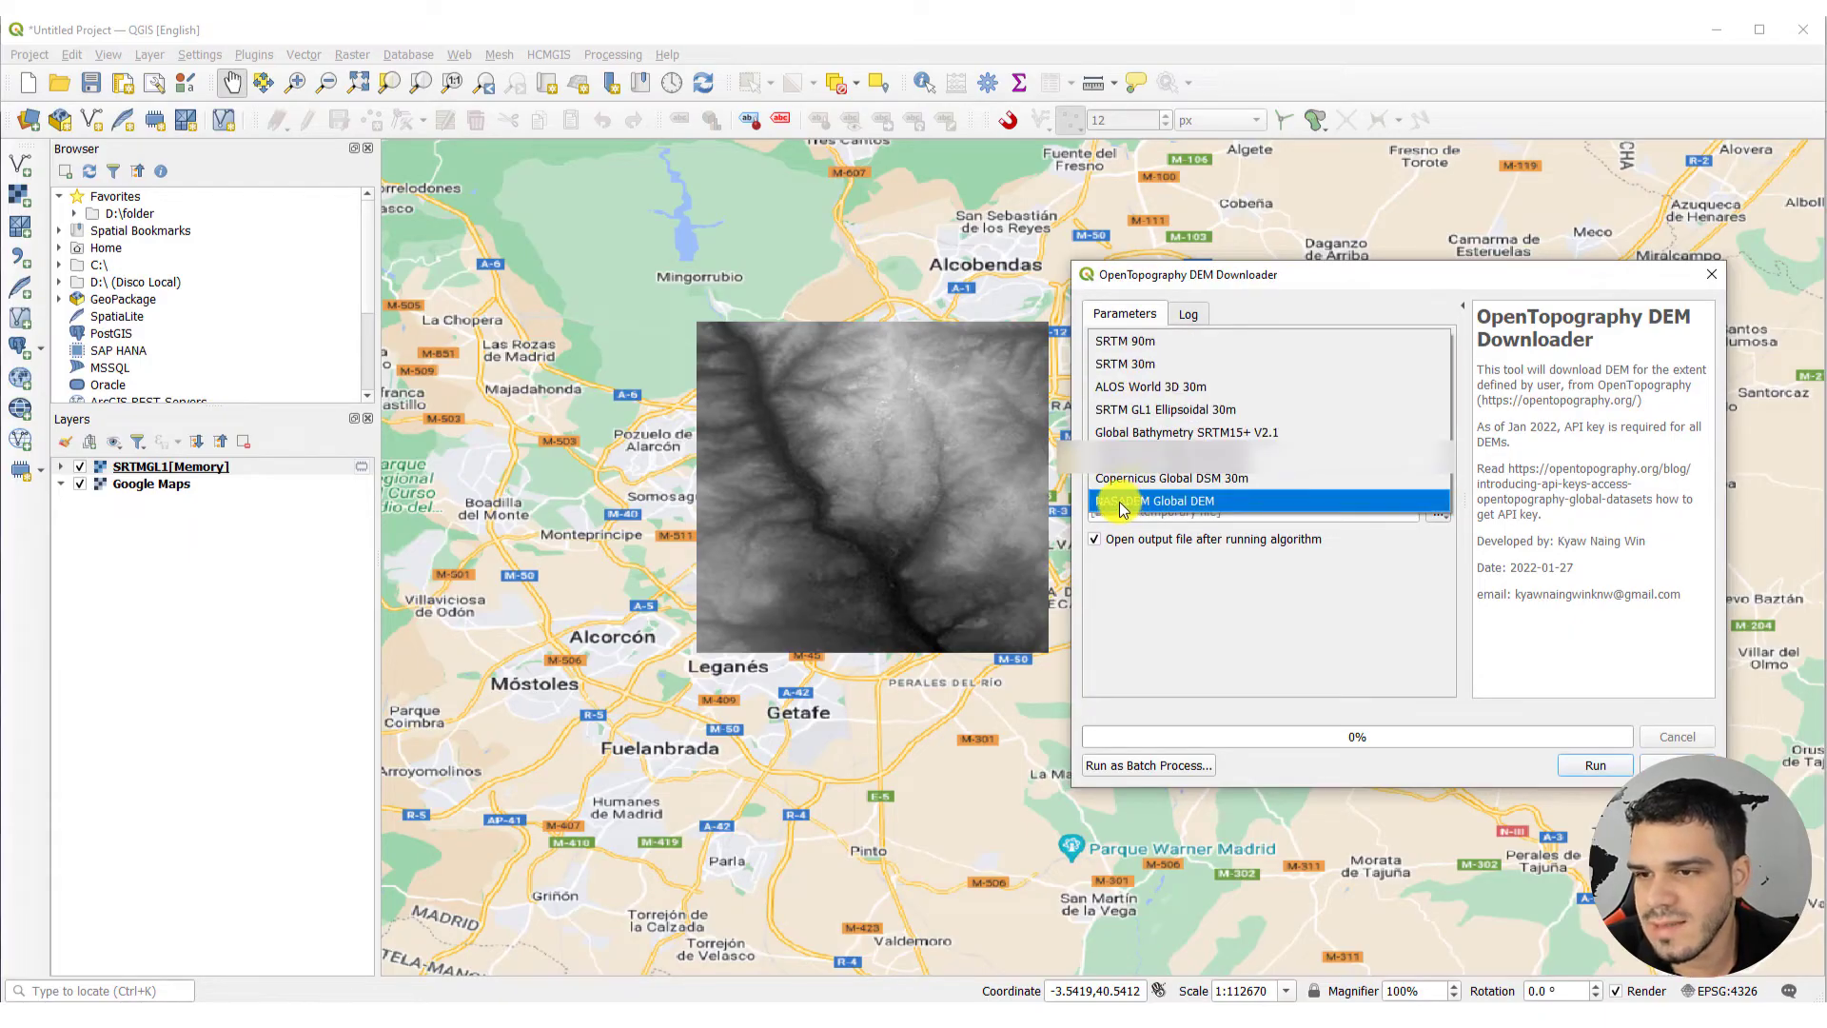
click(1594, 764)
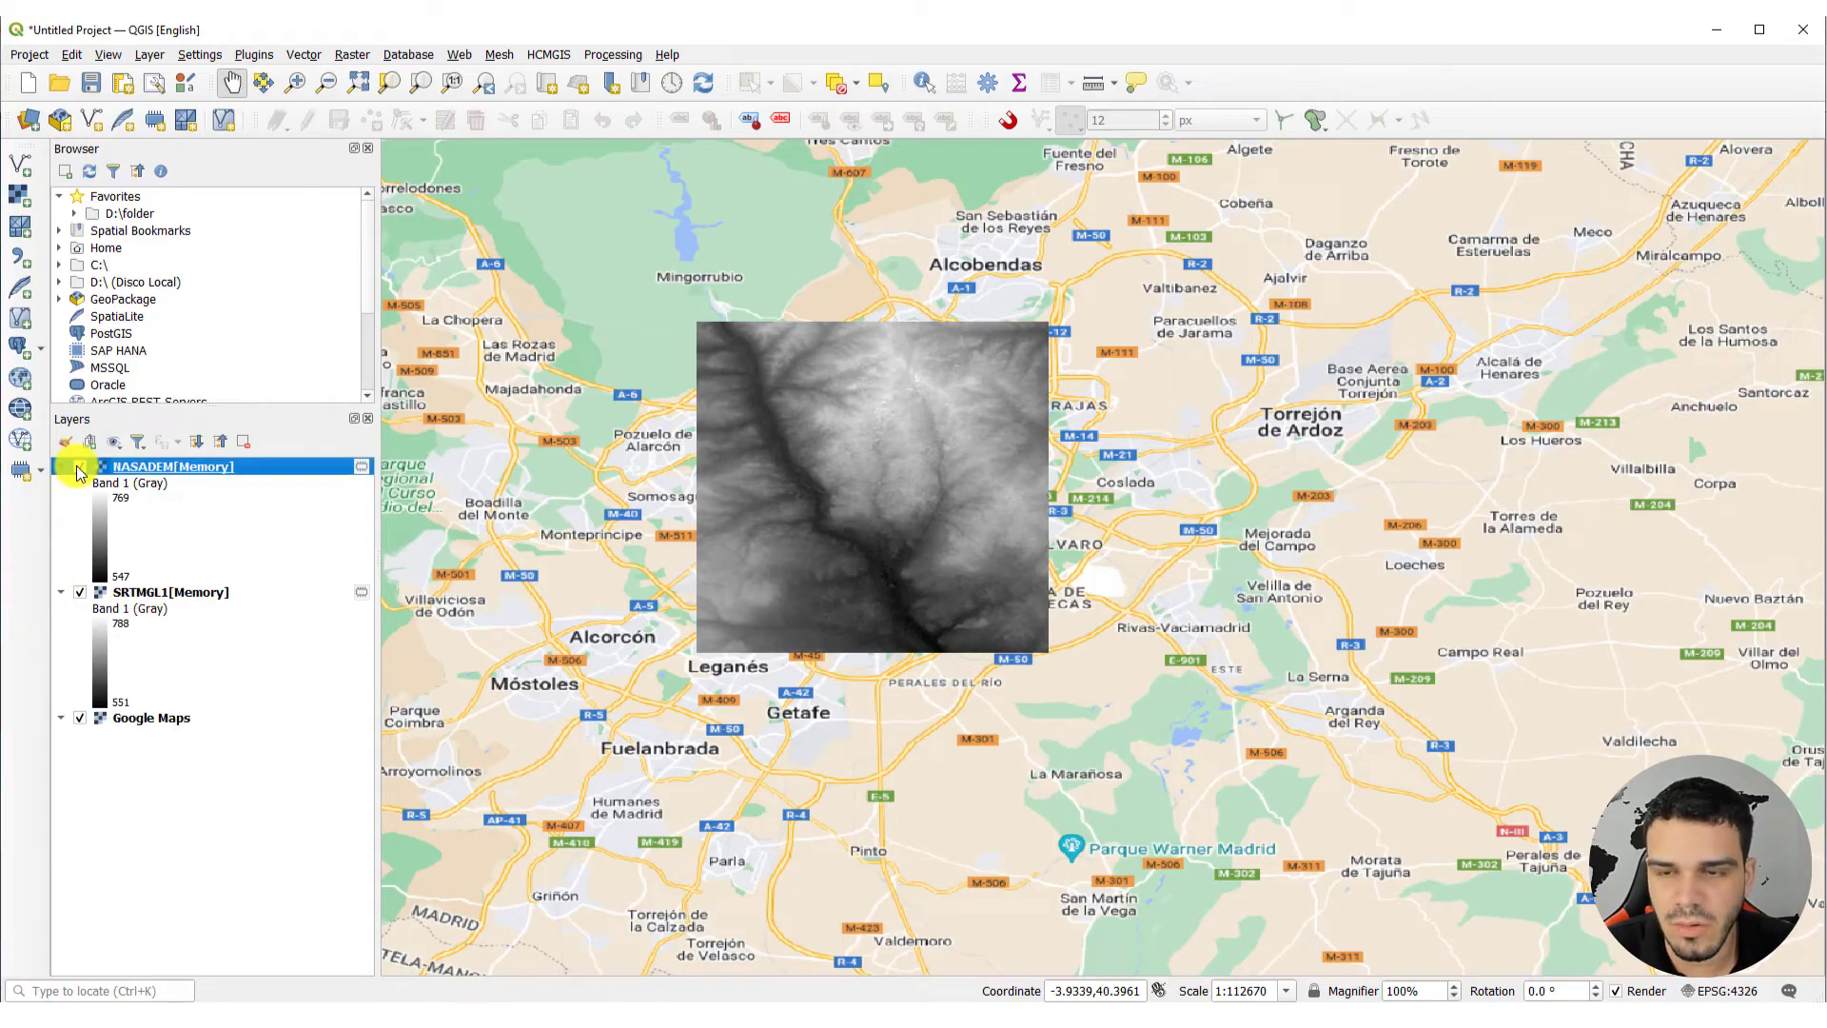
click(78, 467)
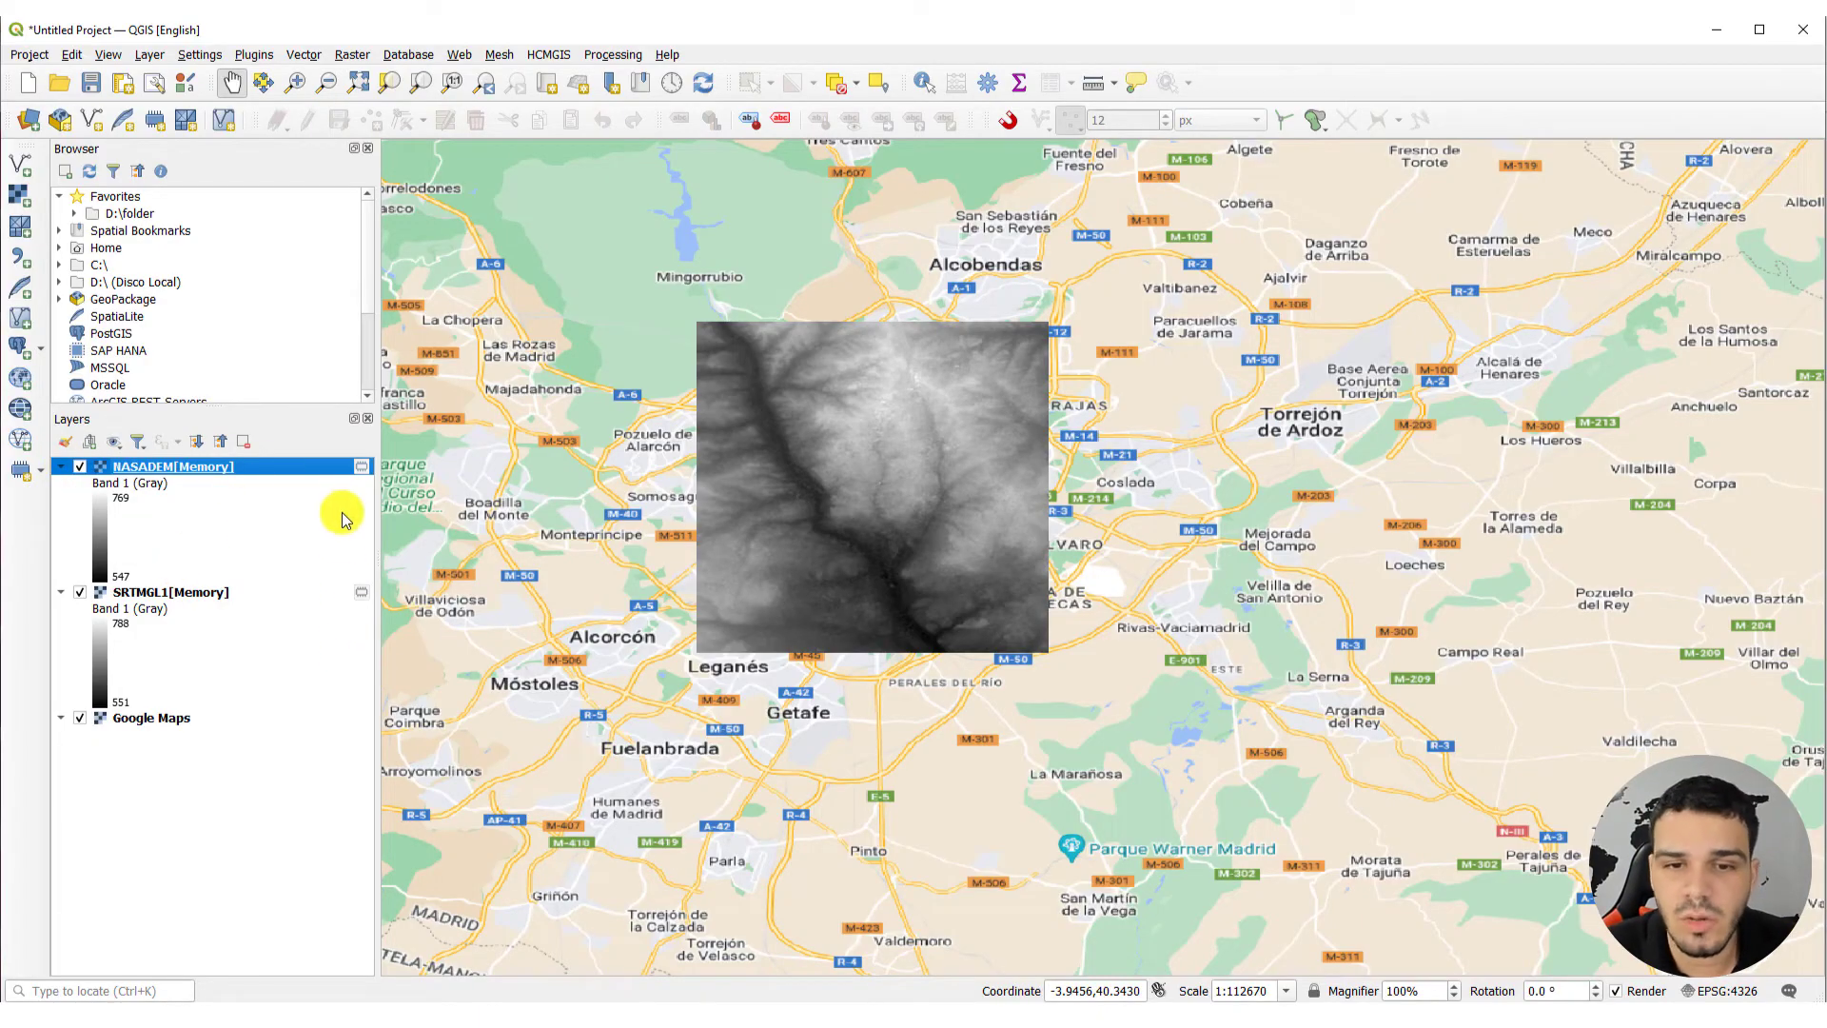
mouse_move(338, 467)
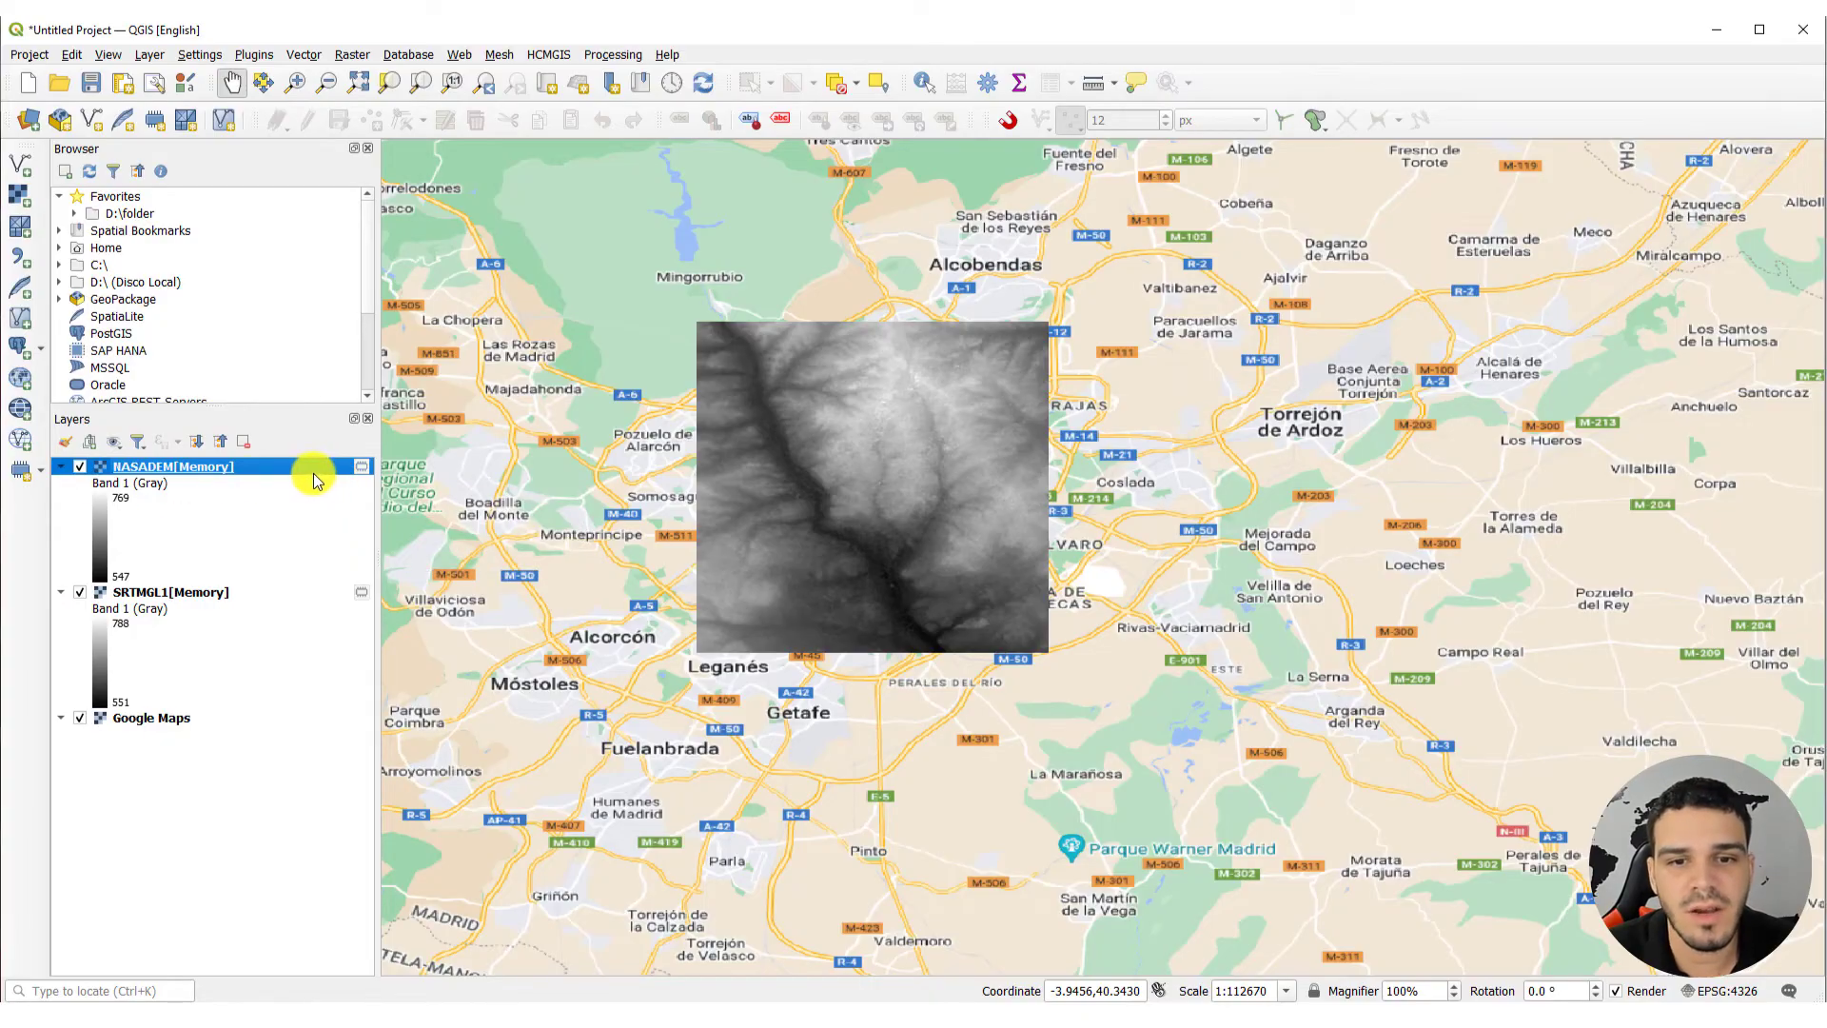
mouse_move(361, 474)
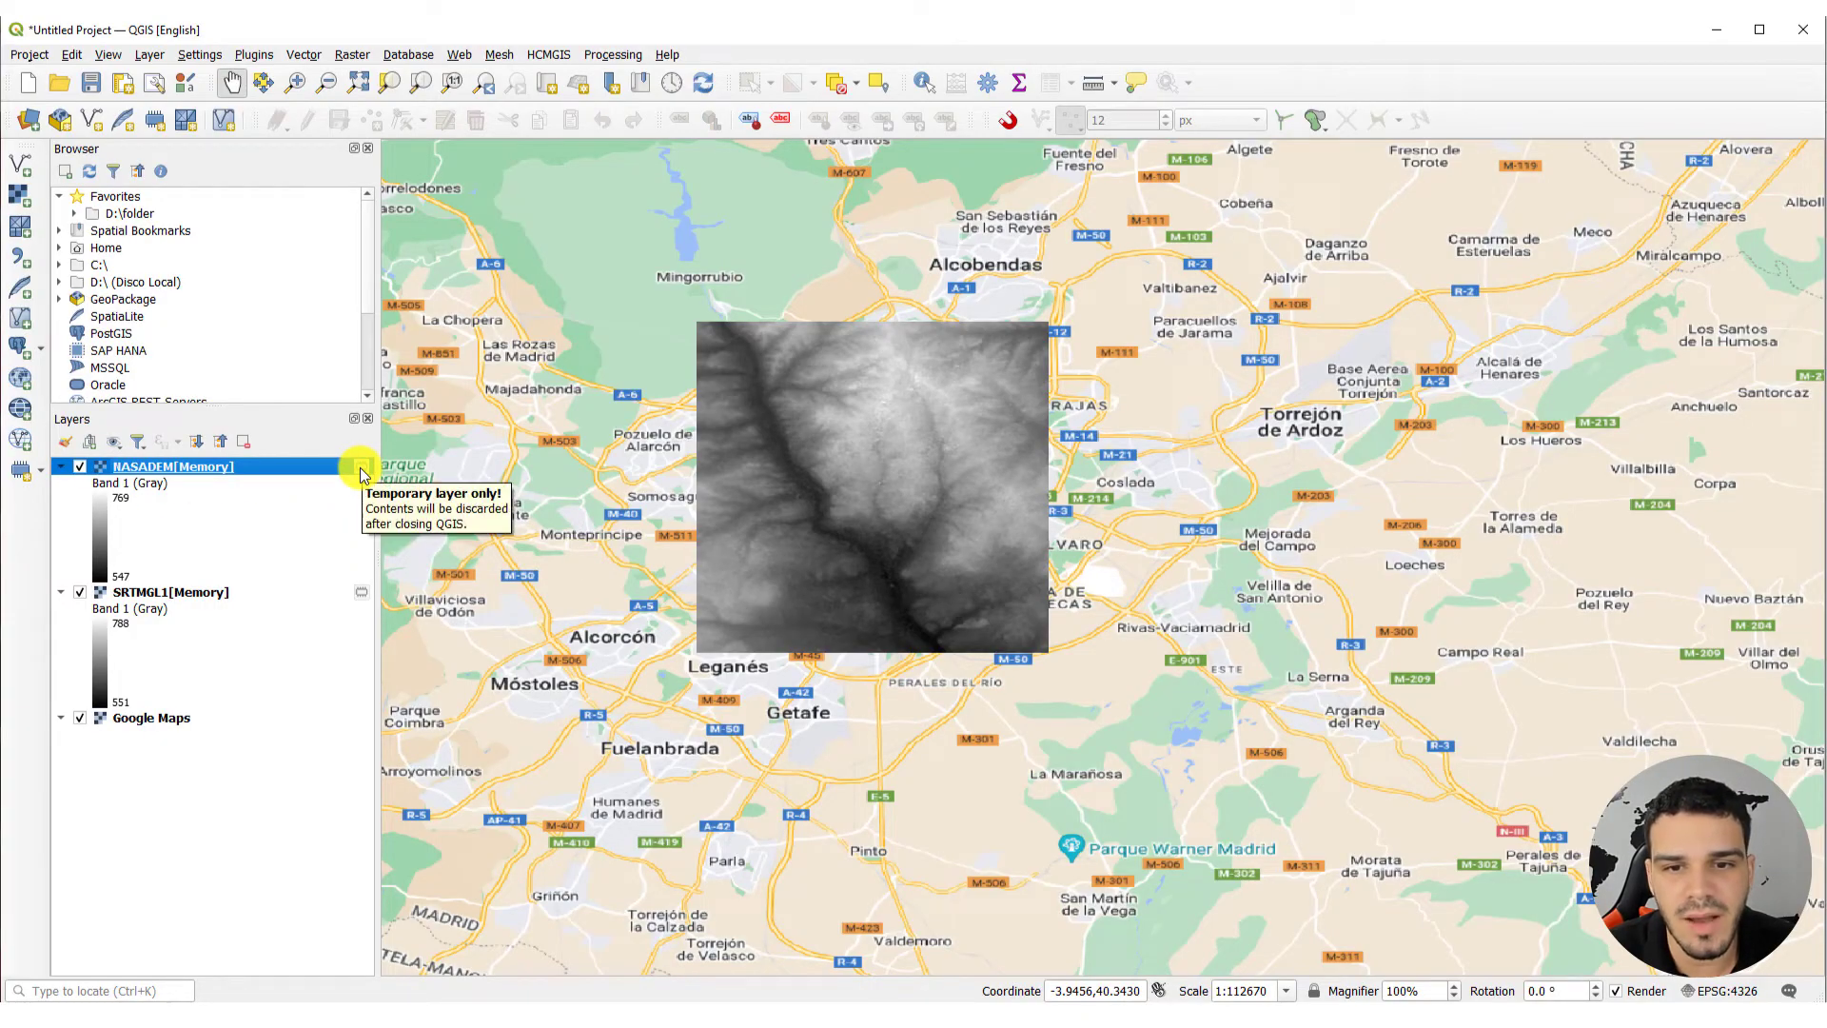
mouse_move(250, 467)
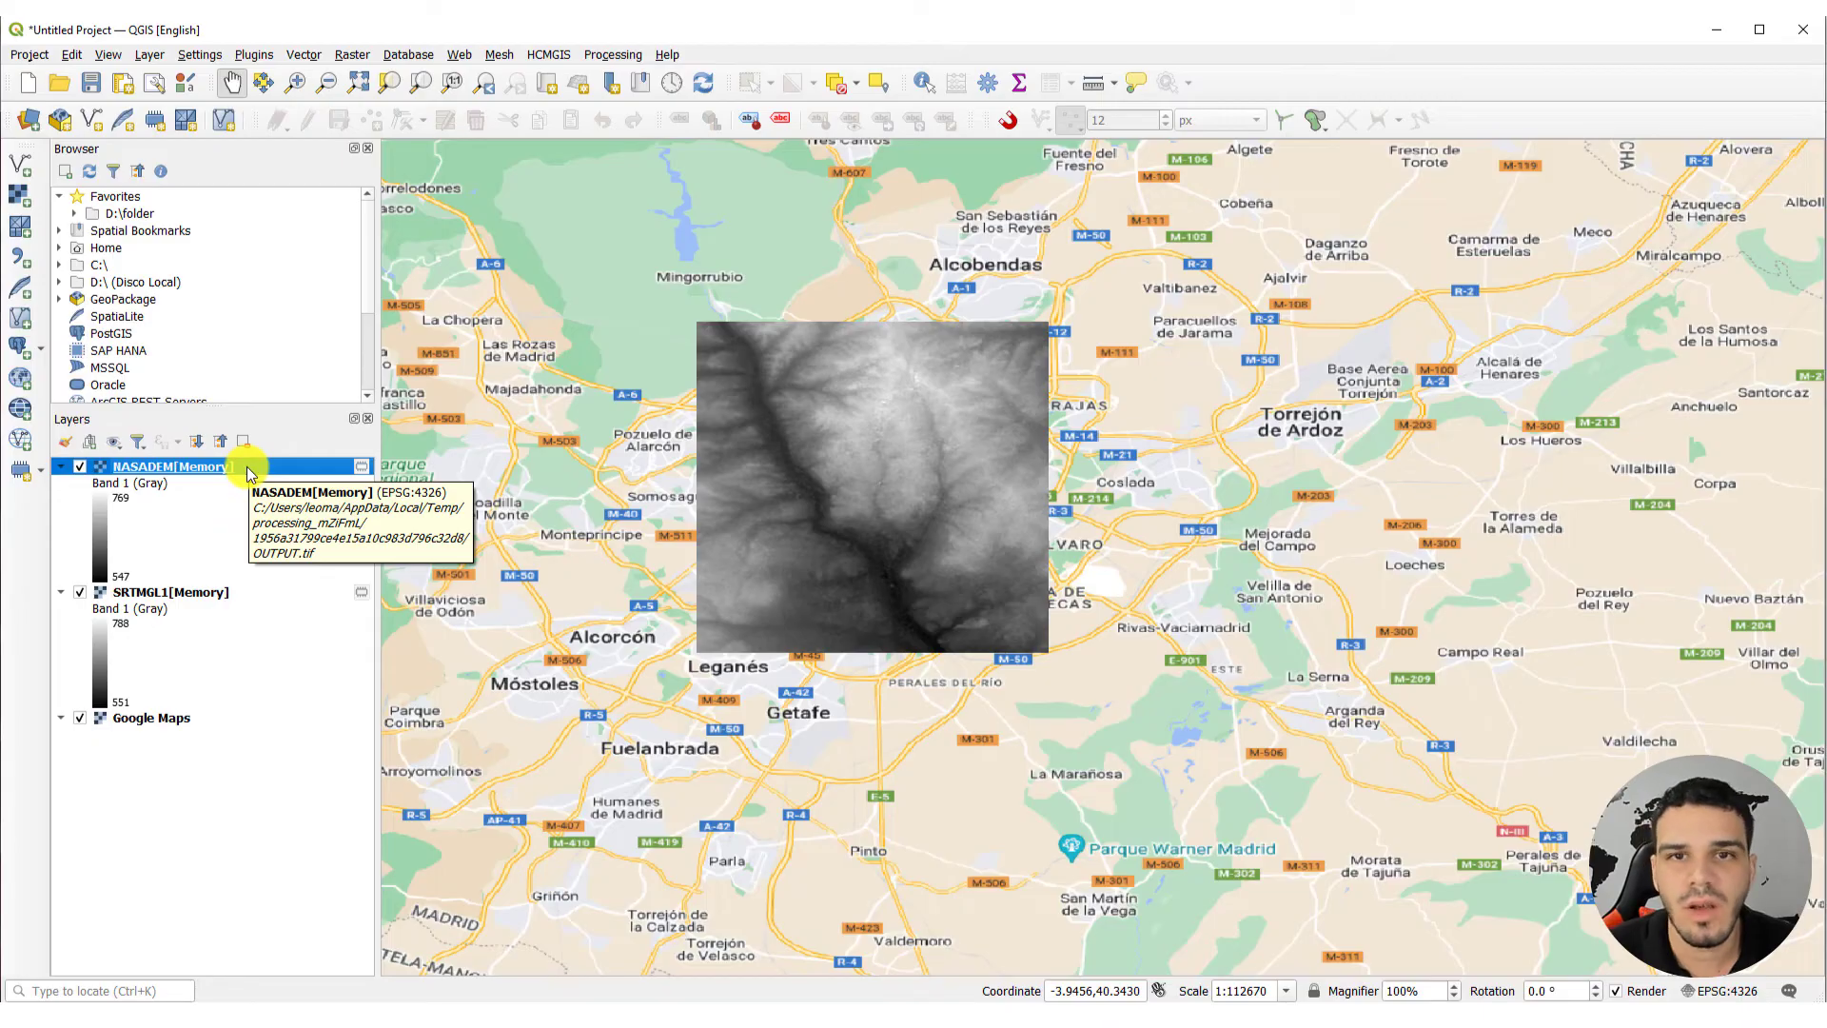
Export the NASADEM layer as a GeoTIFF named 'madrid nasadem' on the Desktop
right_click(175, 467)
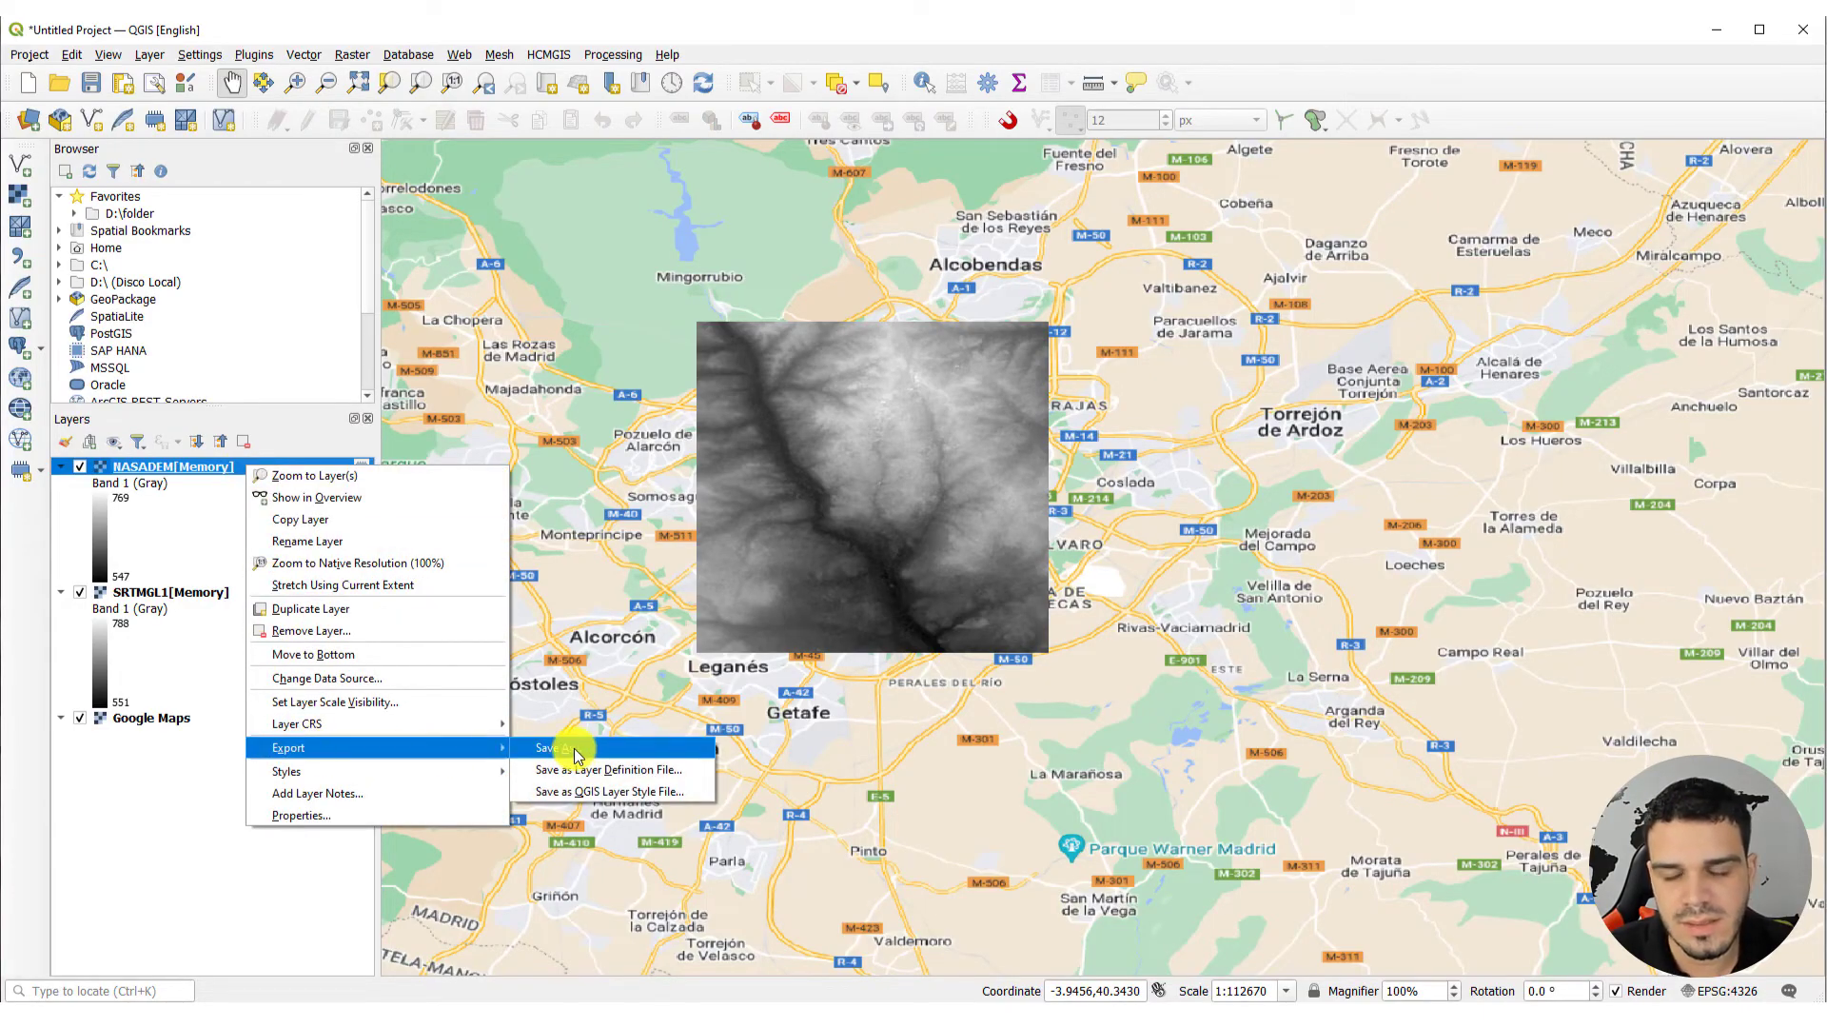
click(552, 747)
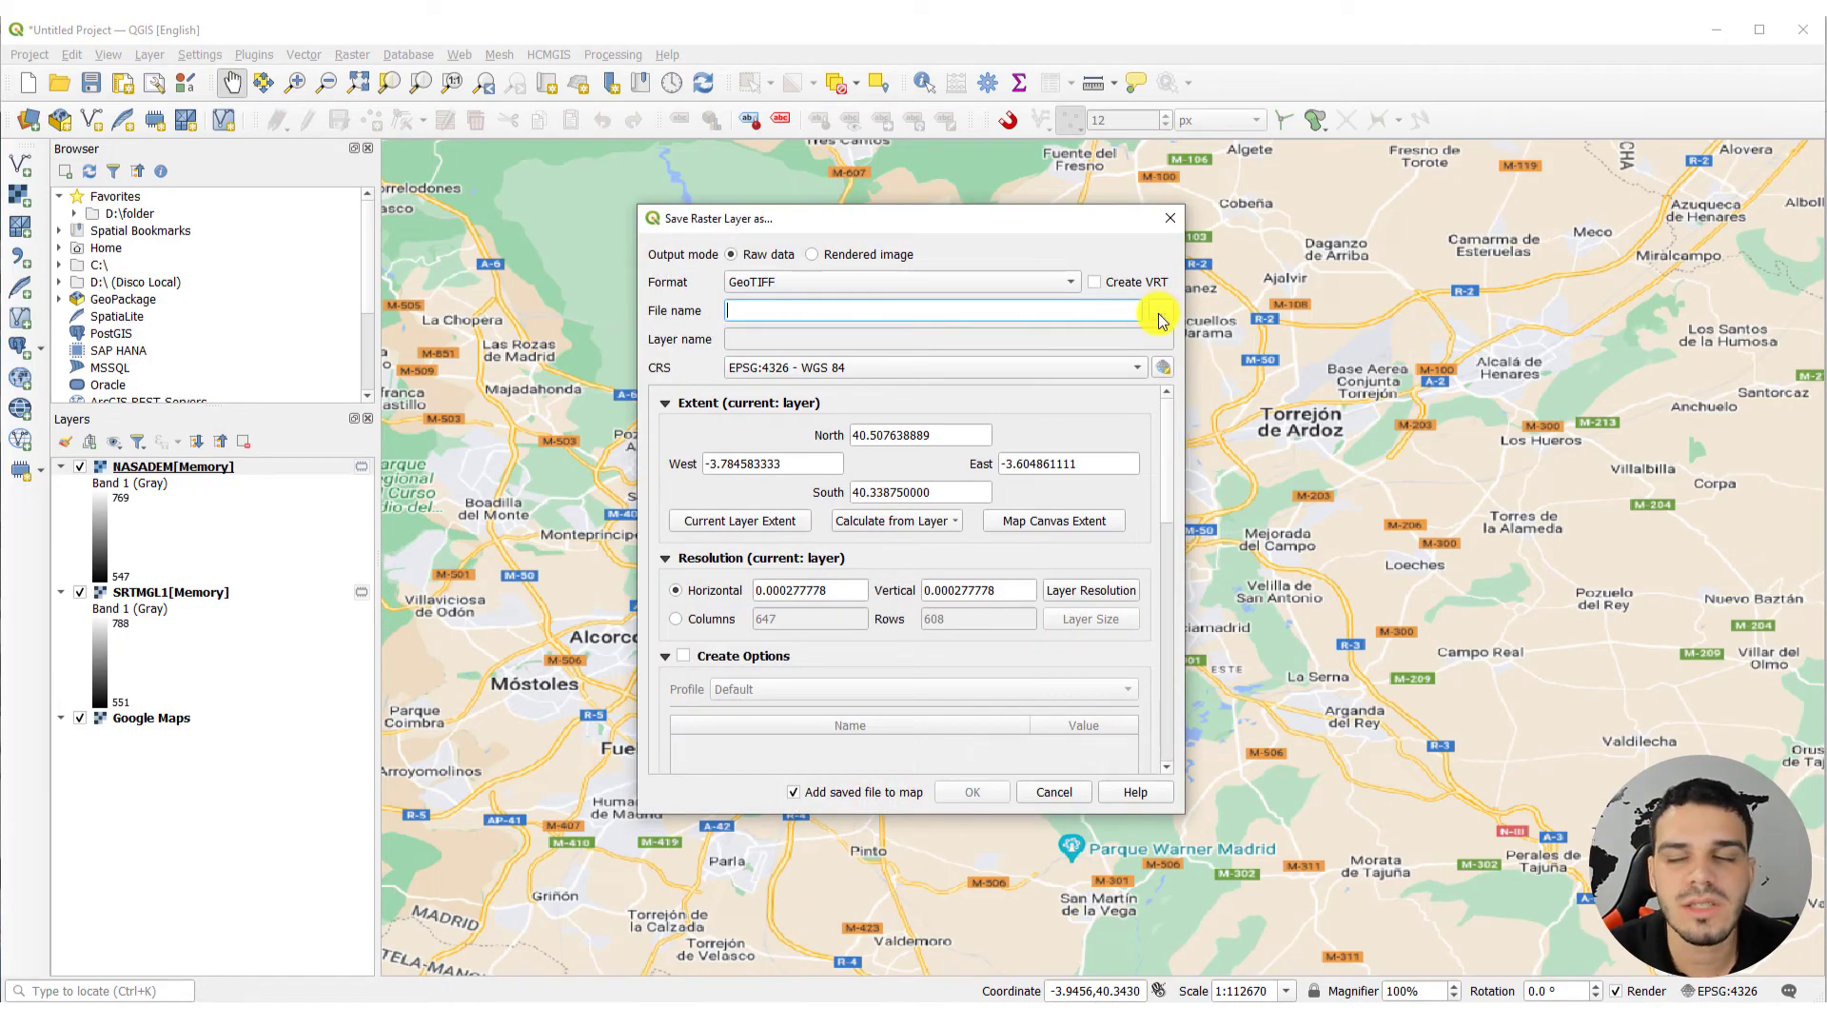
click(1159, 310)
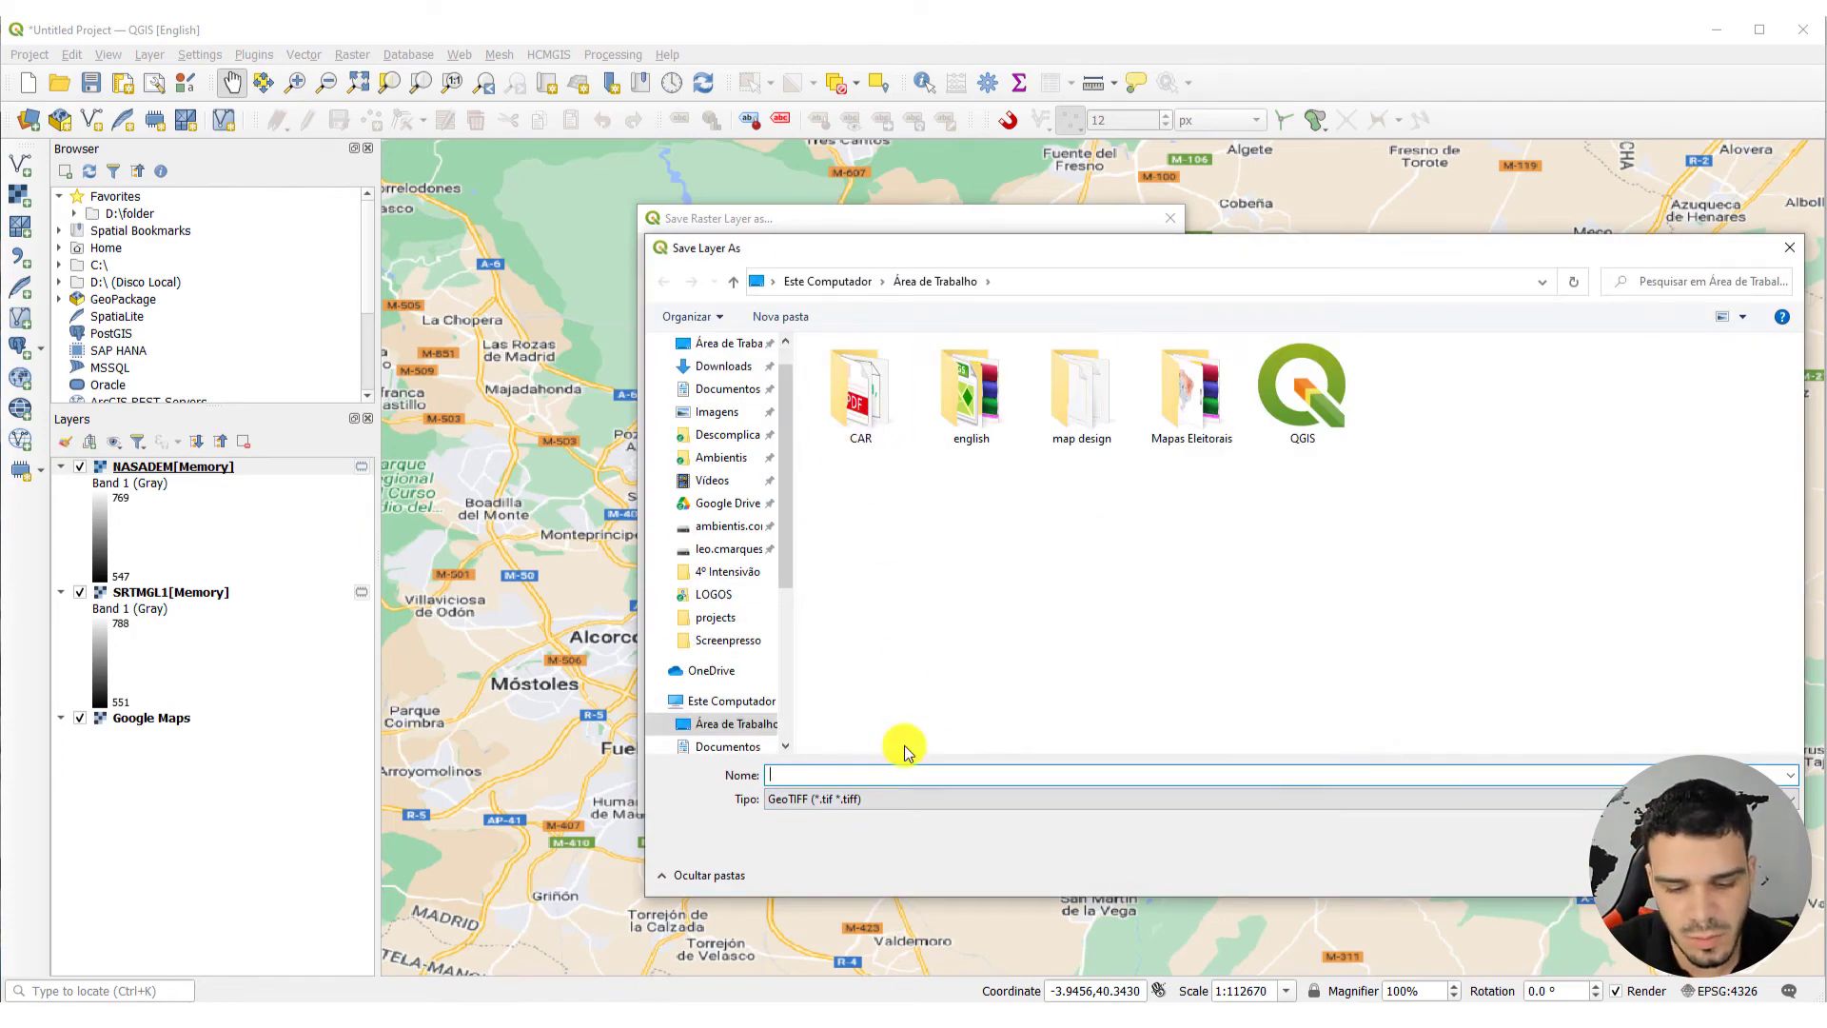
text(madrid na)
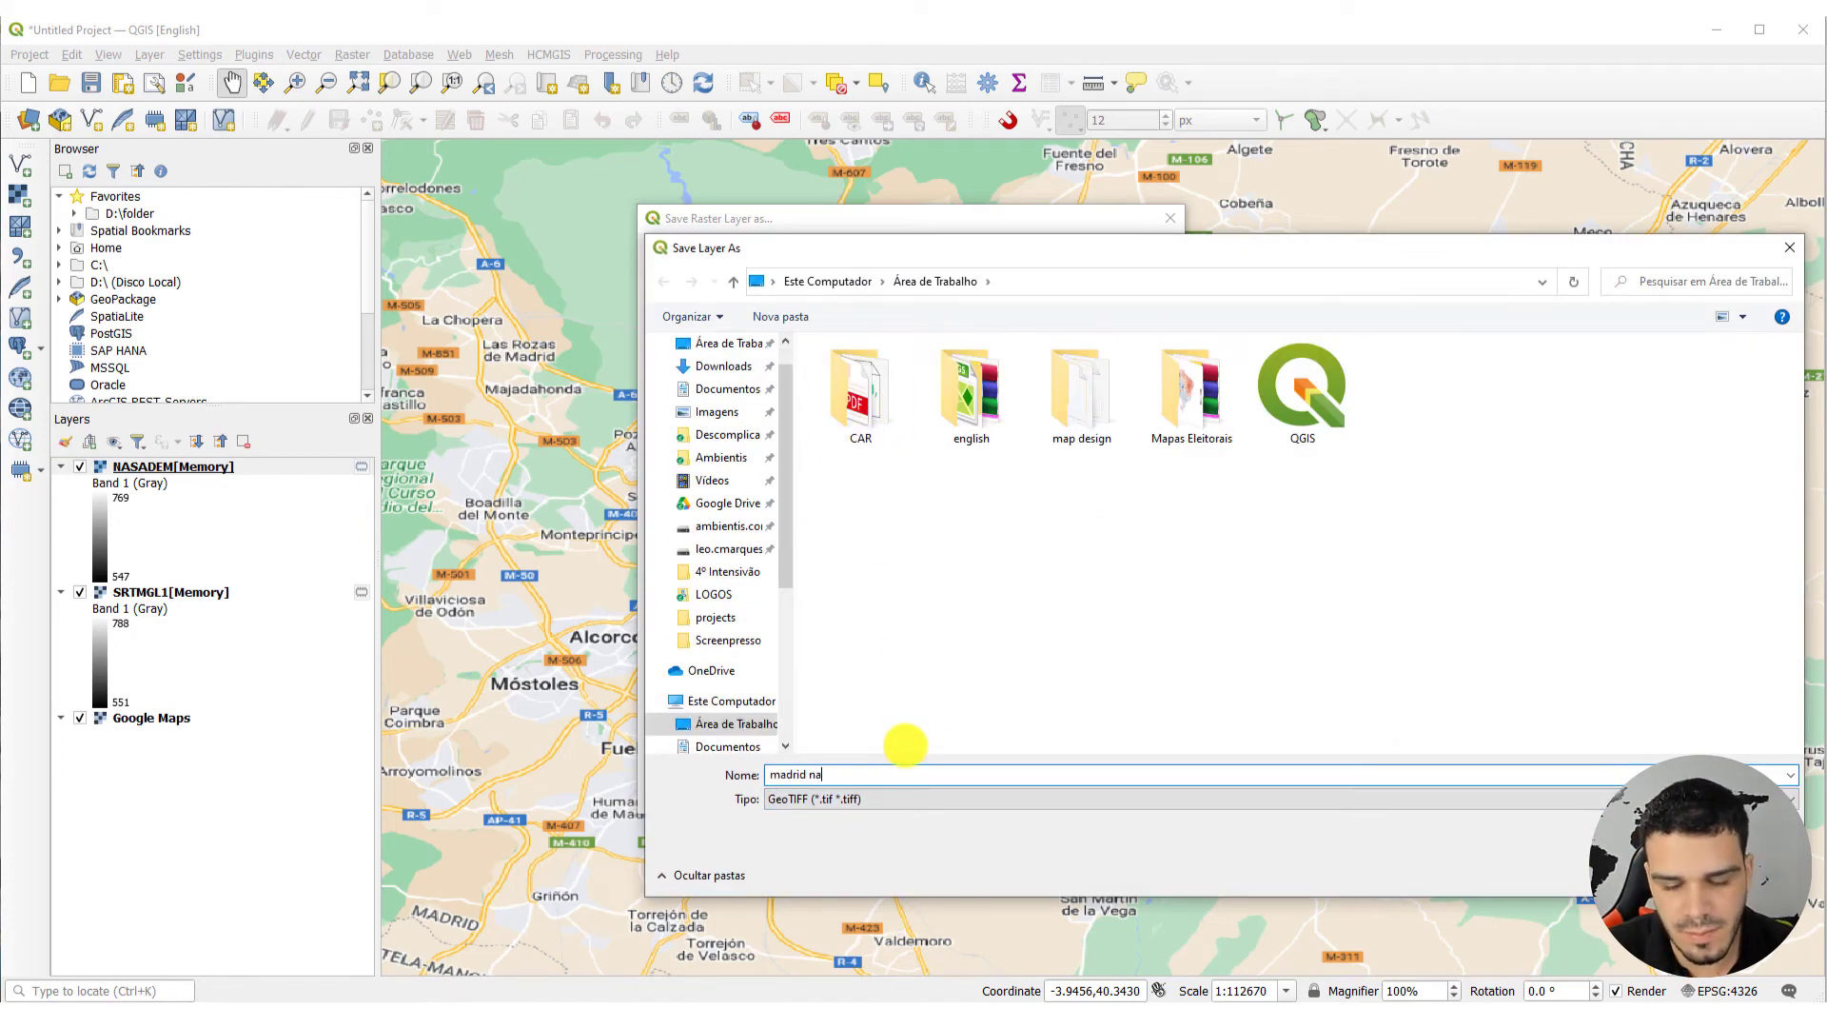
text(sadem)
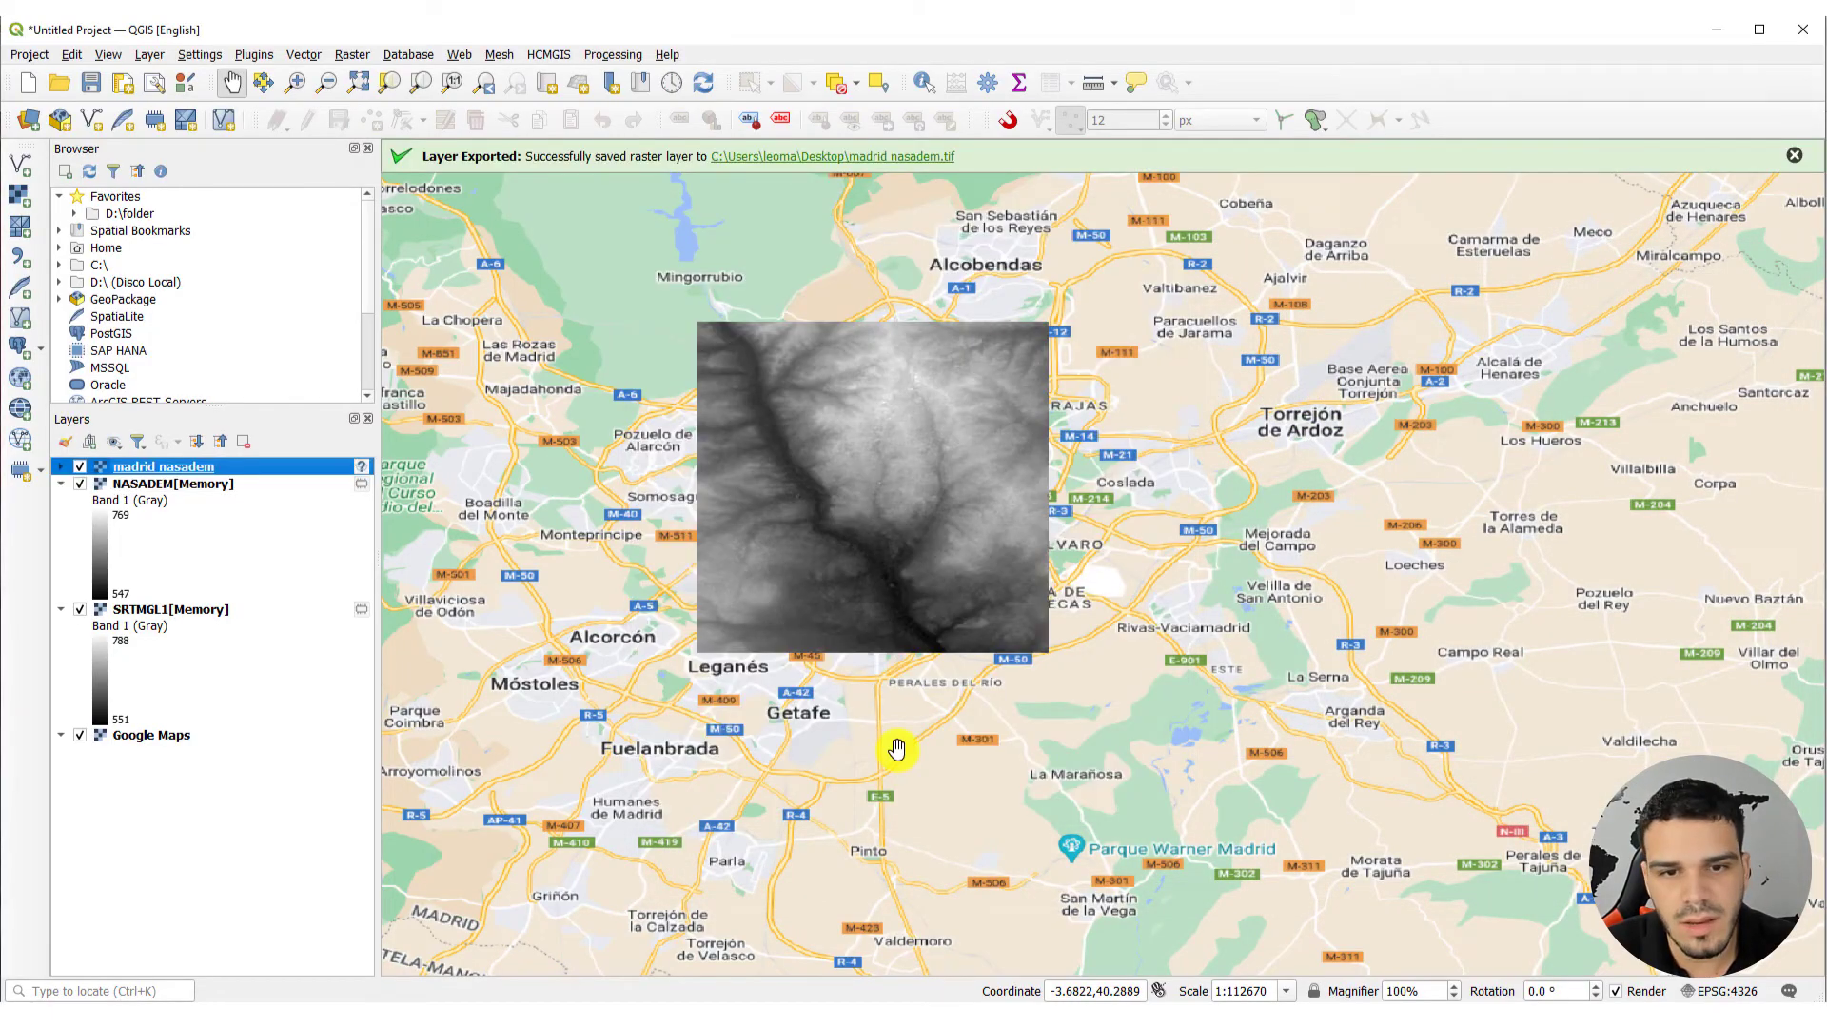
mouse_move(835, 575)
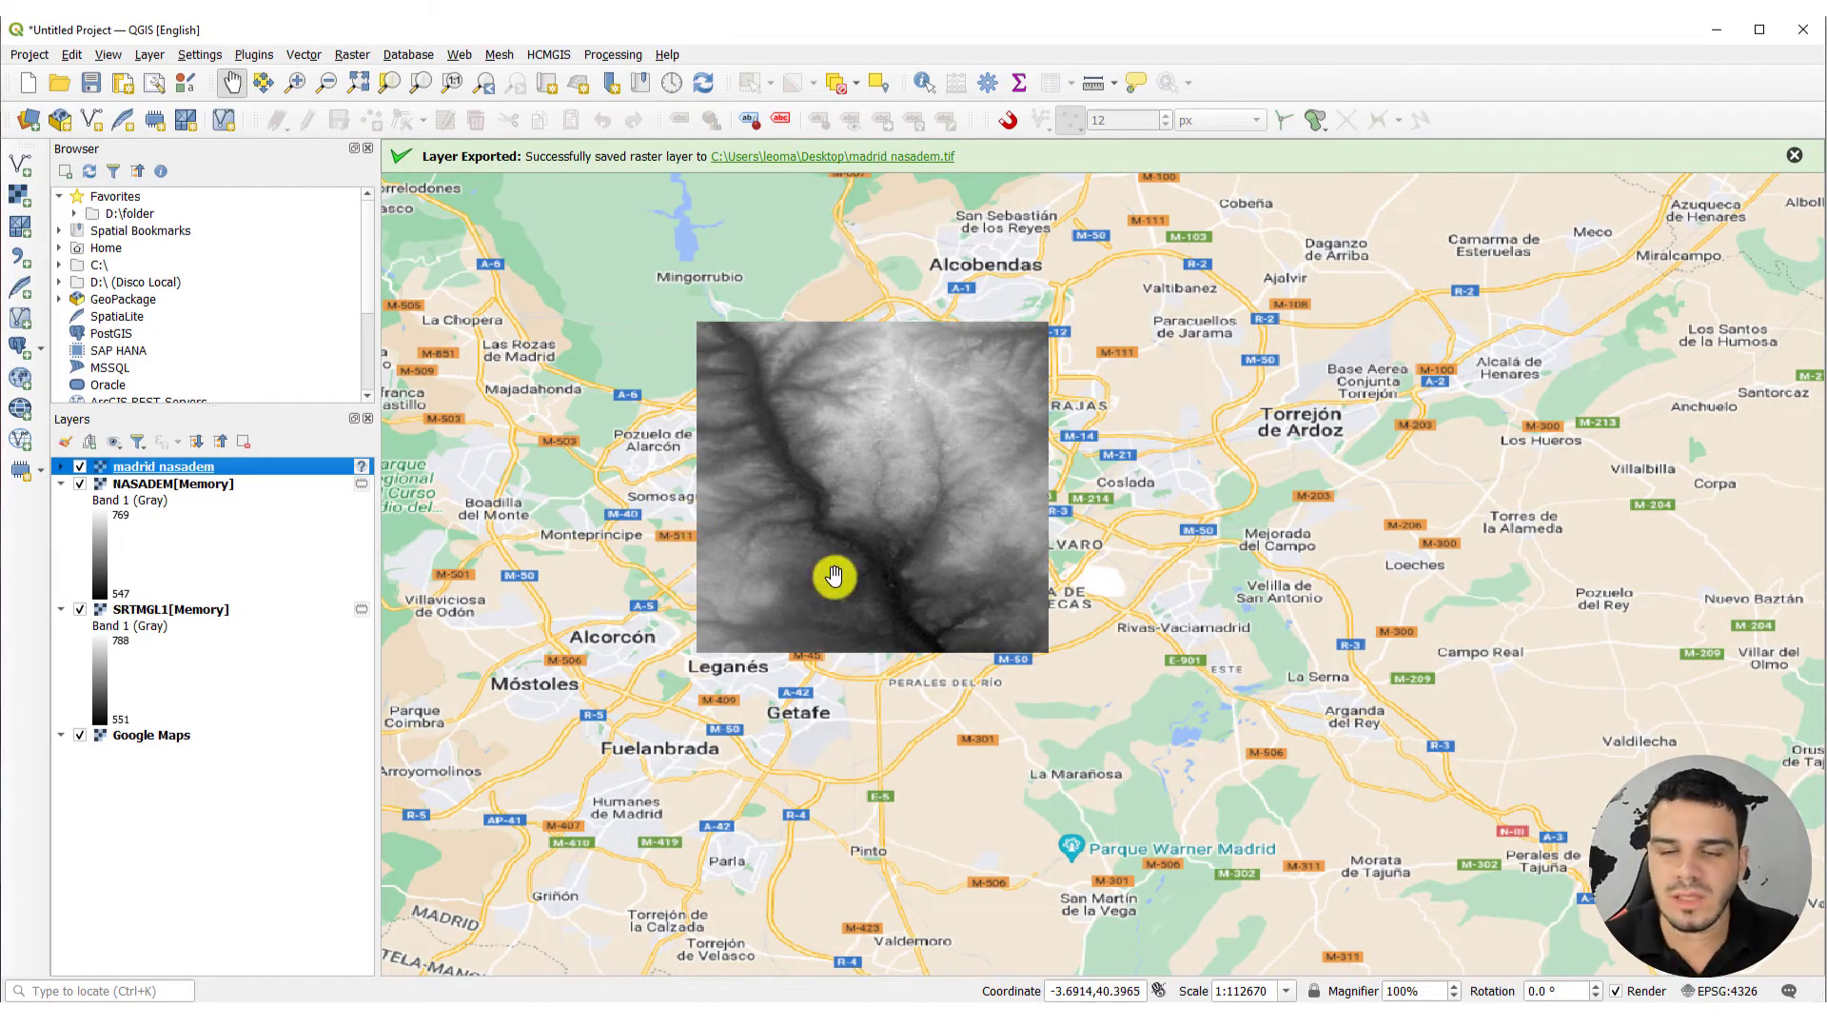
mouse_move(667, 551)
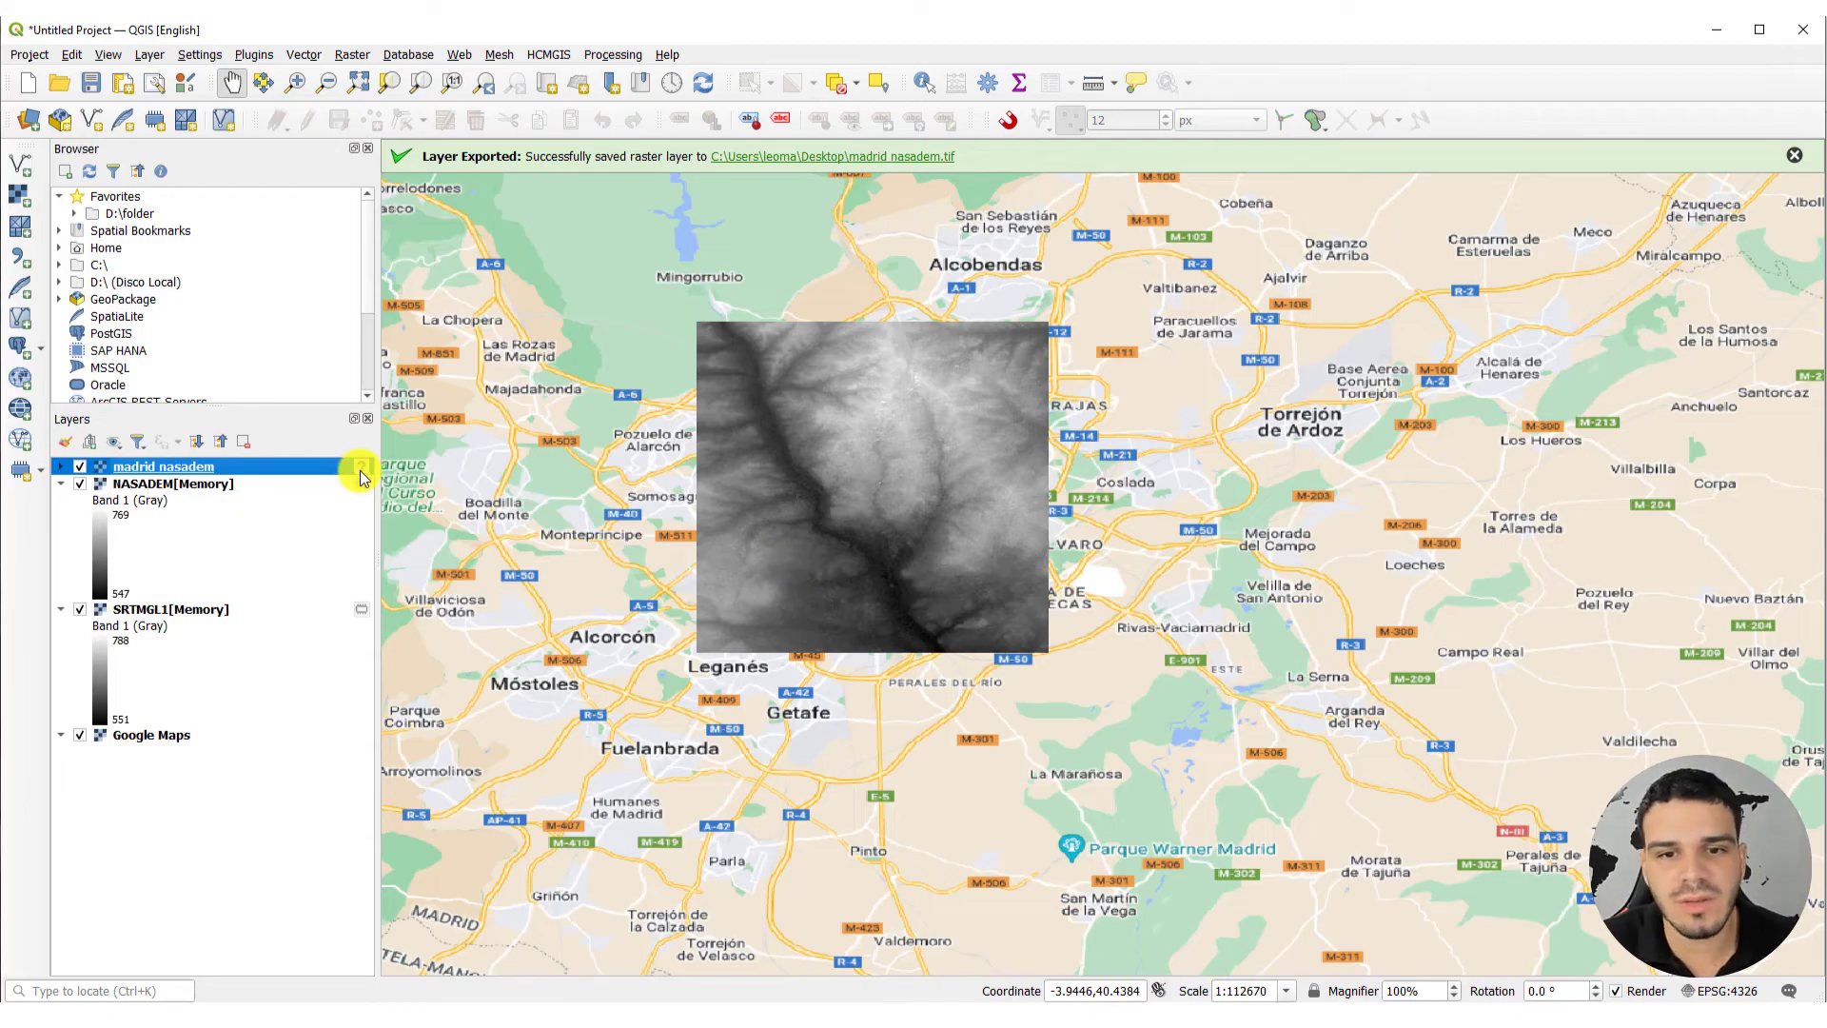
mouse_move(361, 476)
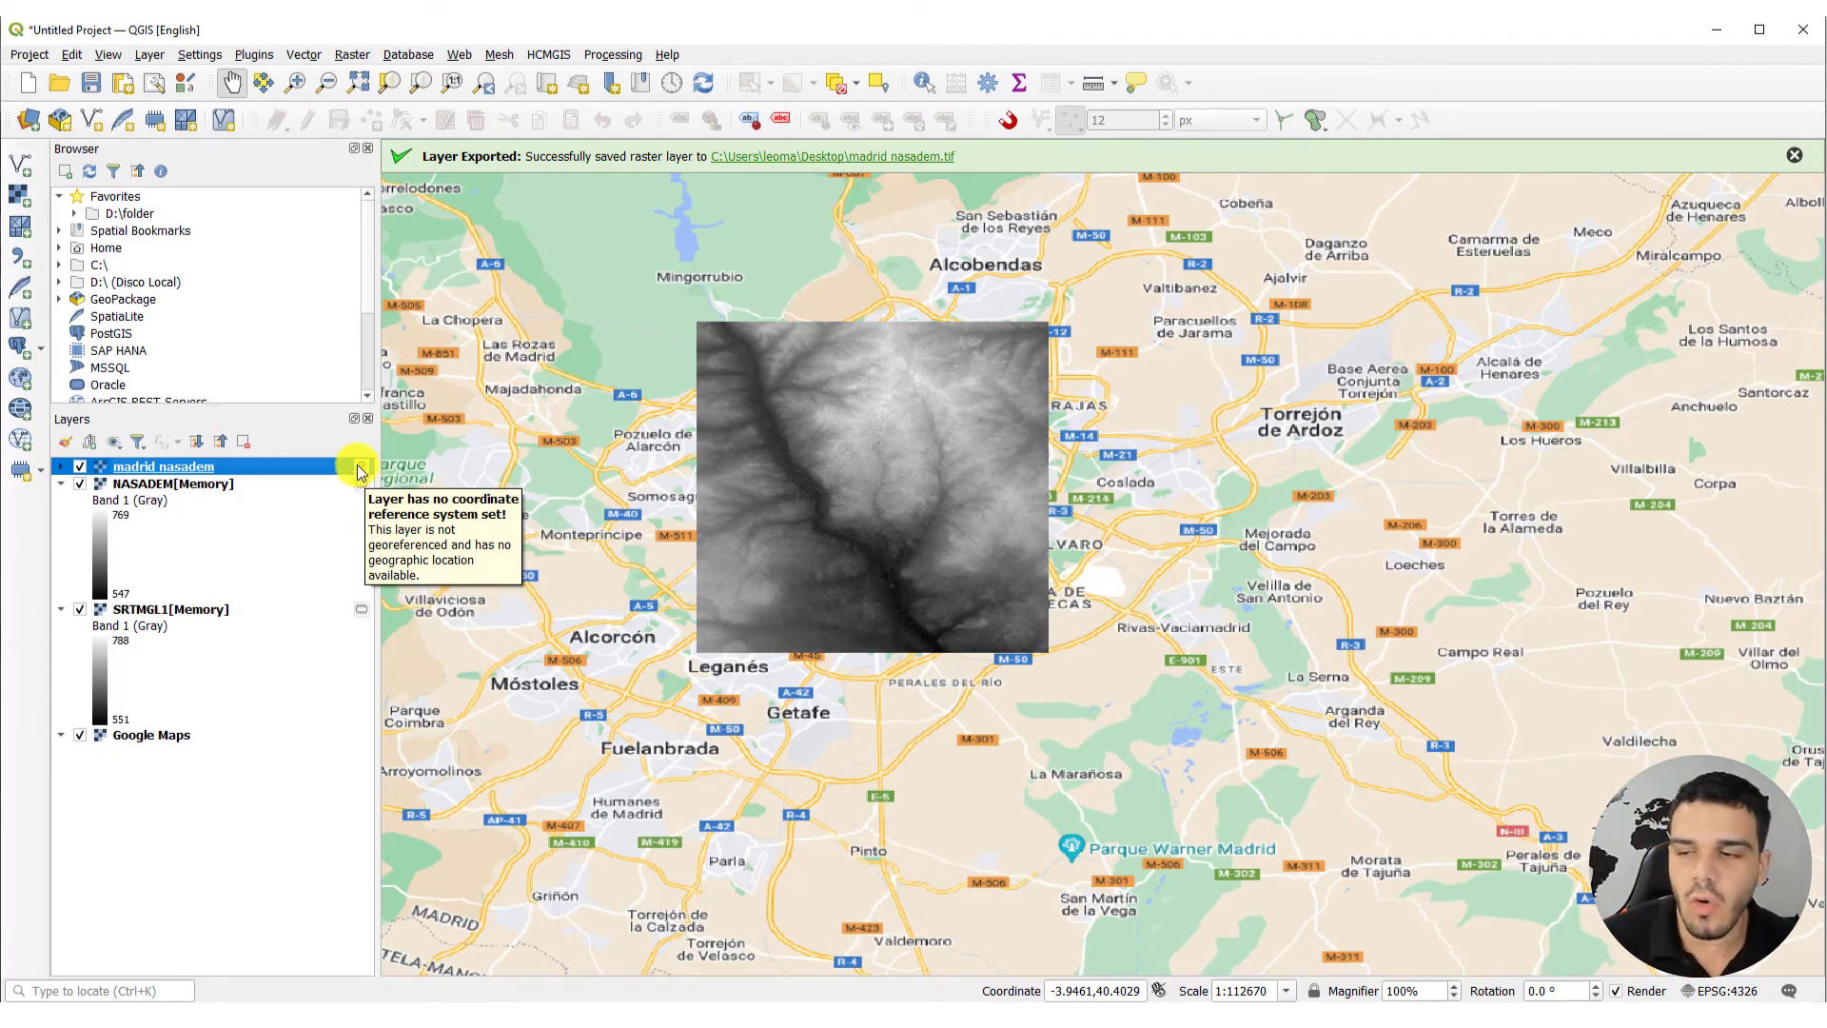
mouse_move(779, 604)
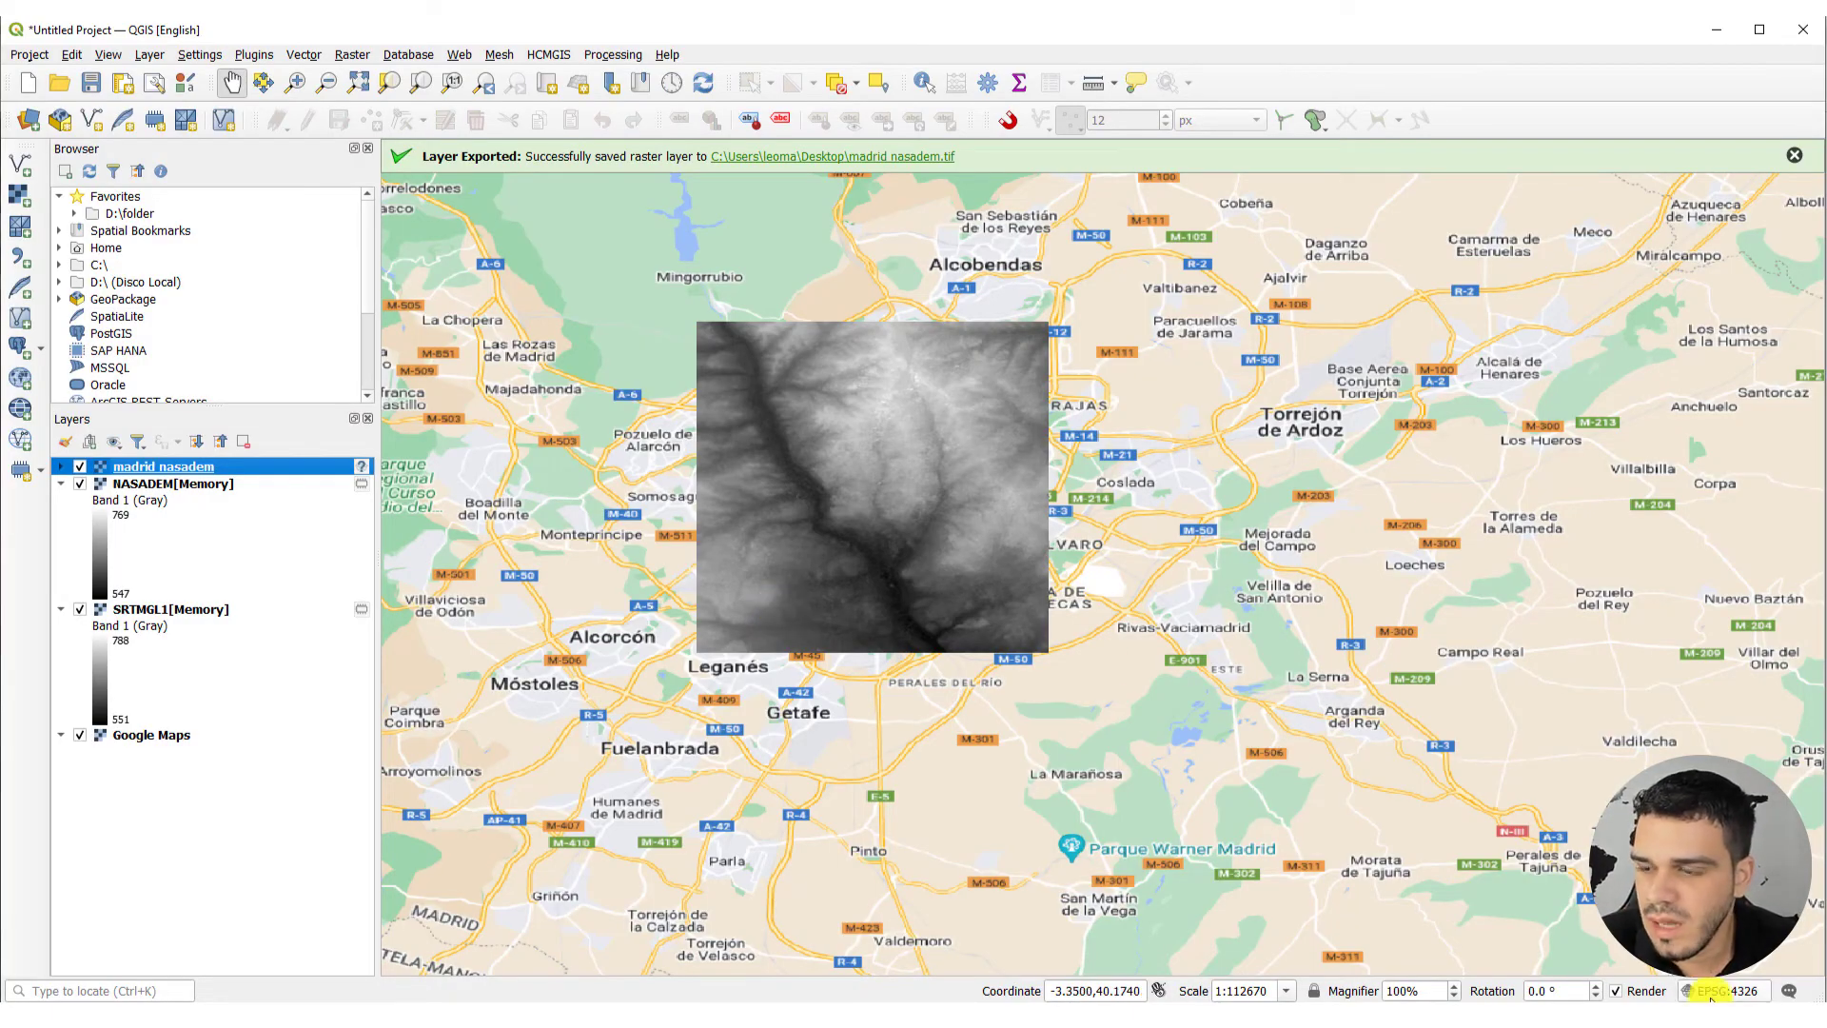
mouse_move(731, 618)
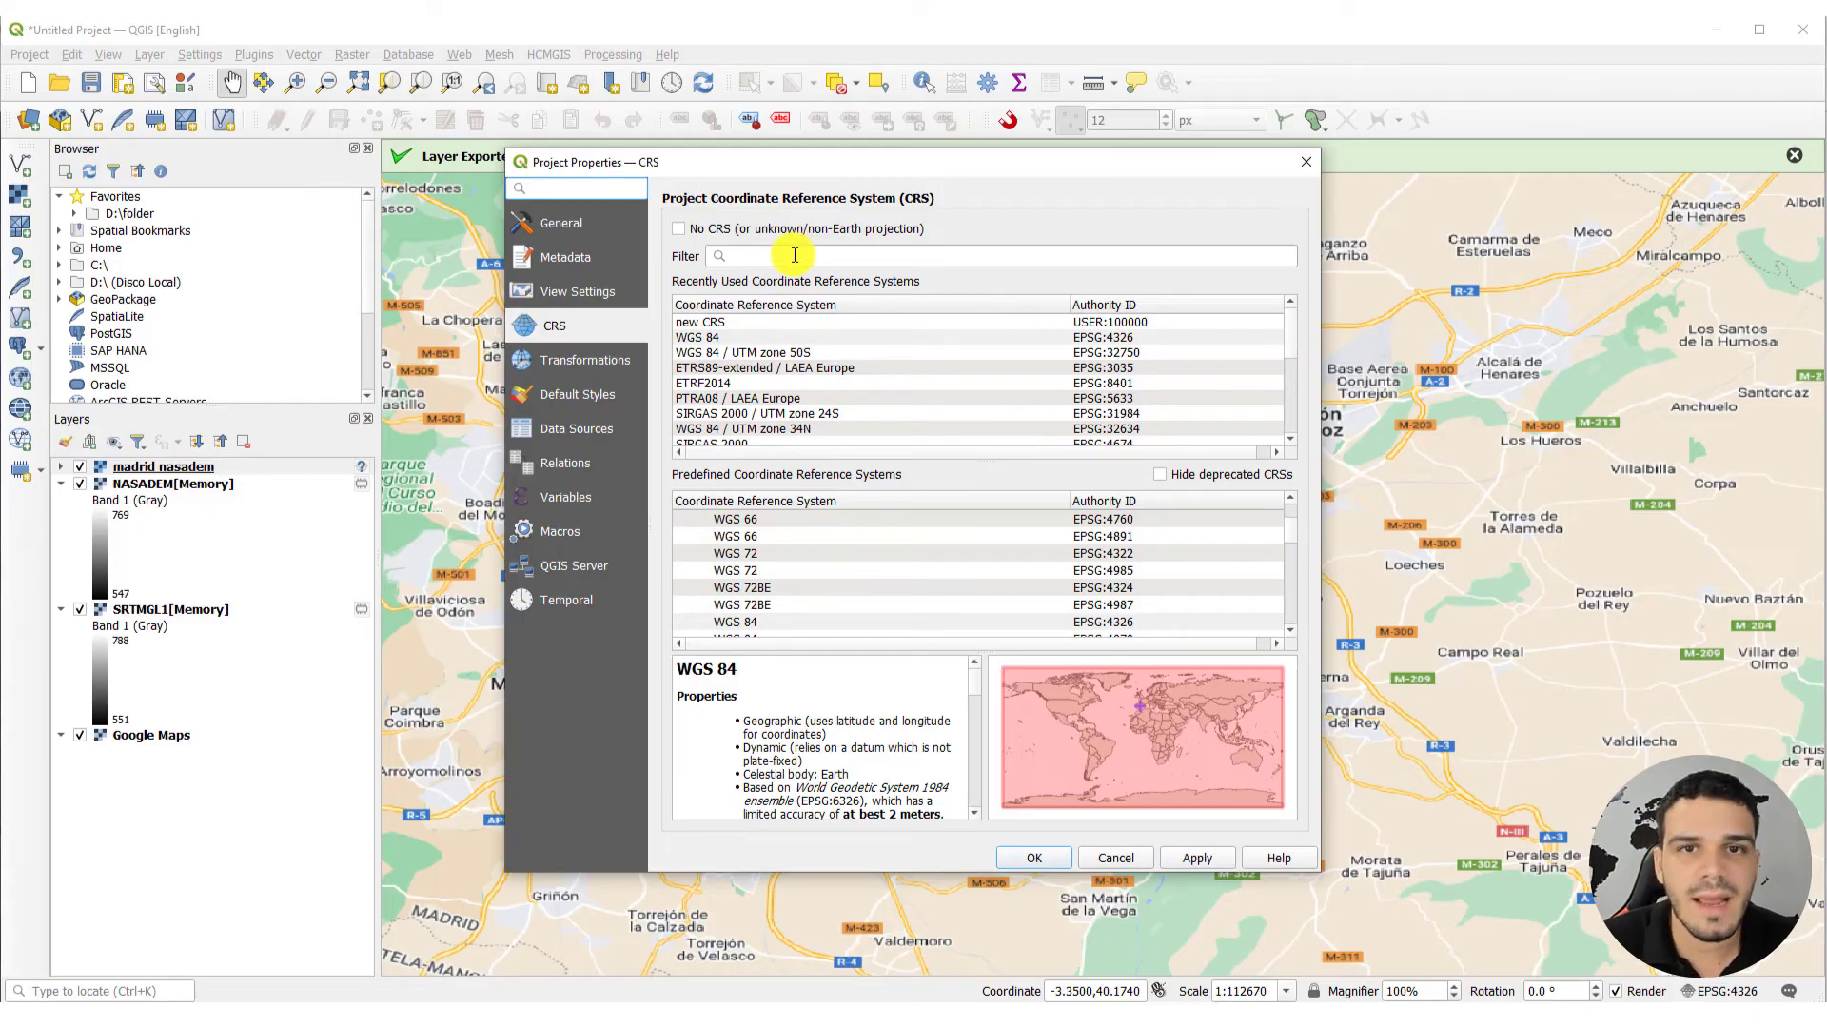
Set the project CRS to WGS 84 / UTM zone 30N (EPSG:32630)
click(576, 188)
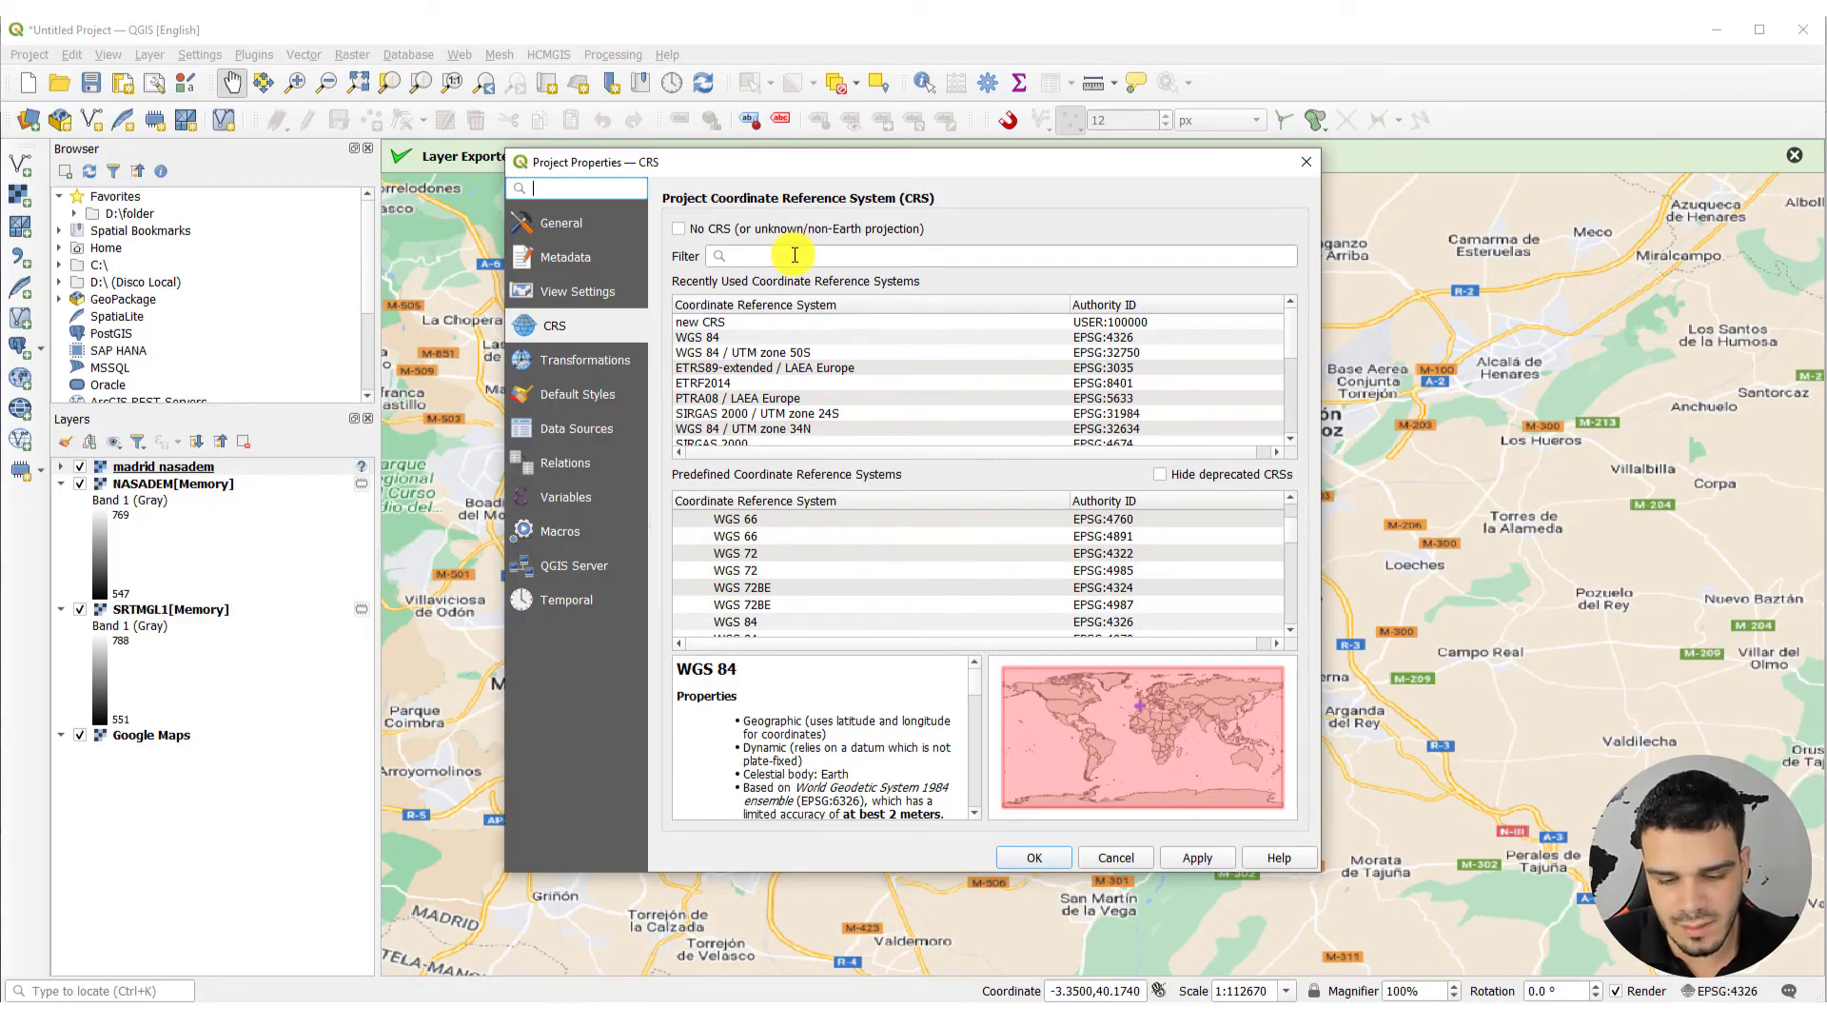
text(utm zone 30N)
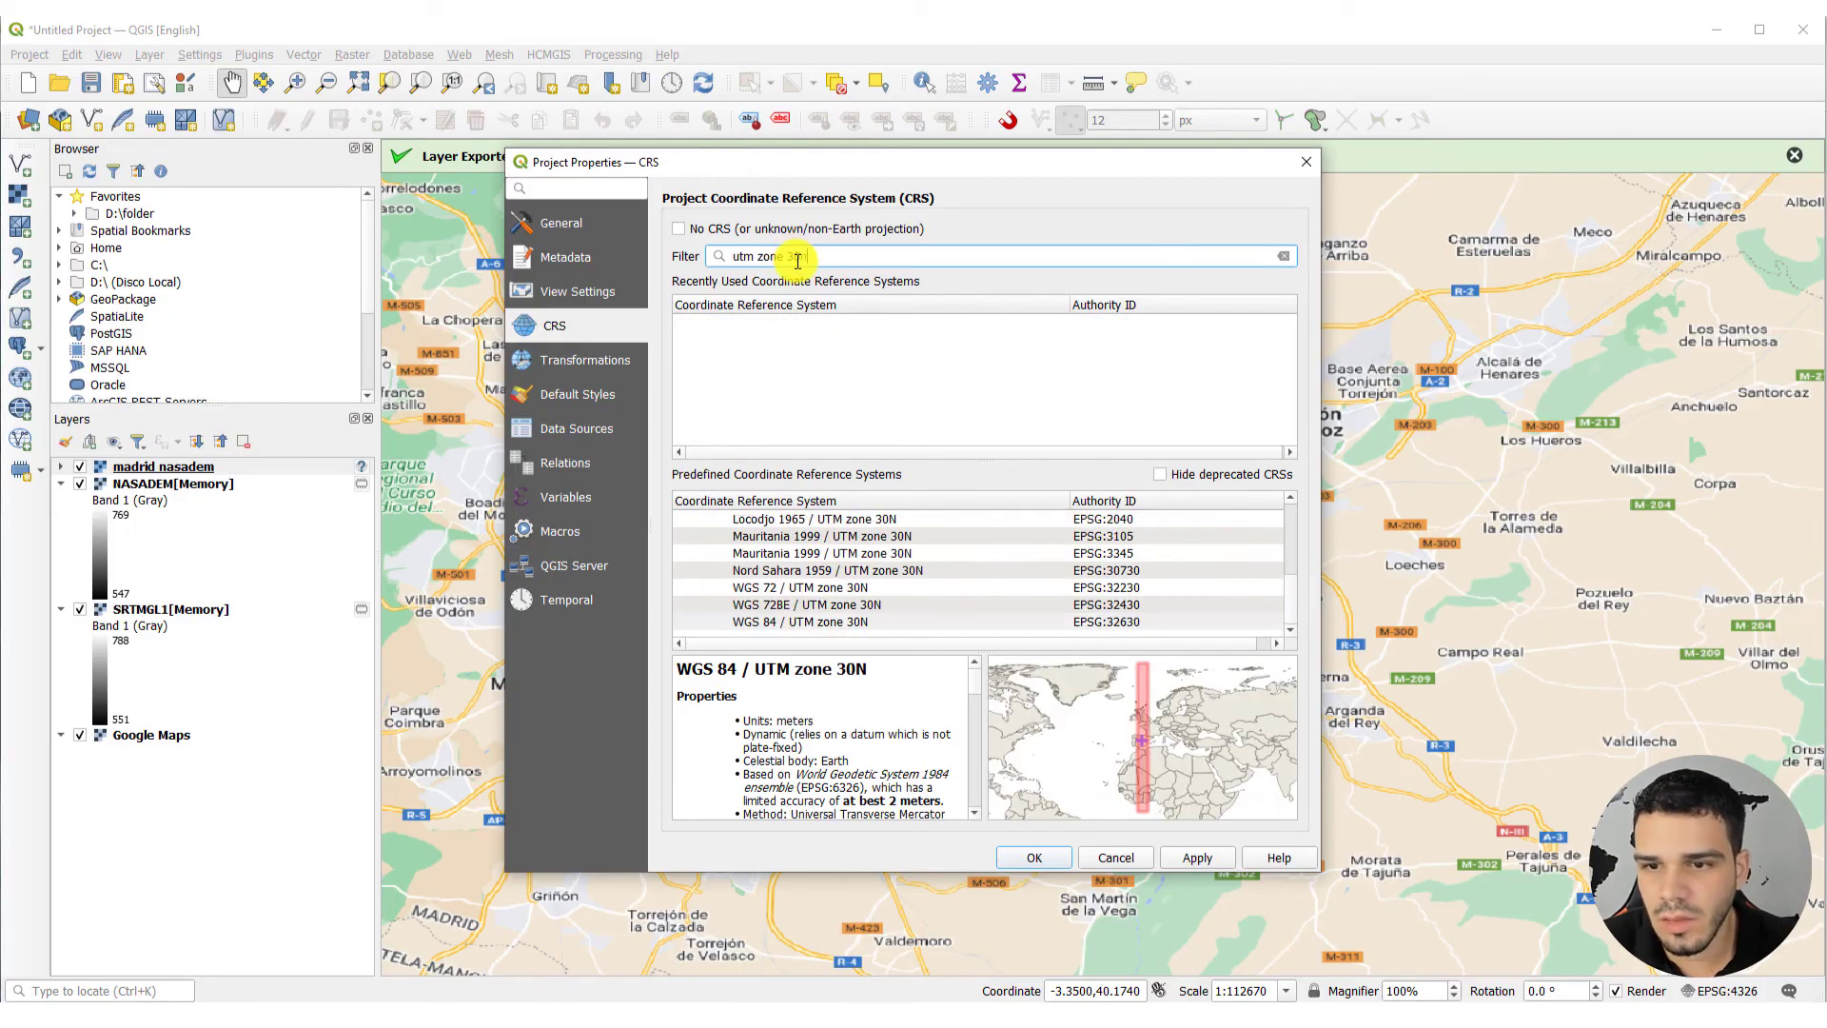
click(799, 622)
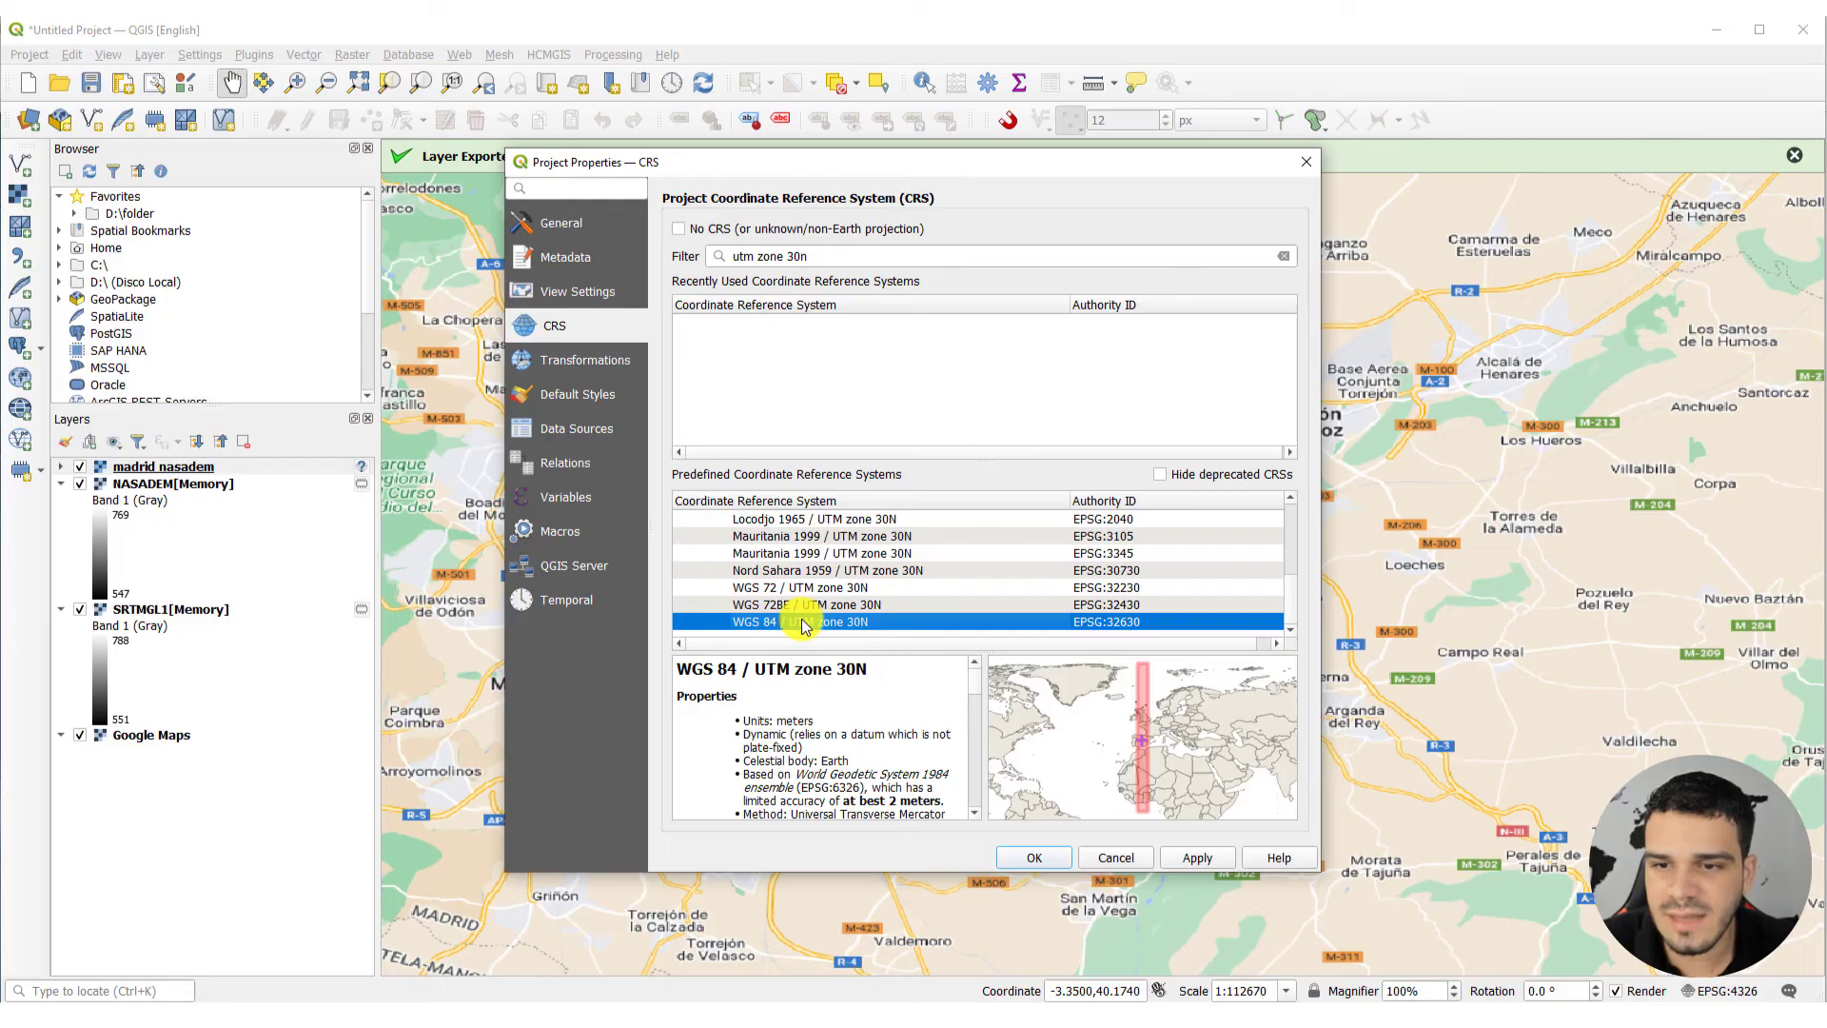
mouse_move(1122, 722)
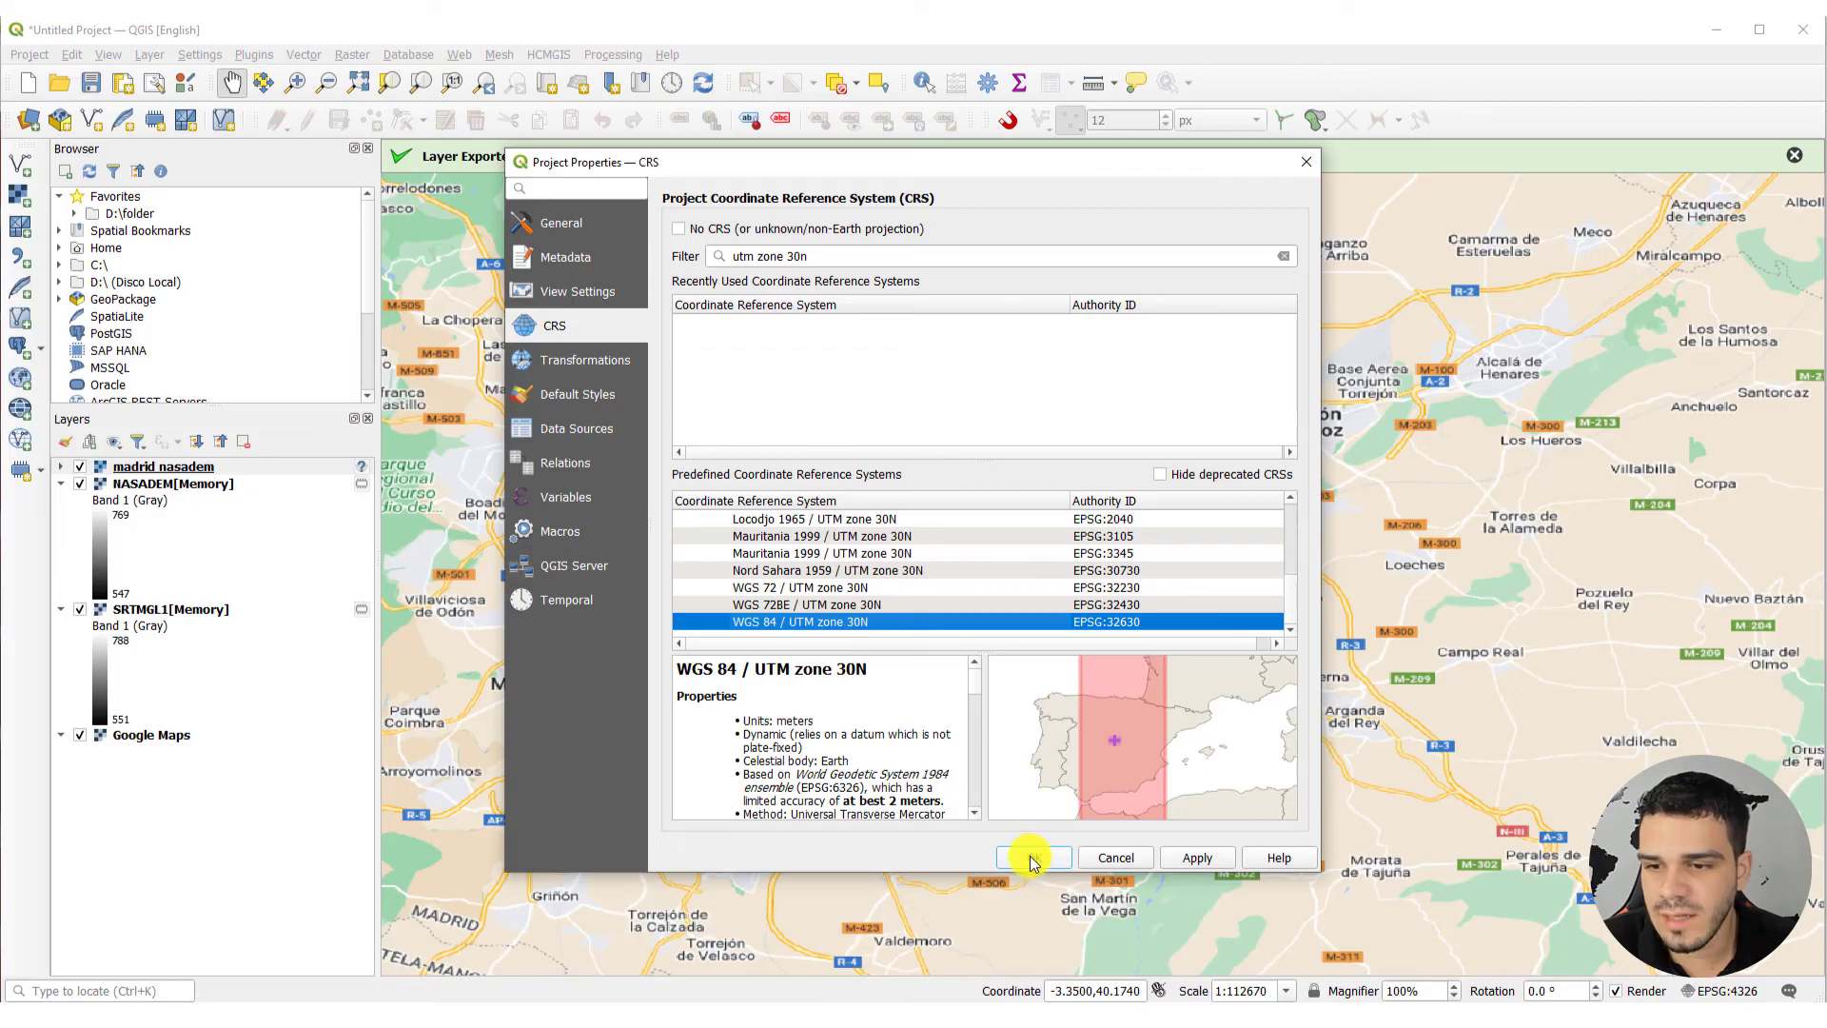
click(1030, 857)
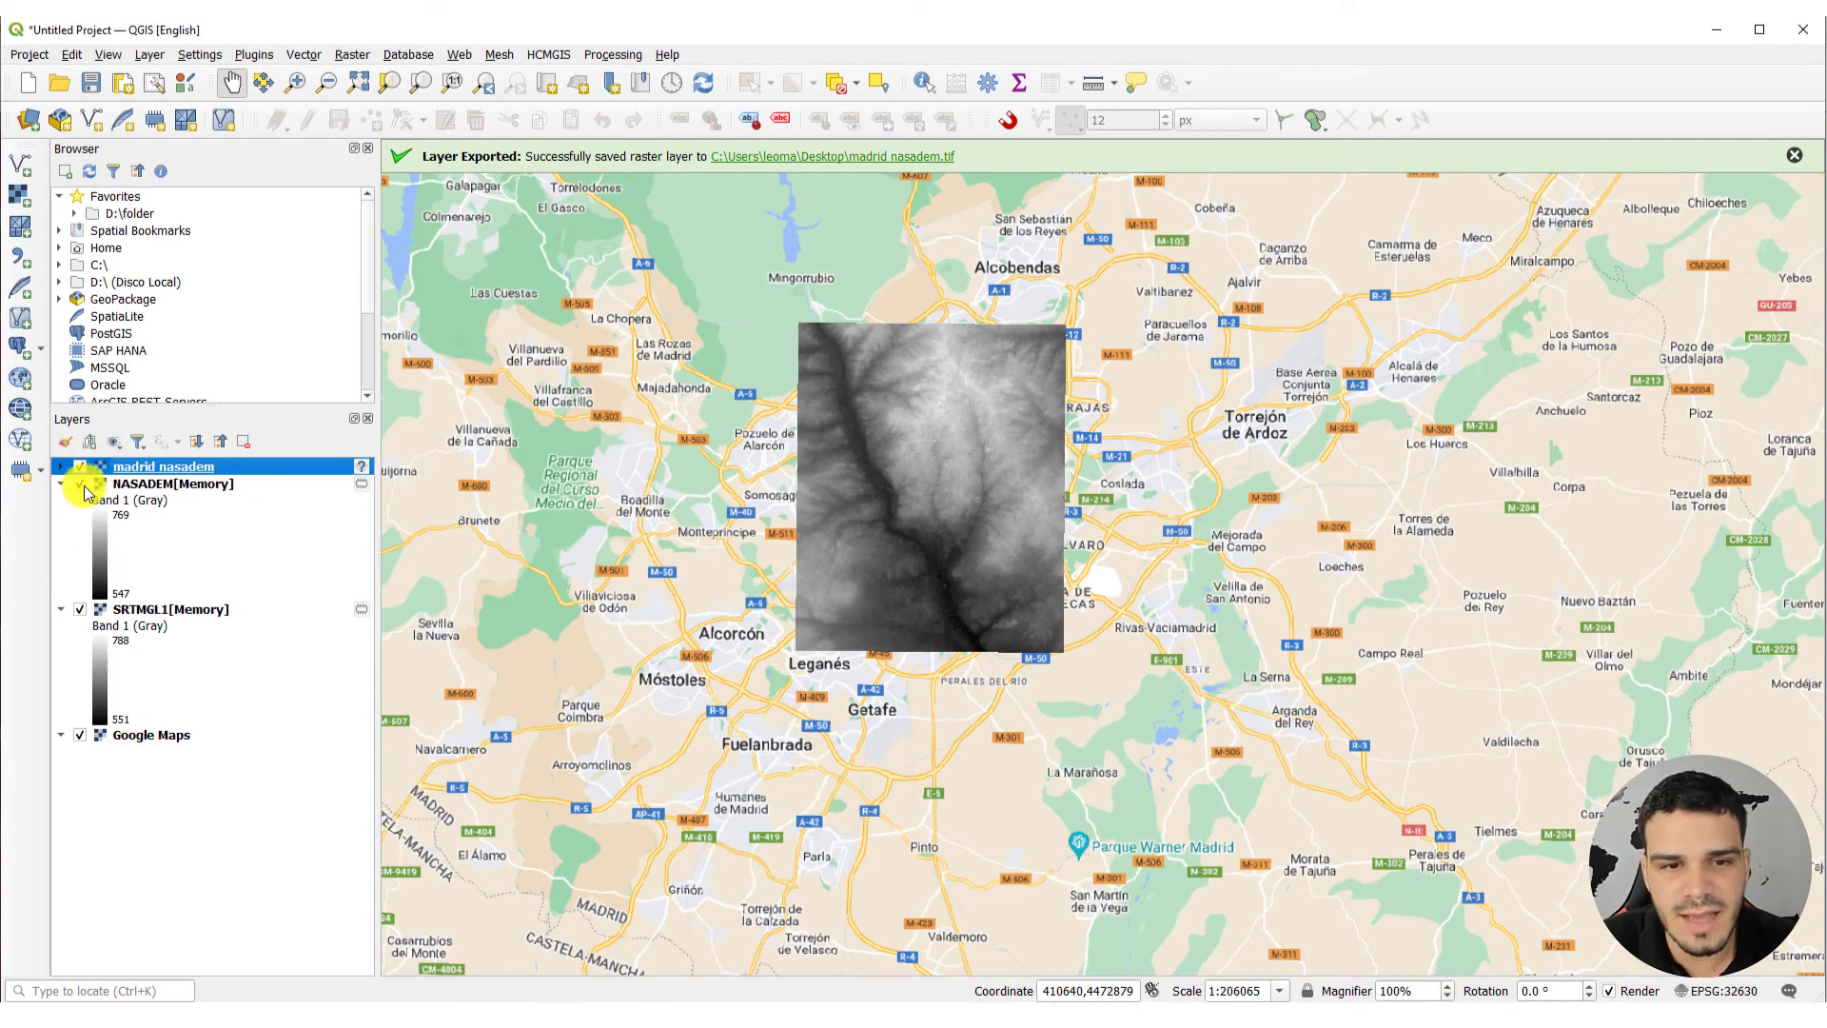
Hide the NASADEM layer and zoom to the madrid nasadem layer
click(79, 483)
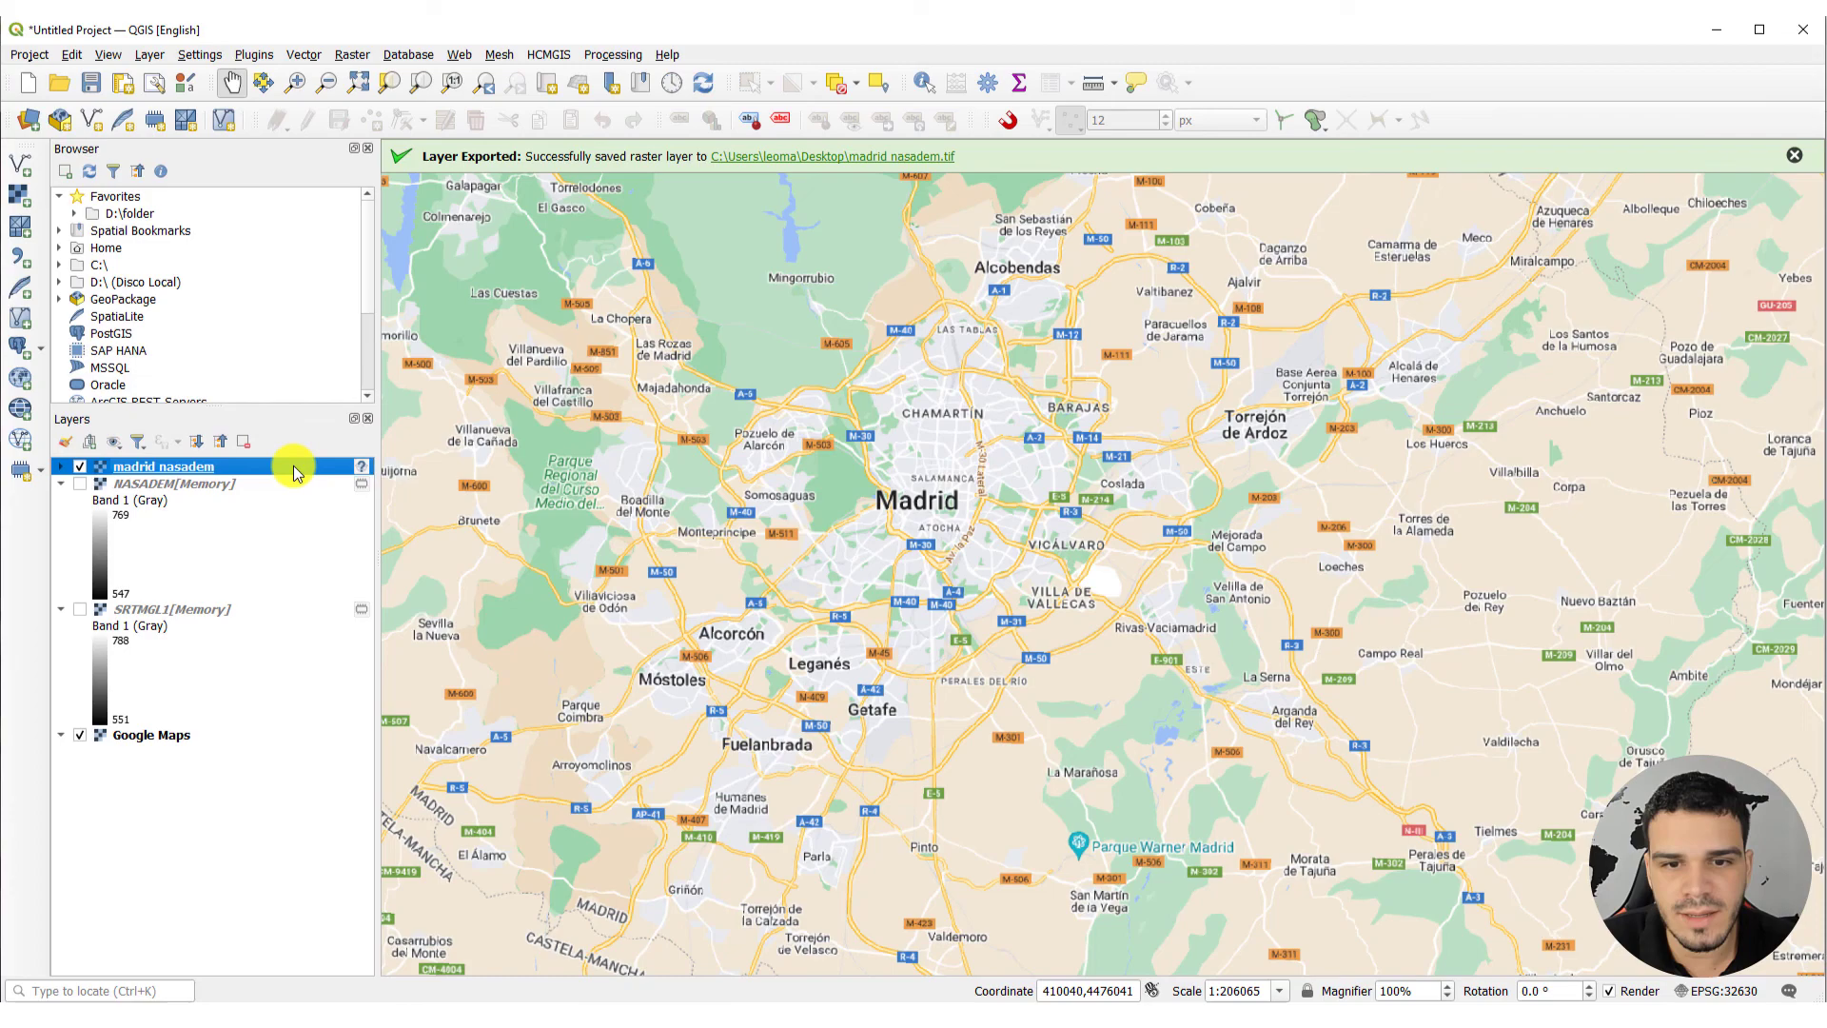
right_click(162, 466)
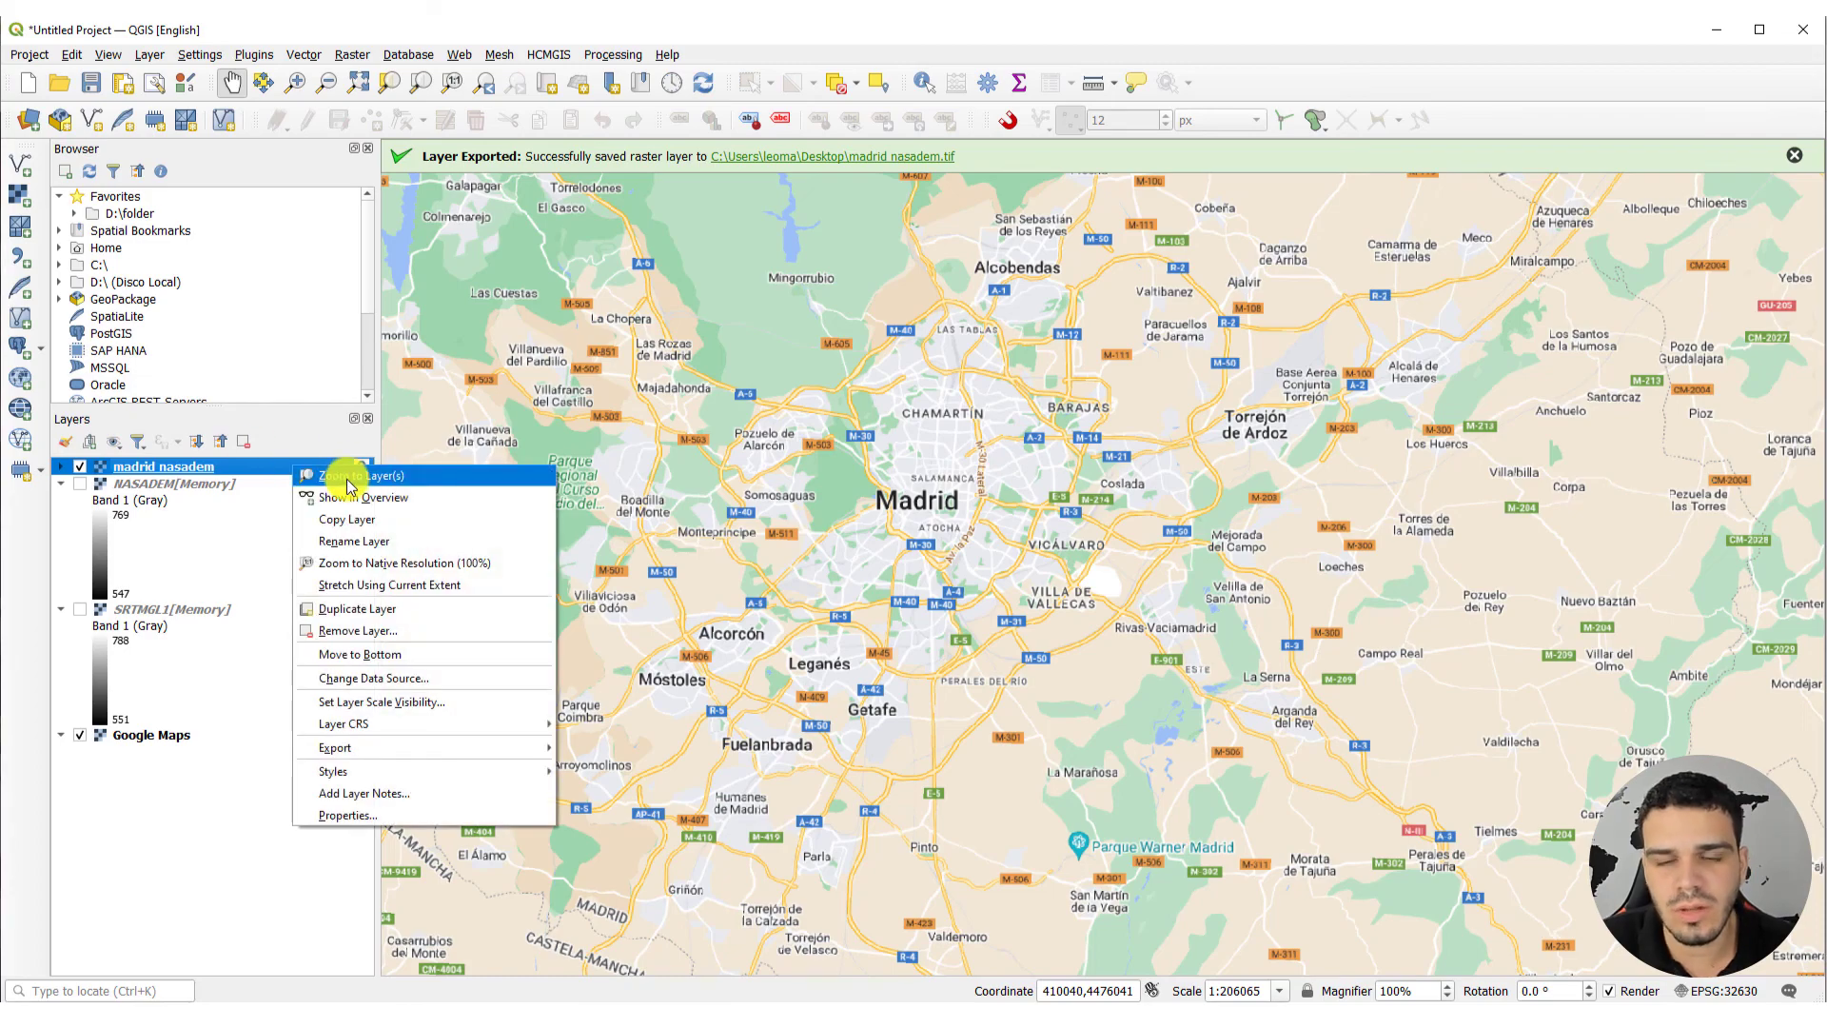
click(407, 562)
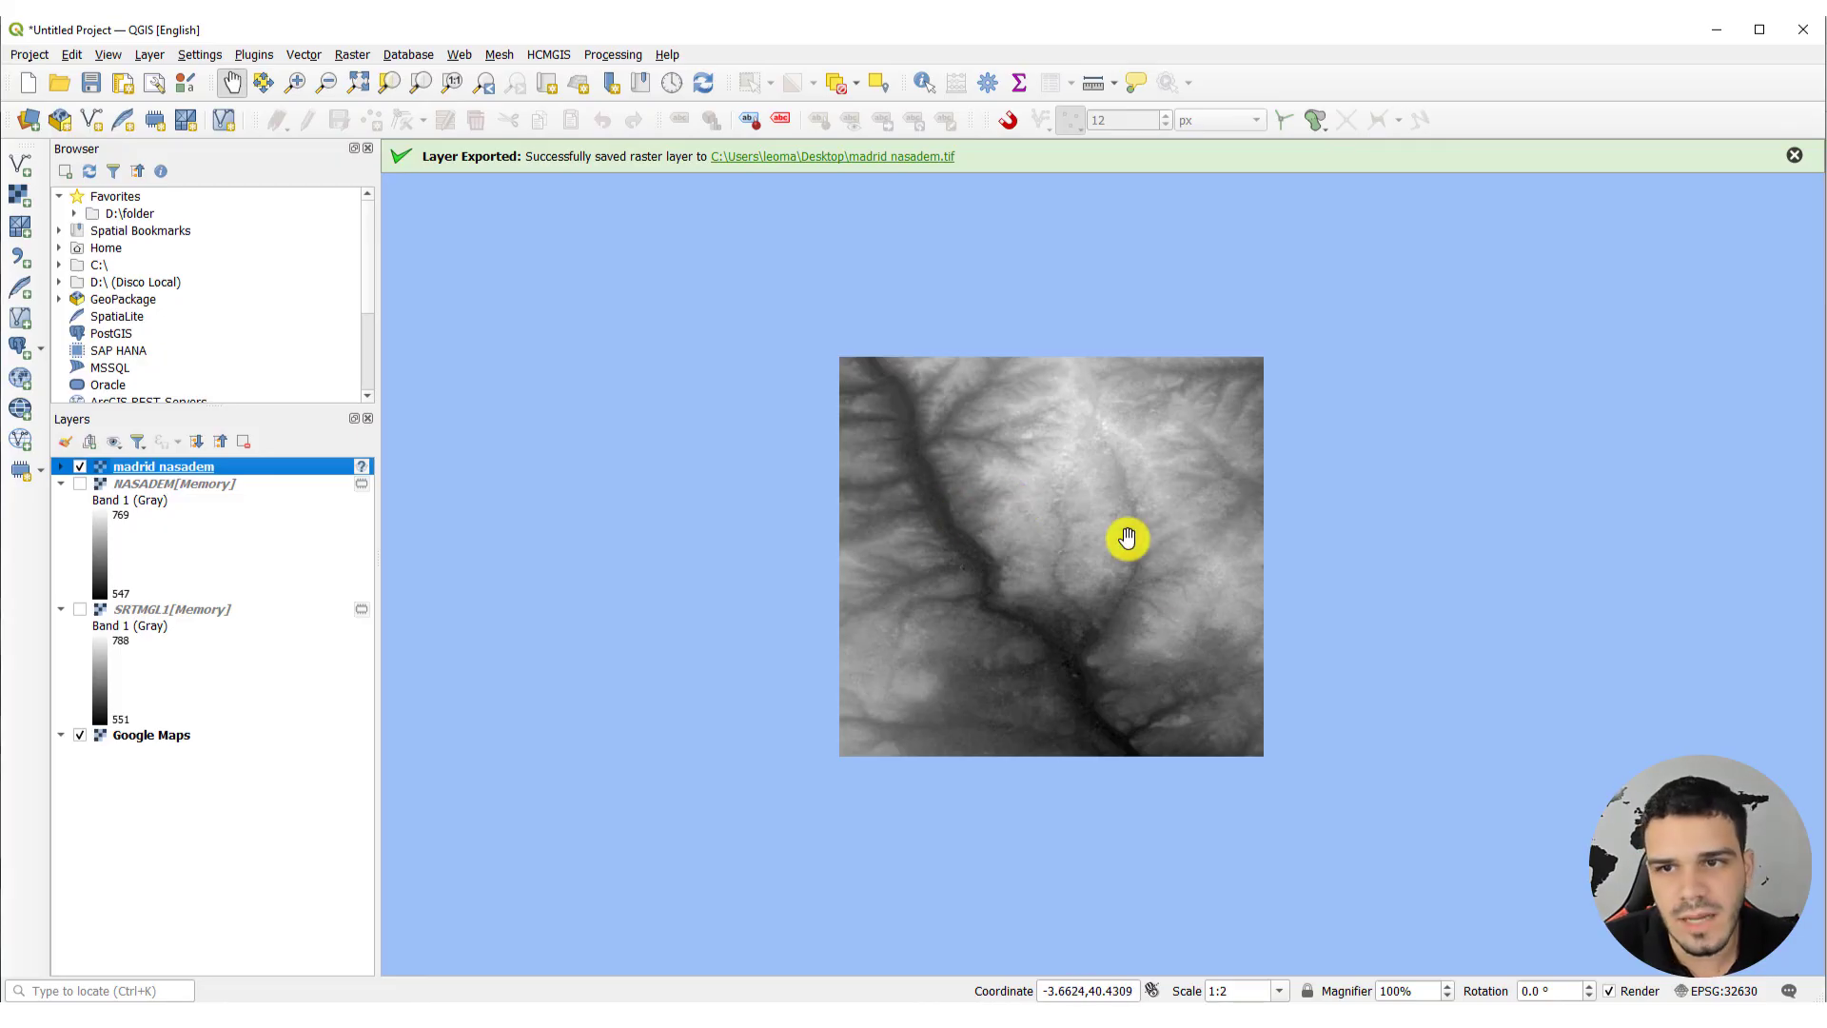
mouse_move(362, 466)
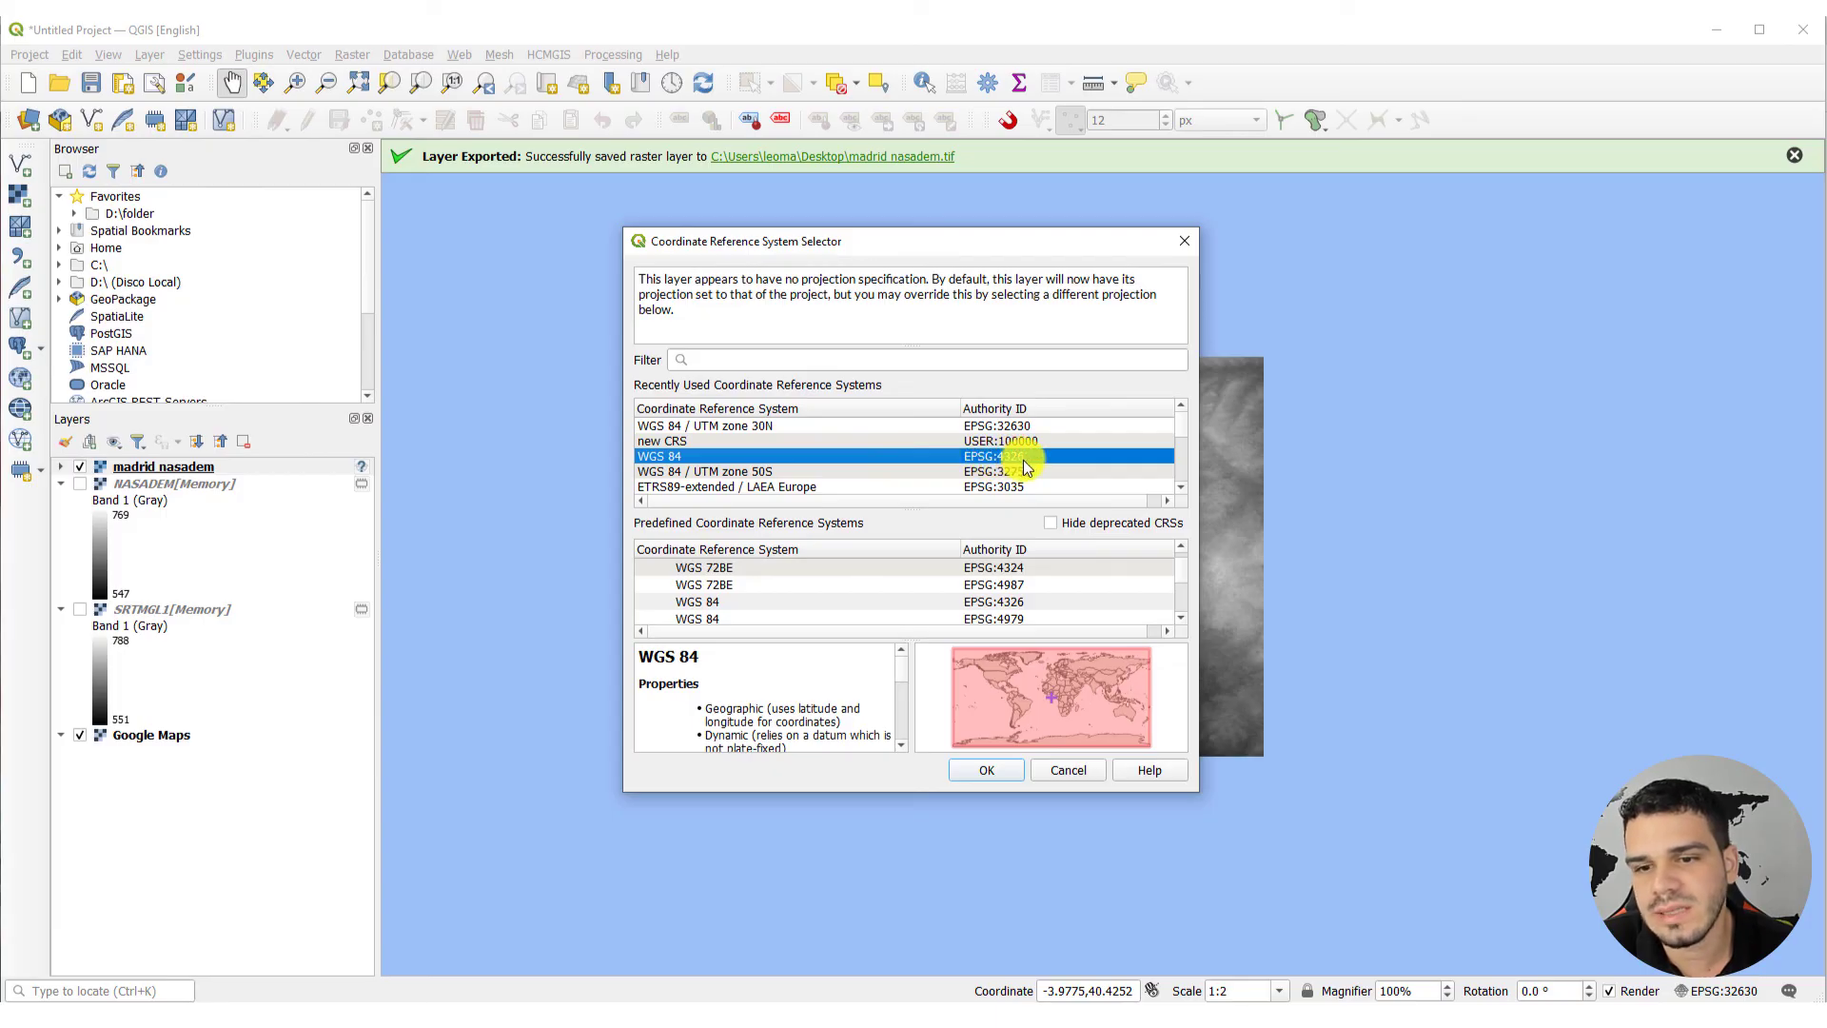
Assign WGS 84 (EPSG:4326) to madrid nasadem and open its layer properties
click(986, 769)
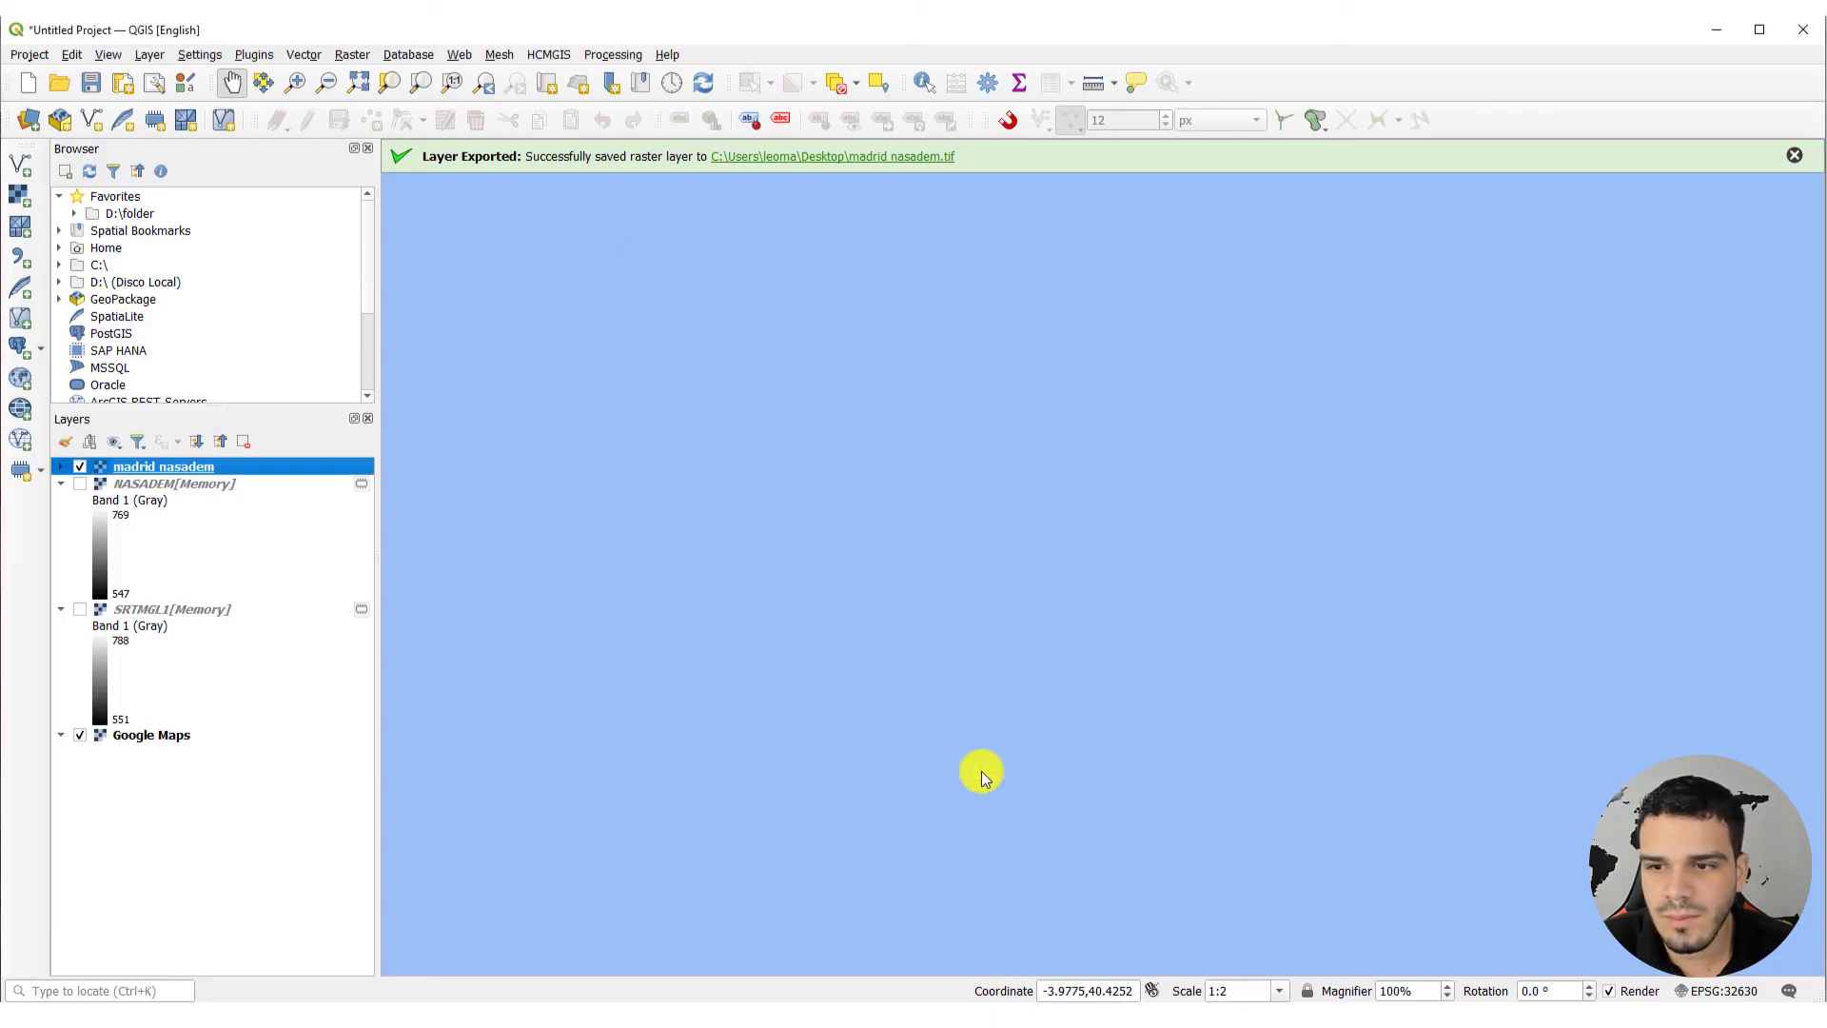
double_click(162, 466)
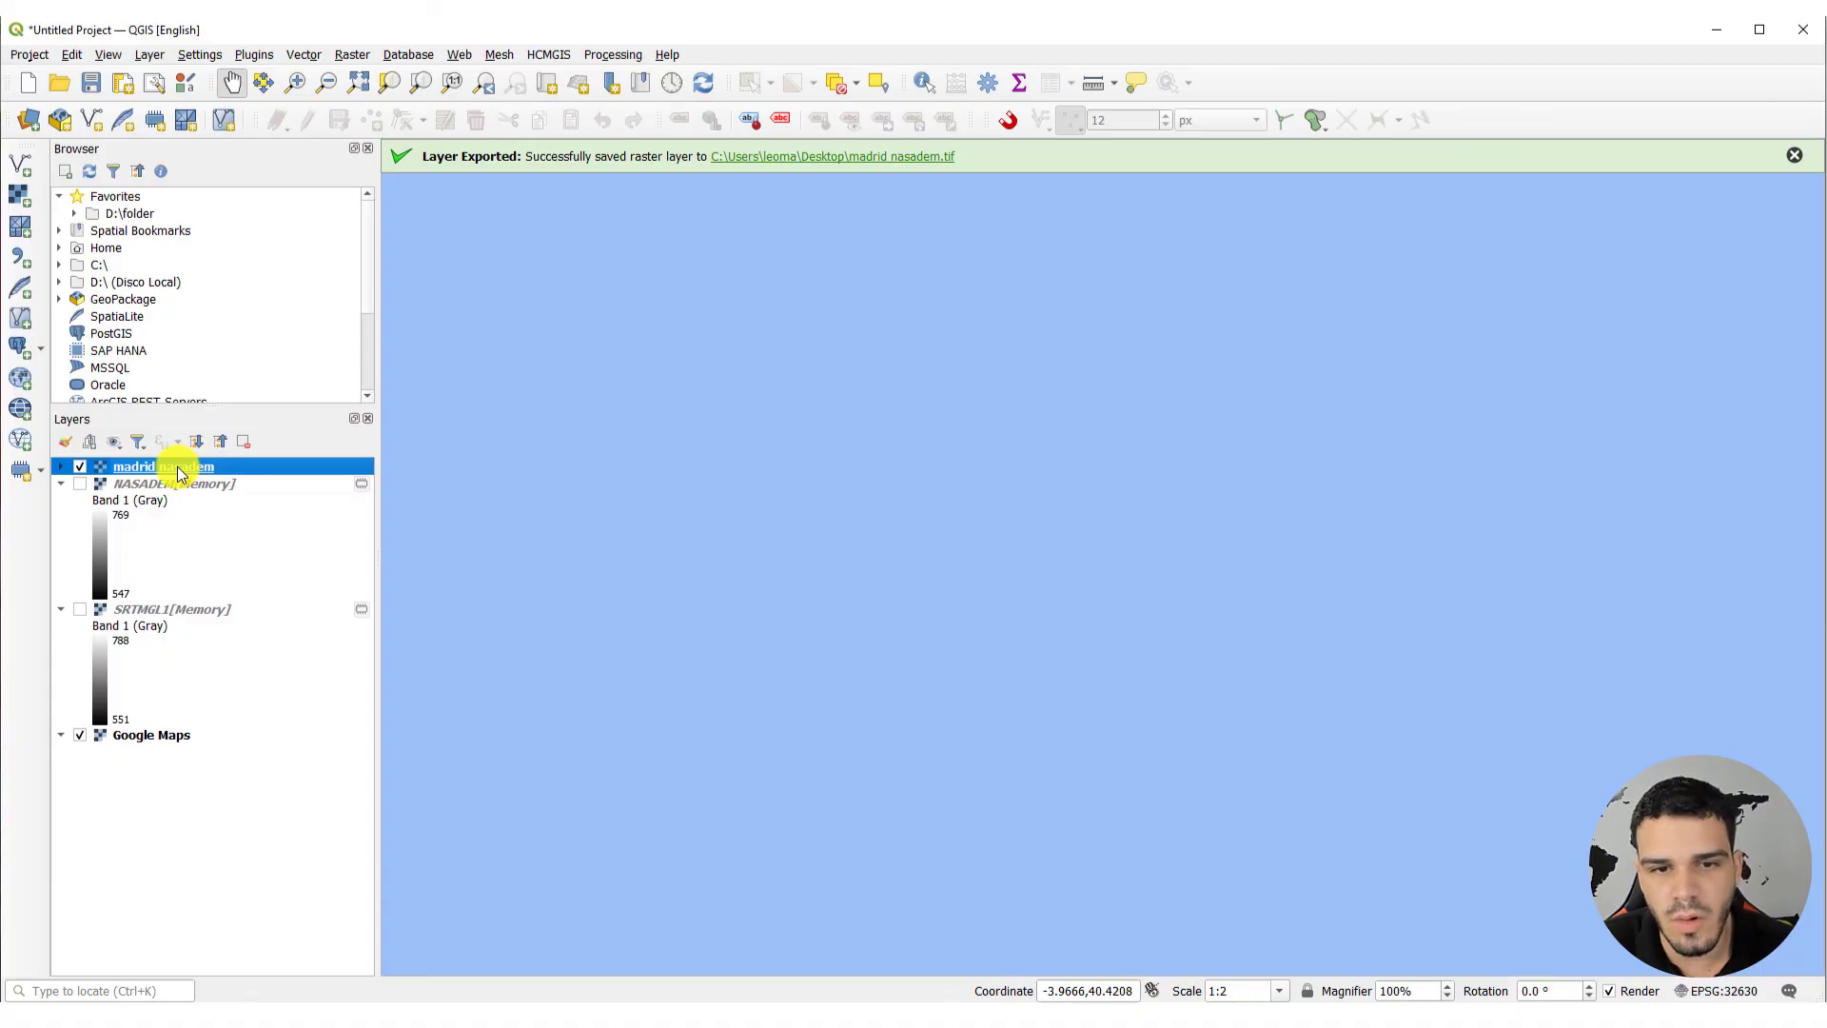